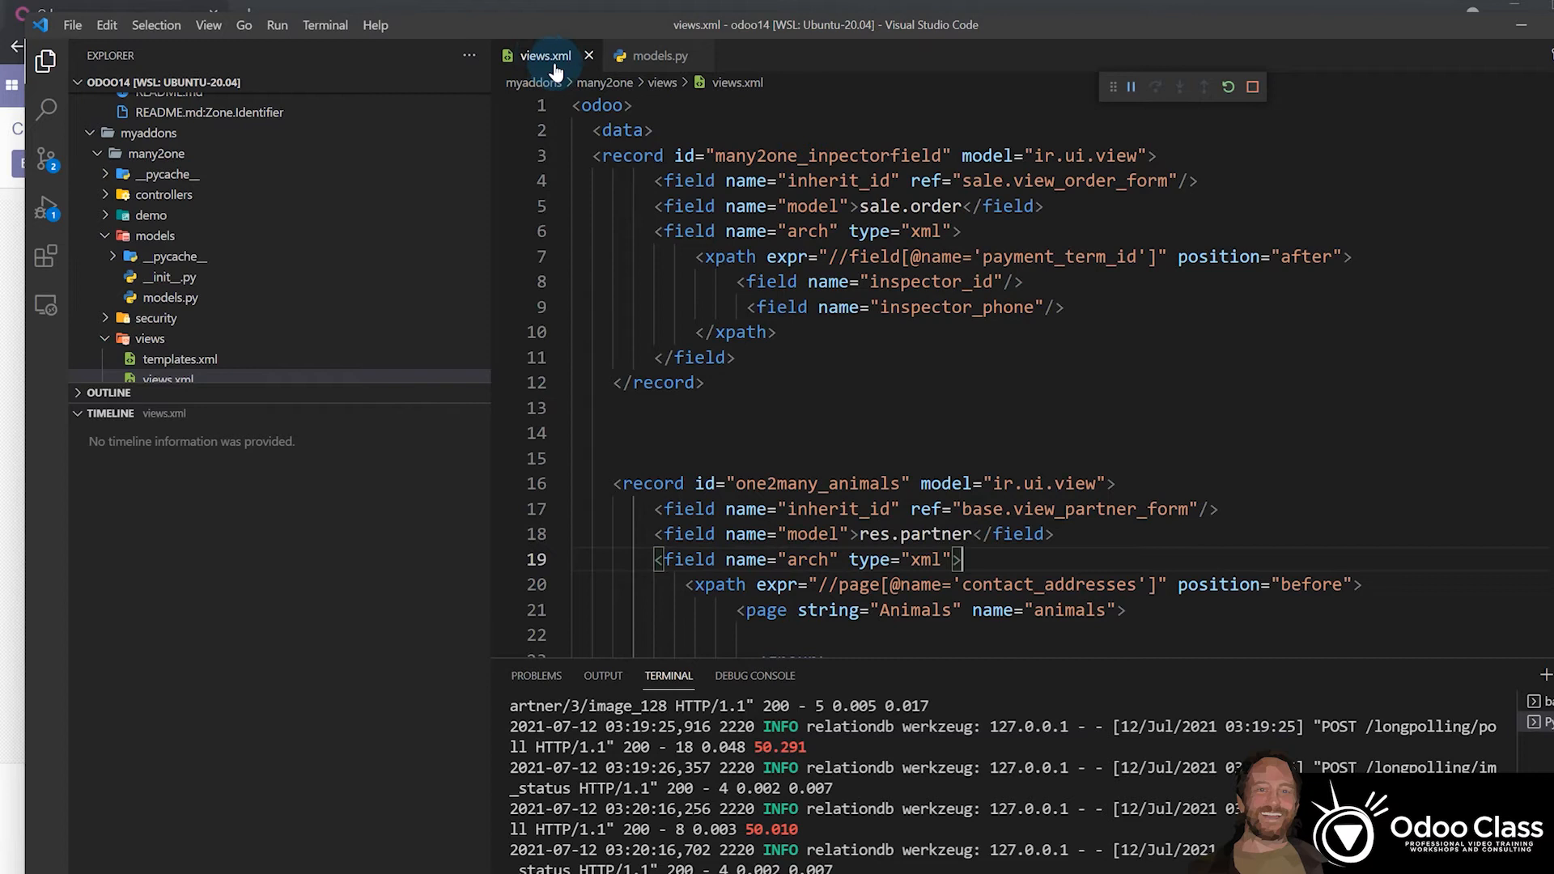
# - Show the vet_animal class and its birthdate field in models.py
pyautogui.click(654, 54)
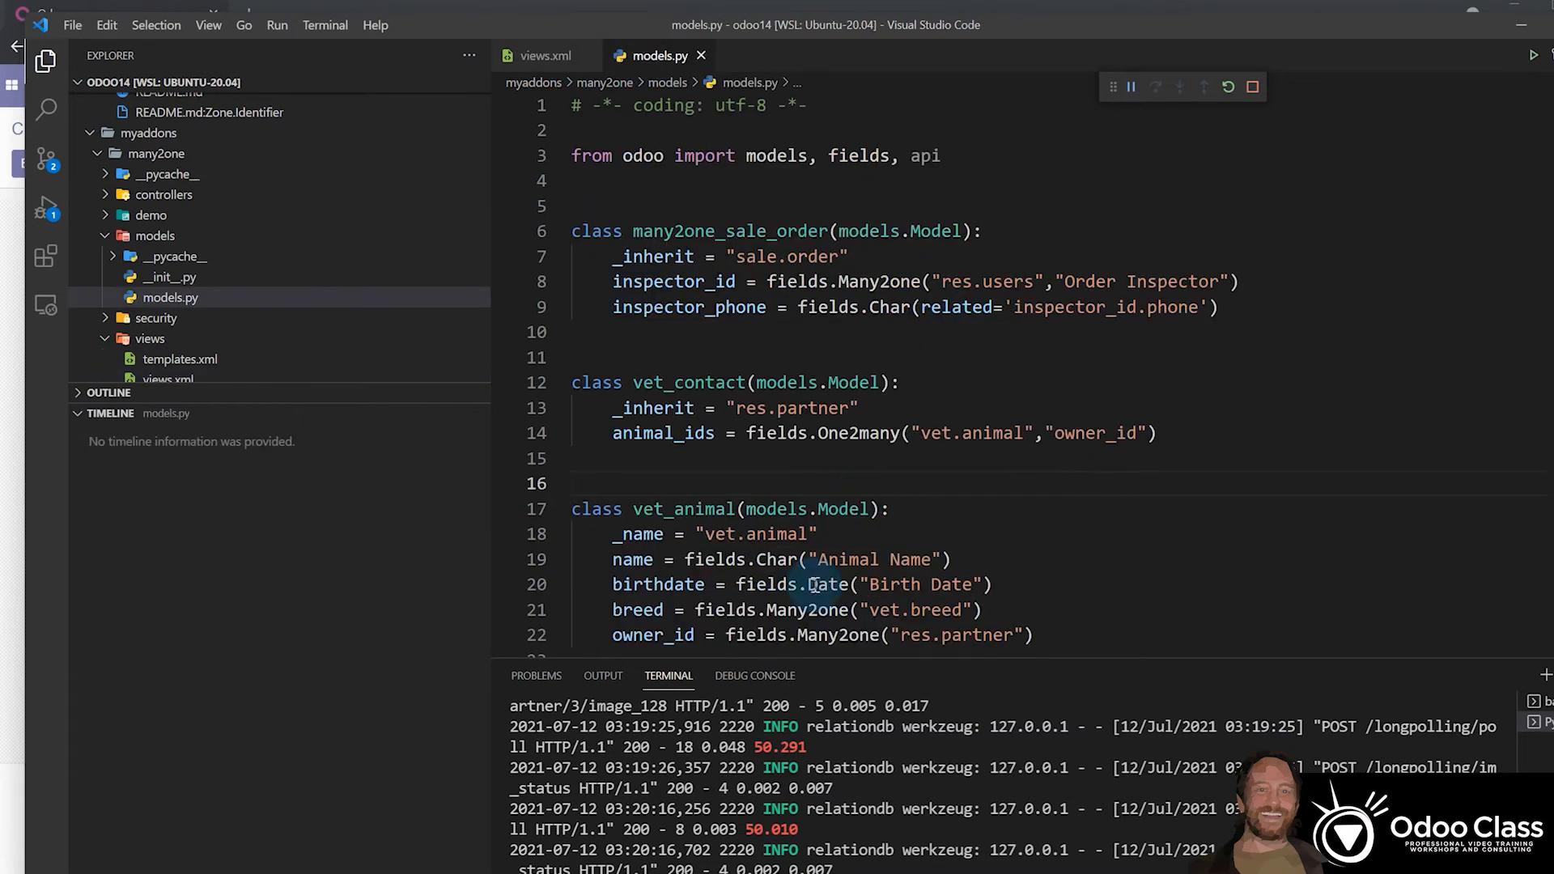
pyautogui.scroll(-3)
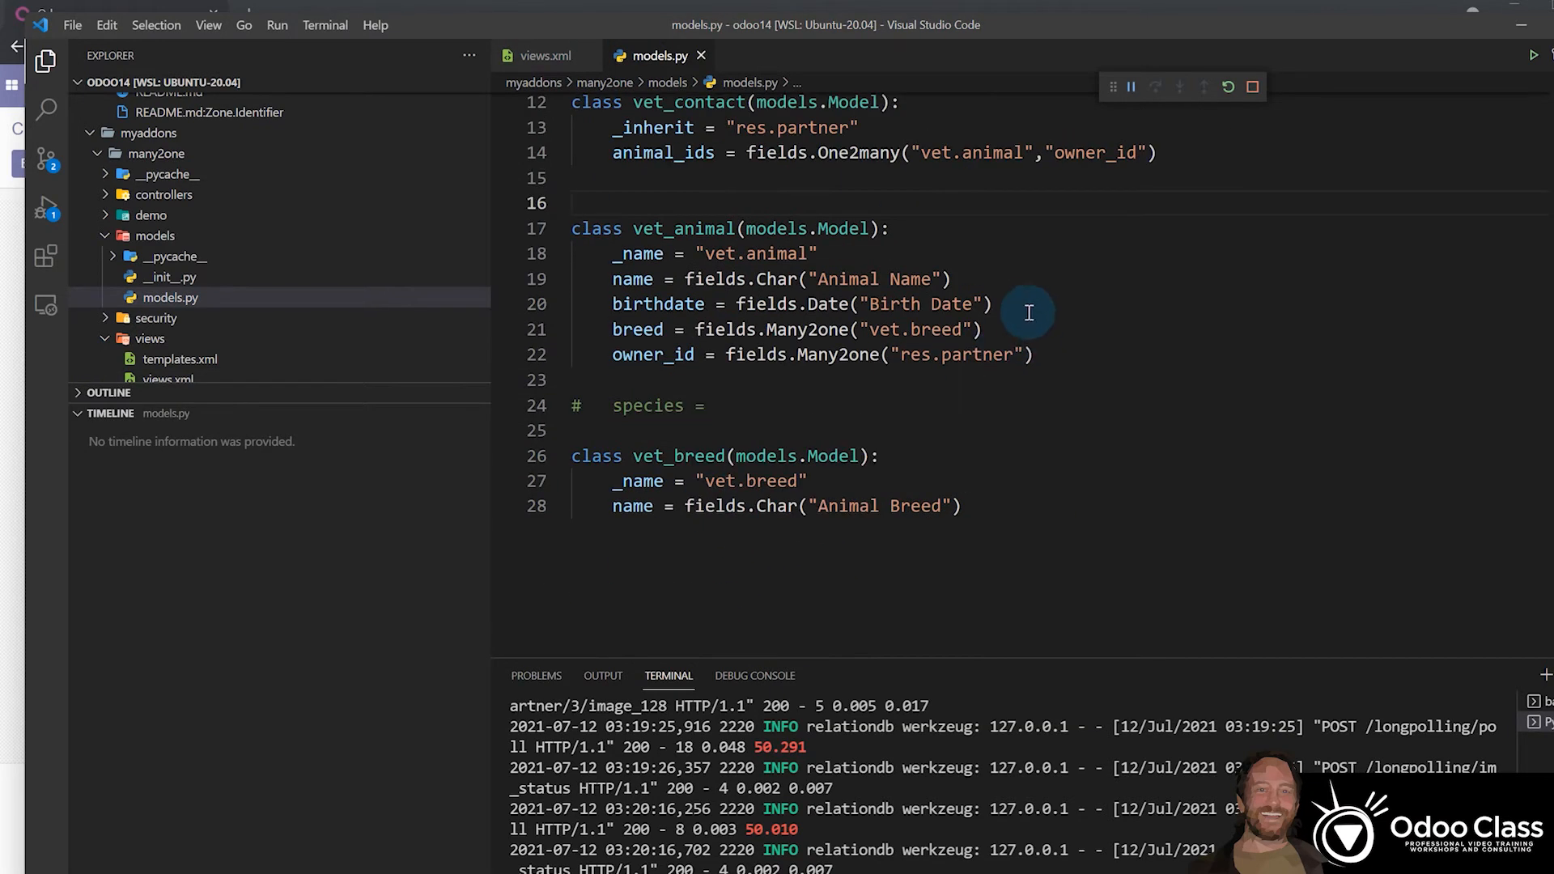
pyautogui.click(693, 330)
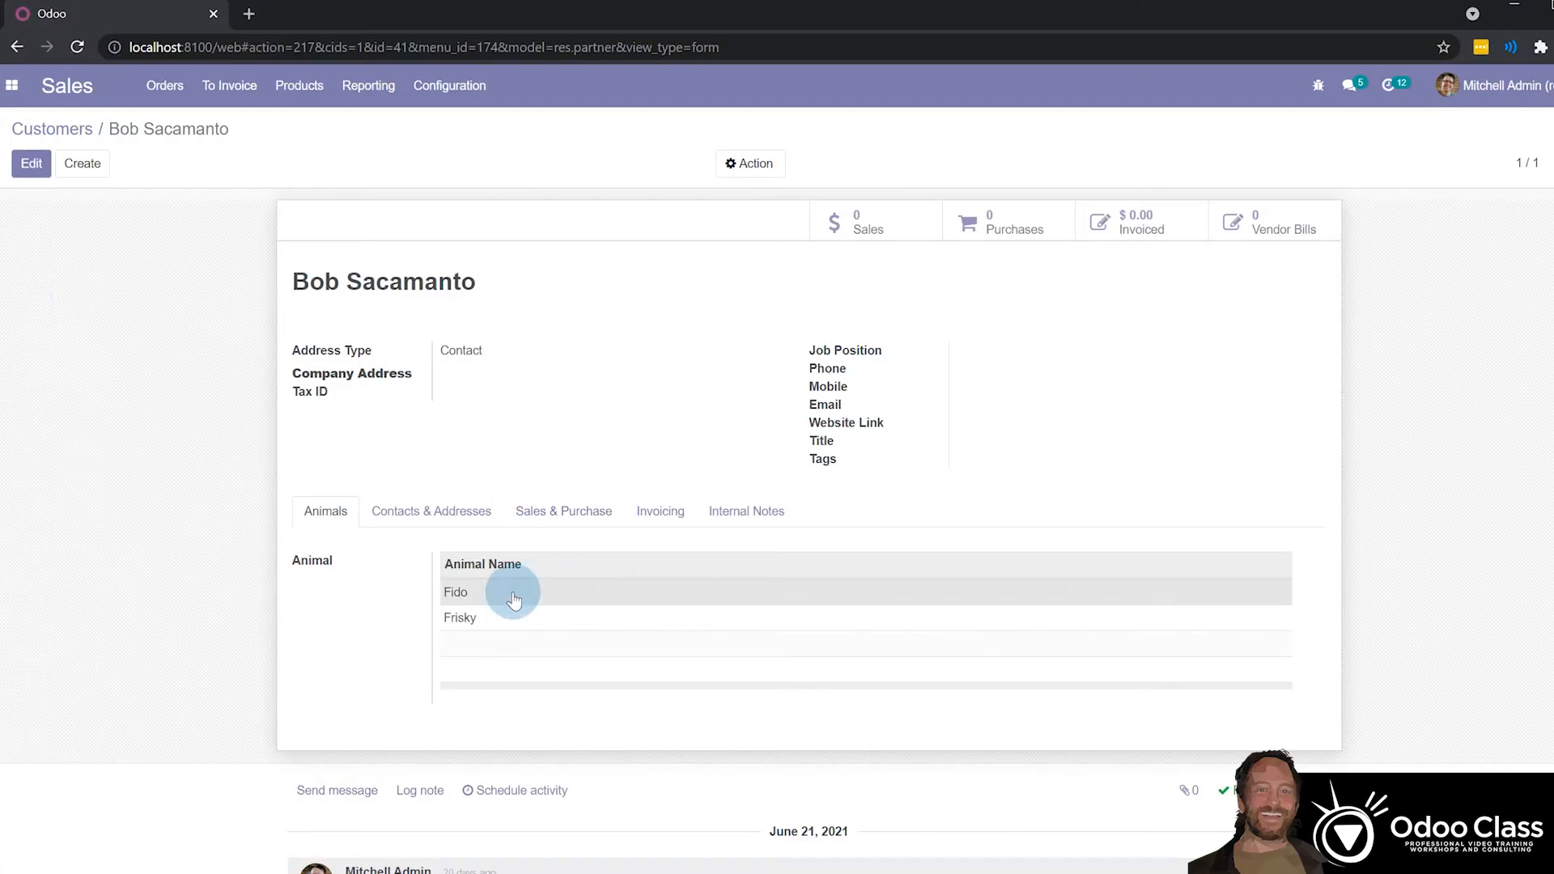
pyautogui.click(454, 591)
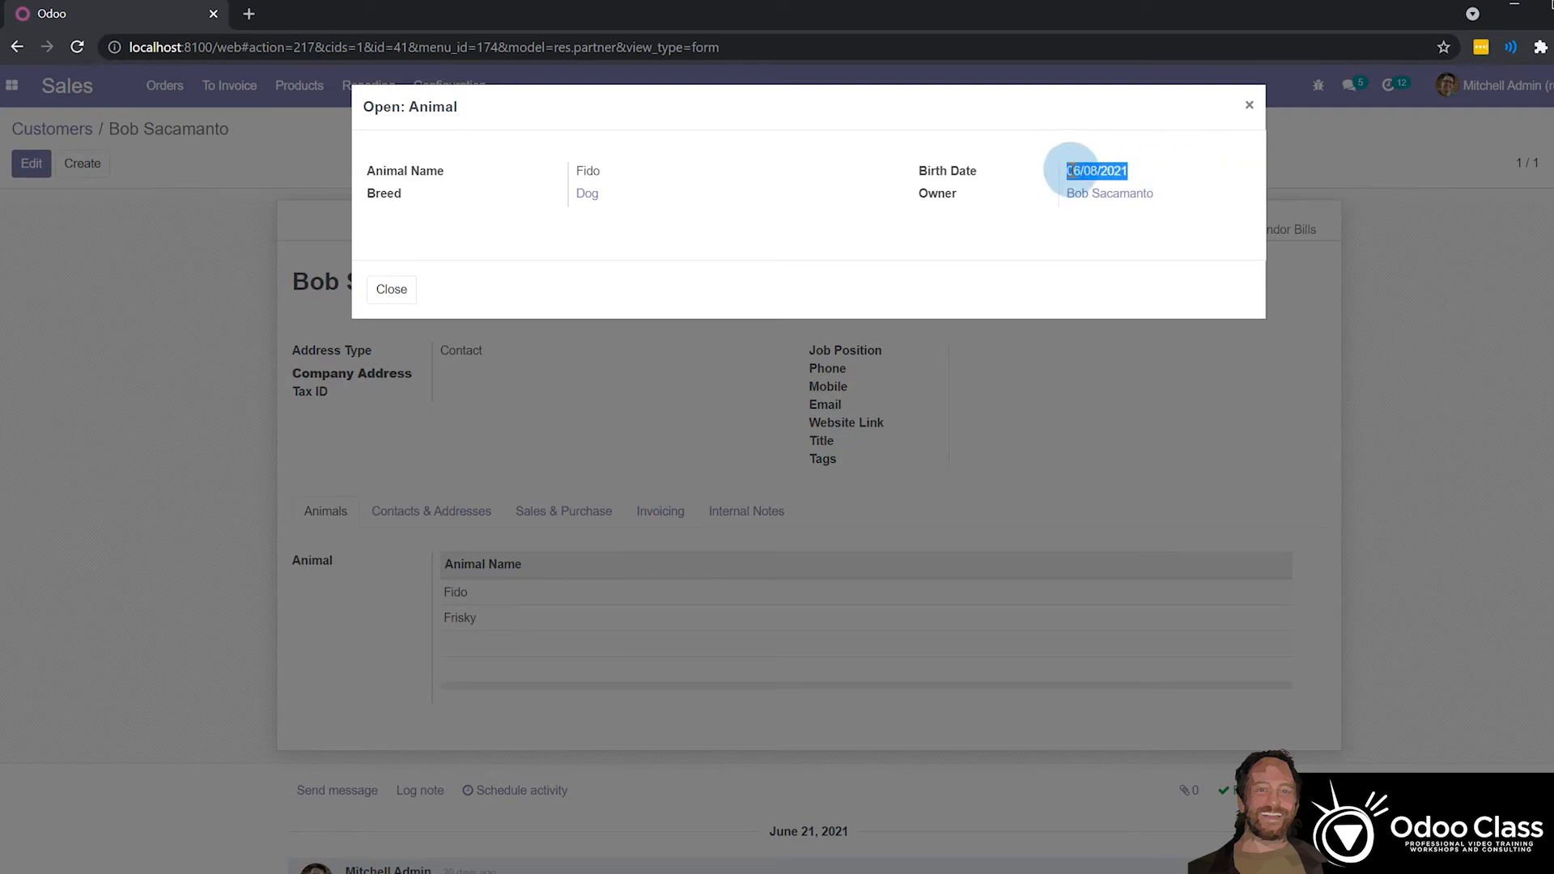
pyautogui.click(390, 289)
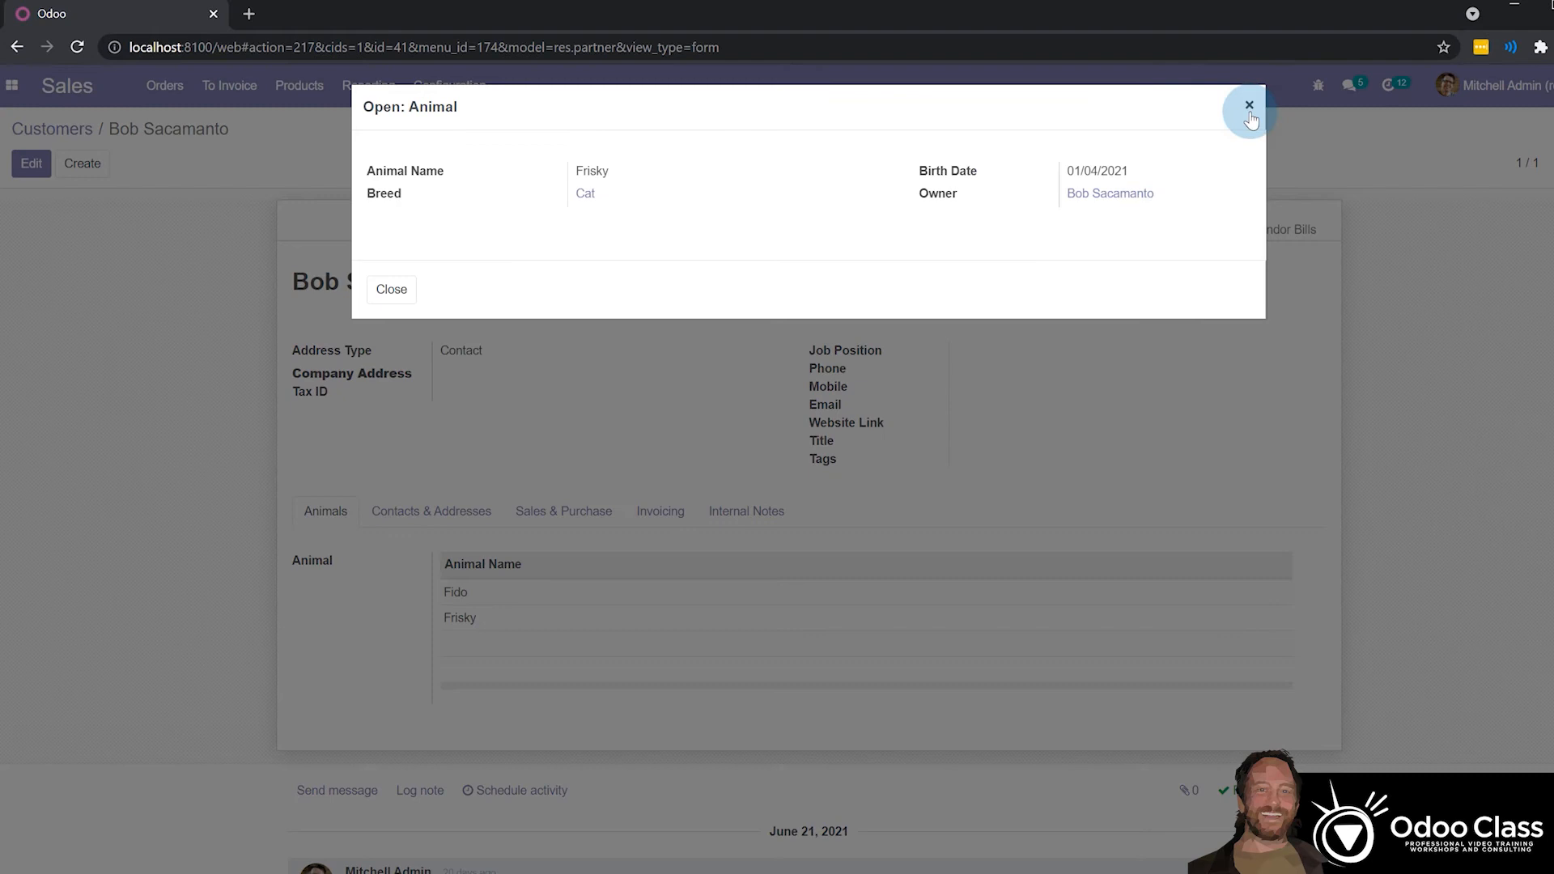
pyautogui.click(1248, 105)
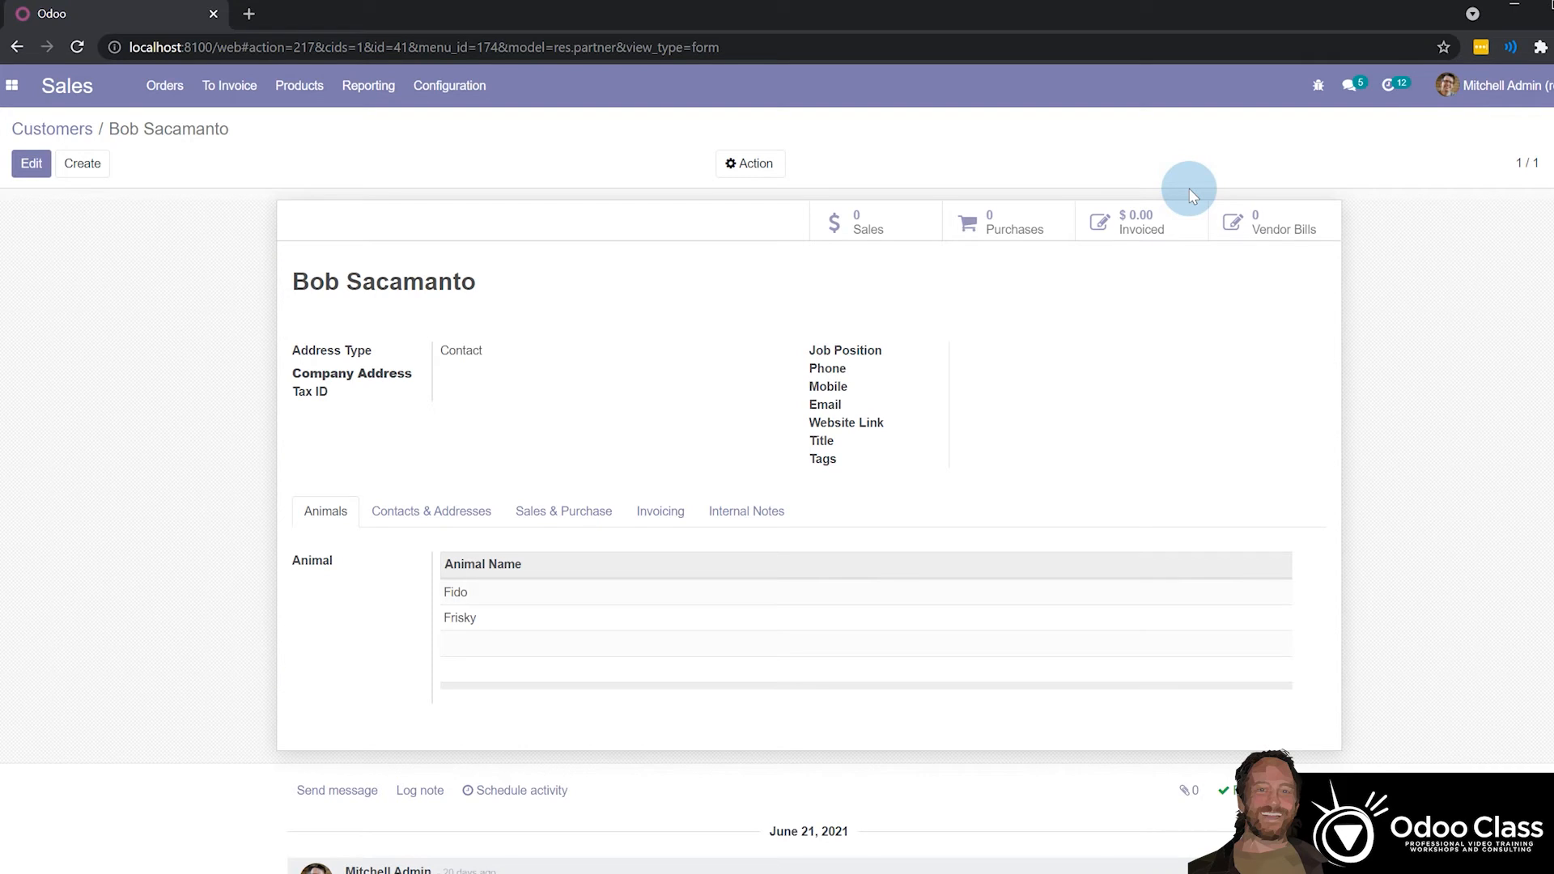
pyautogui.moveTo(1071, 402)
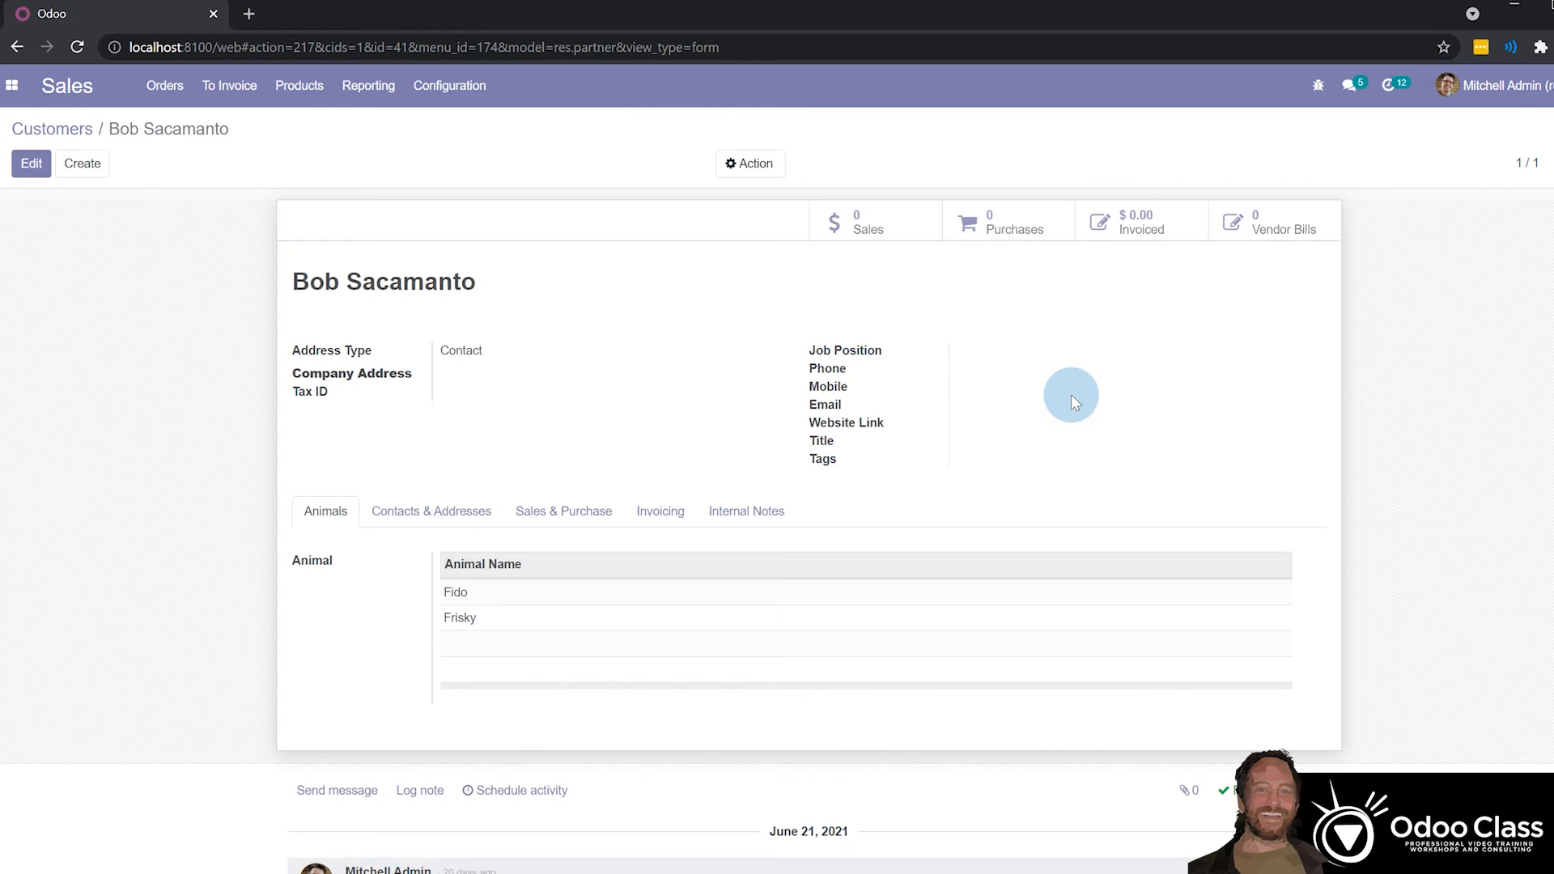
pyautogui.moveTo(1107, 637)
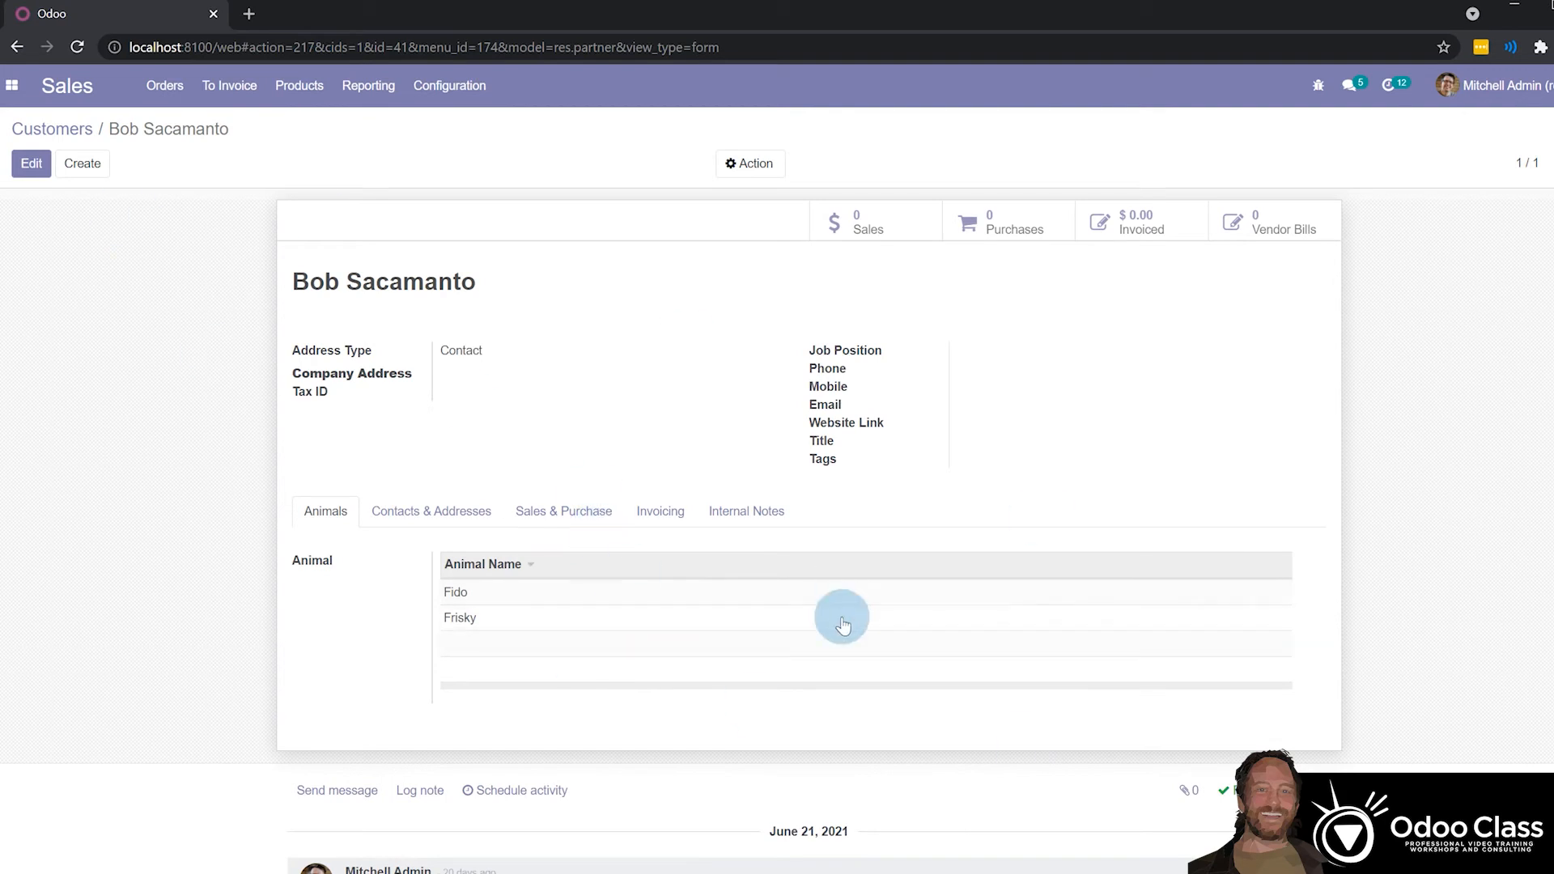
pyautogui.moveTo(848, 618)
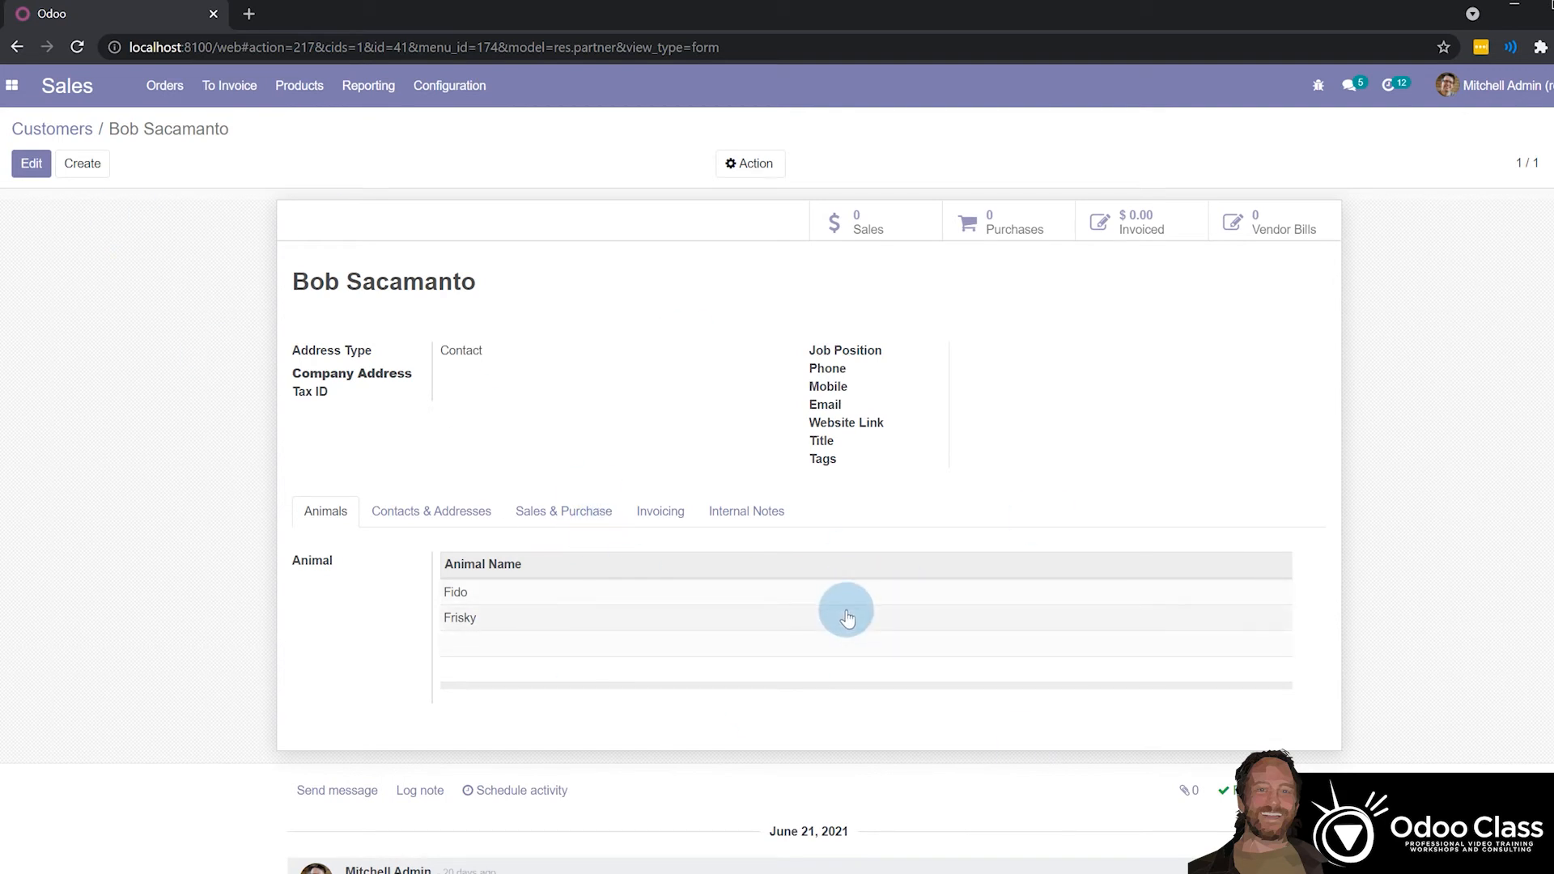
pyautogui.moveTo(847, 617)
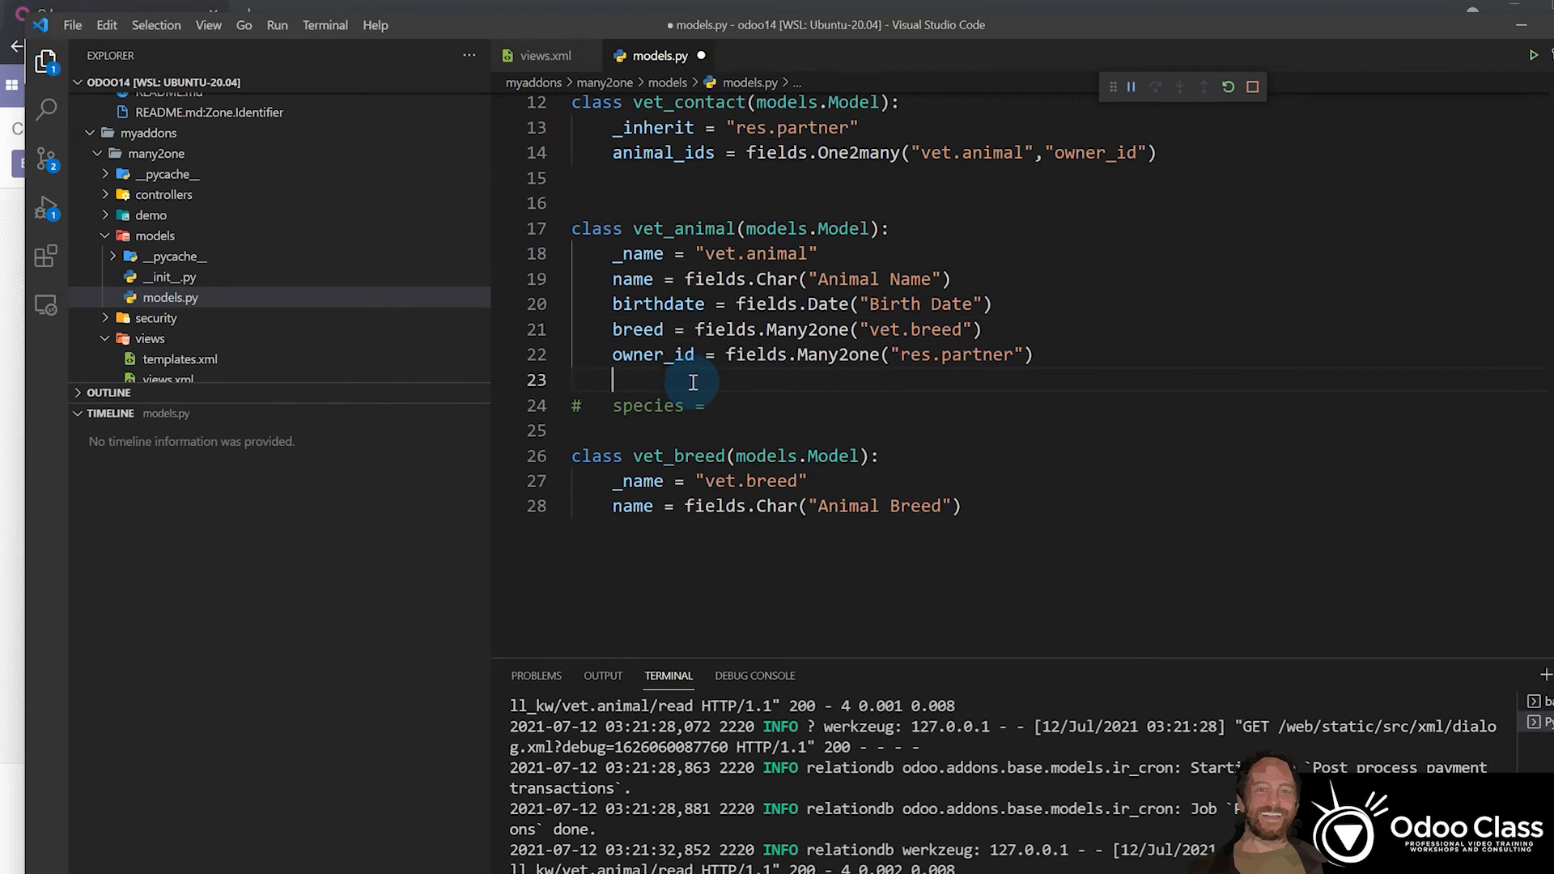
# - Add the line age = fields.Float(compute=_compute_age) to vet_animal
pyautogui.write('age =')
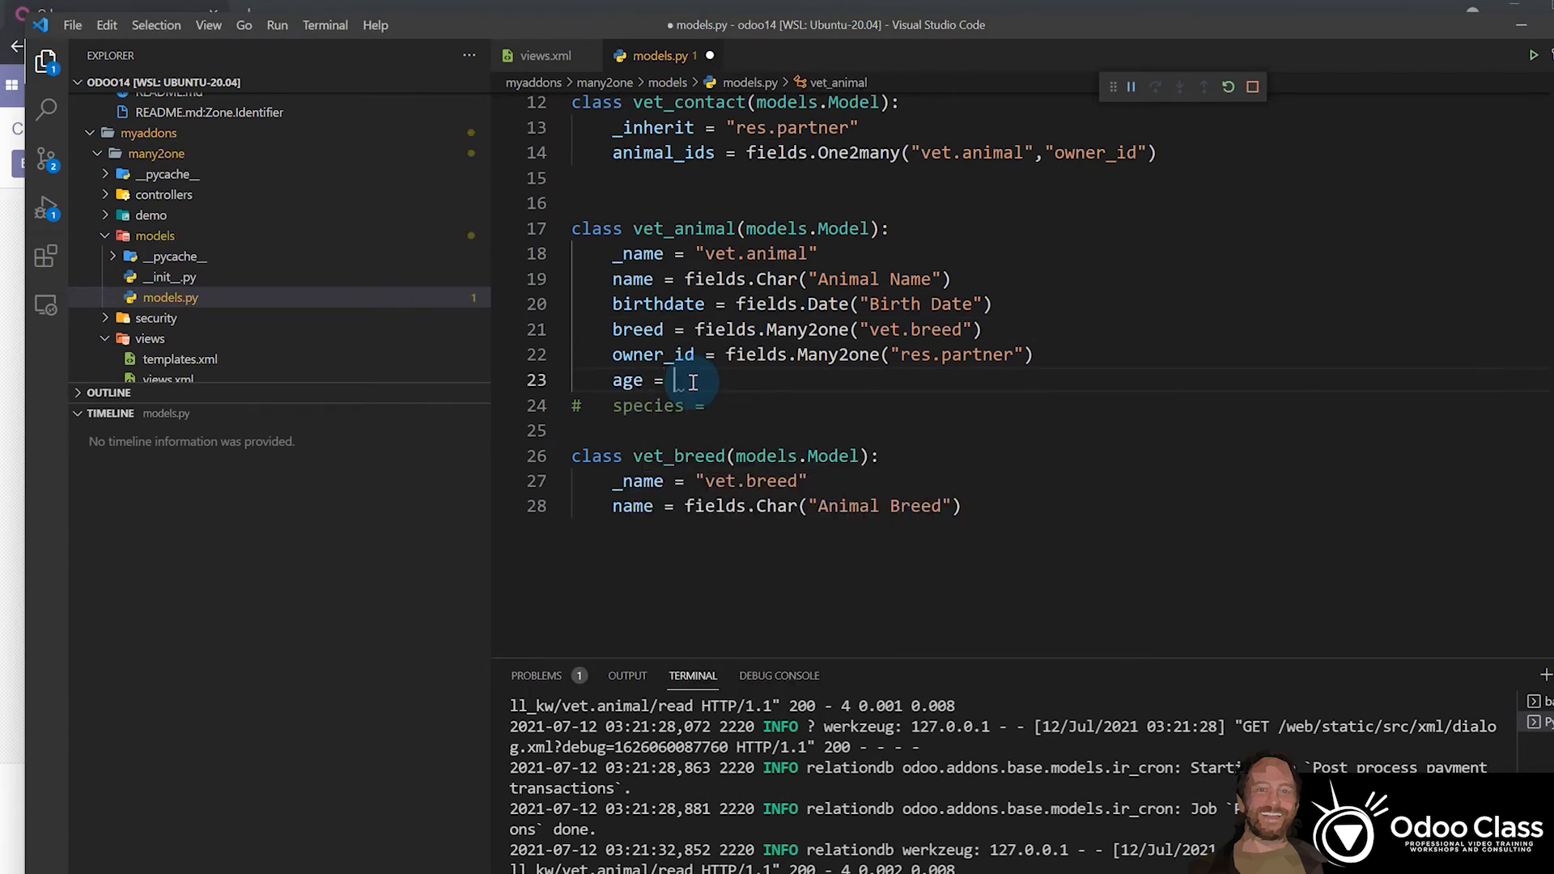
pyautogui.write('fe')
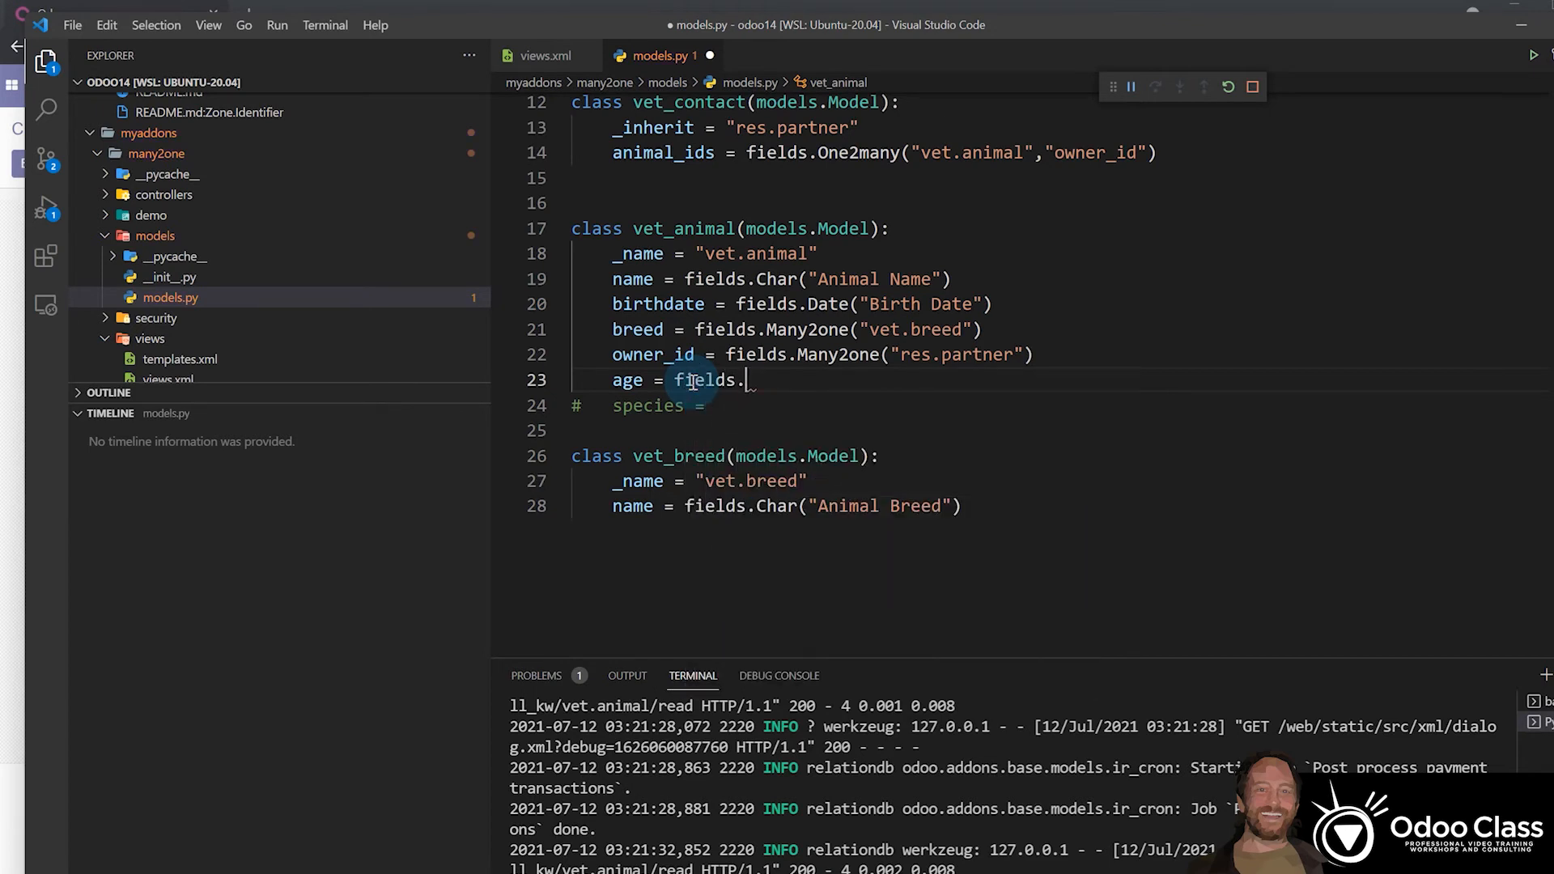
pyautogui.write('f')
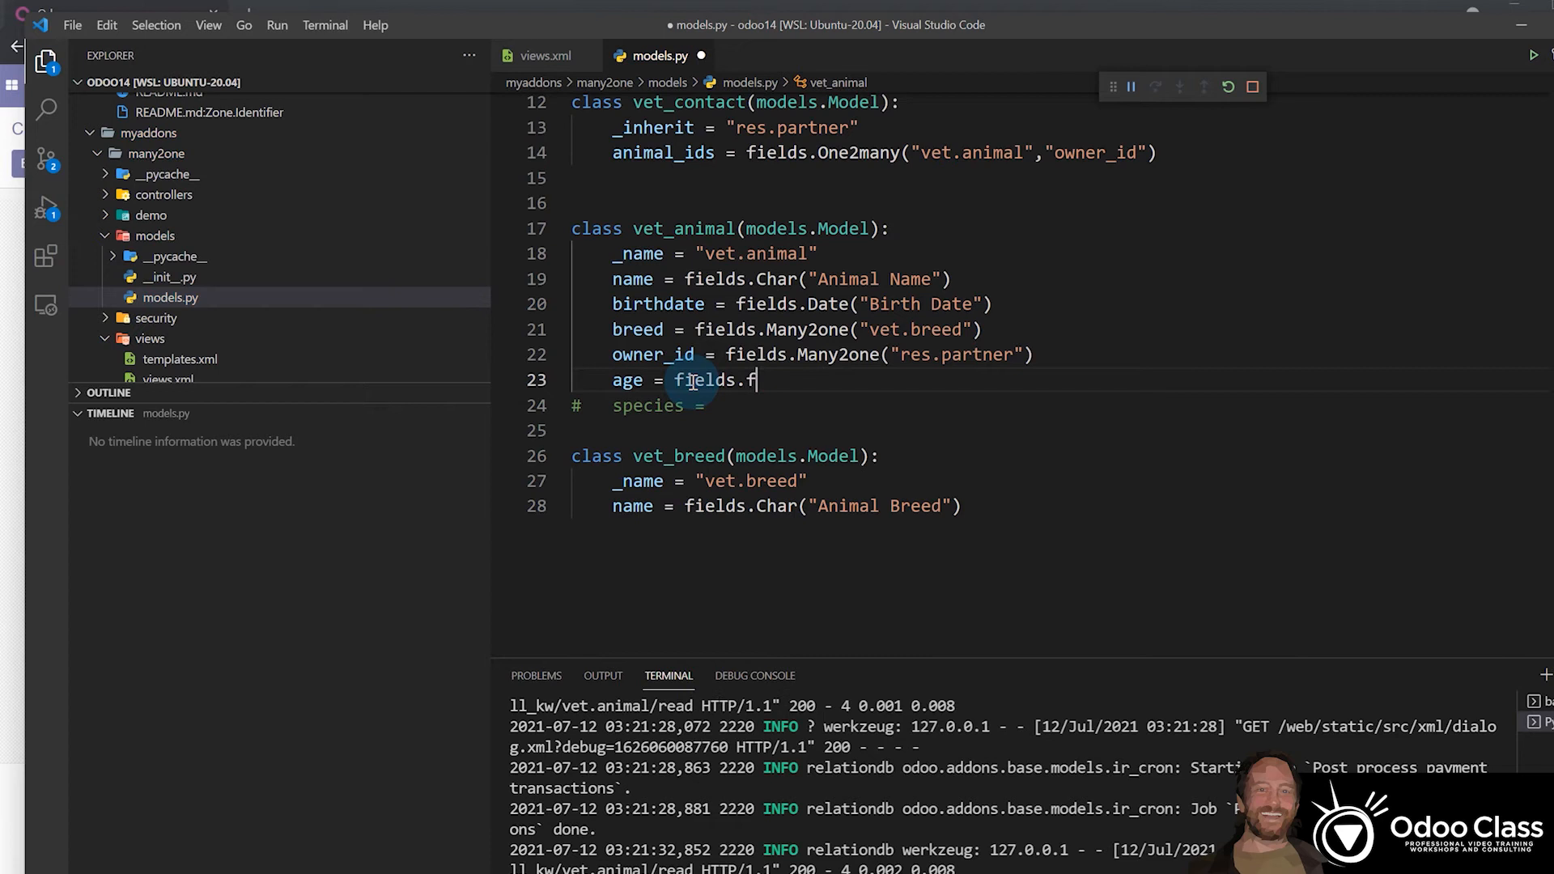
pyautogui.write('loat')
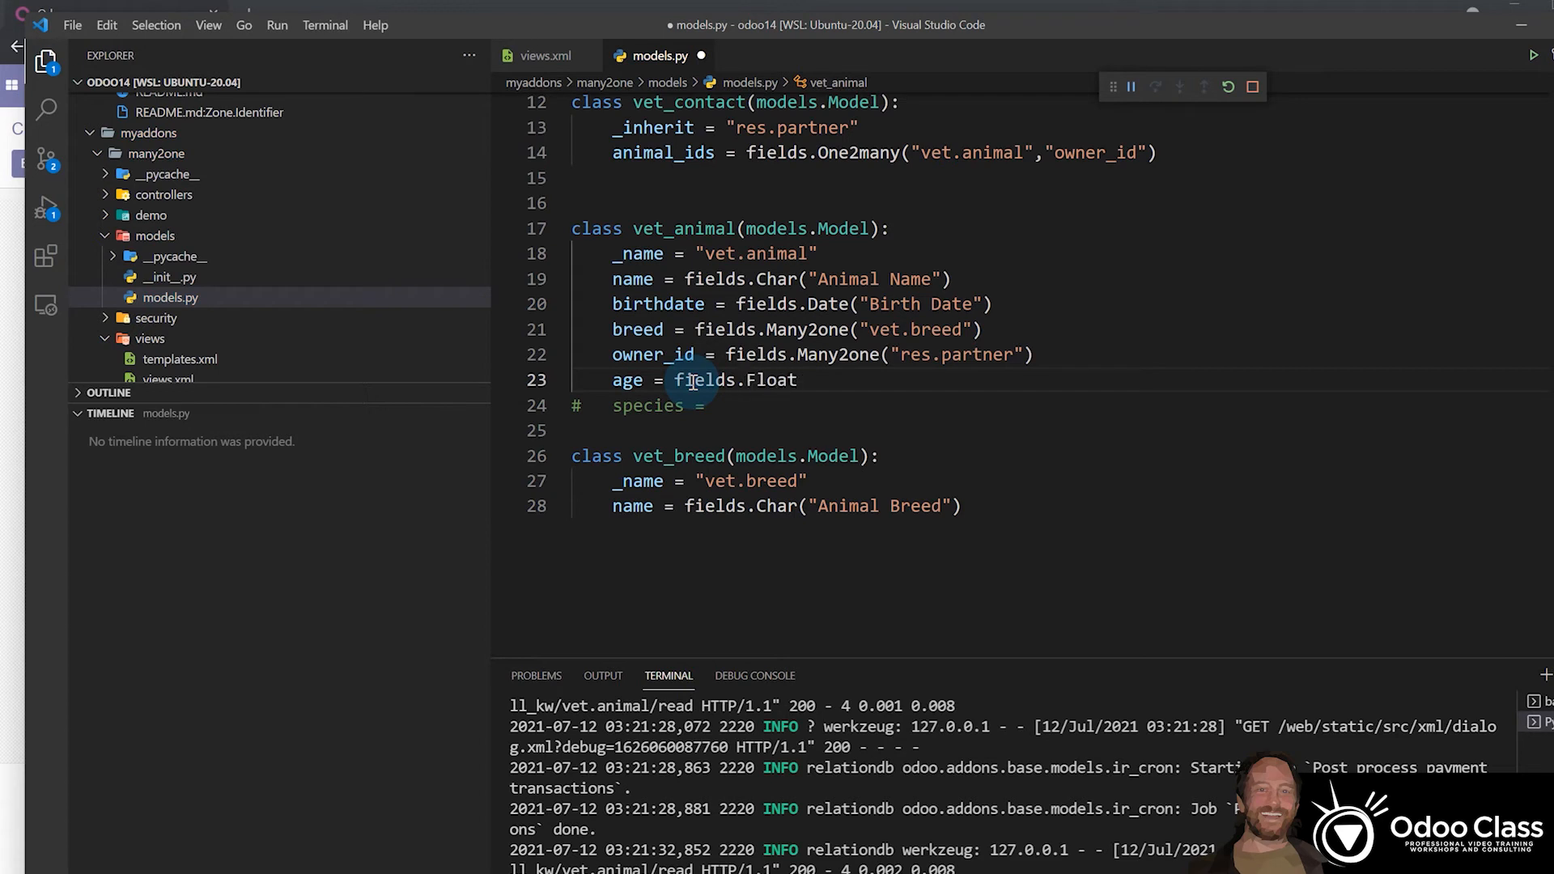
pyautogui.moveTo(772, 379)
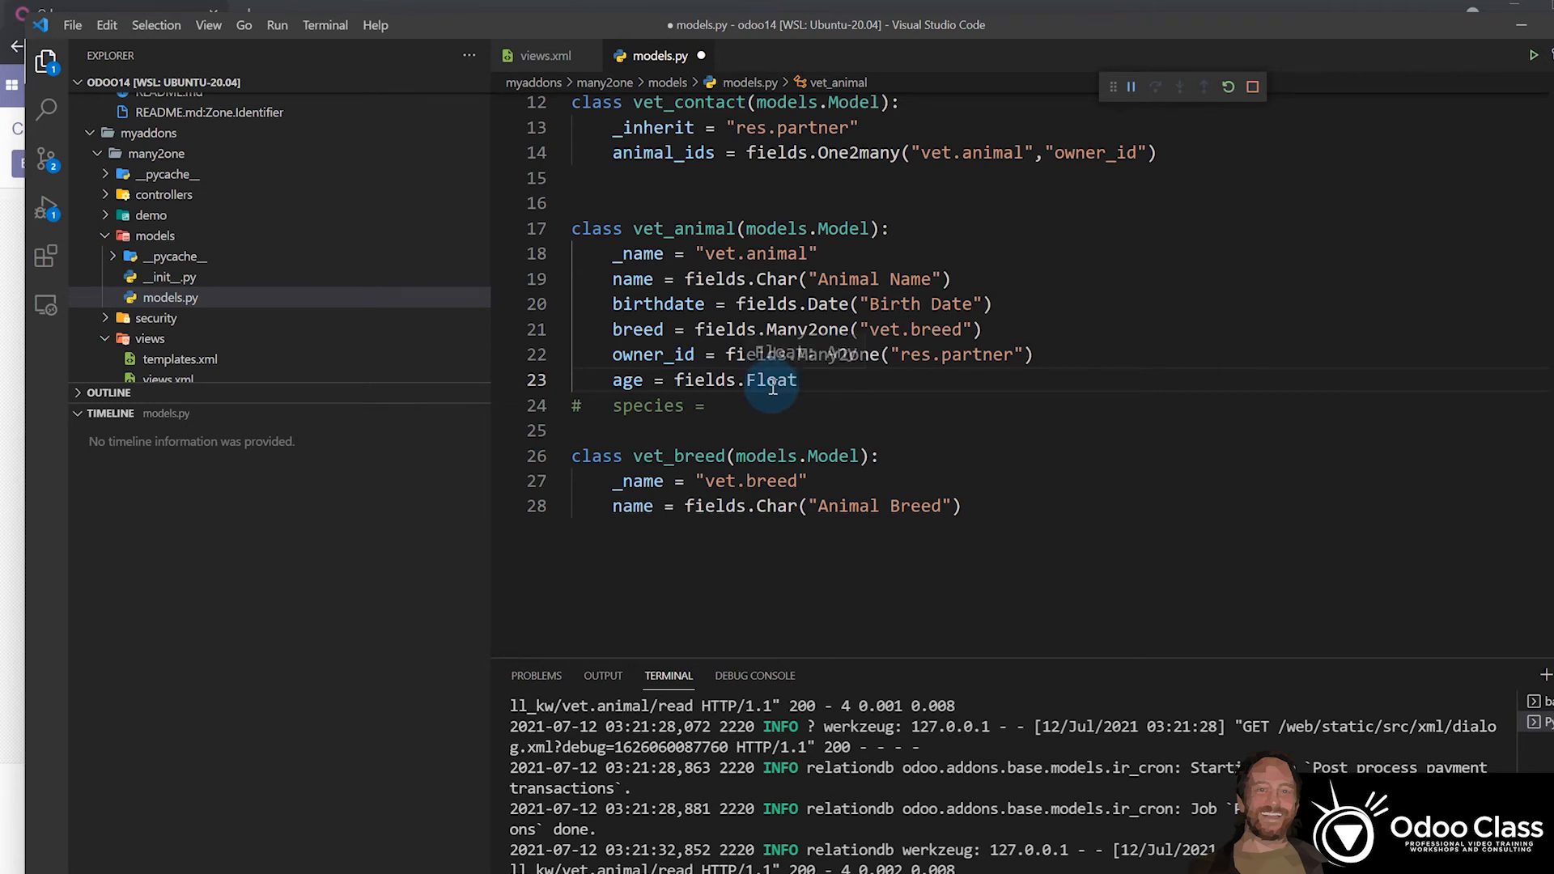
pyautogui.moveTo(772, 379)
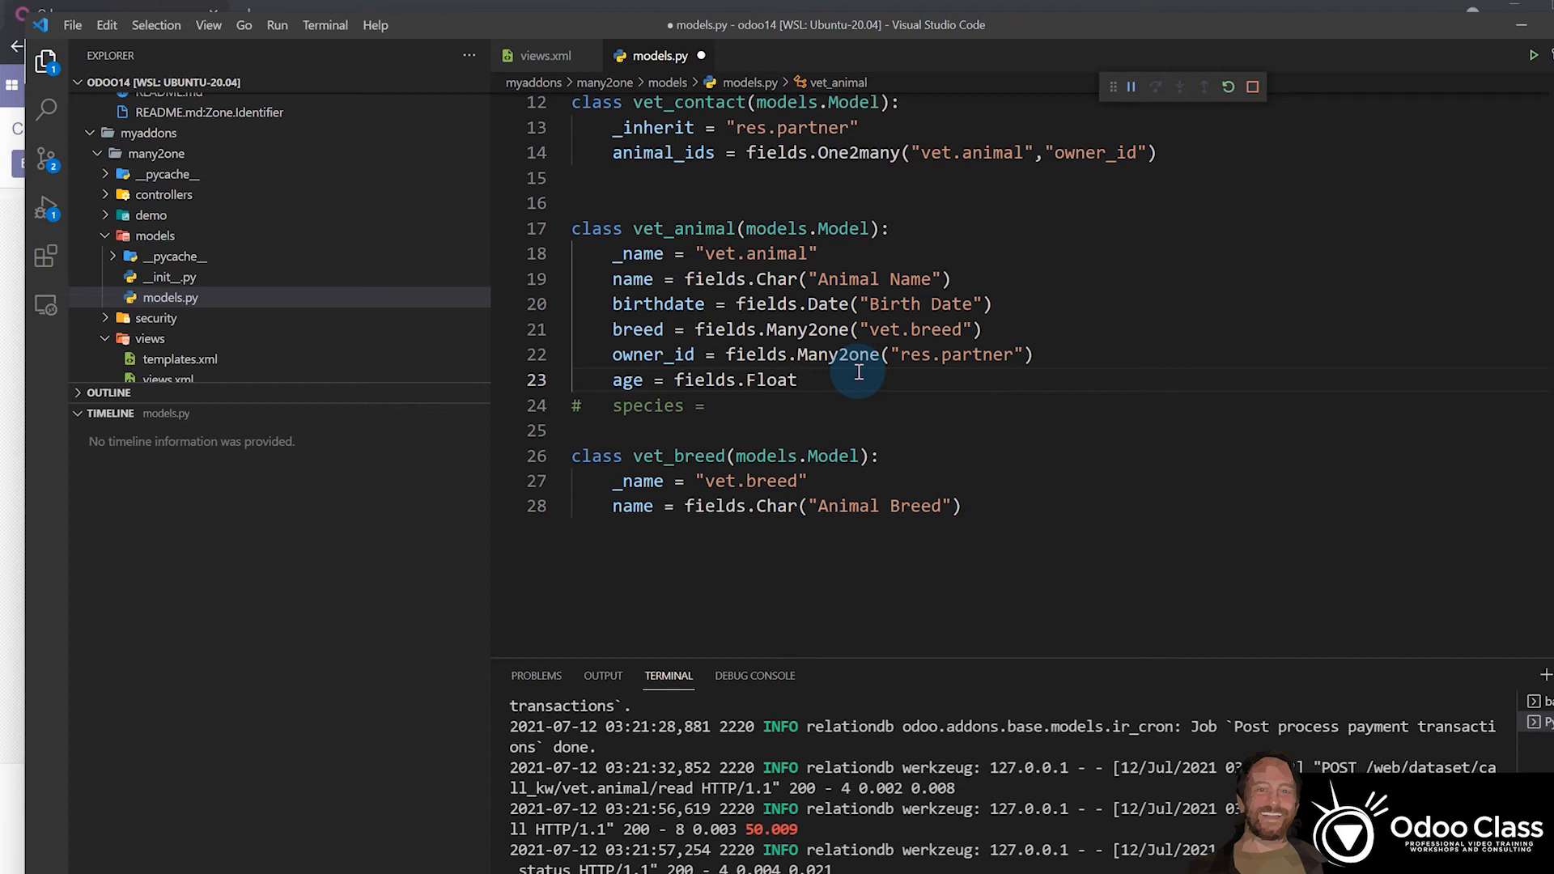
pyautogui.write('()')
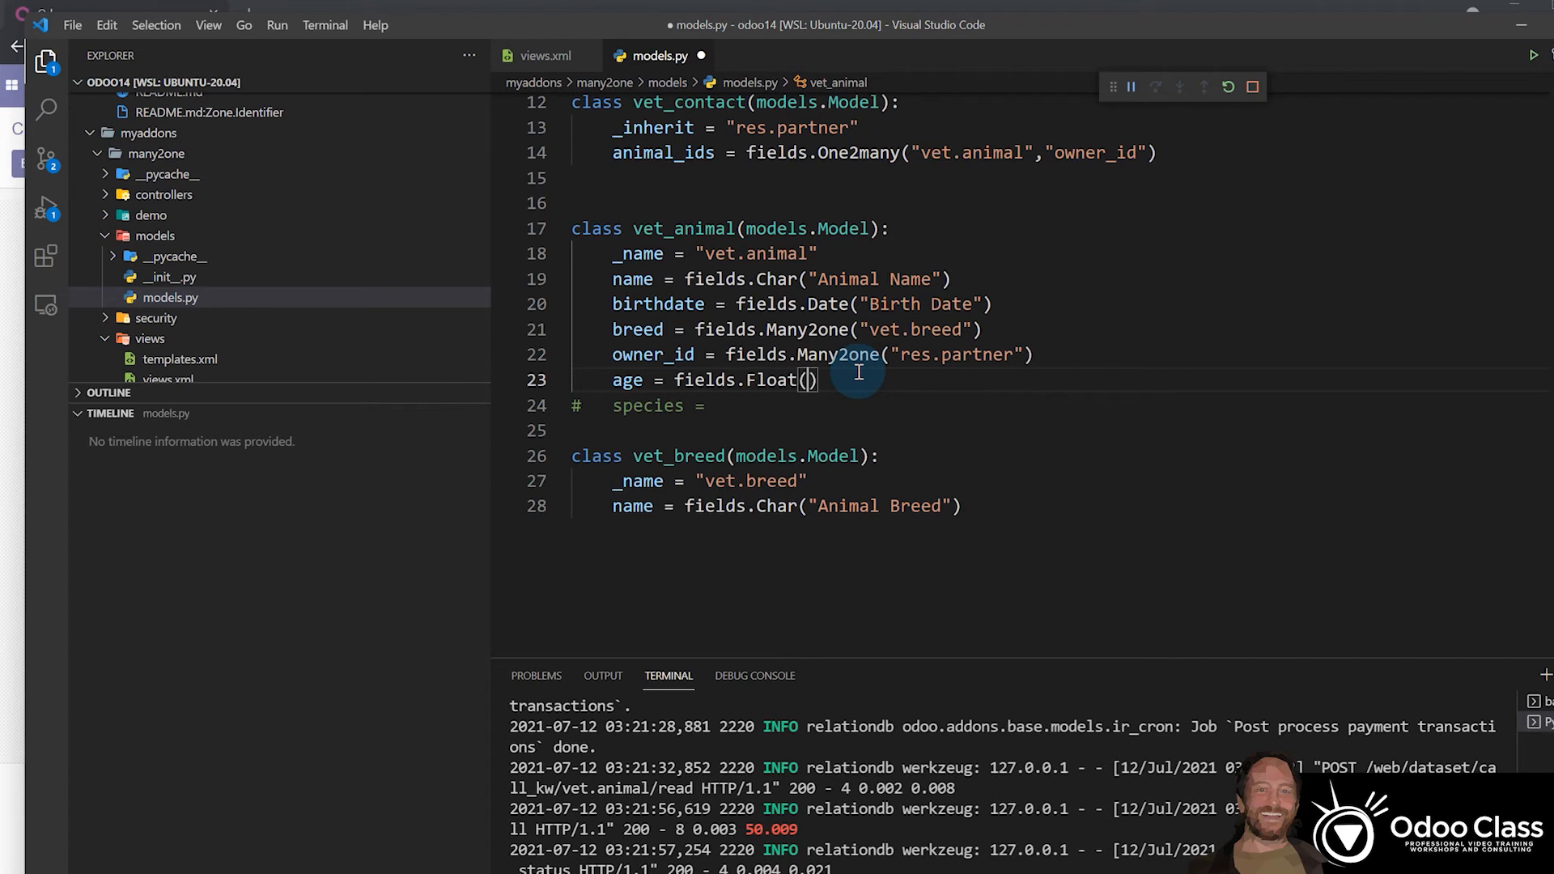
pyautogui.write('computer')
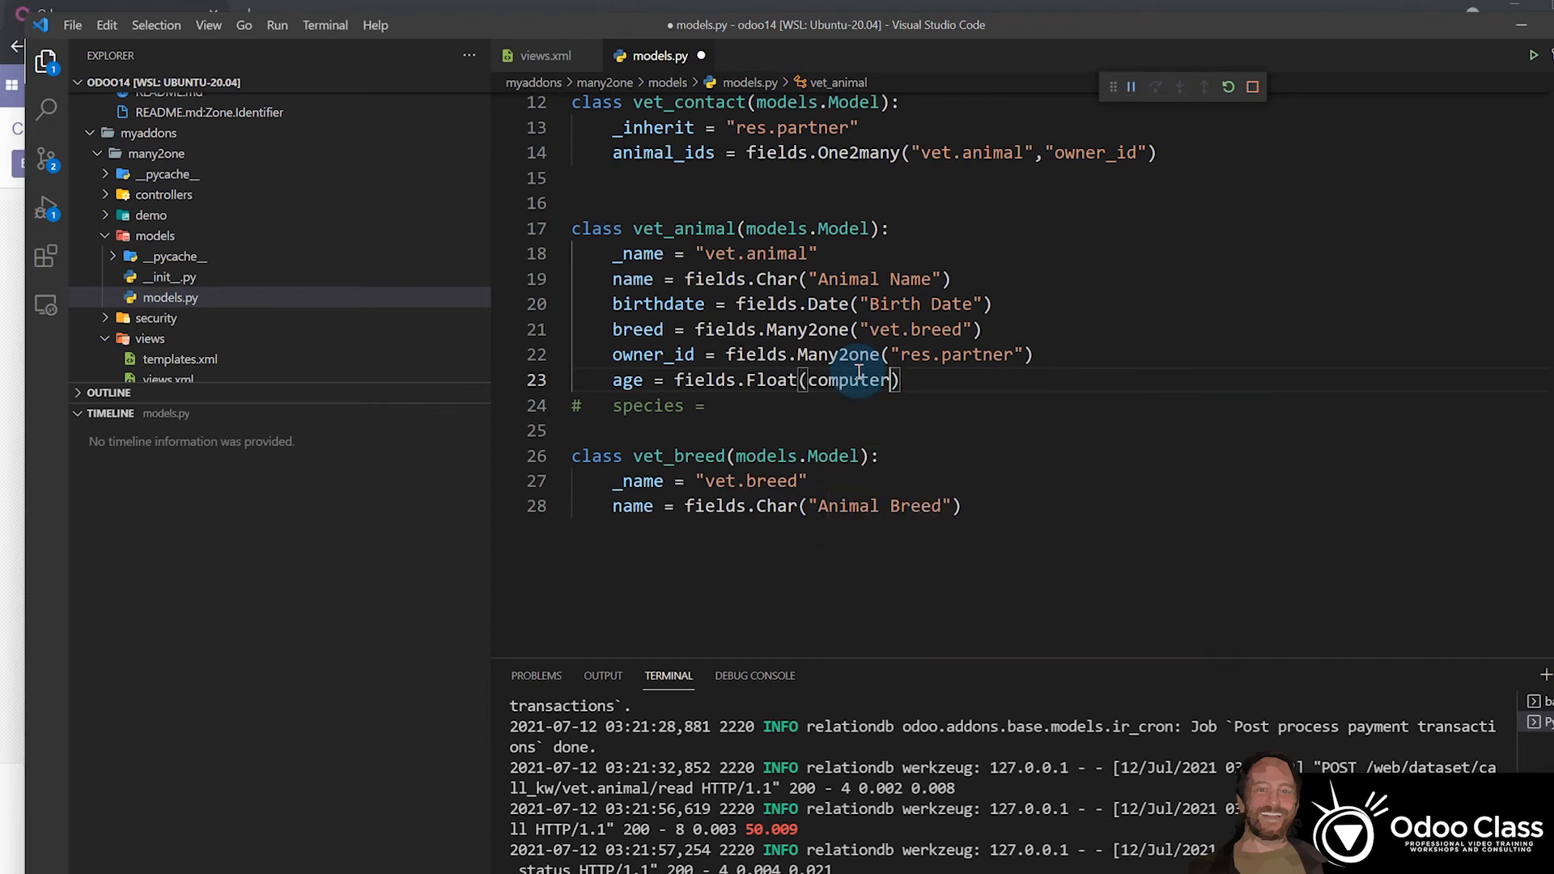
pyautogui.write('=')
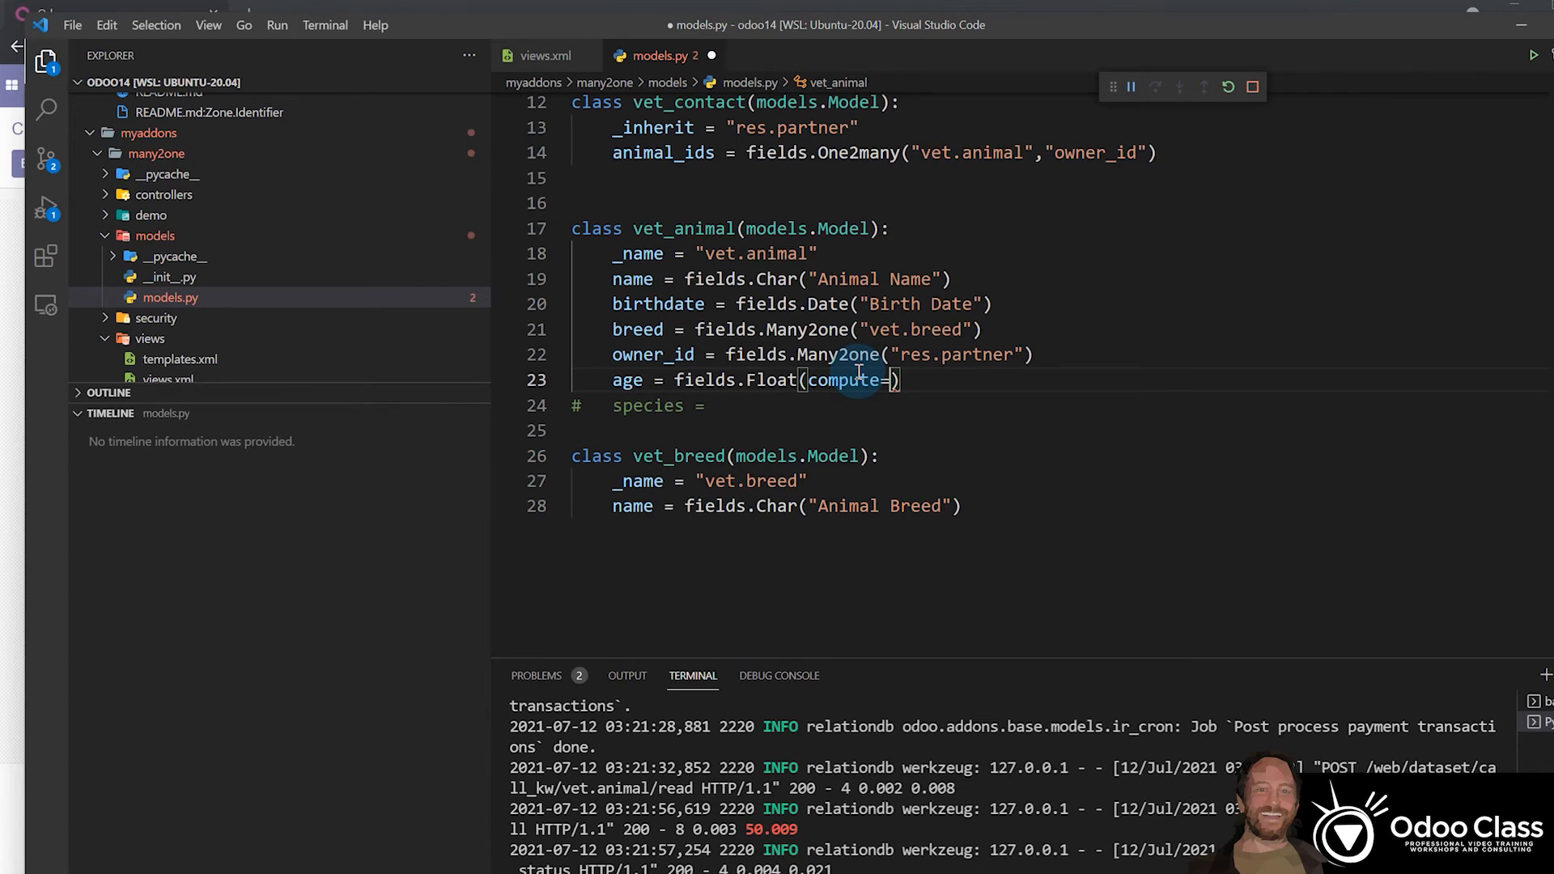
pyautogui.write('_co')
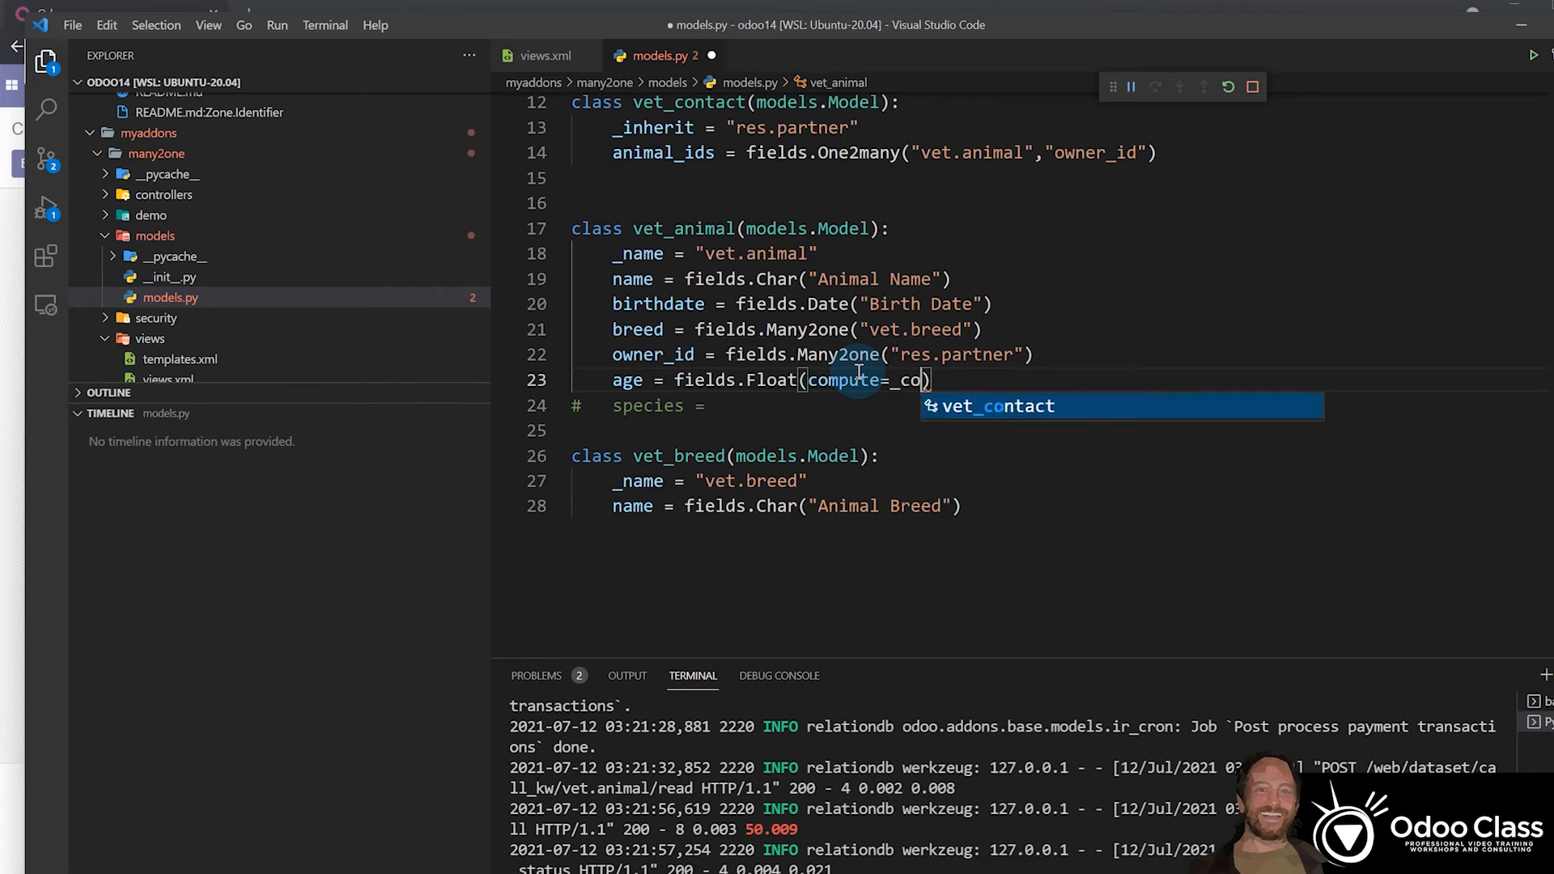
pyautogui.write('mpute_')
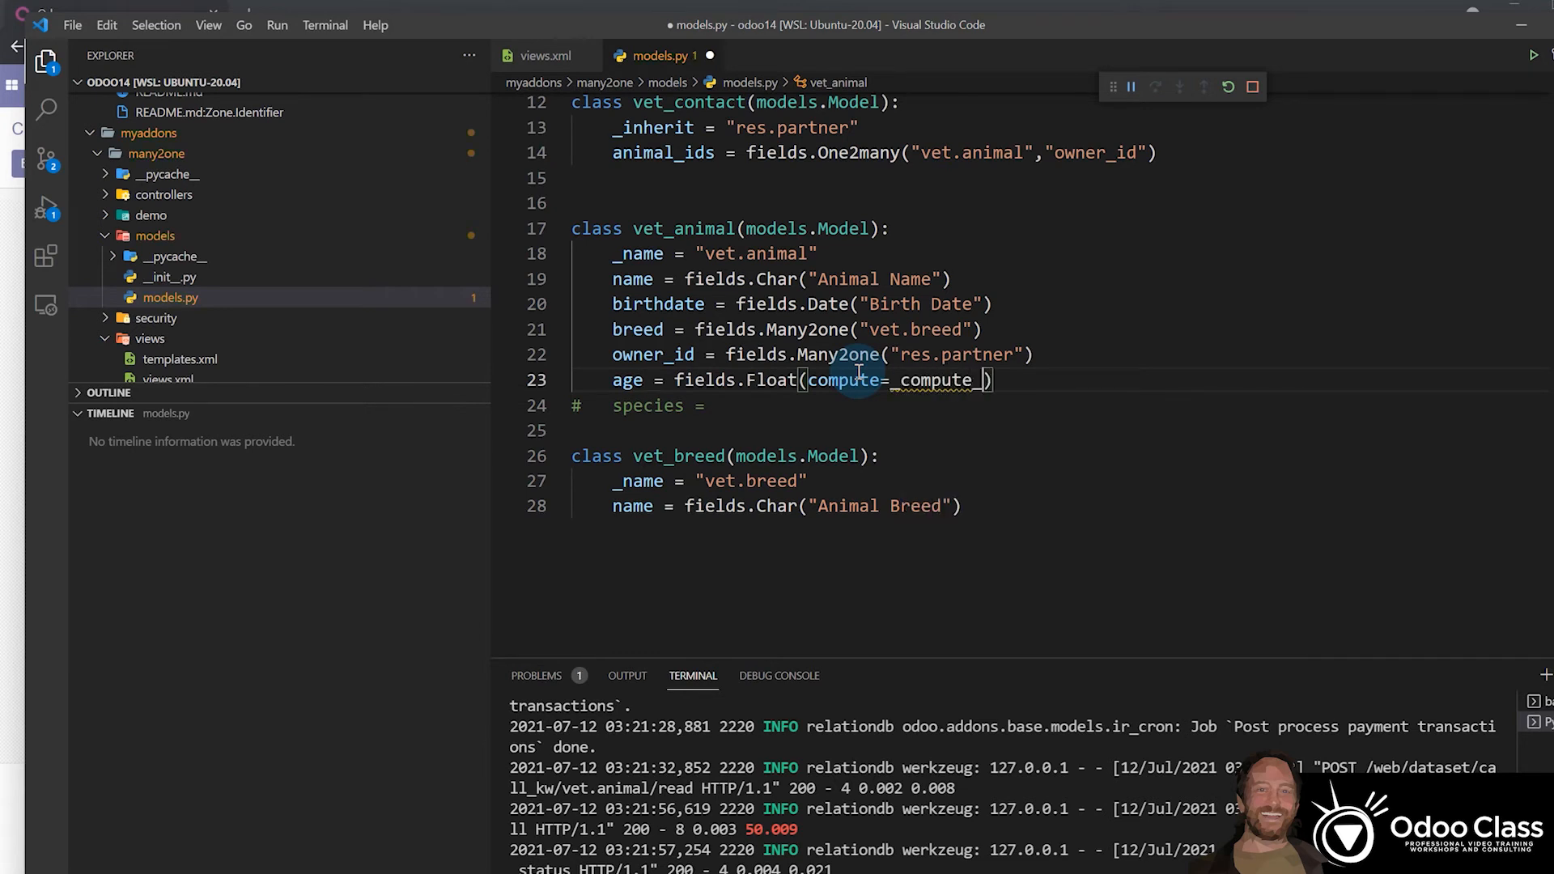
pyautogui.write('age')
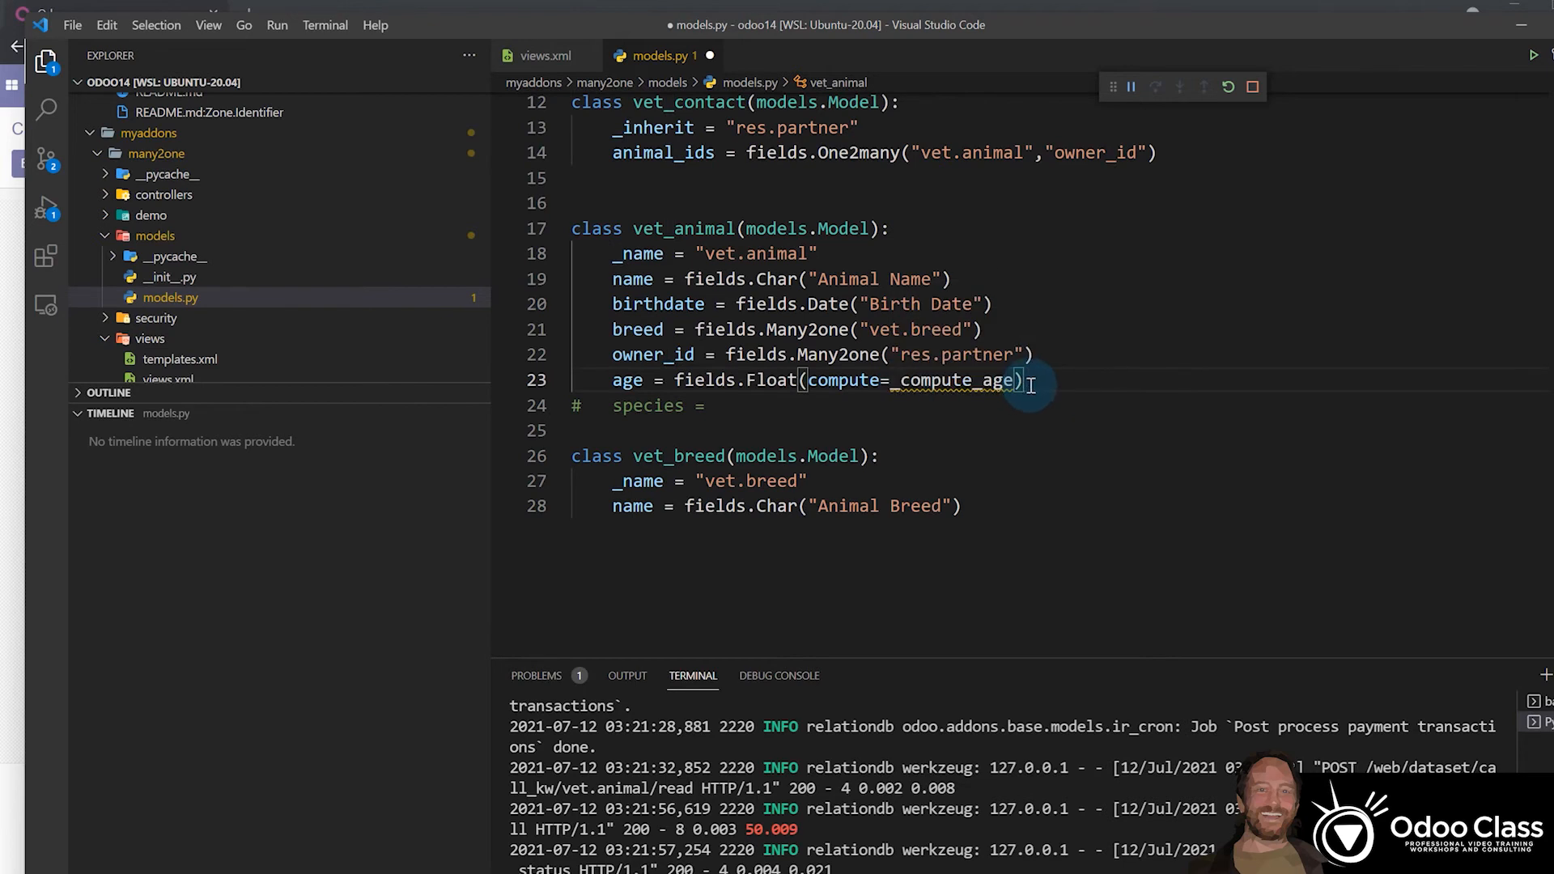
pyautogui.moveTo(956, 380)
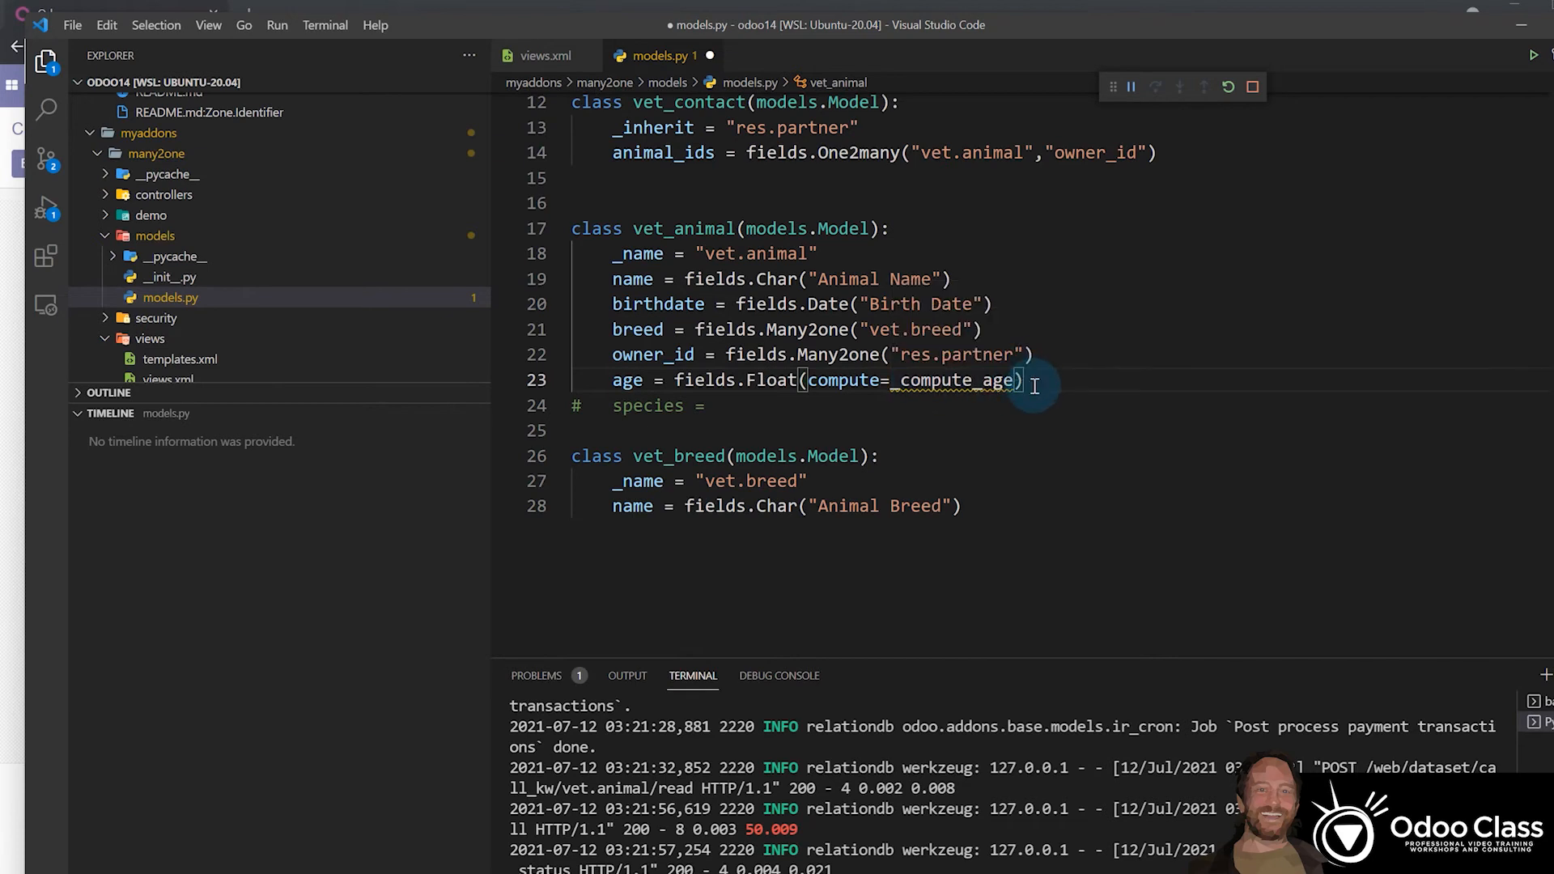
# - Define a _compute_age(self) method with a 'for rec in self' loop
pyautogui.press('enter')
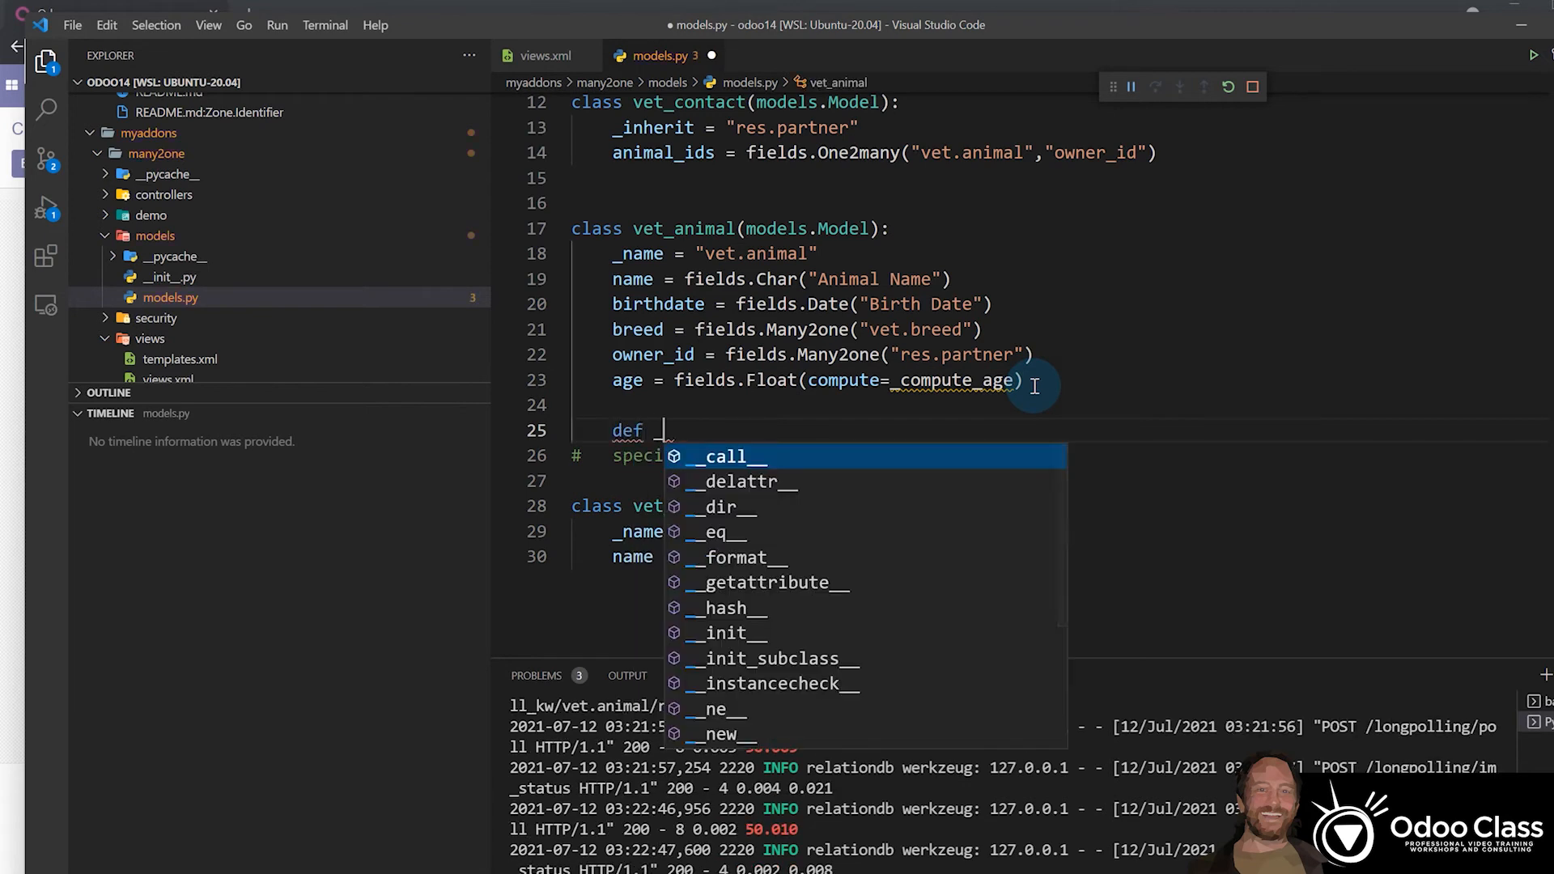
pyautogui.write('_compute_age(')
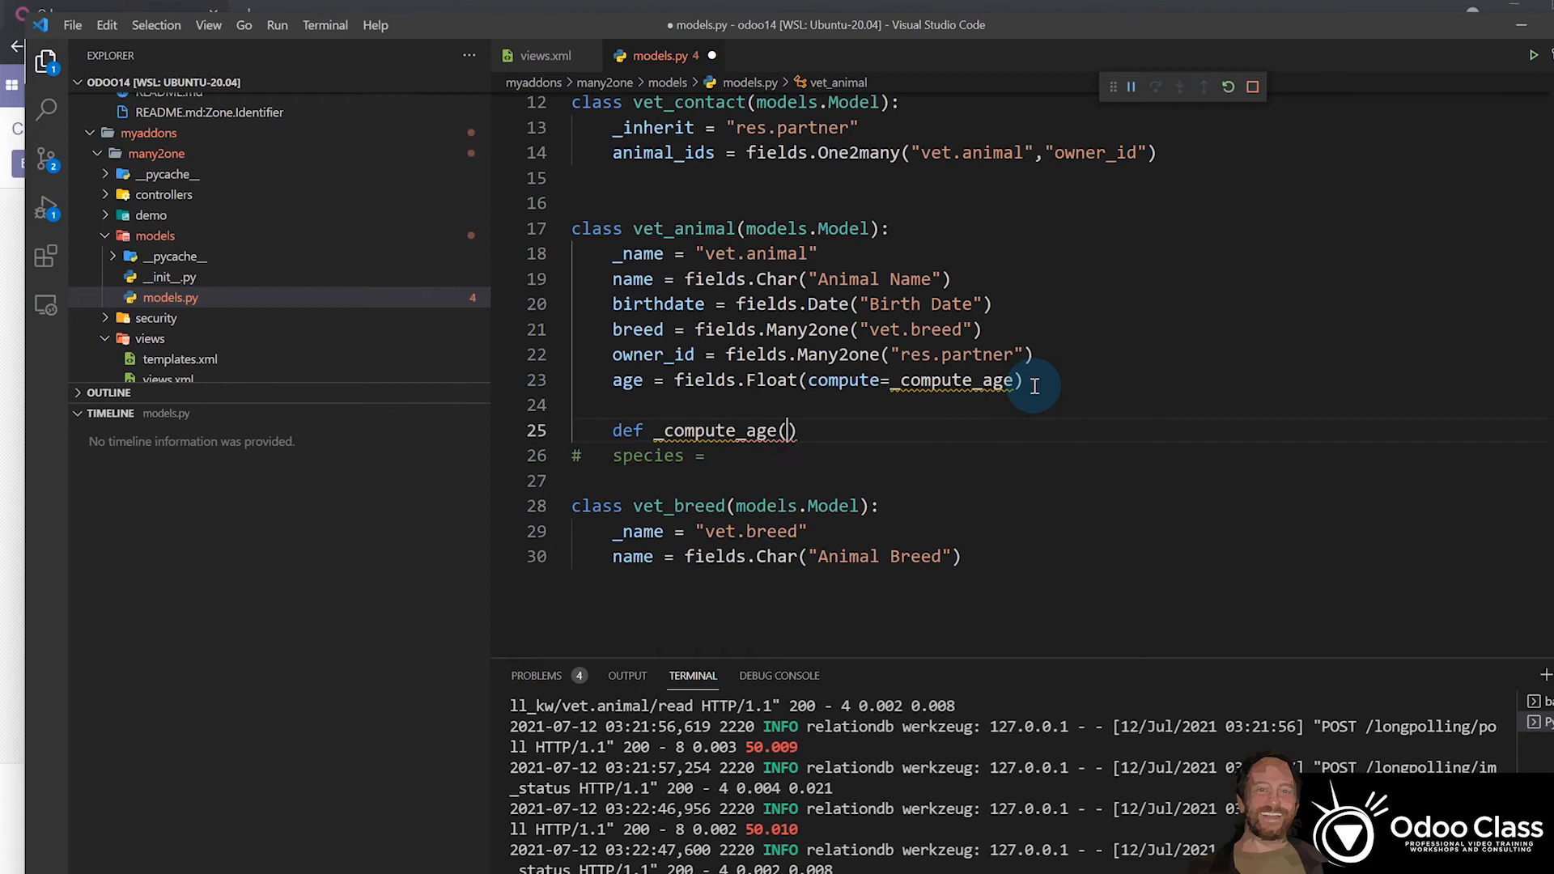
pyautogui.write('self')
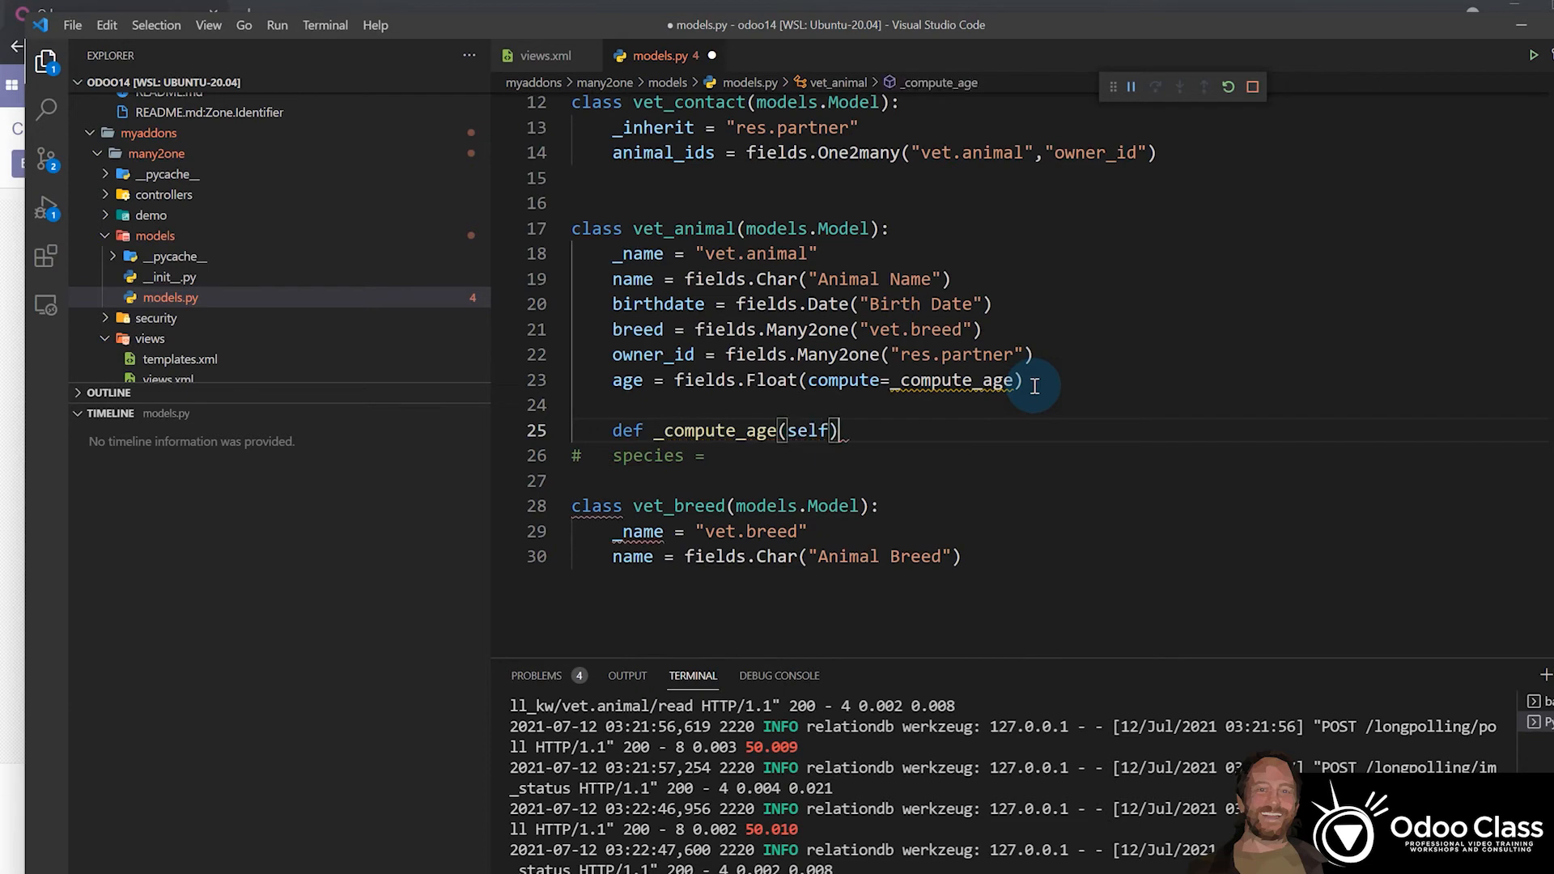
pyautogui.press('enter')
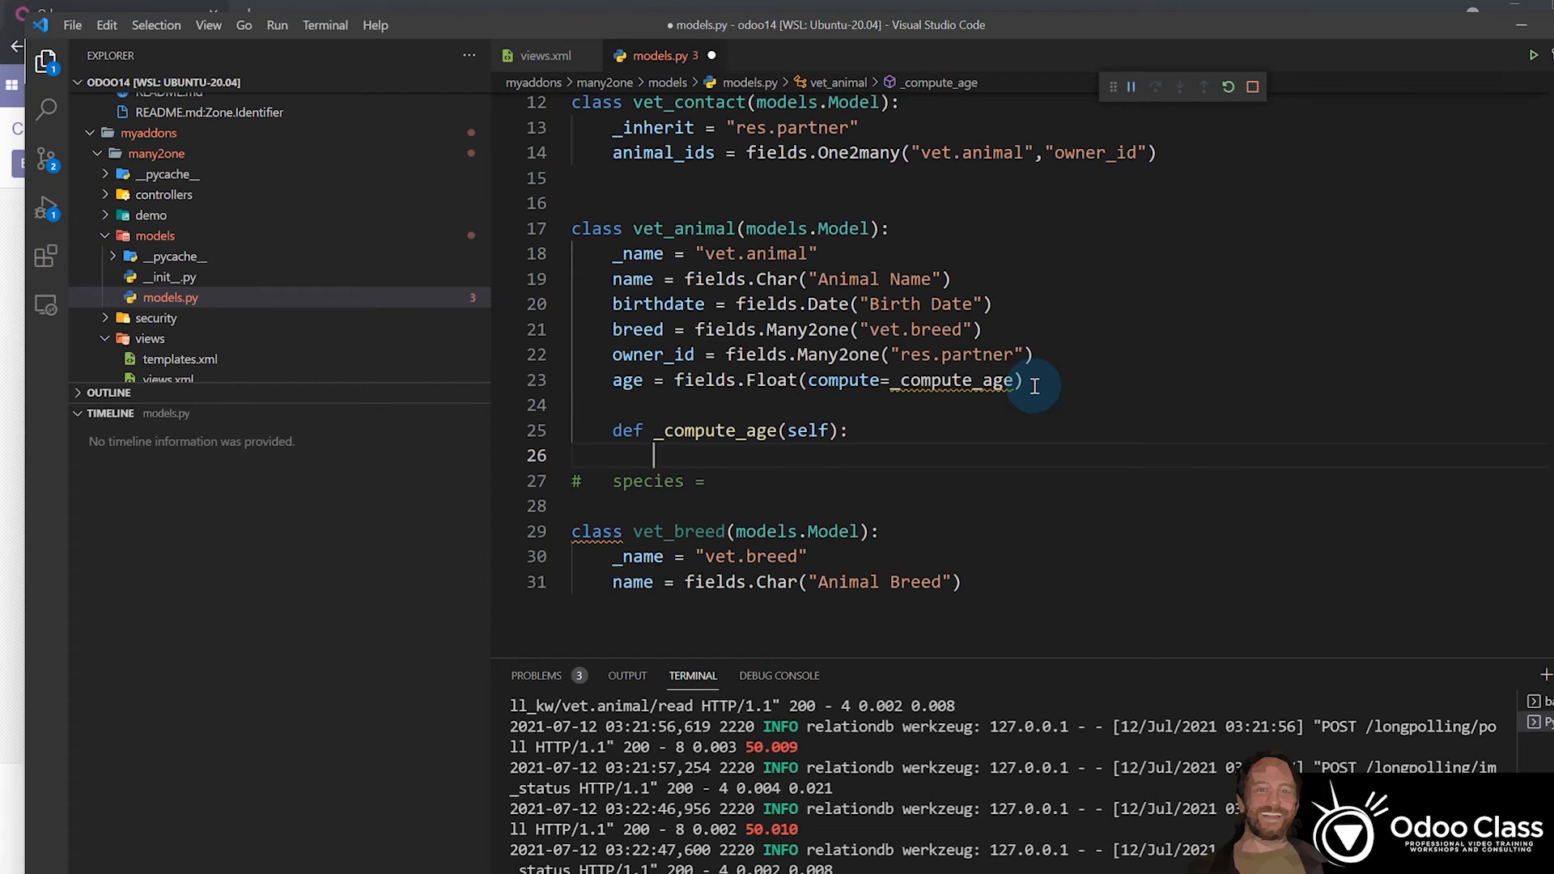
pyautogui.moveTo(812, 439)
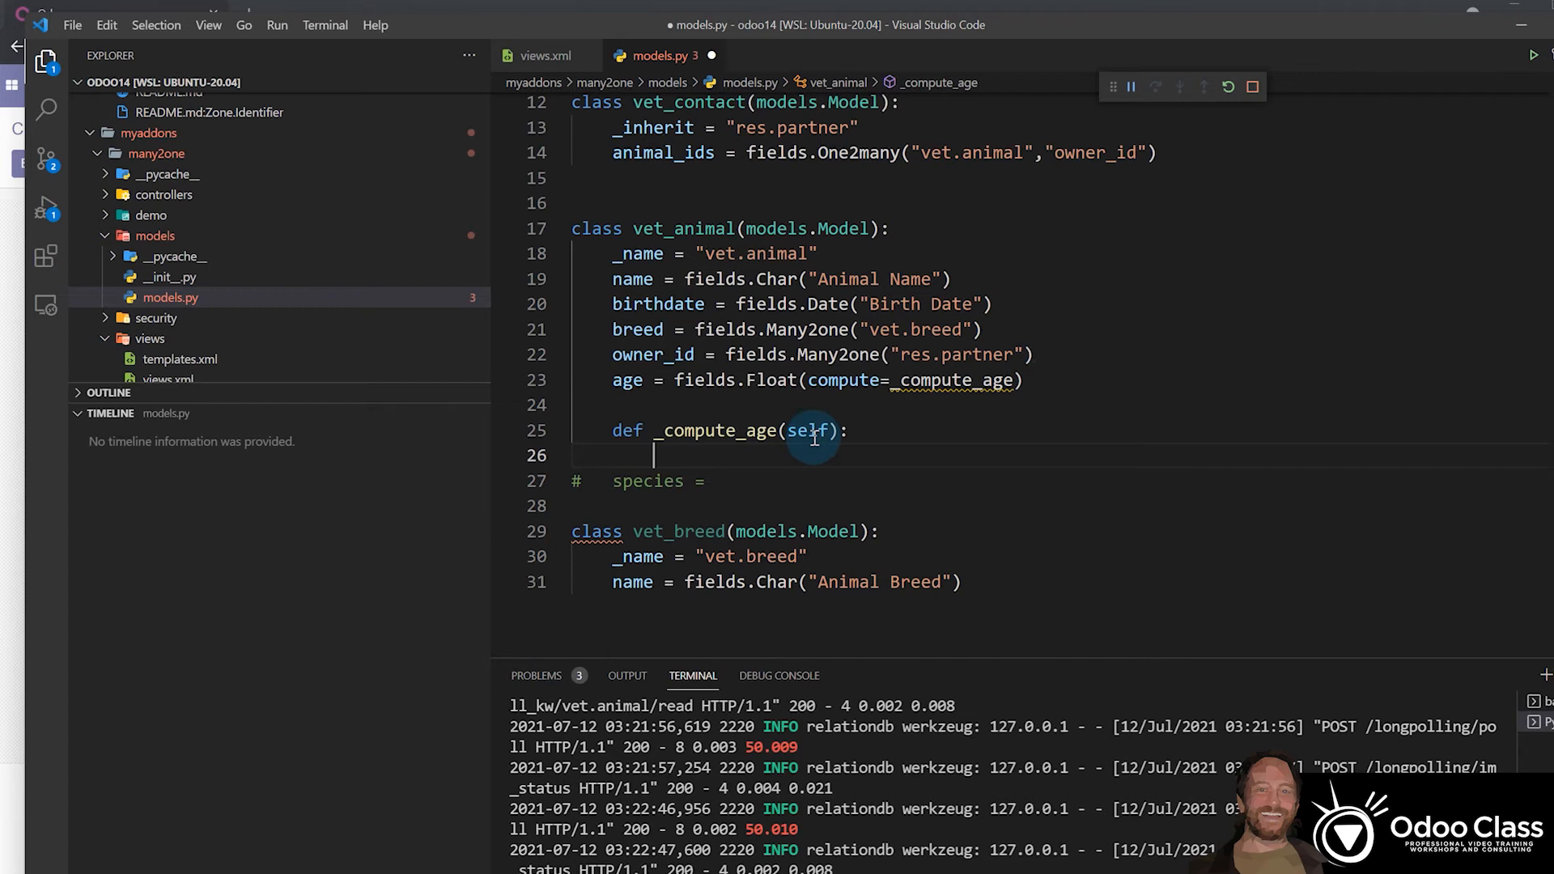
pyautogui.moveTo(811, 430)
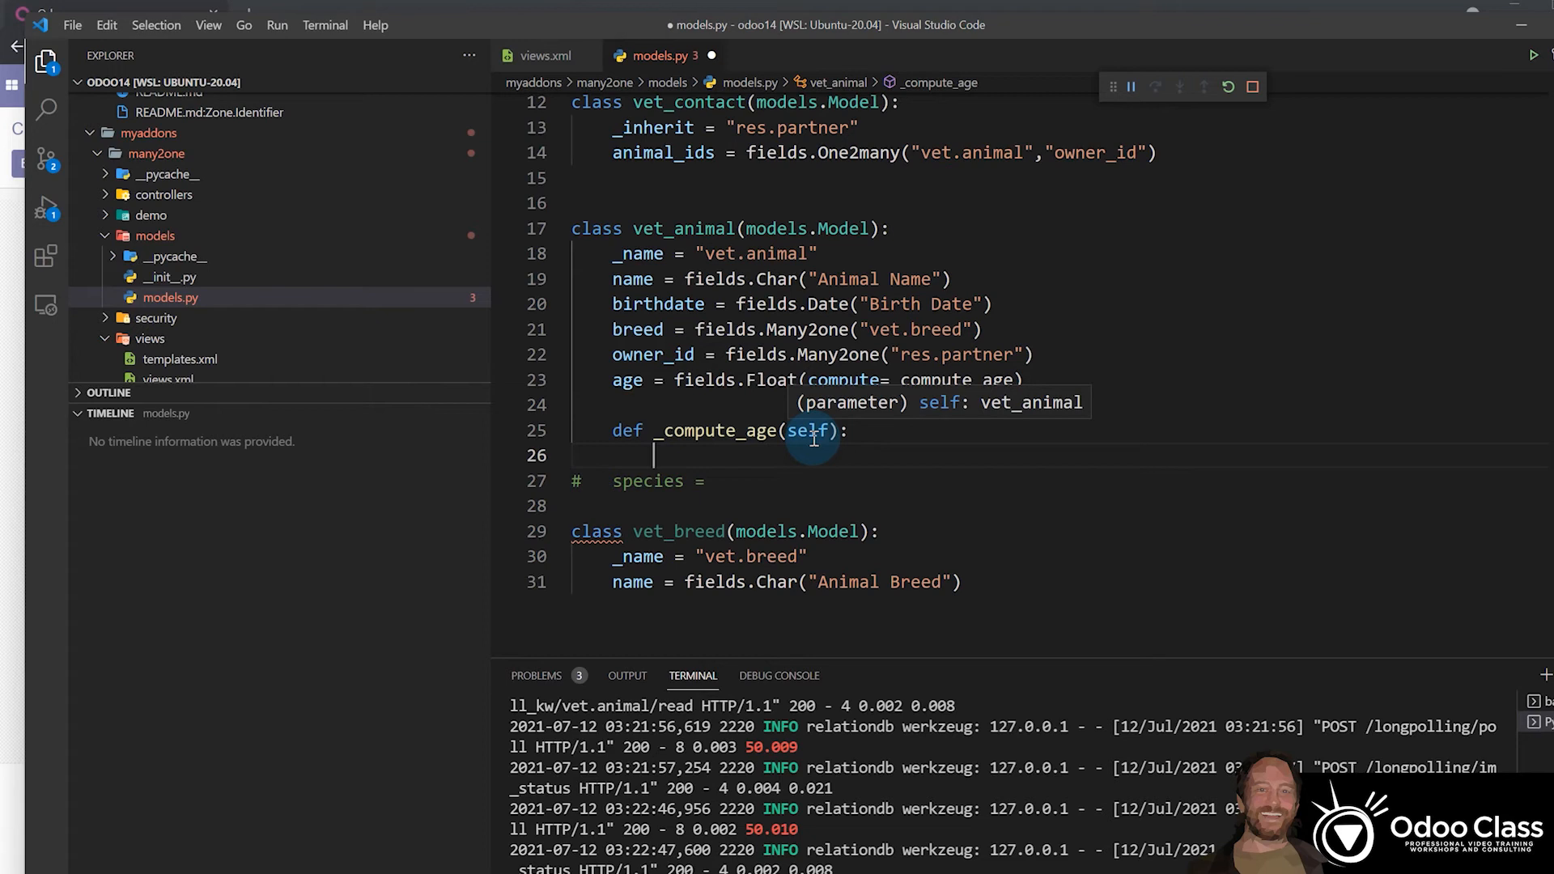
pyautogui.write('for')
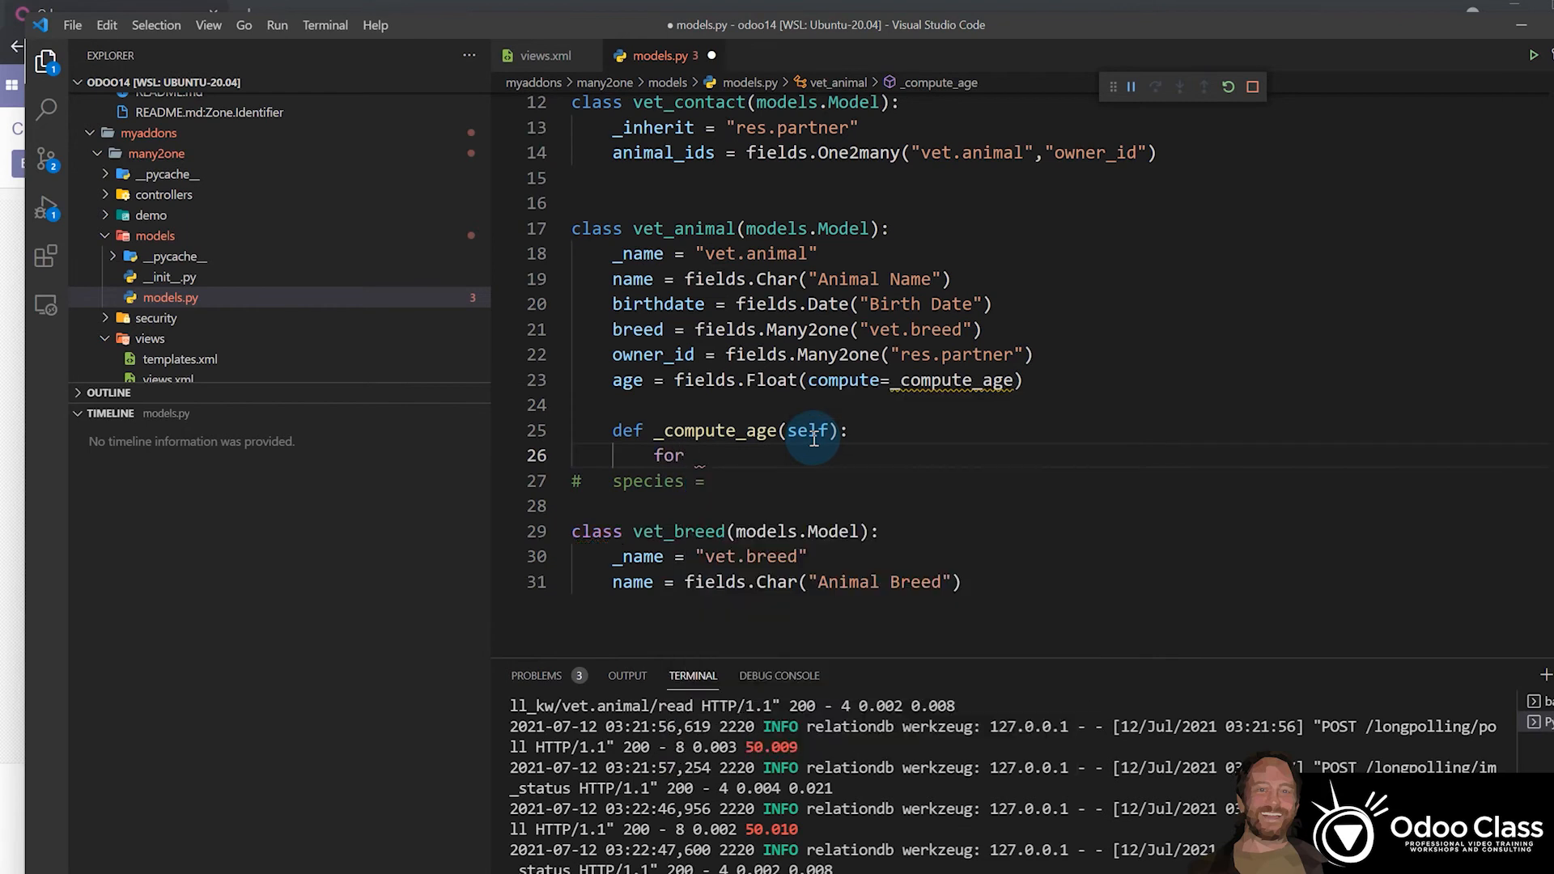
pyautogui.write('rec in sel')
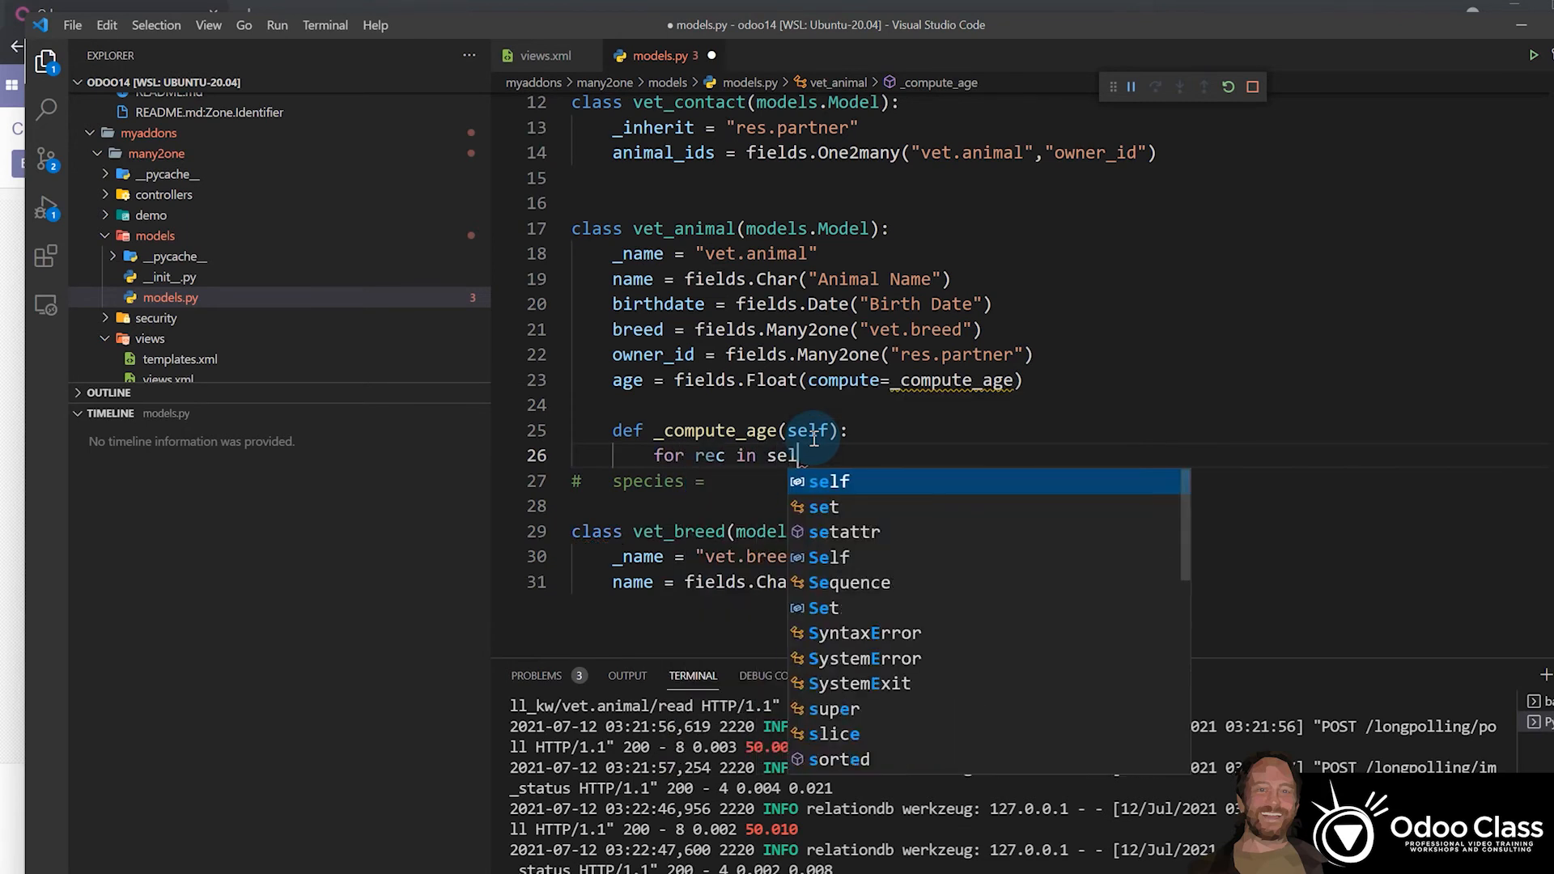
pyautogui.press('Enter')
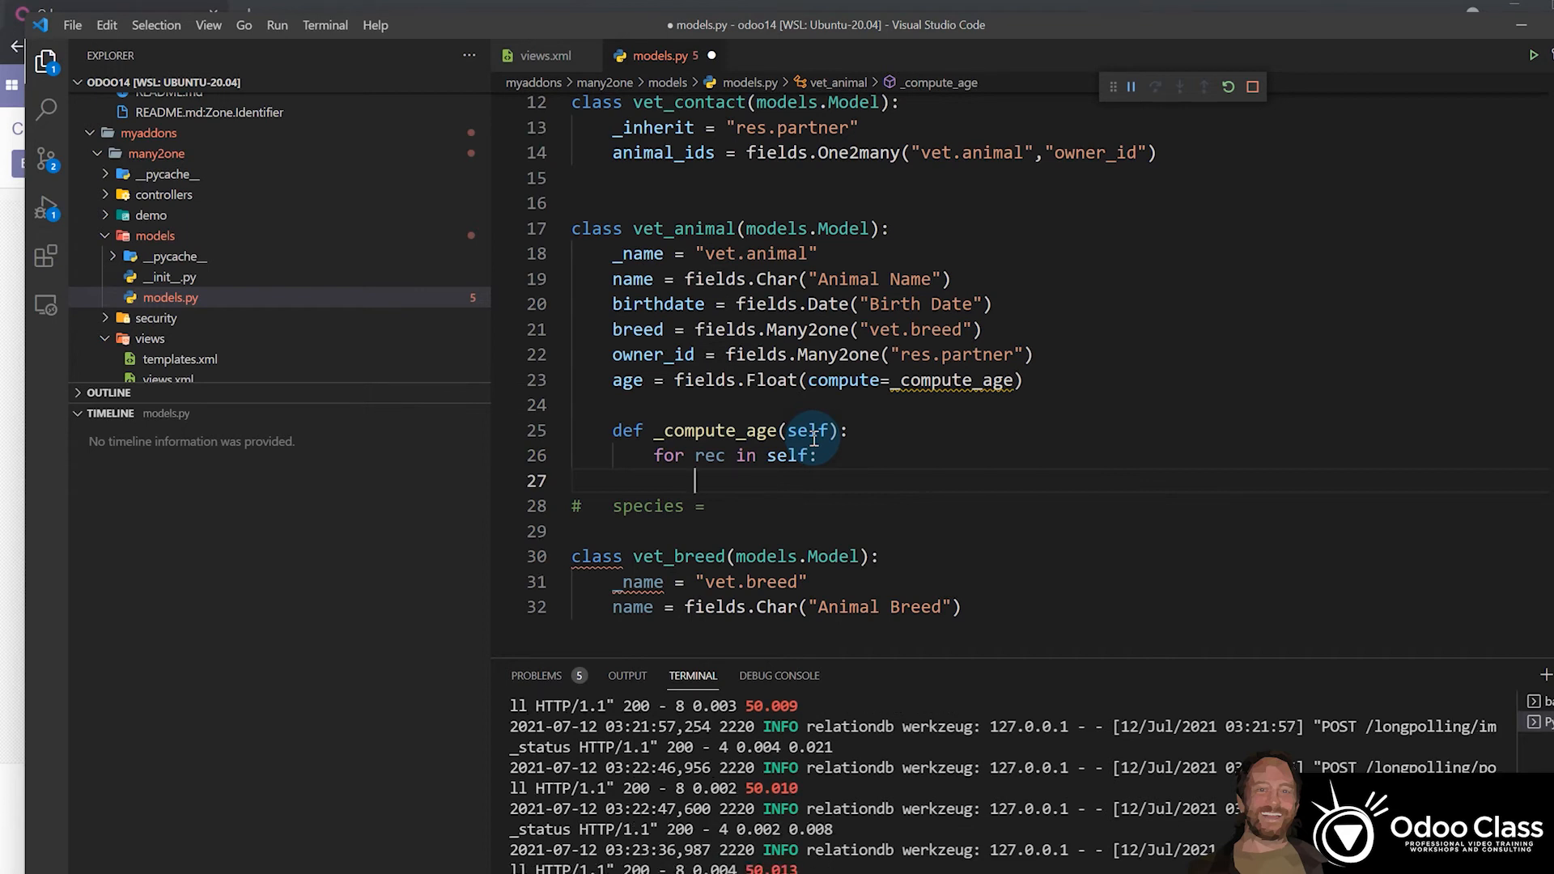
# - Inside the loop, check rec.birthdate and begin assigning rec.age
pyautogui.write('if rec.')
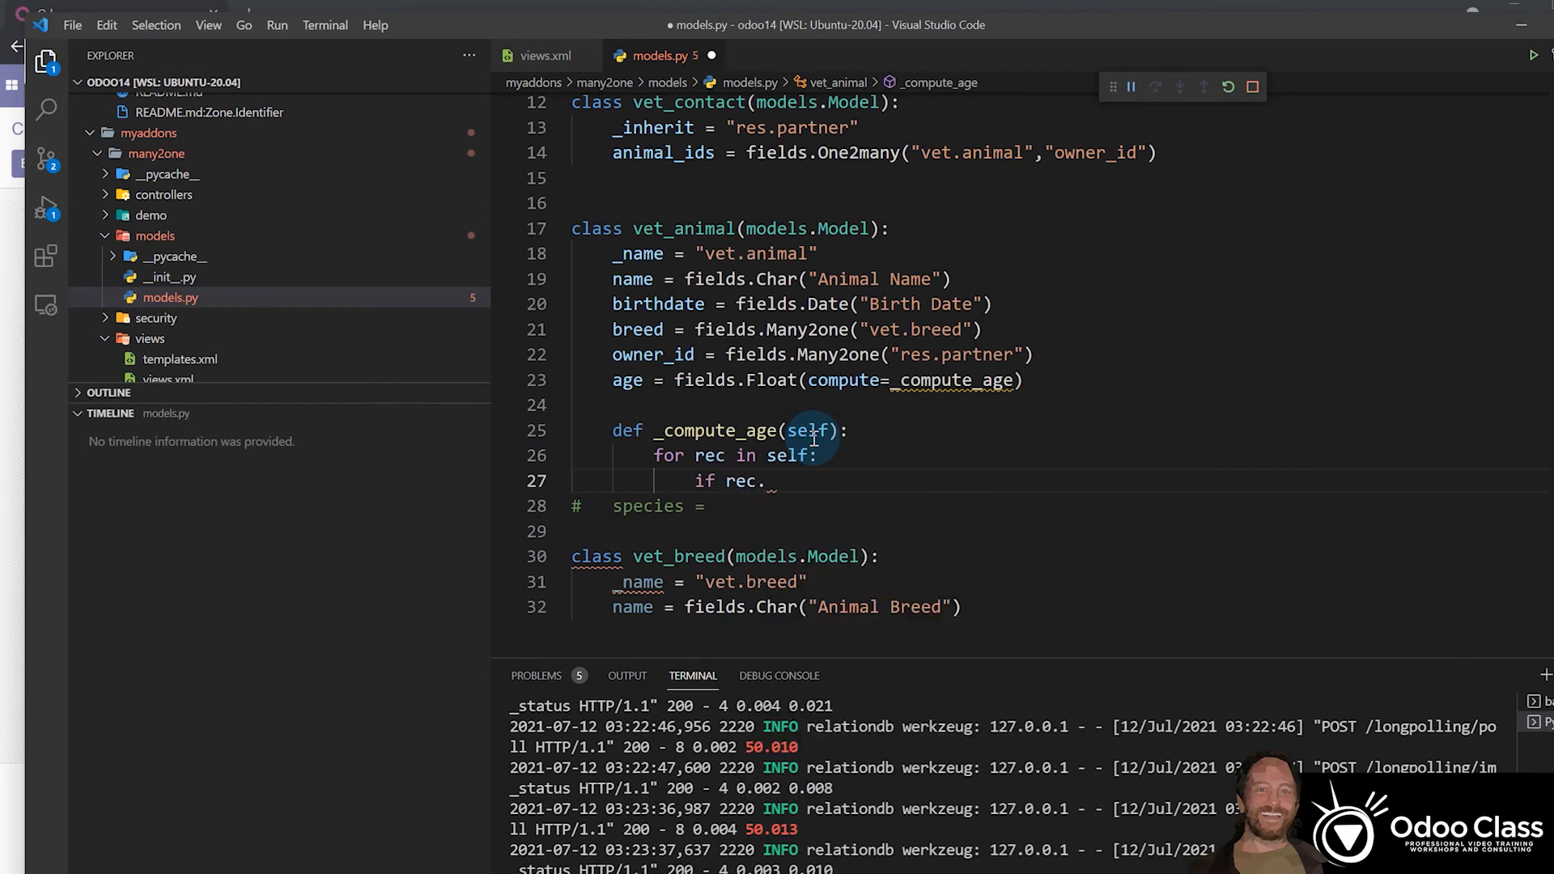
pyautogui.write('birthdate:')
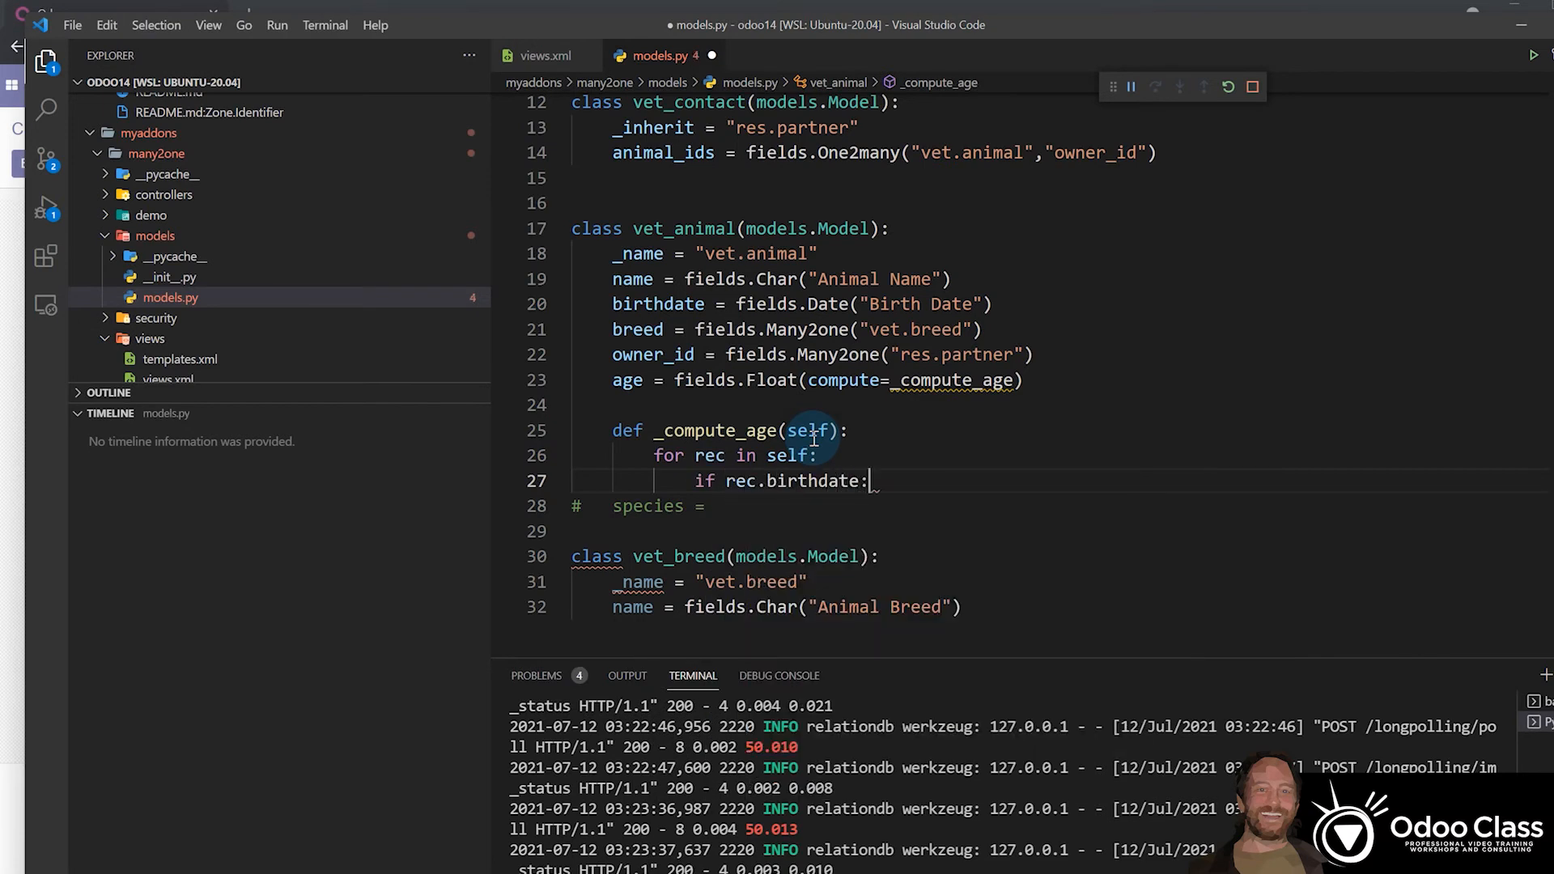
pyautogui.press('enter')
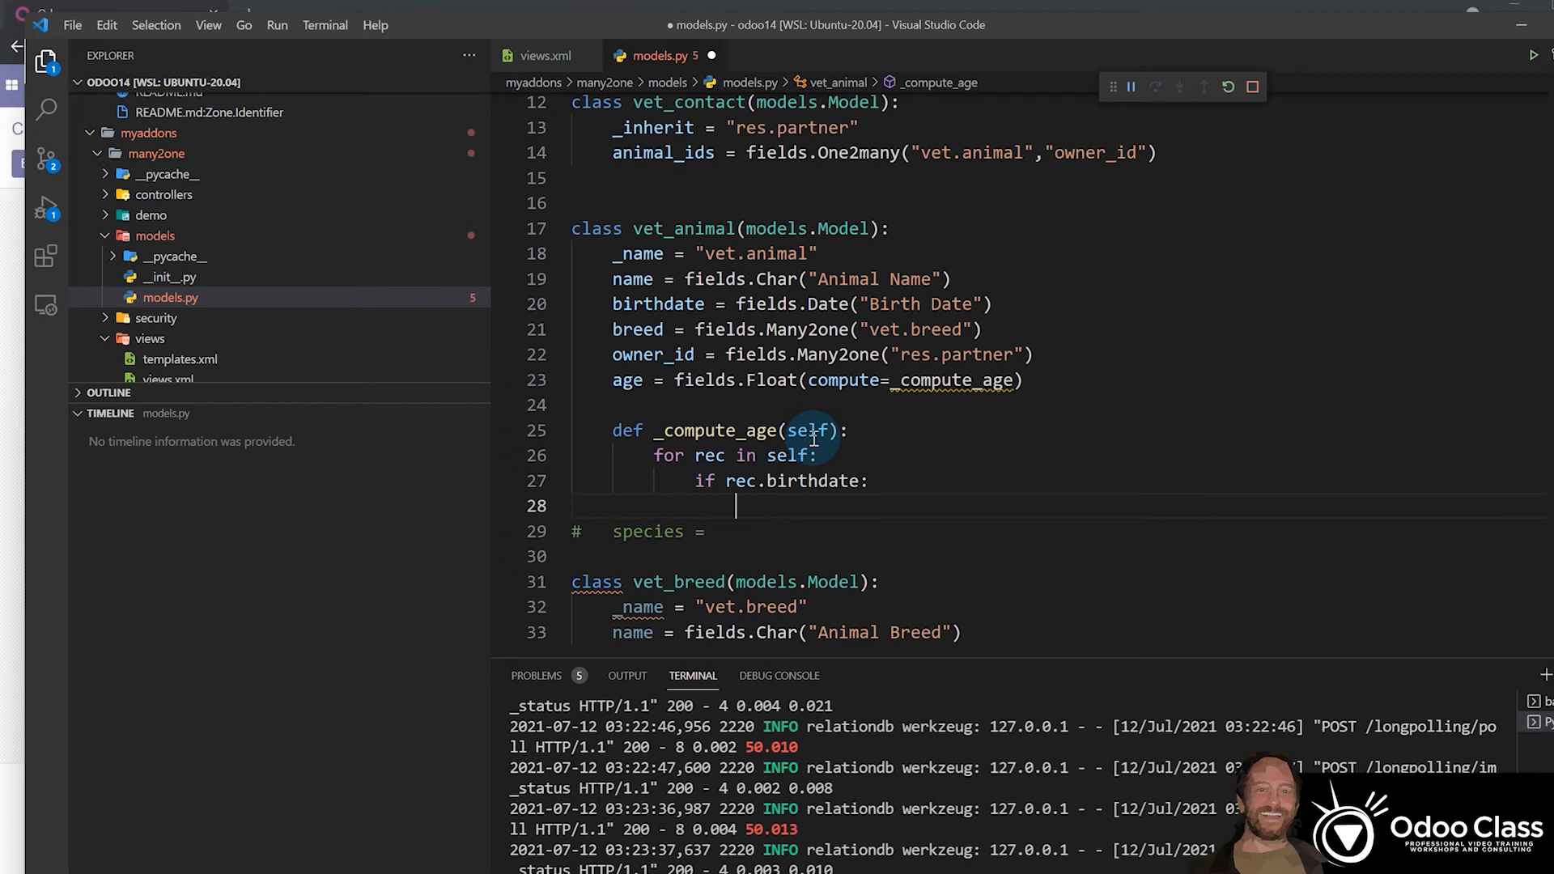
pyautogui.write('rec.')
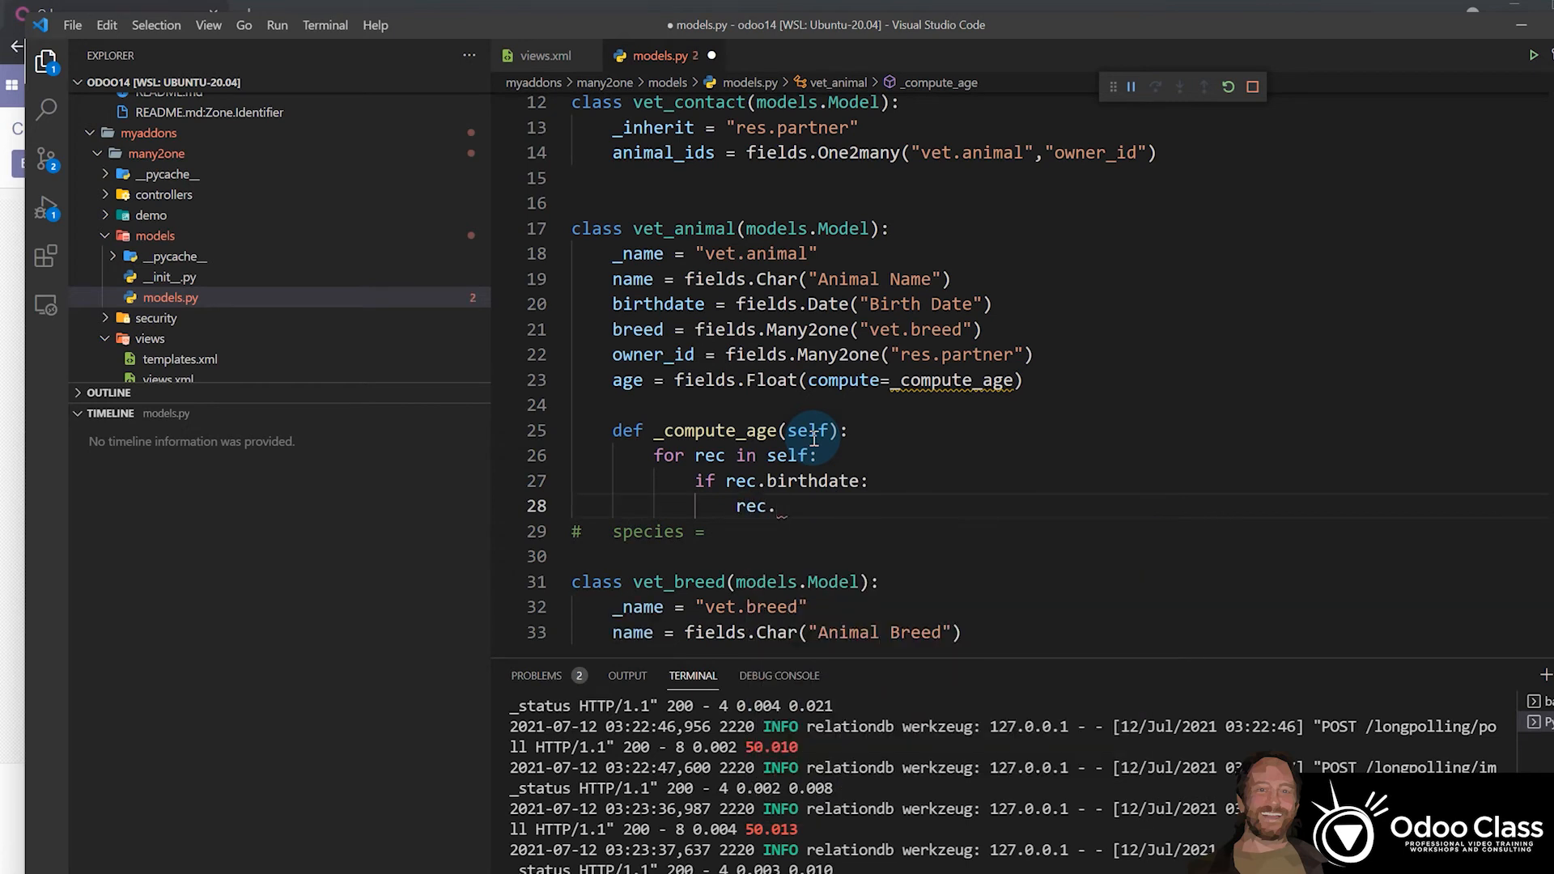
pyautogui.write('age =')
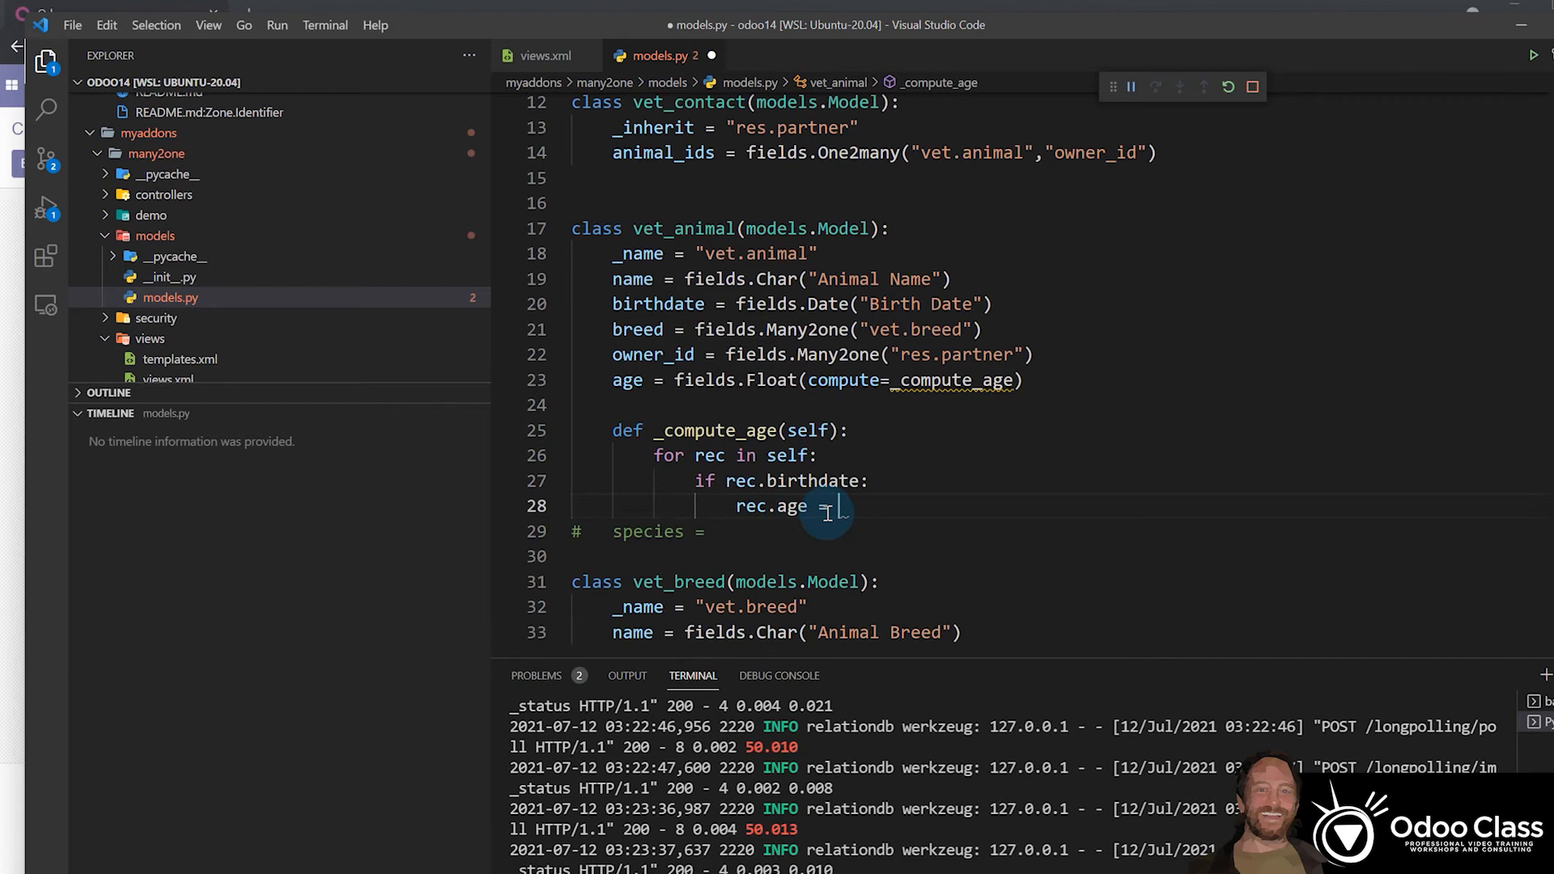
# - Set age to (fields.date.today() - rec.birthdate) / timedelta(days=365.2425)
pyautogui.write('(fields.date.')
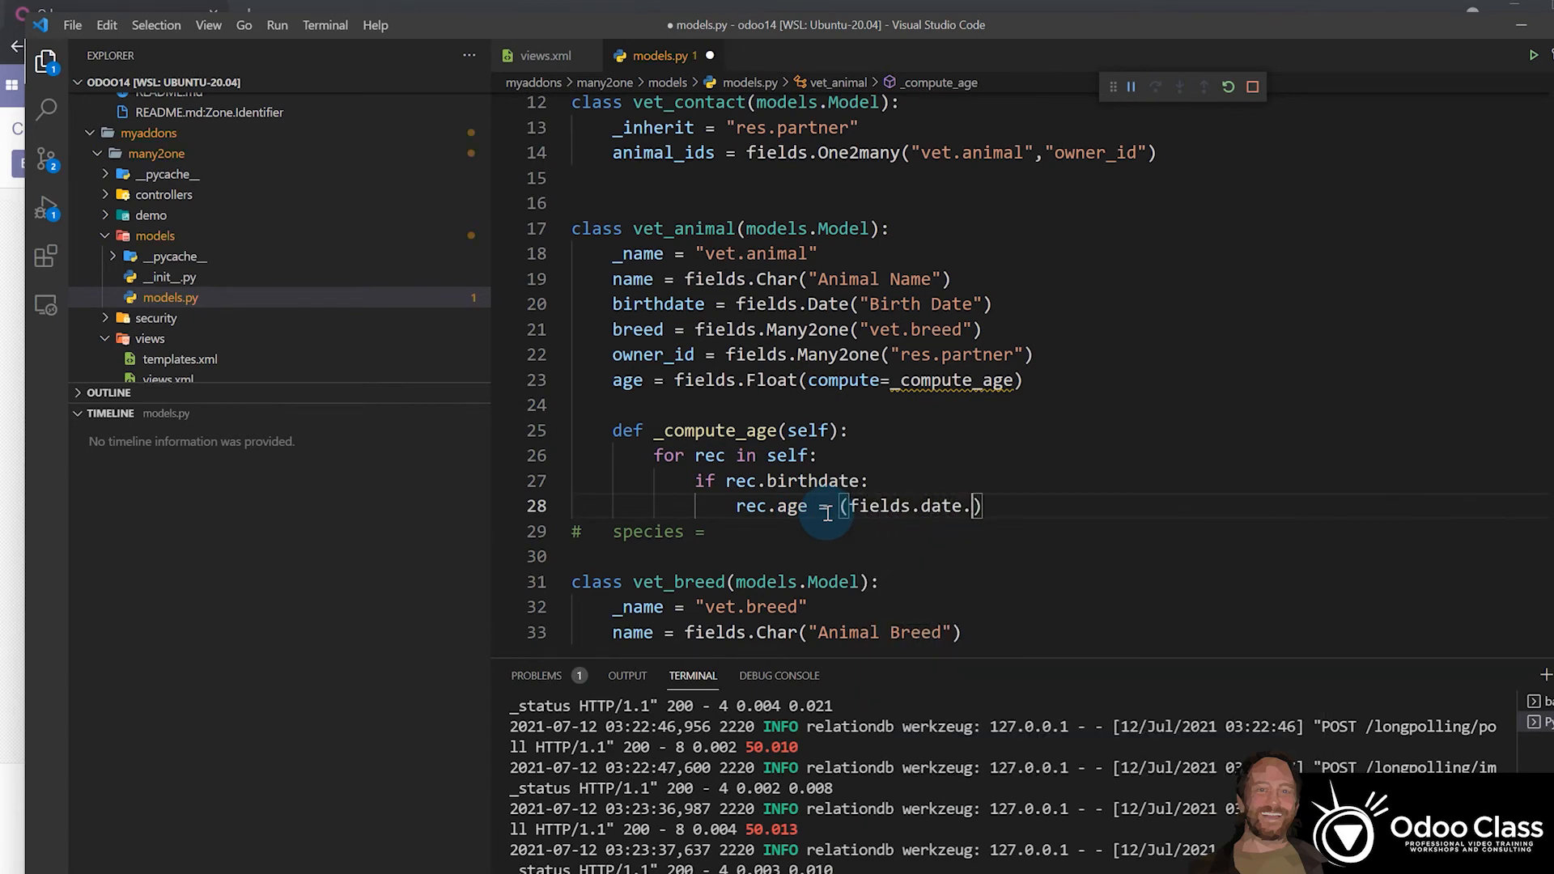
pyautogui.write('today')
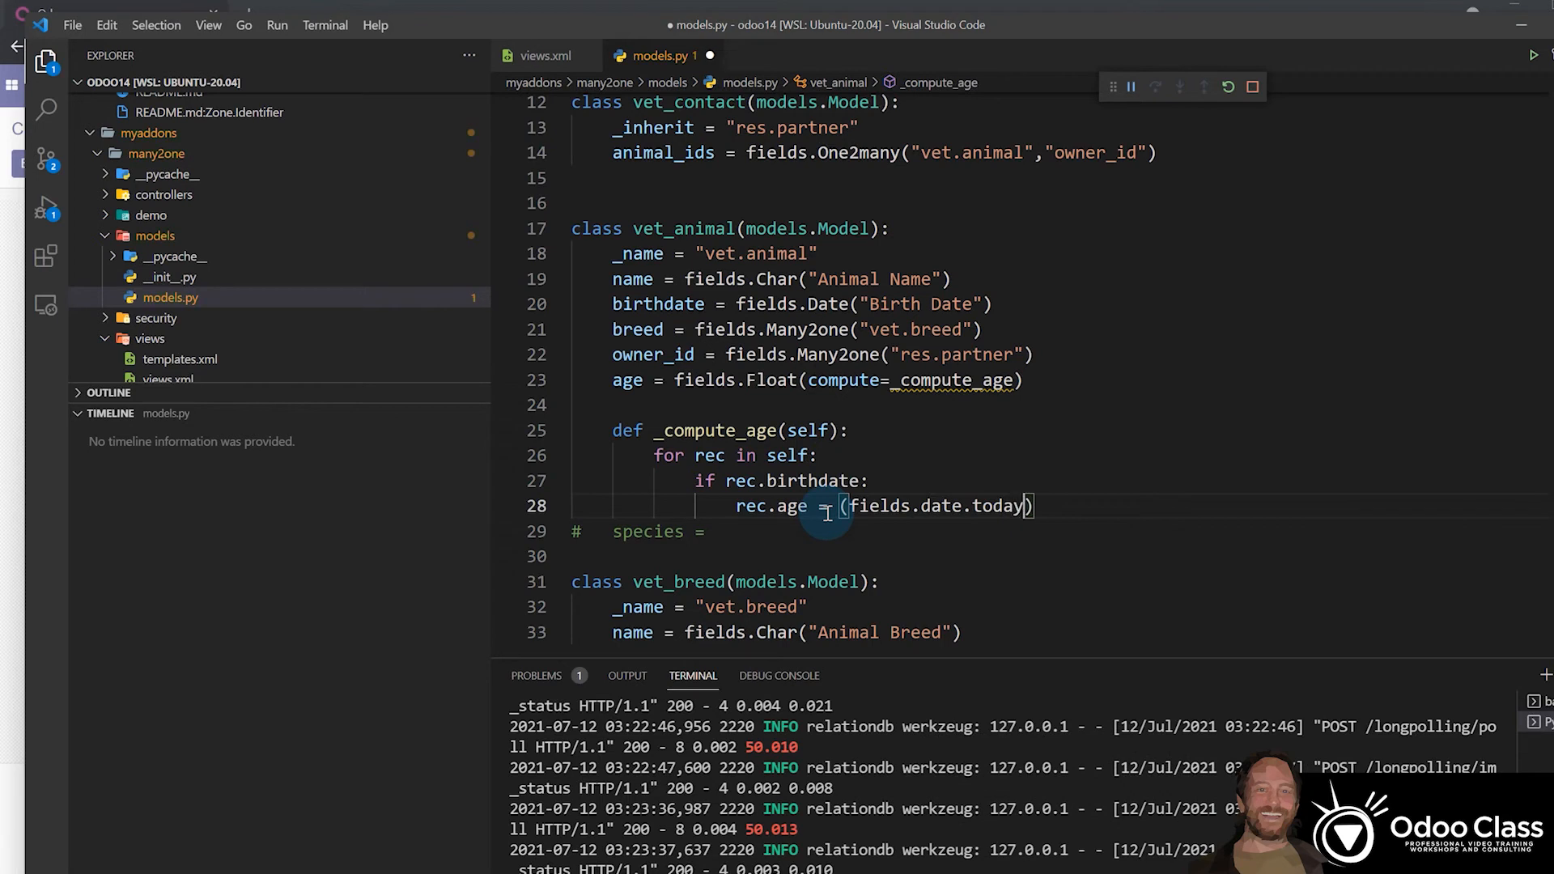
pyautogui.write('()')
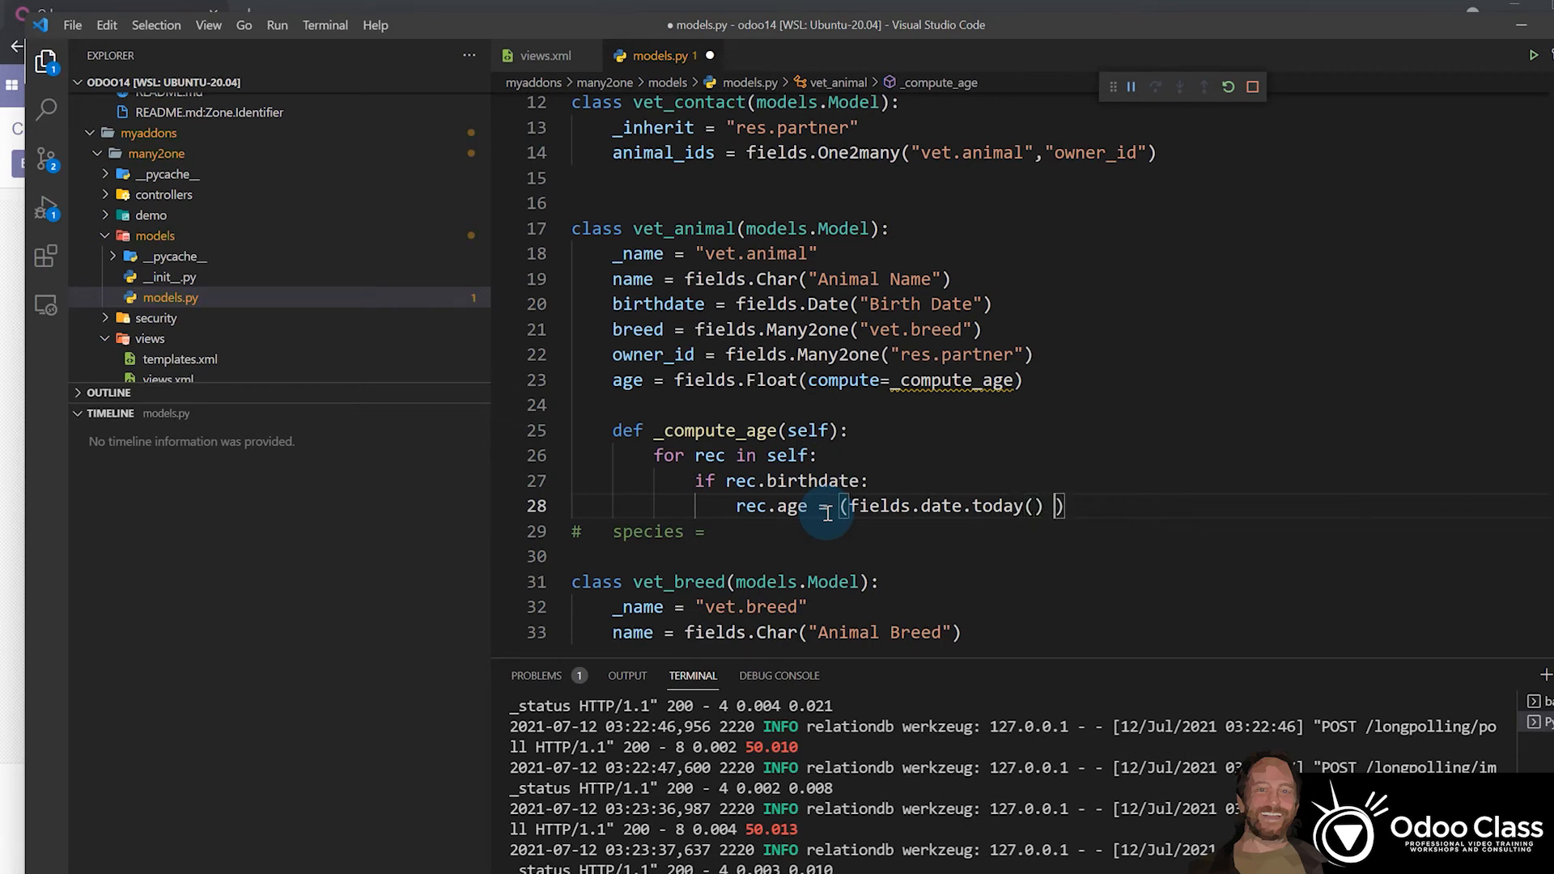
pyautogui.write('-')
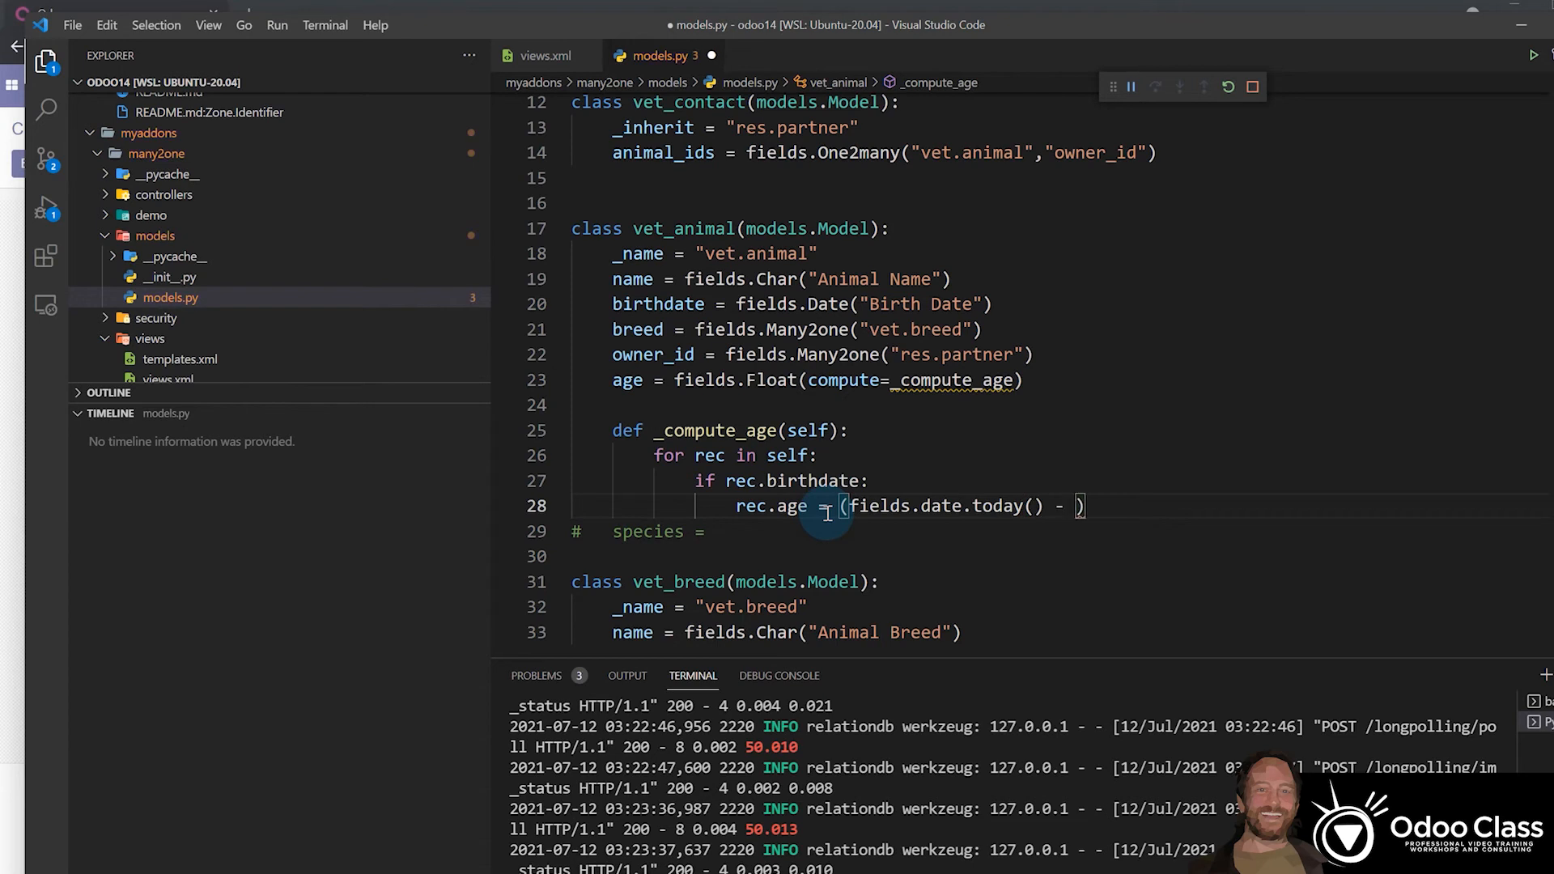
pyautogui.write('rec.b')
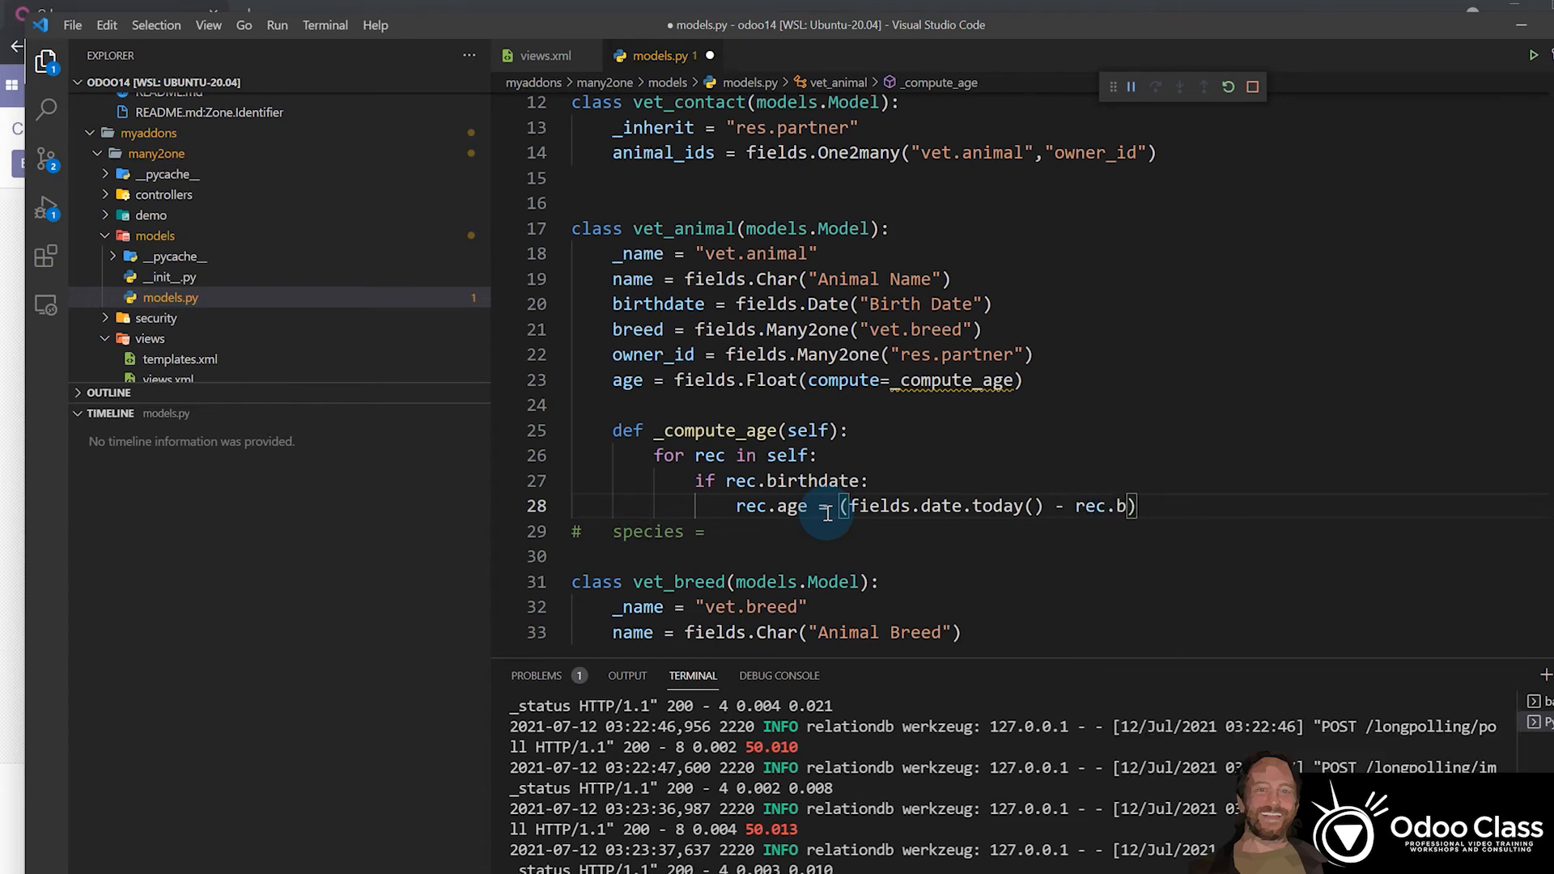
pyautogui.write('irthdate')
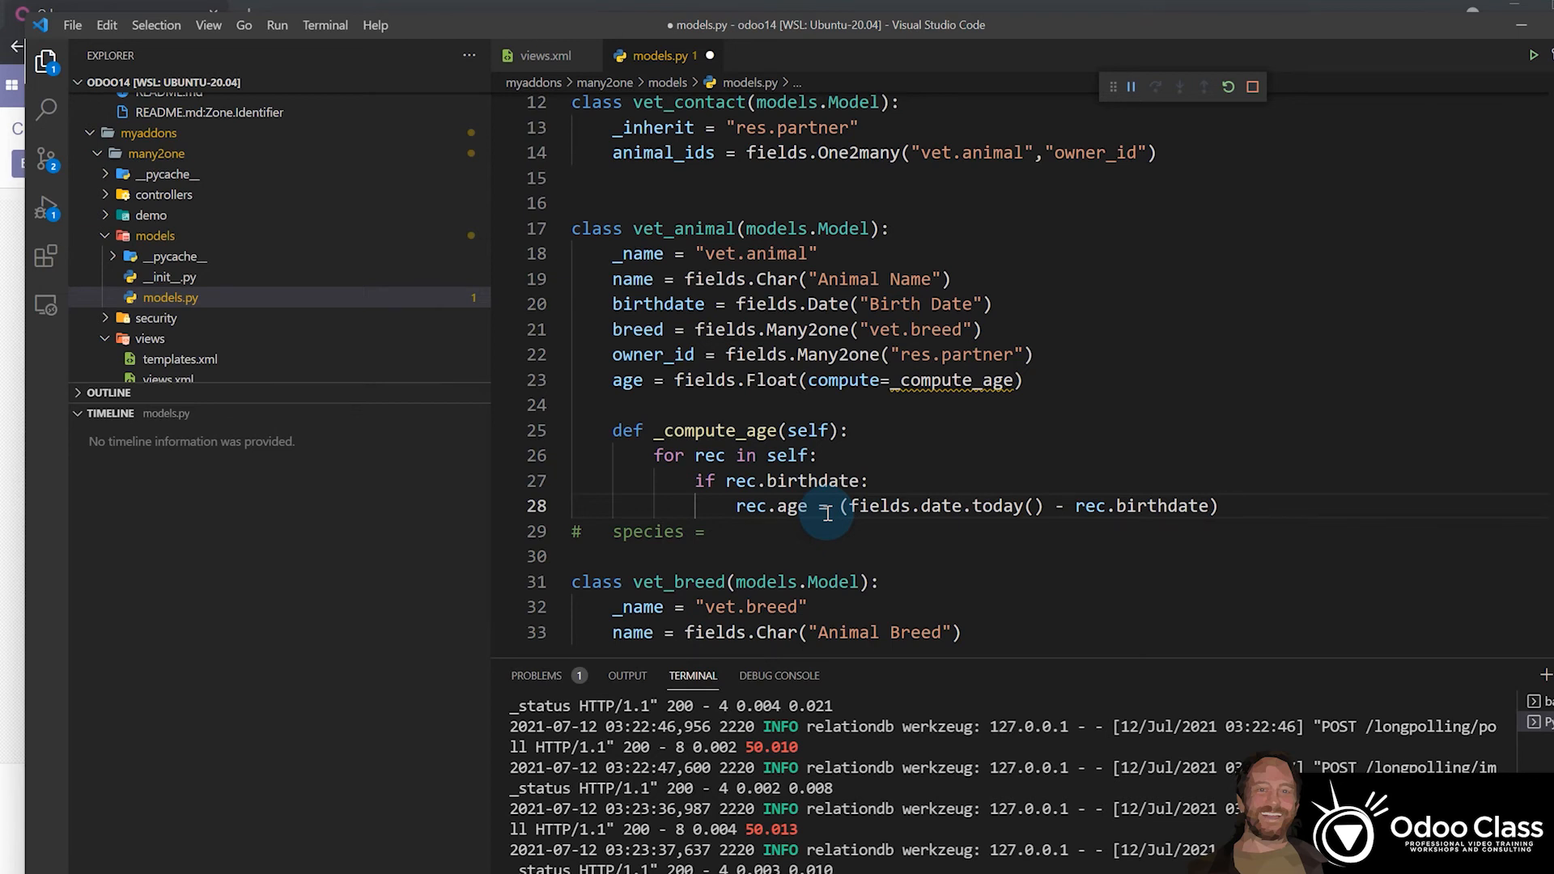
pyautogui.write('/ t')
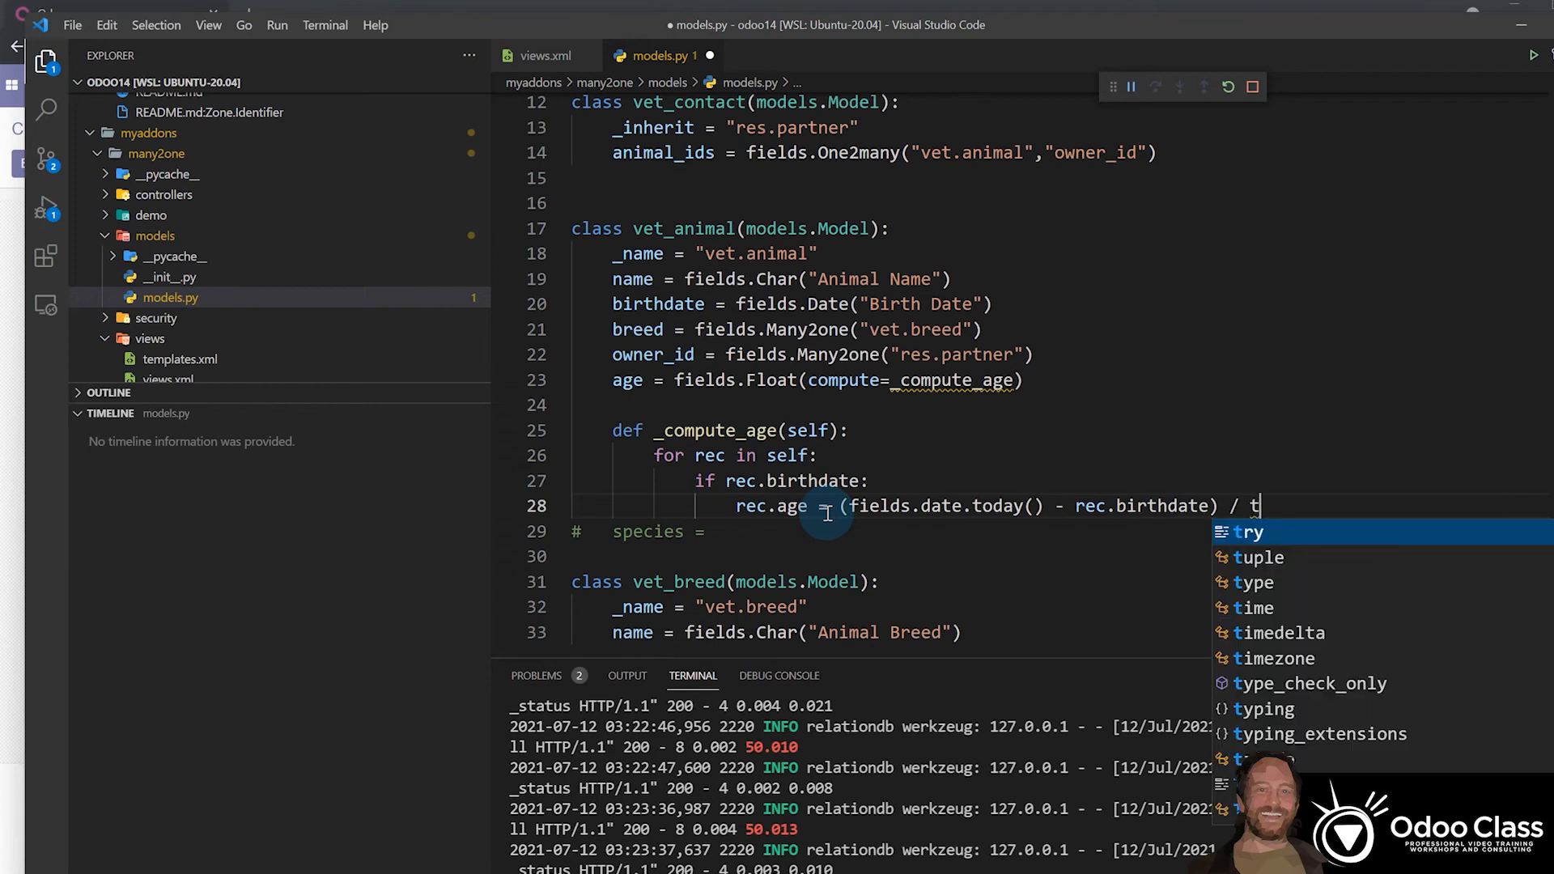
pyautogui.write('imedelta')
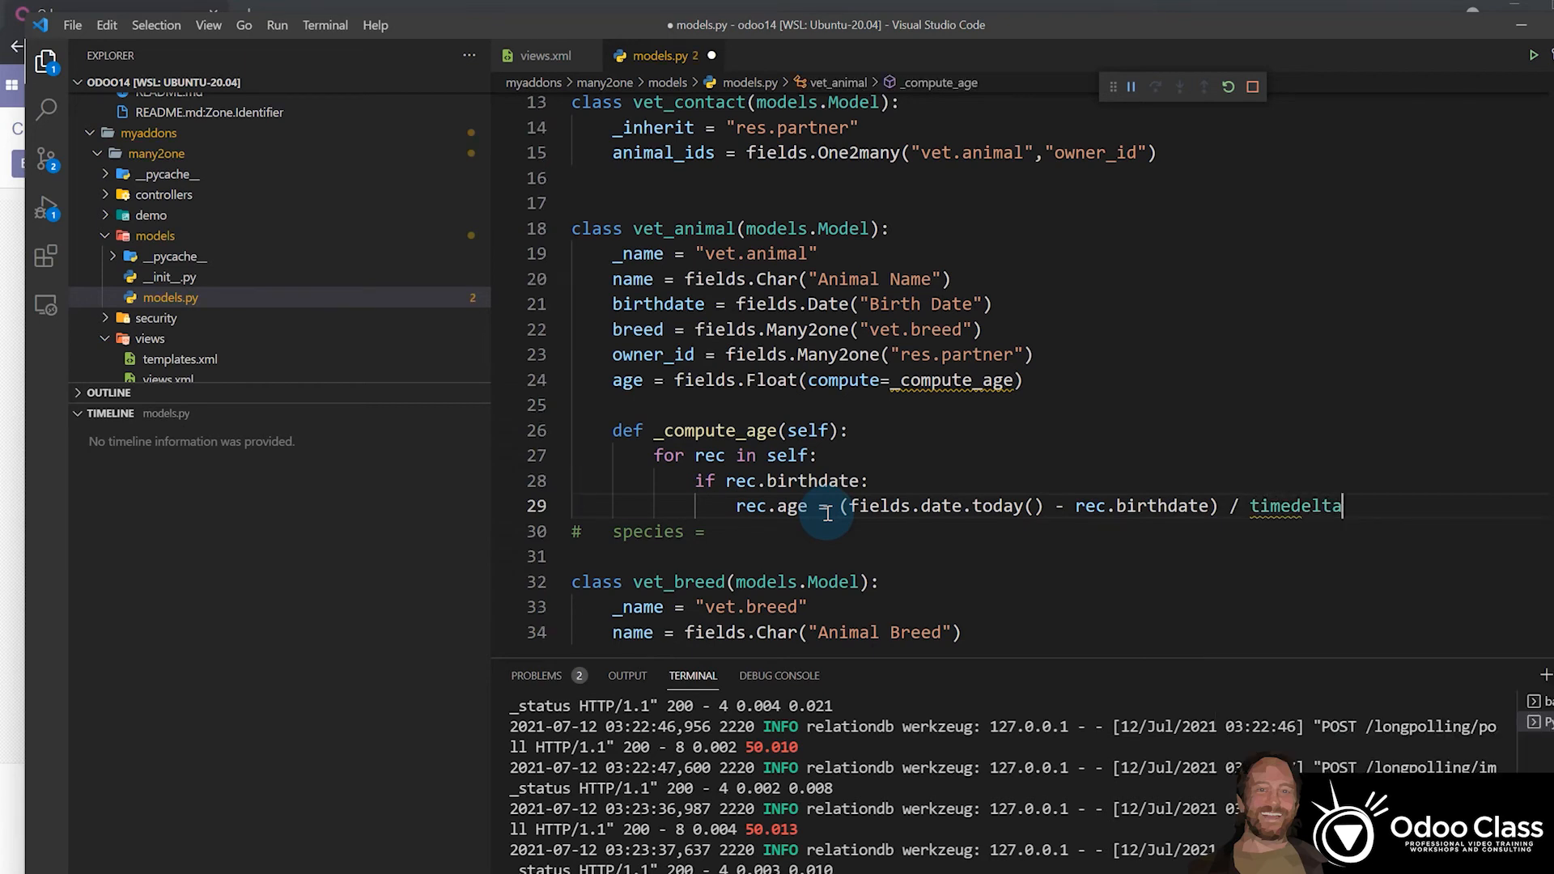
pyautogui.write('(days=')
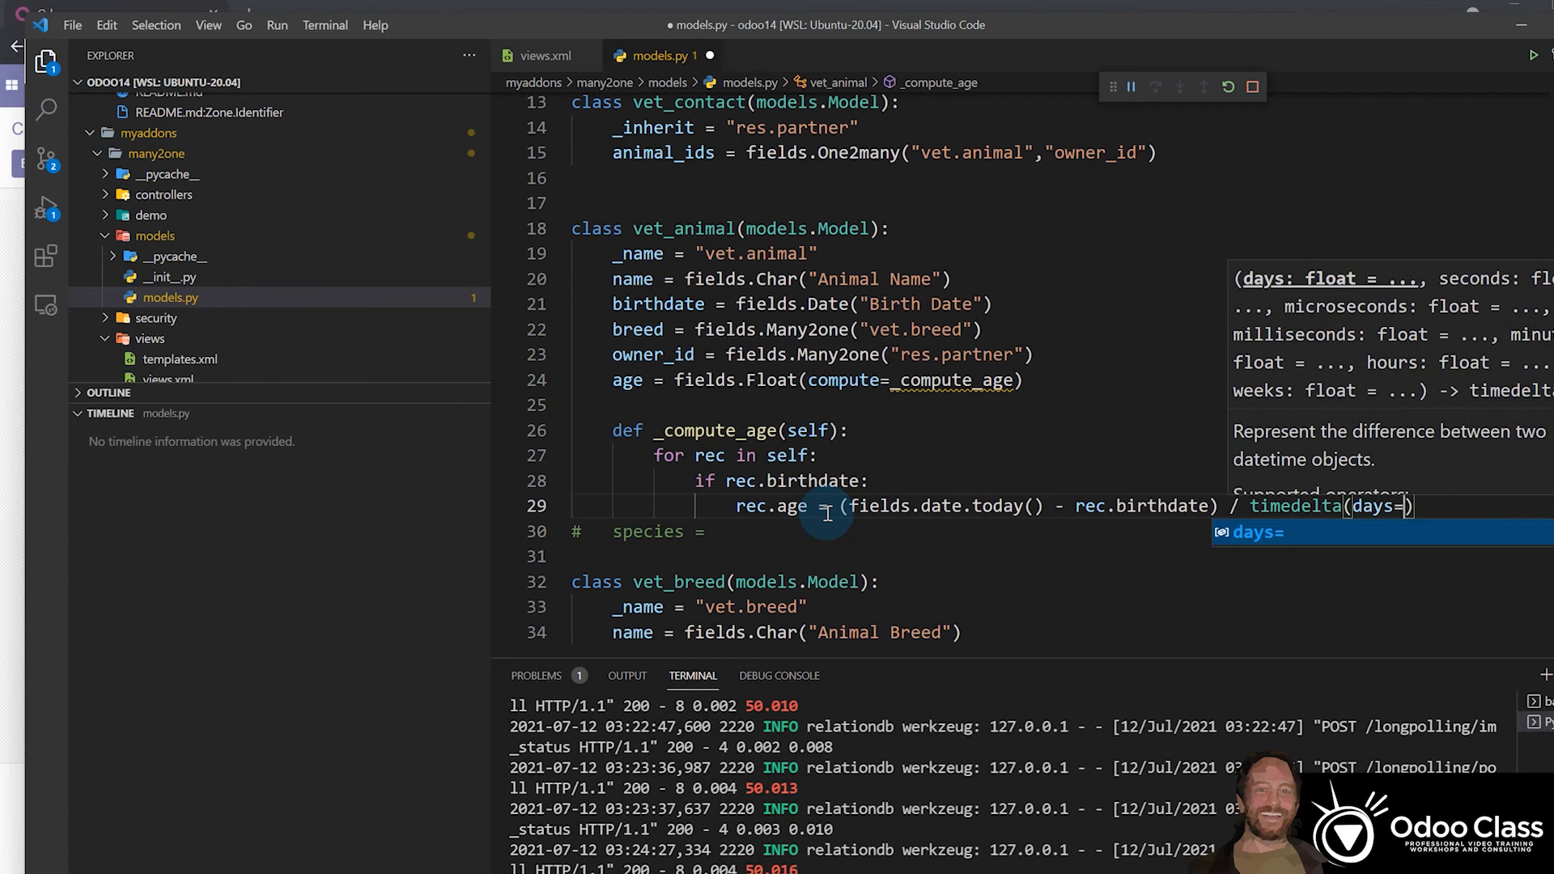
pyautogui.write('3')
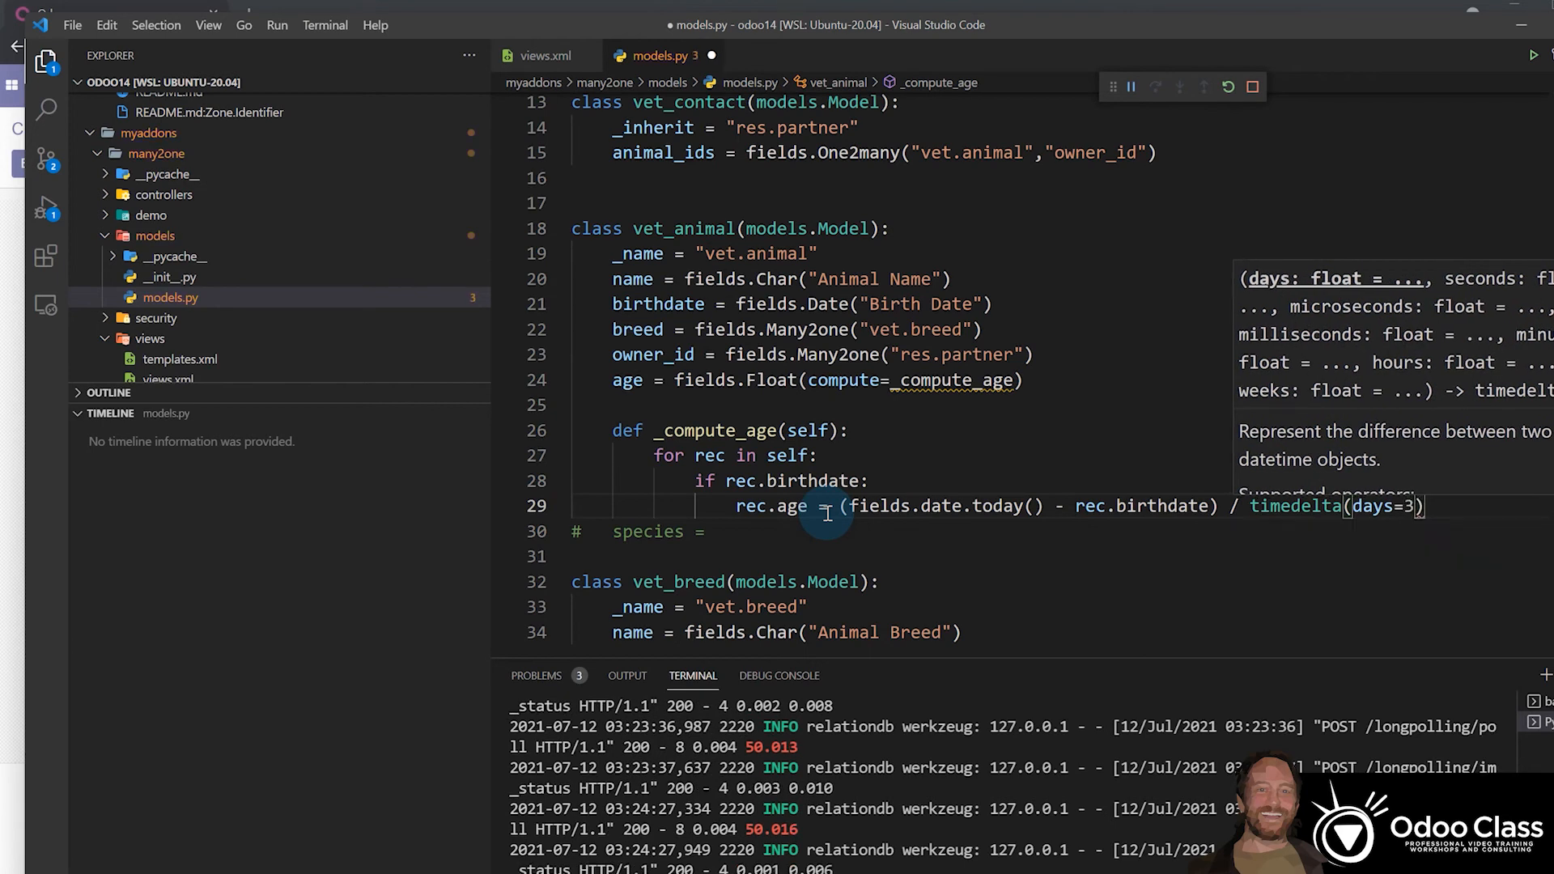
pyautogui.write('65')
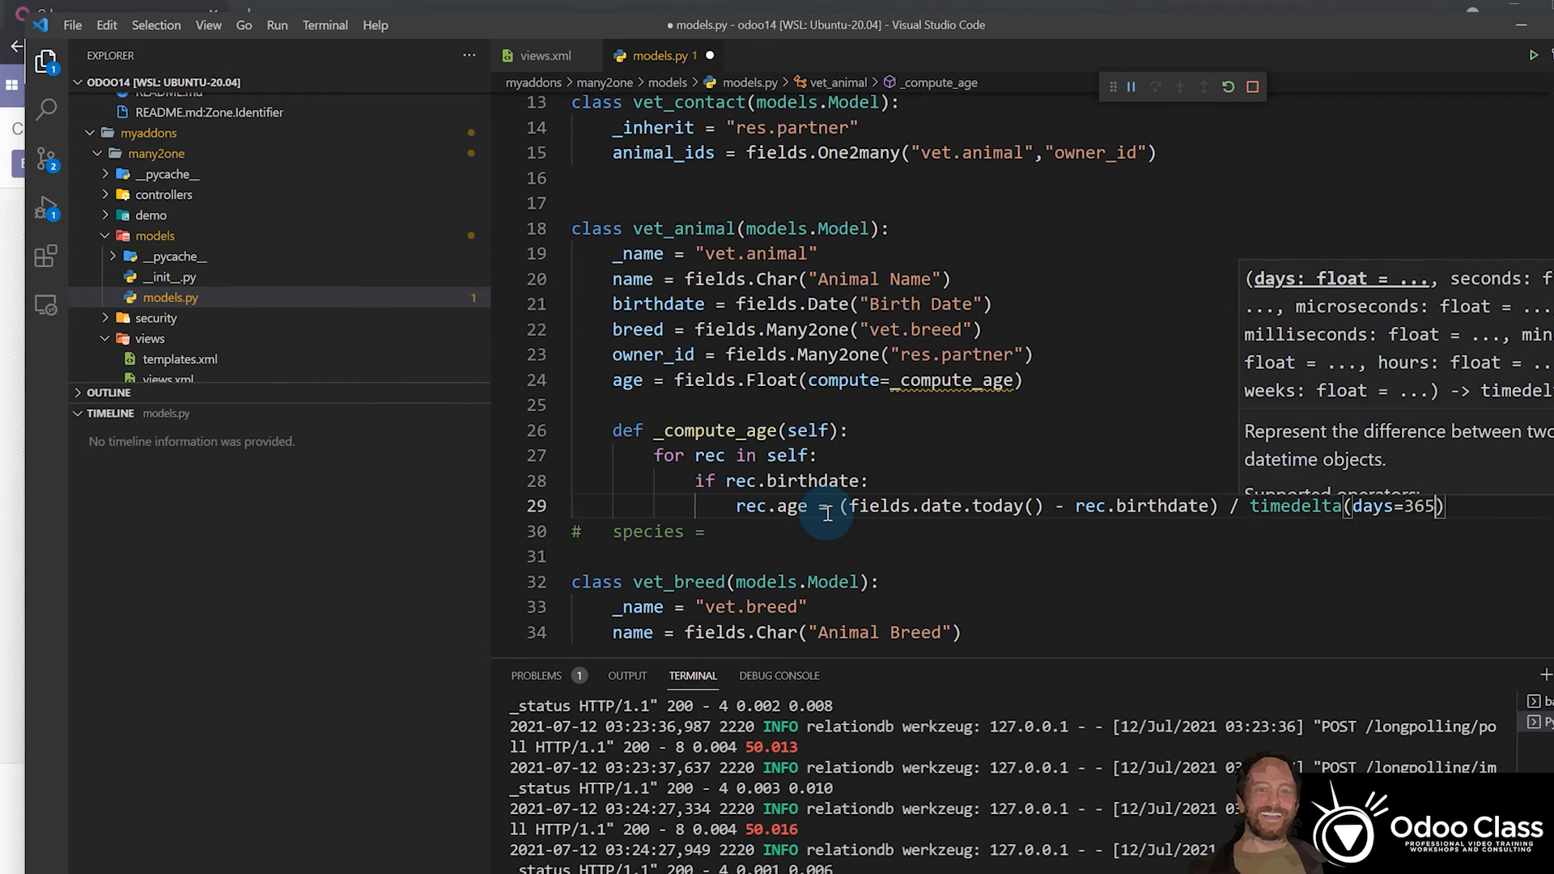
pyautogui.write('.2425')
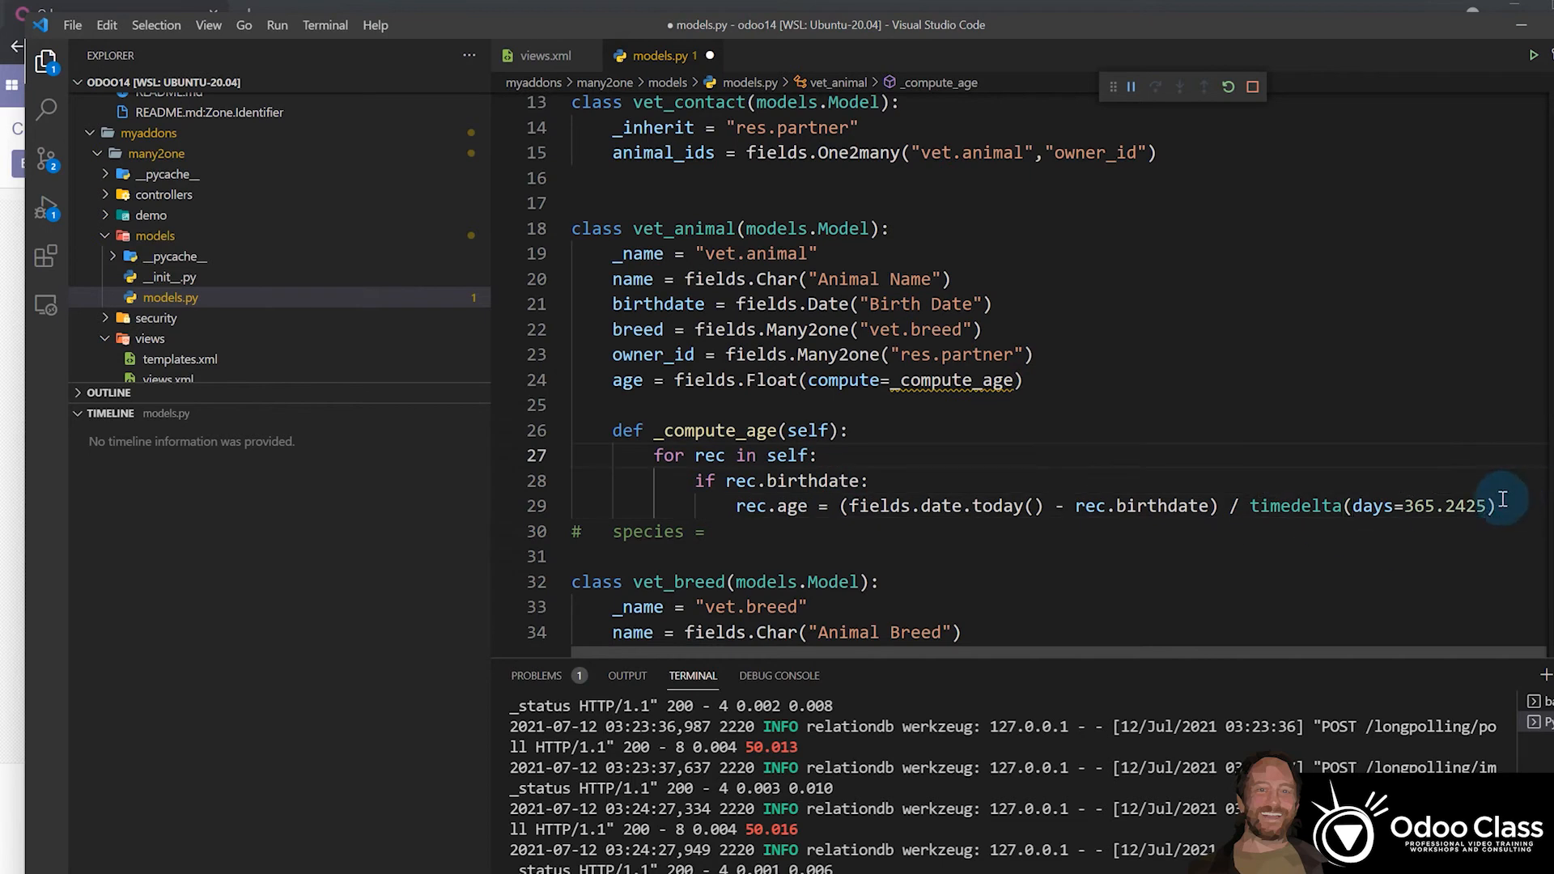
pyautogui.moveTo(1458, 505)
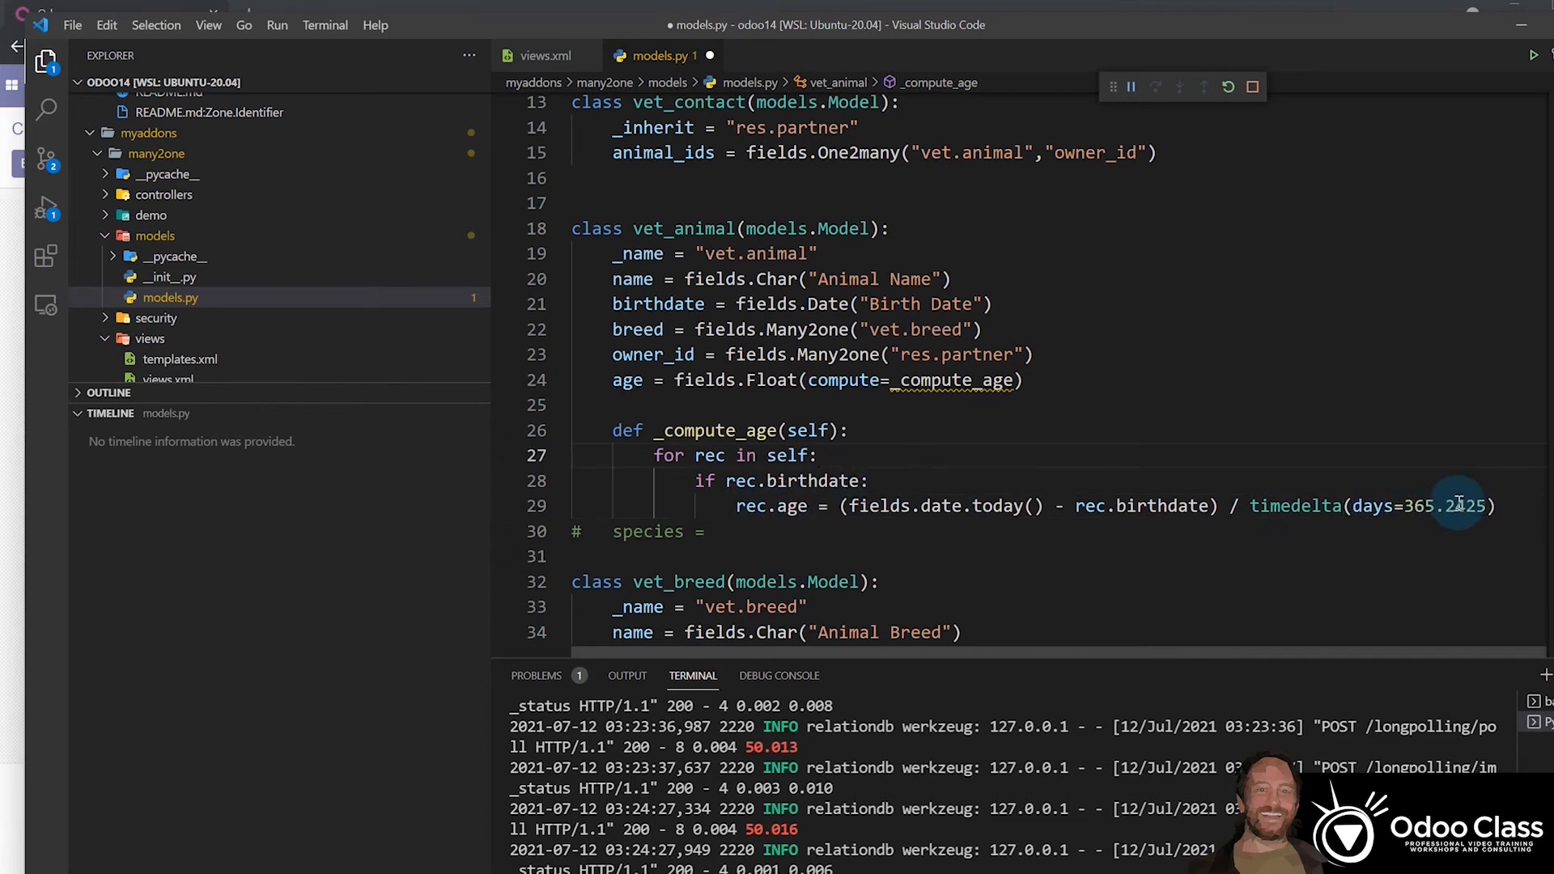
pyautogui.moveTo(1169, 505)
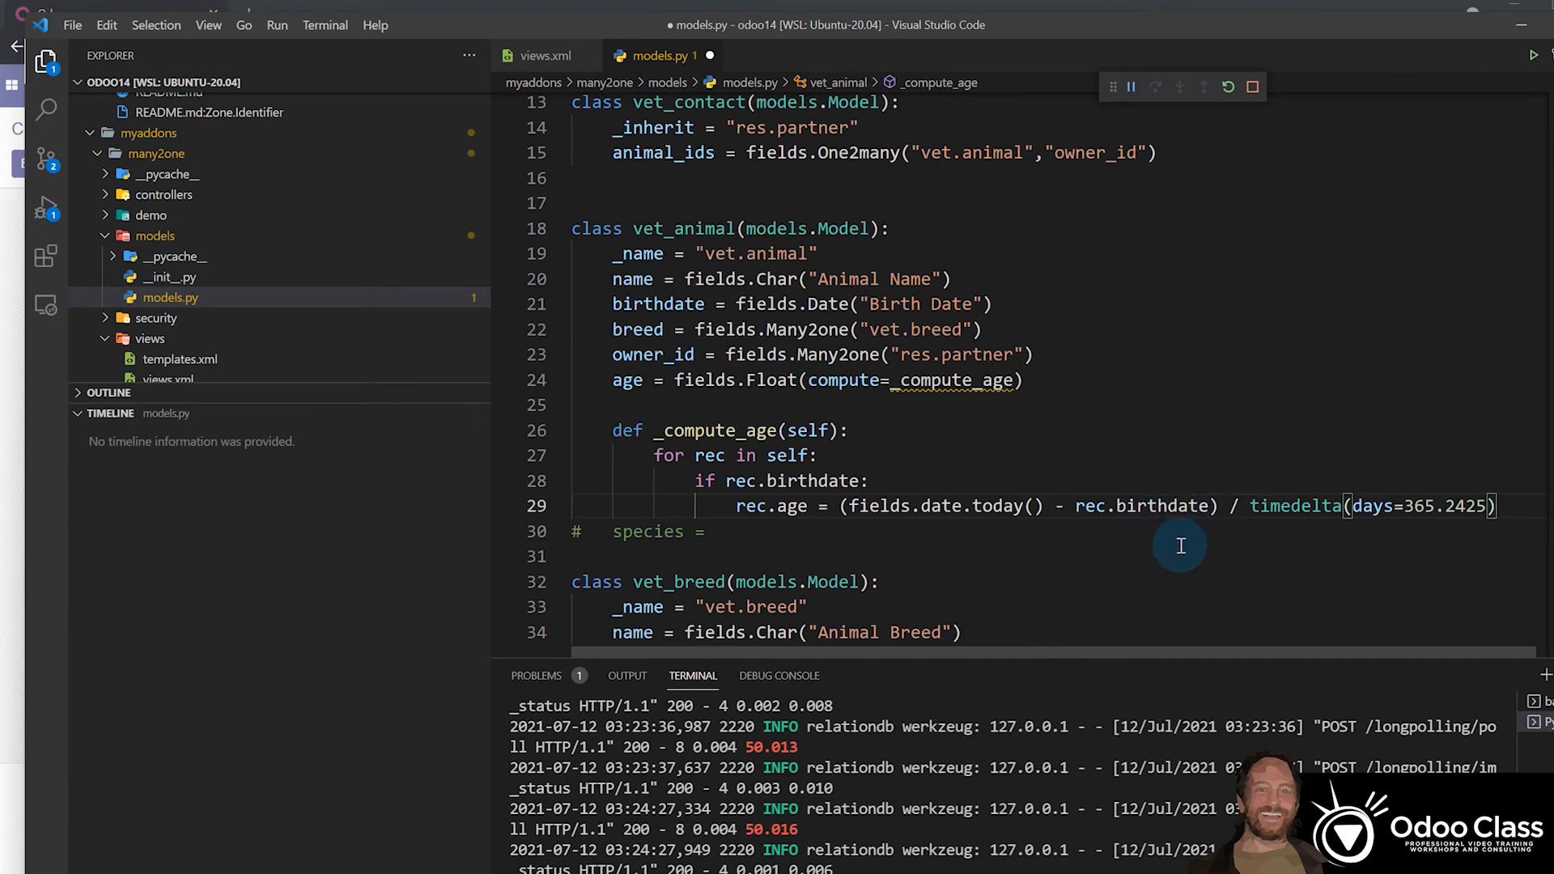
pyautogui.moveTo(1091, 507)
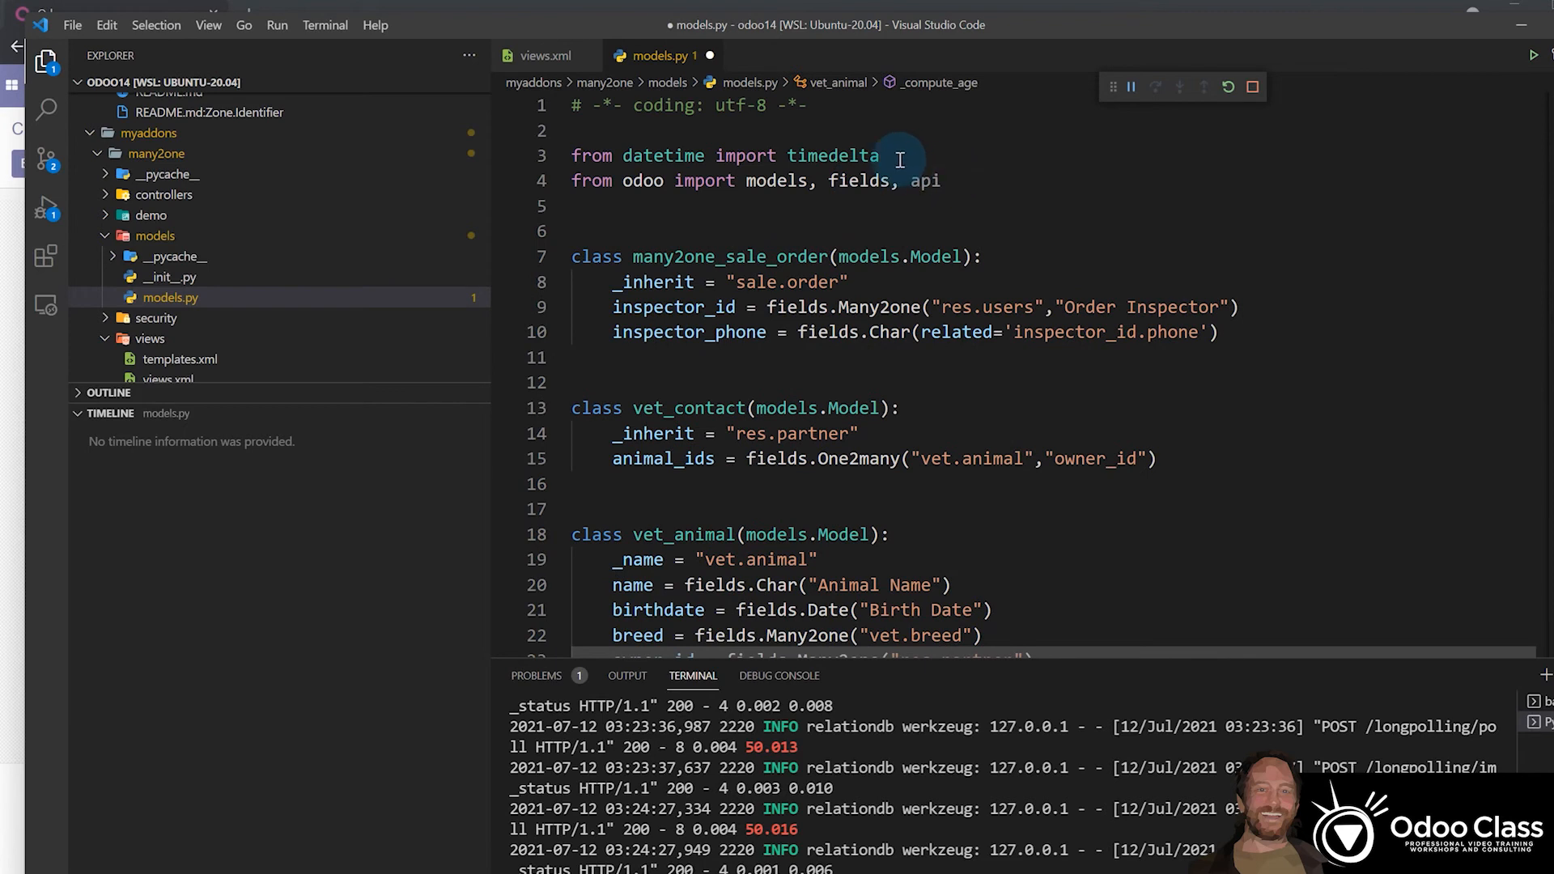
pyautogui.doubleClick(661, 156)
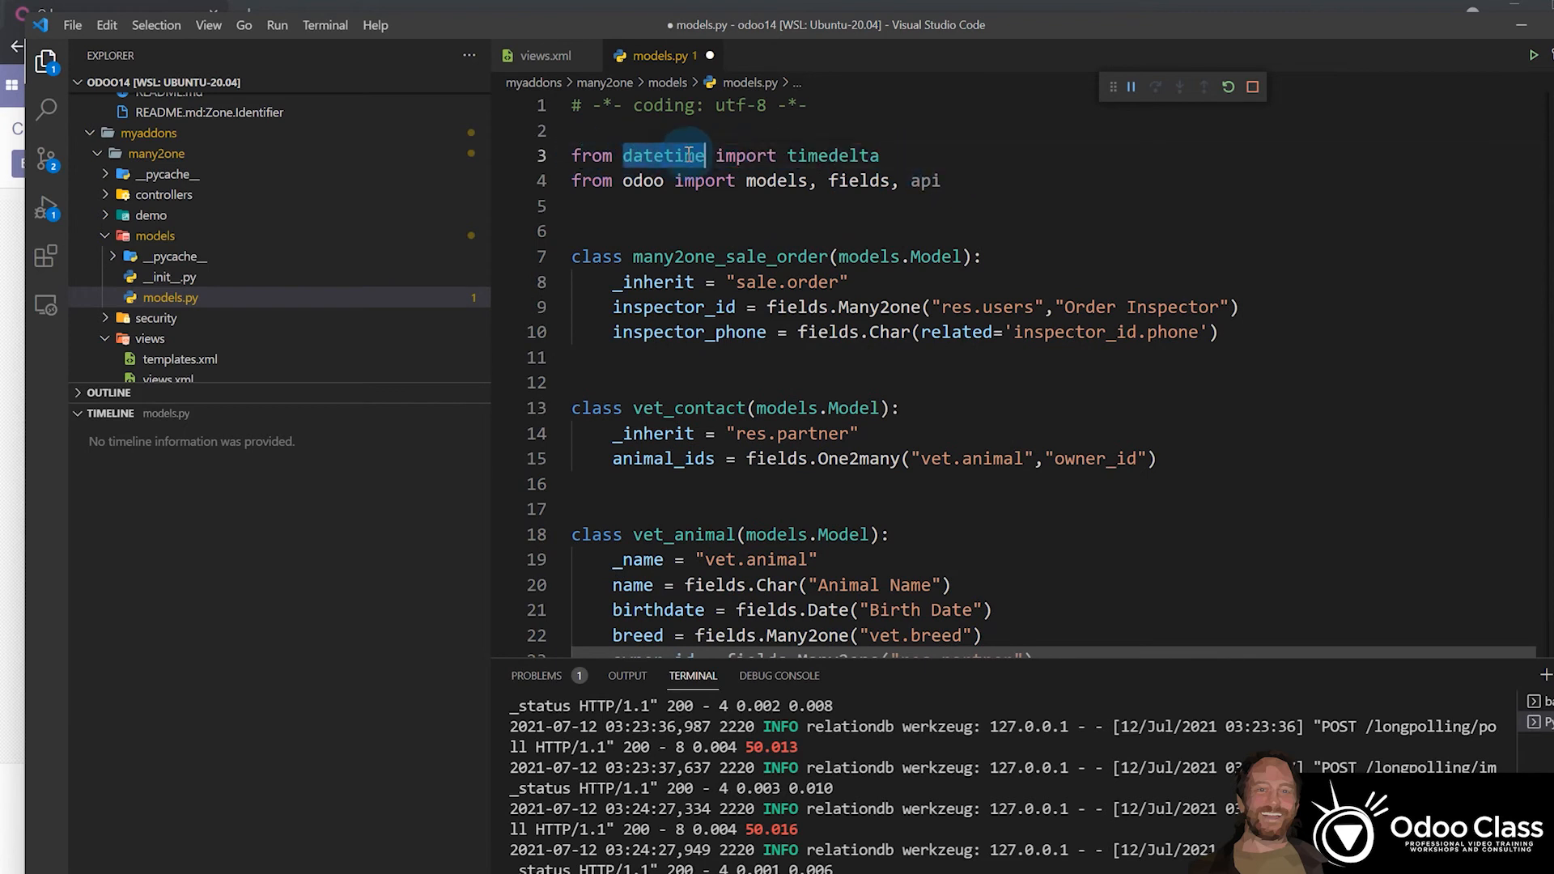
pyautogui.moveTo(833, 155)
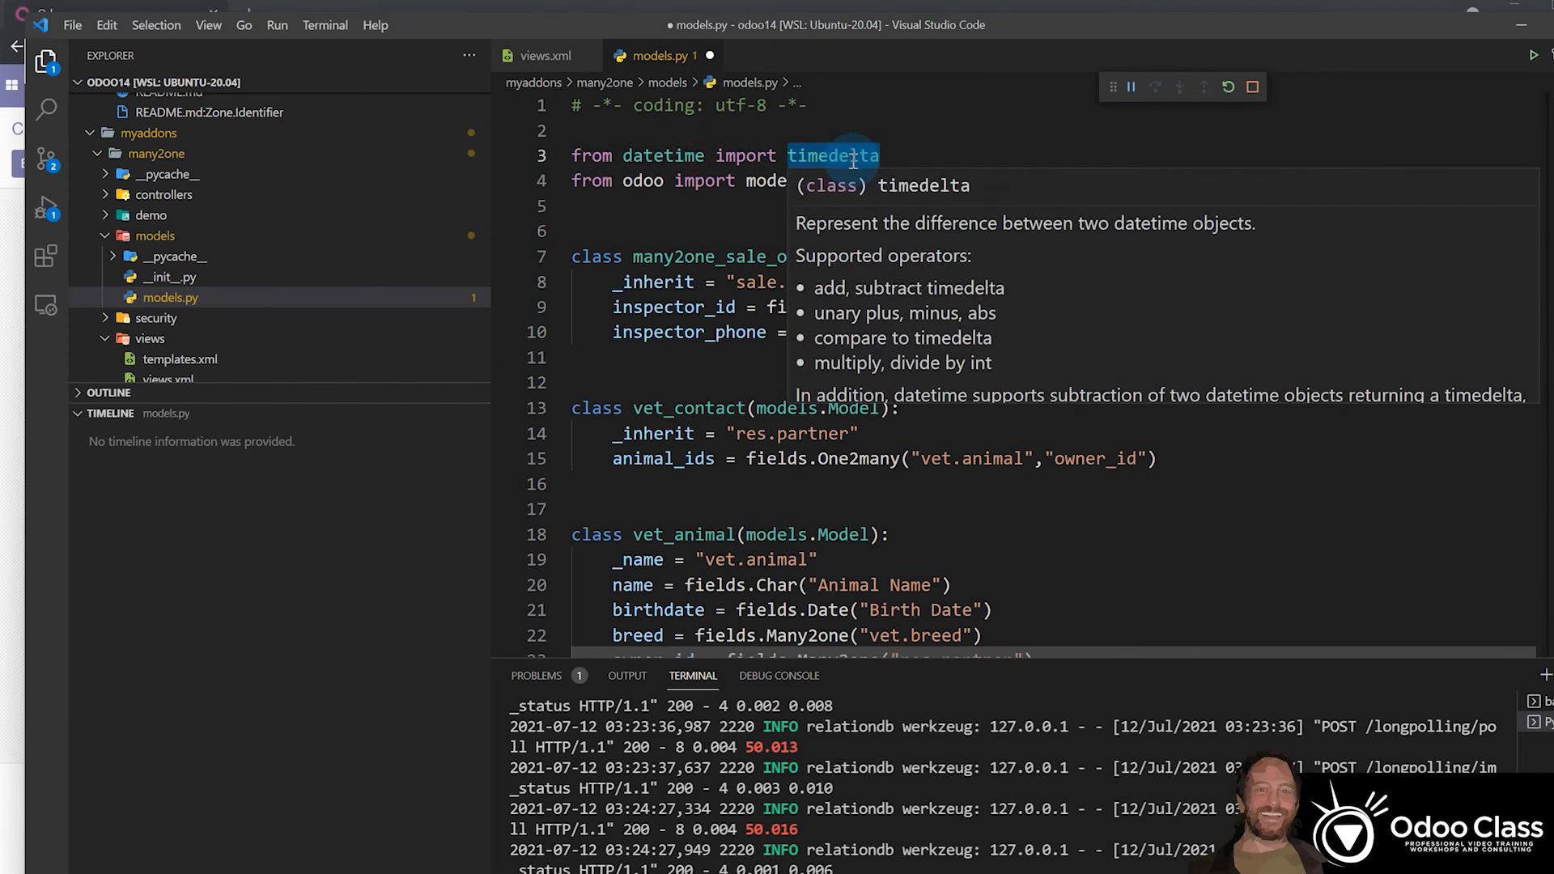
pyautogui.scroll(-3)
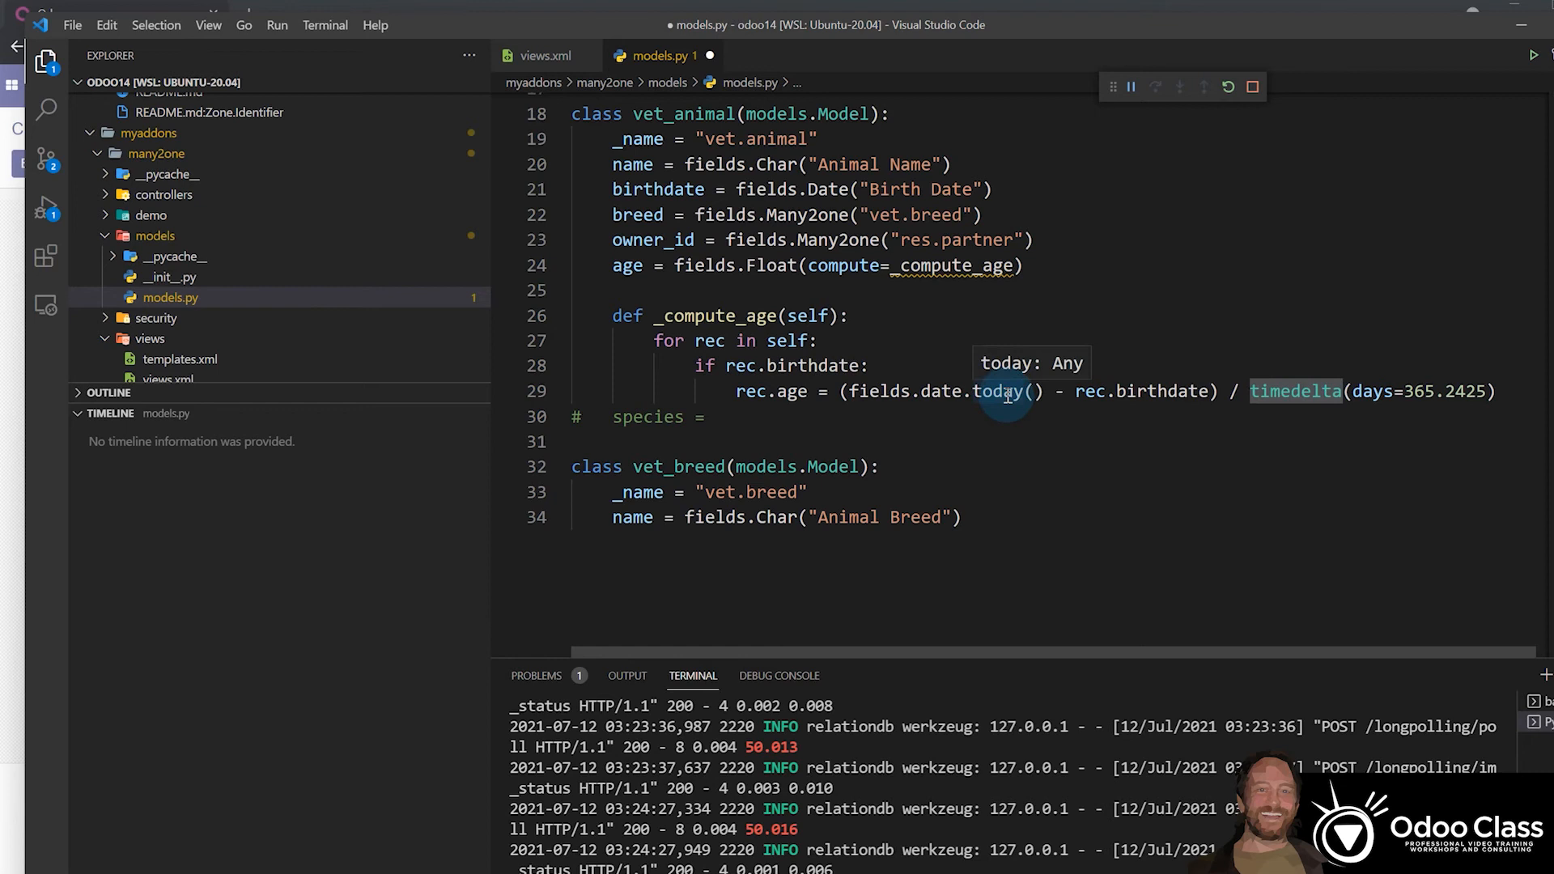
pyautogui.moveTo(758, 401)
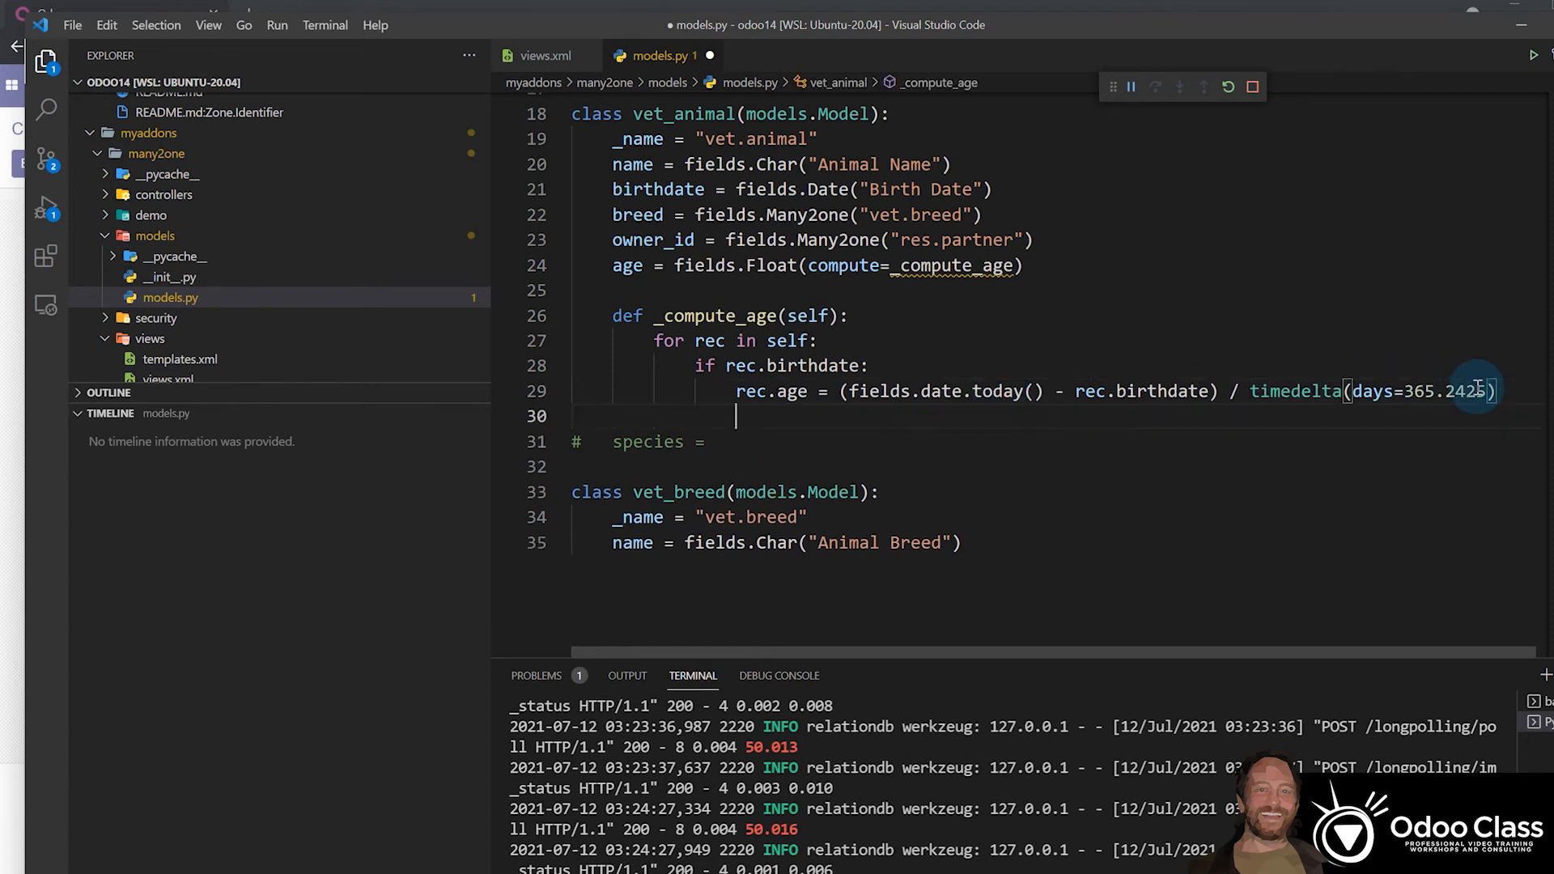
# - Add an else: branch to _compute_age that sets rec.age = 0
pyautogui.write('e')
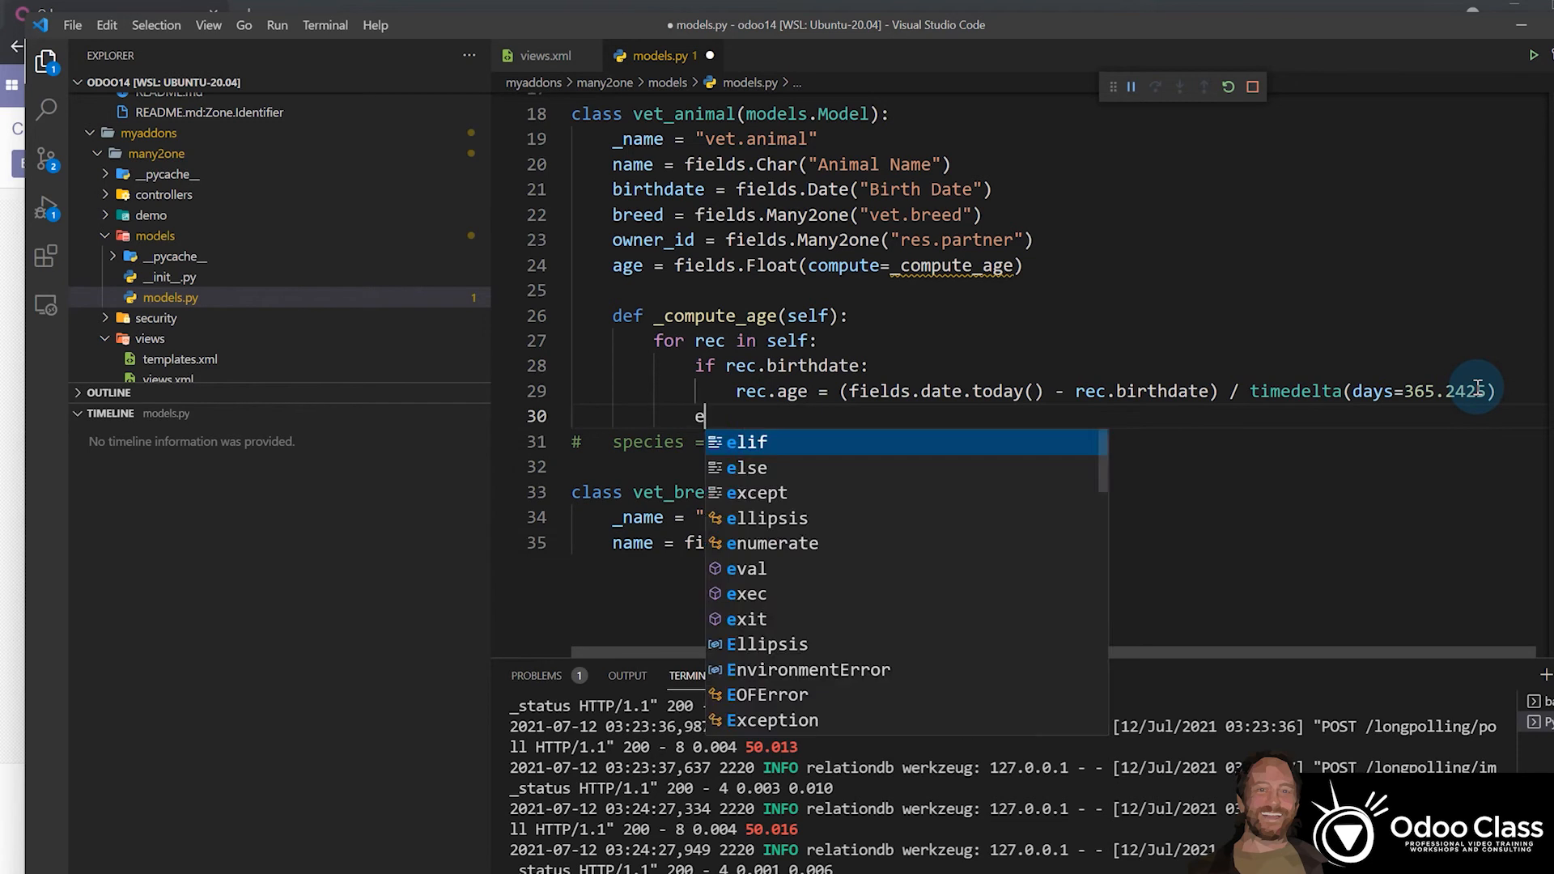
pyautogui.write('lse:')
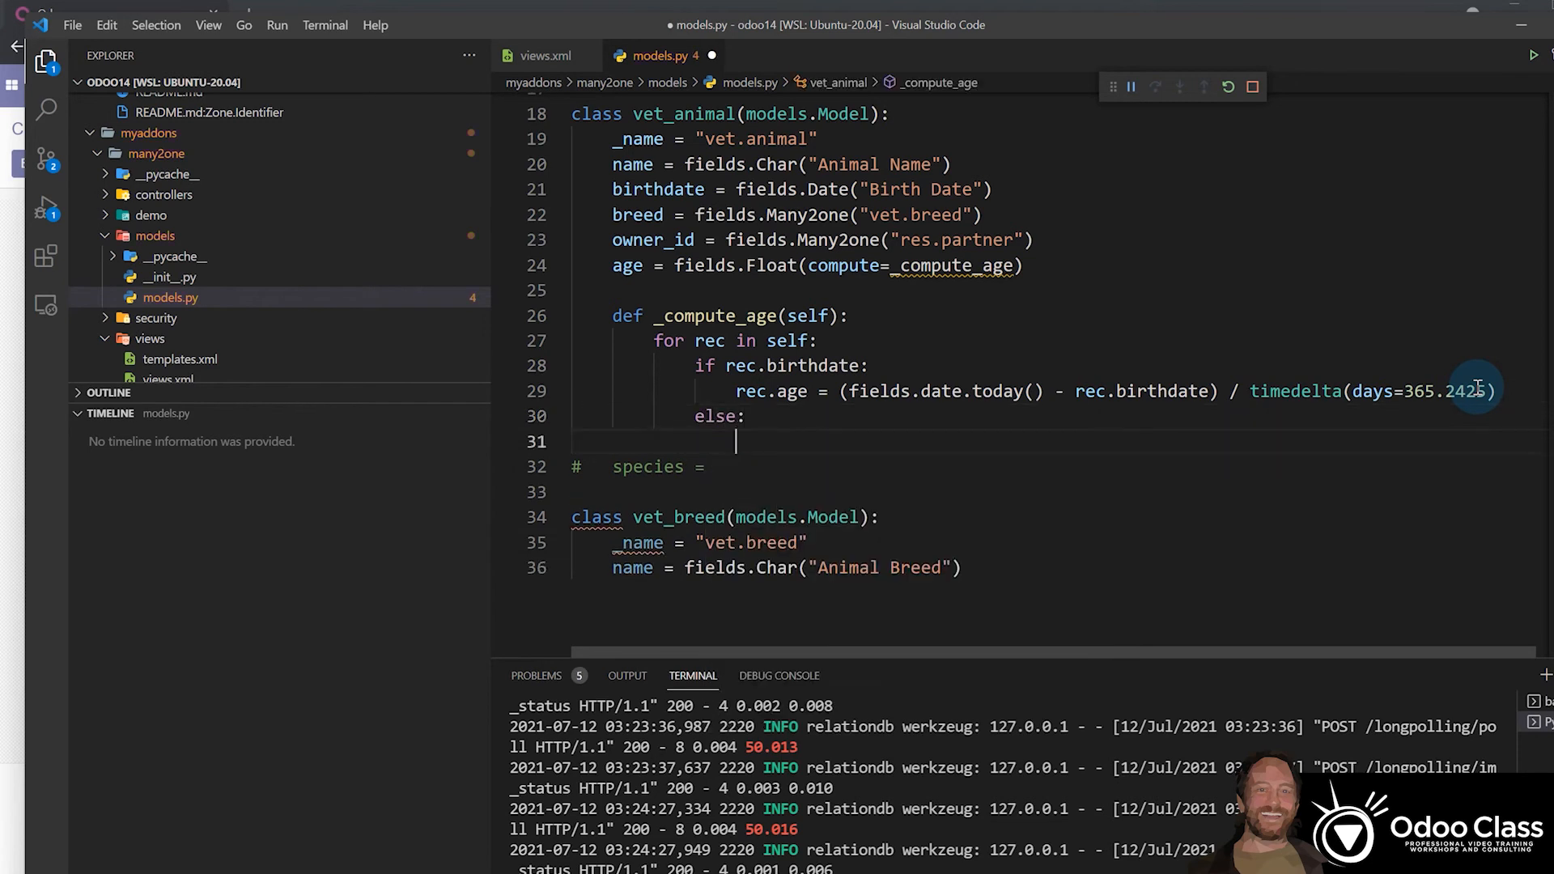
pyautogui.write('rec.age =')
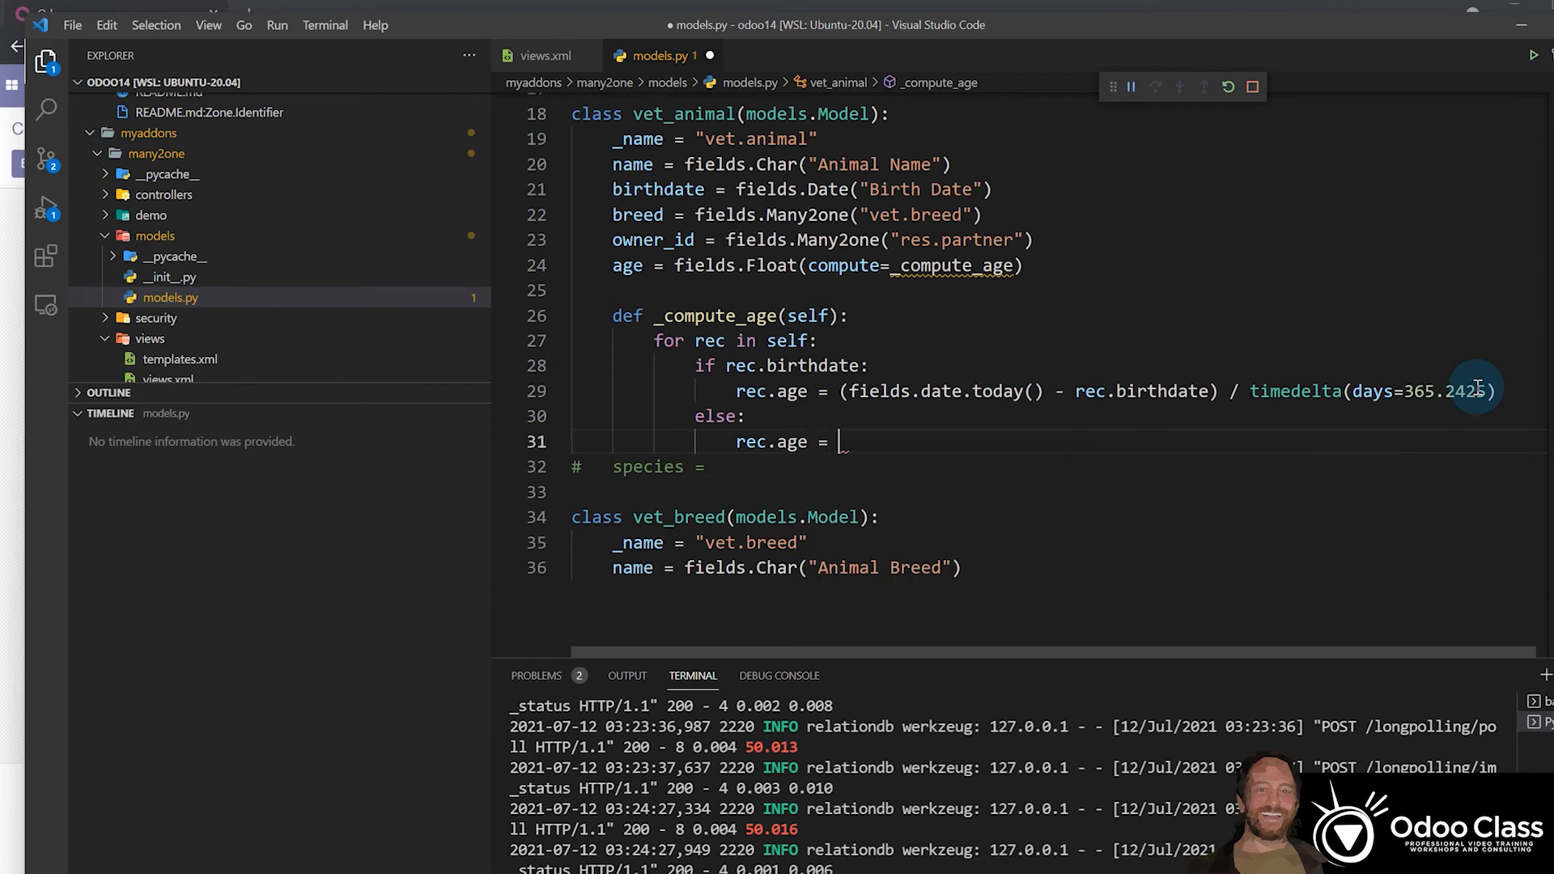
pyautogui.write('0')
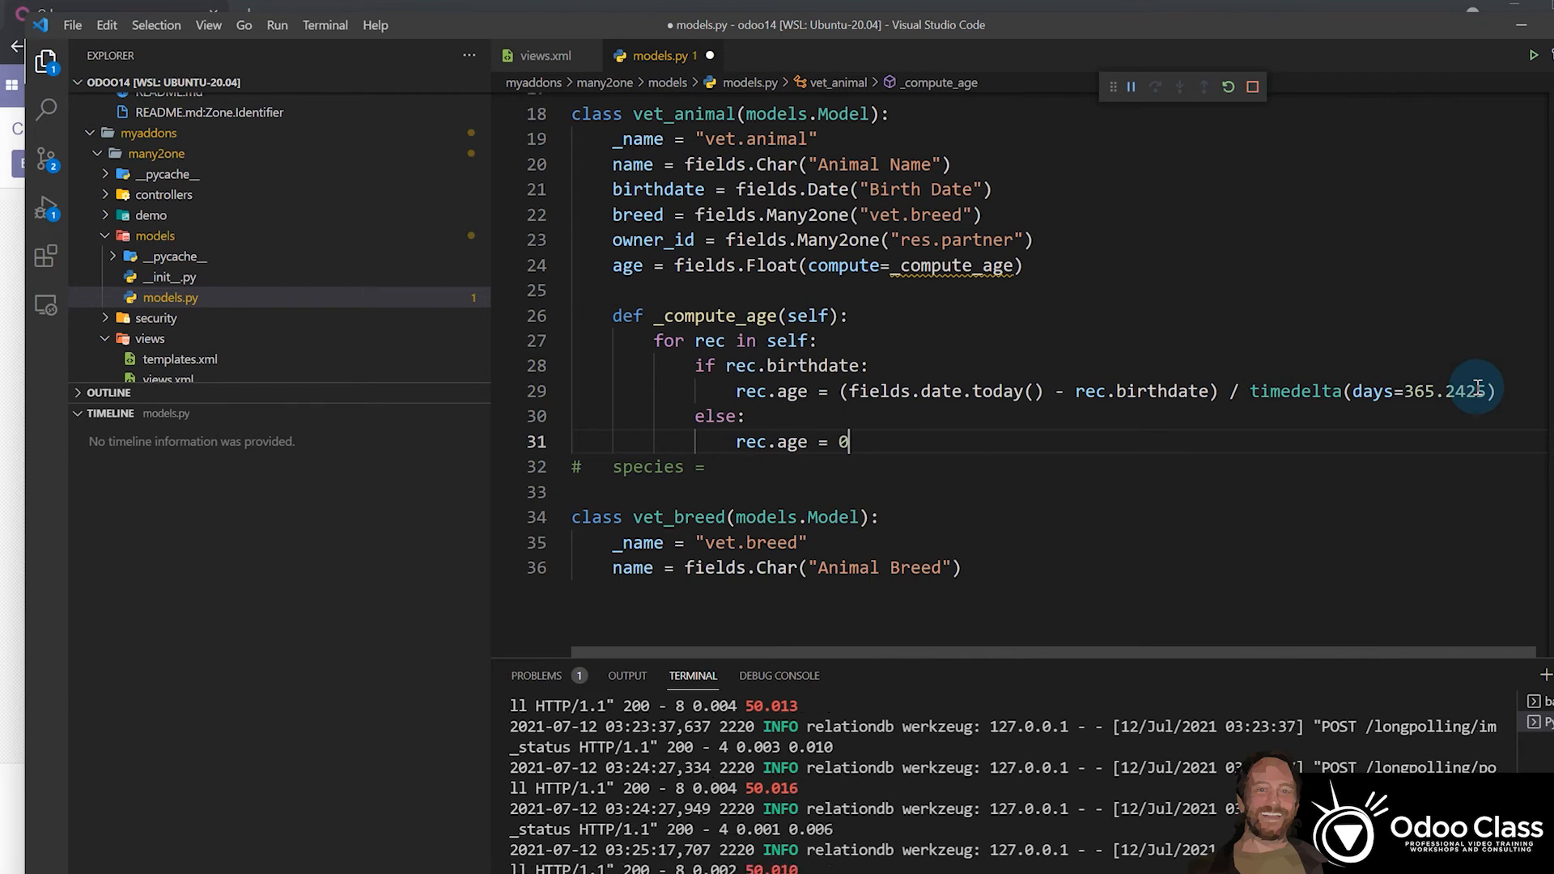
pyautogui.scroll(-3)
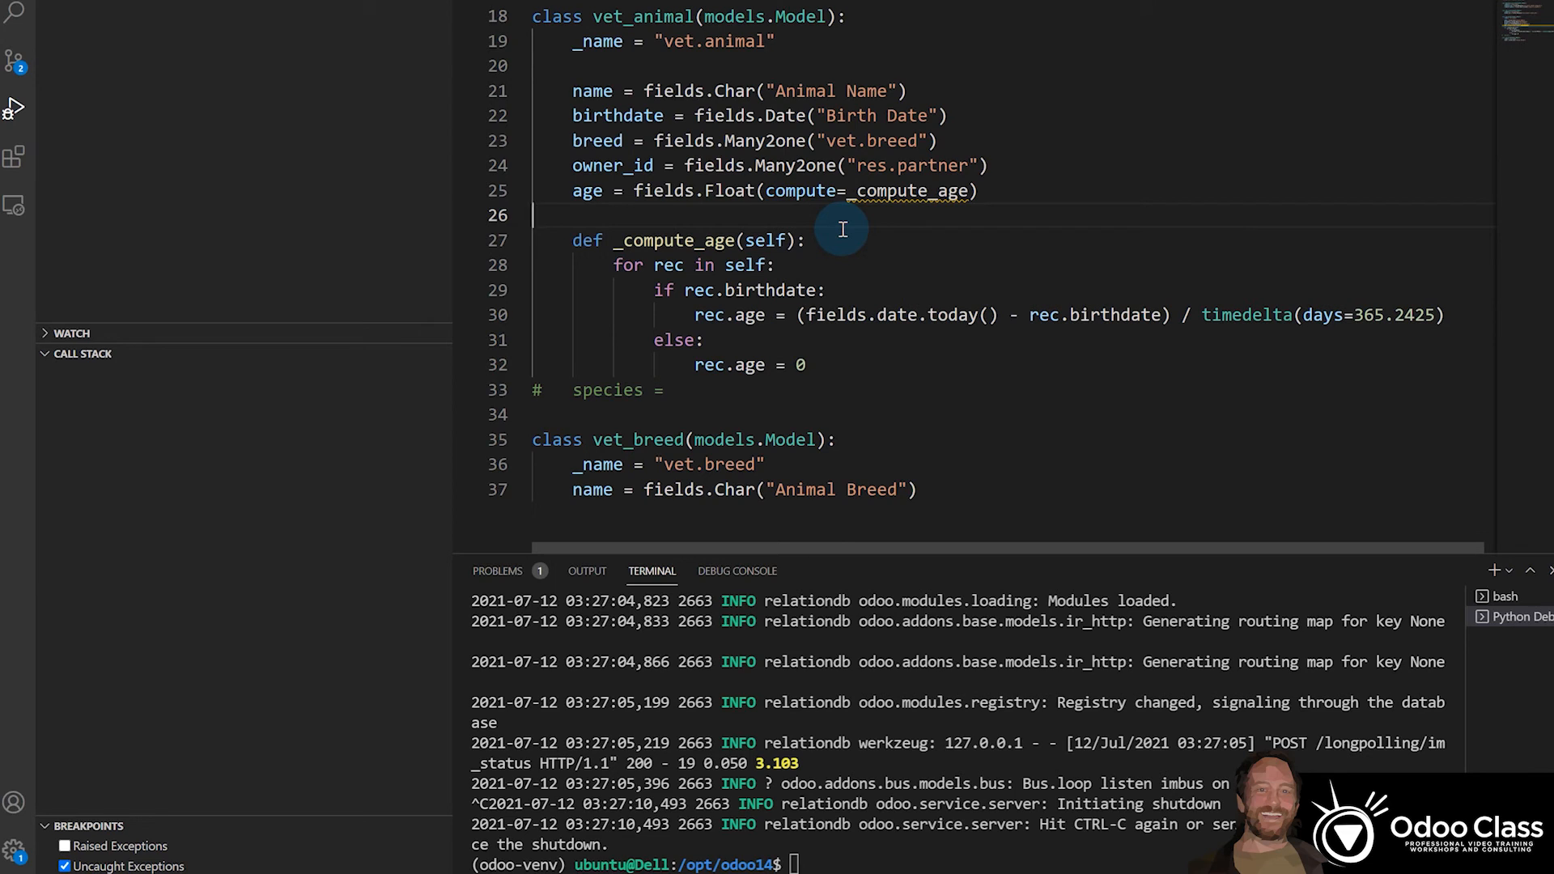
pyautogui.moveTo(565, 99)
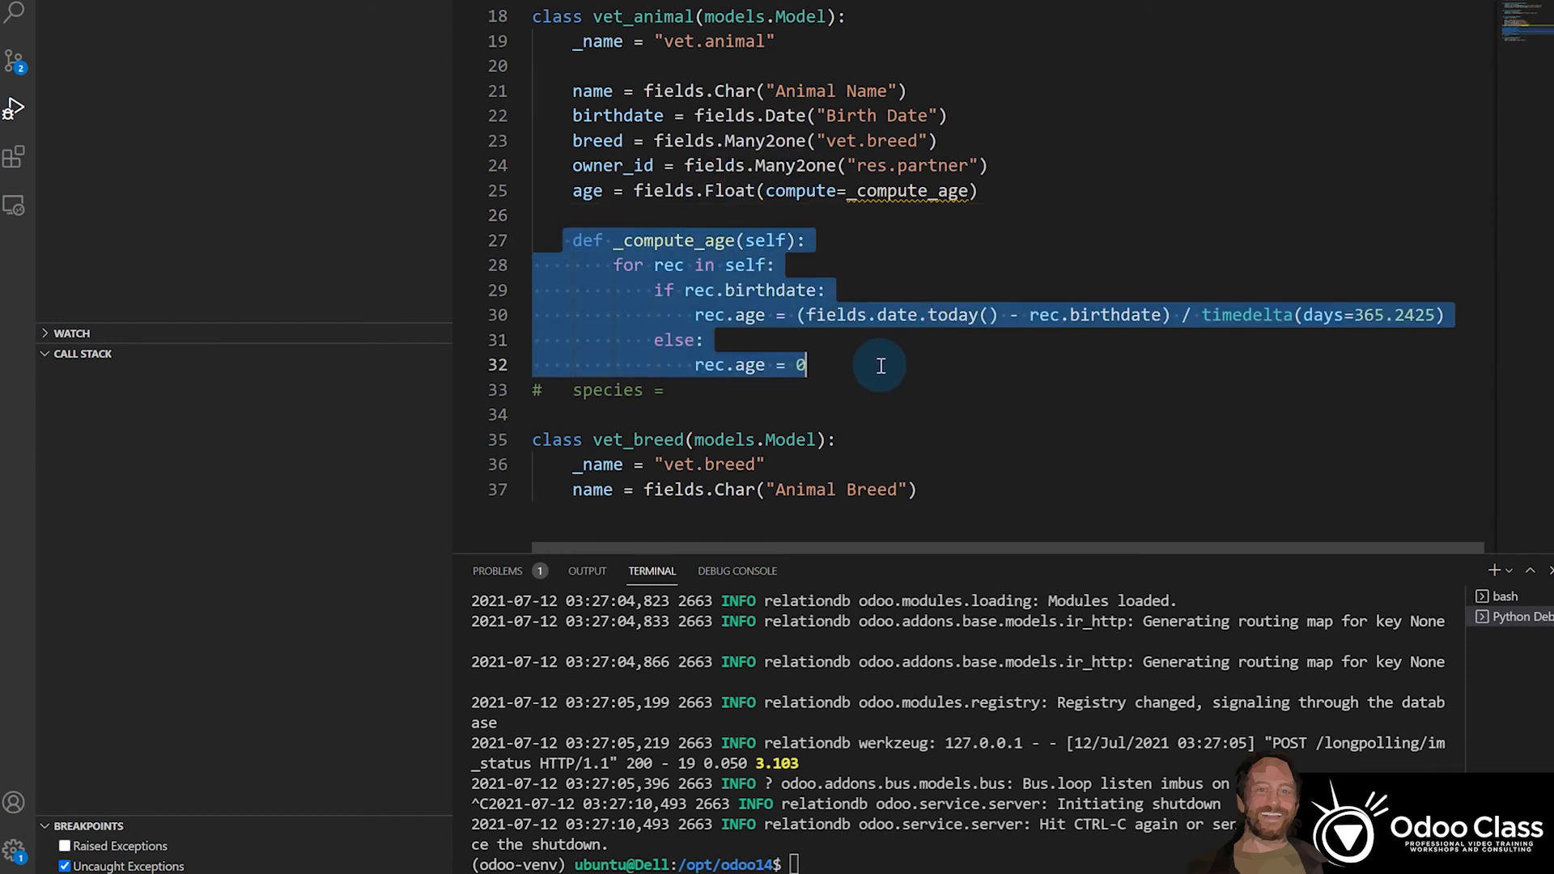
pyautogui.moveTo(845, 191)
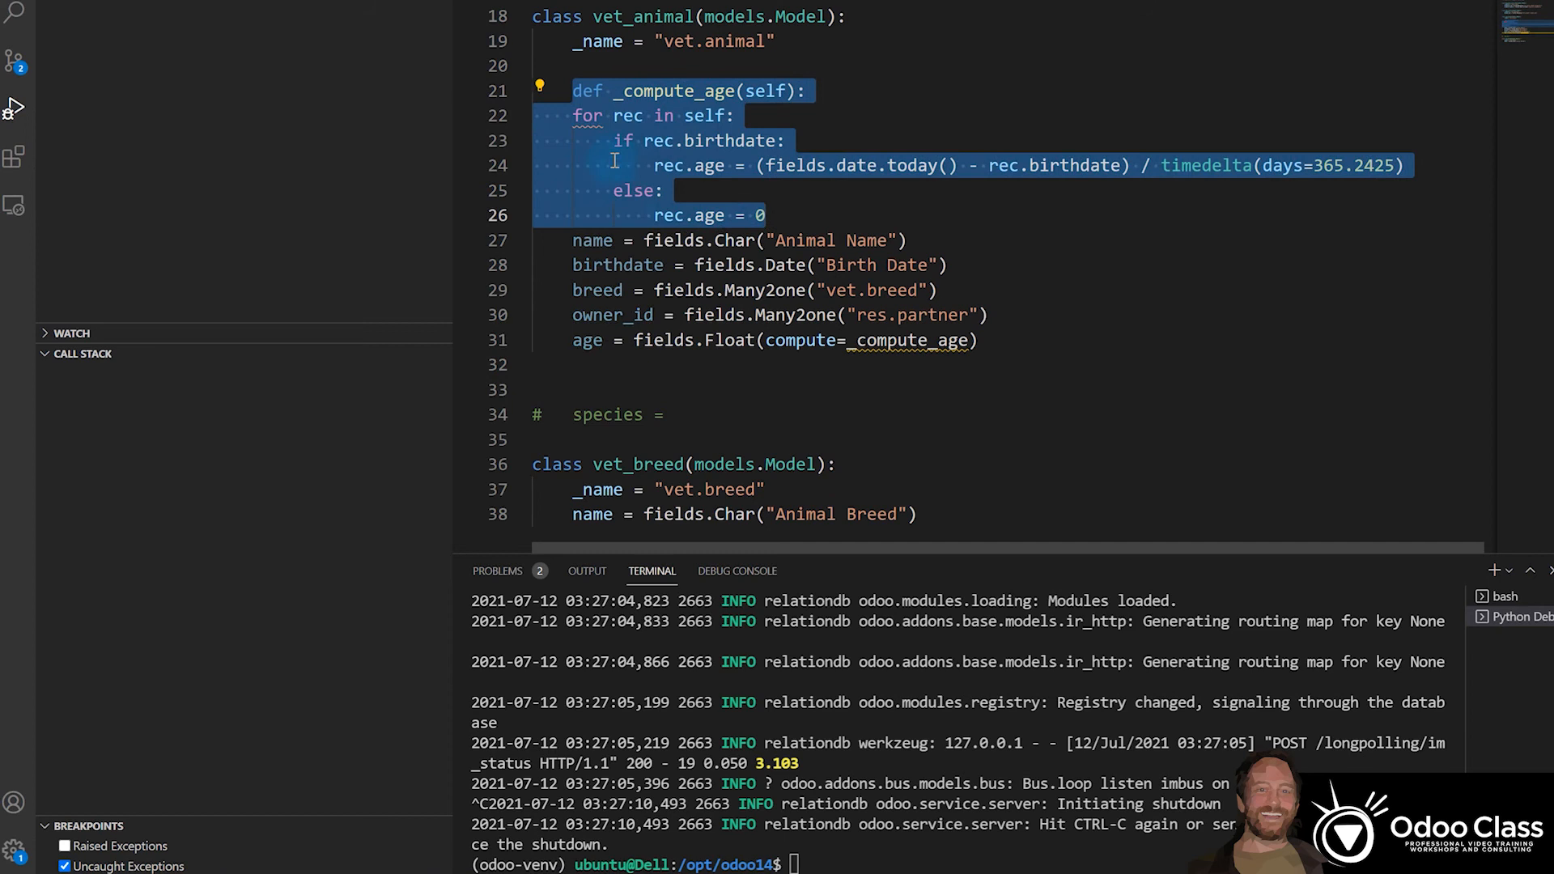
# - Reposition _compute_age above the name field, fix the loop indentation, and restart debugging
pyautogui.click(579, 116)
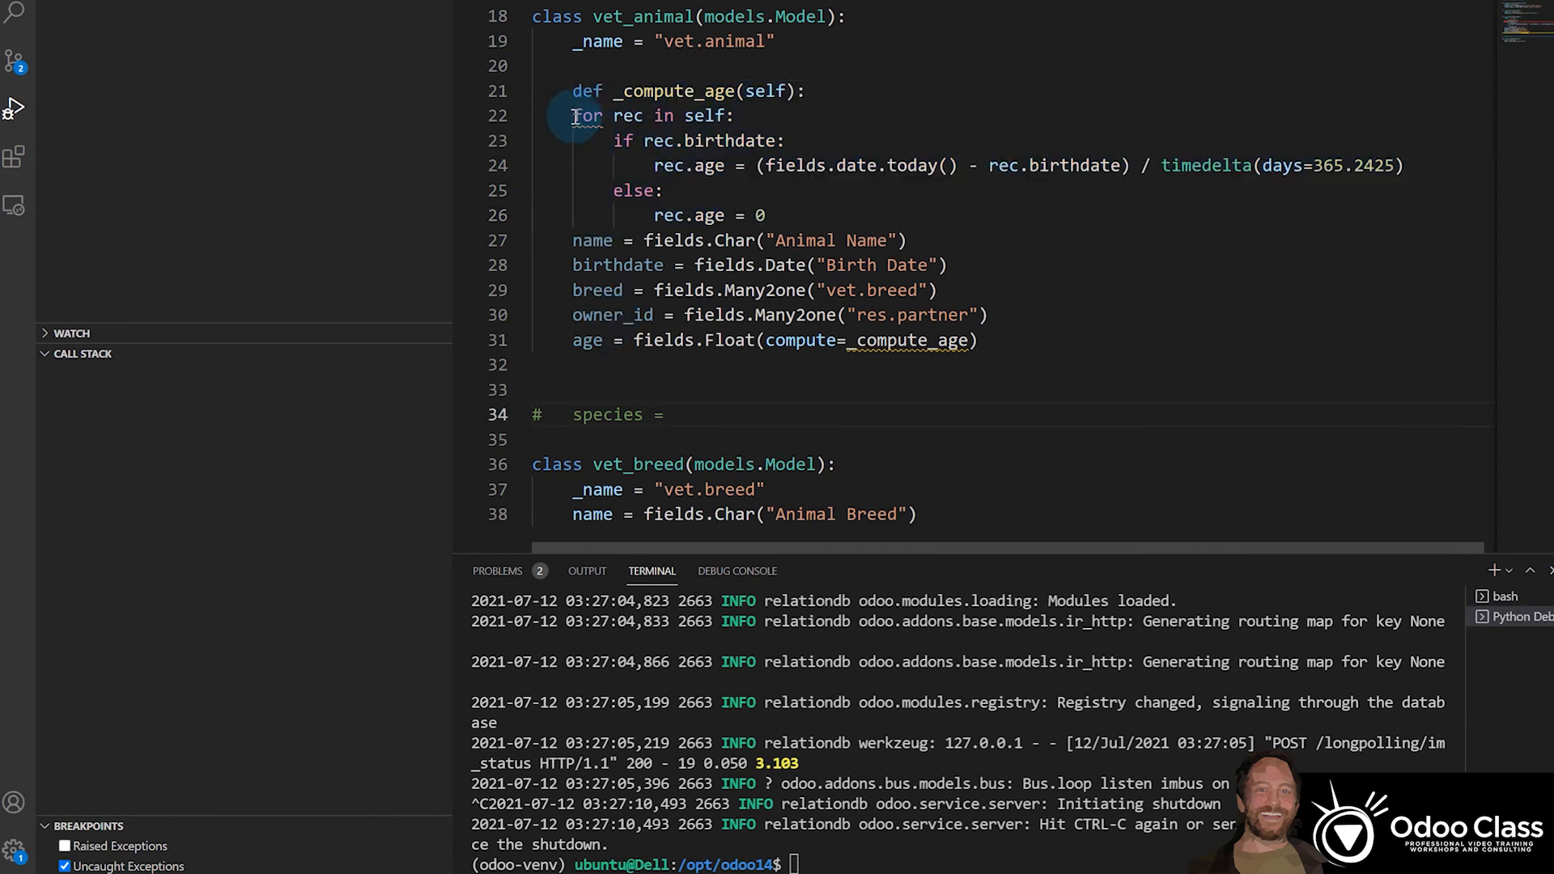
pyautogui.click(674, 414)
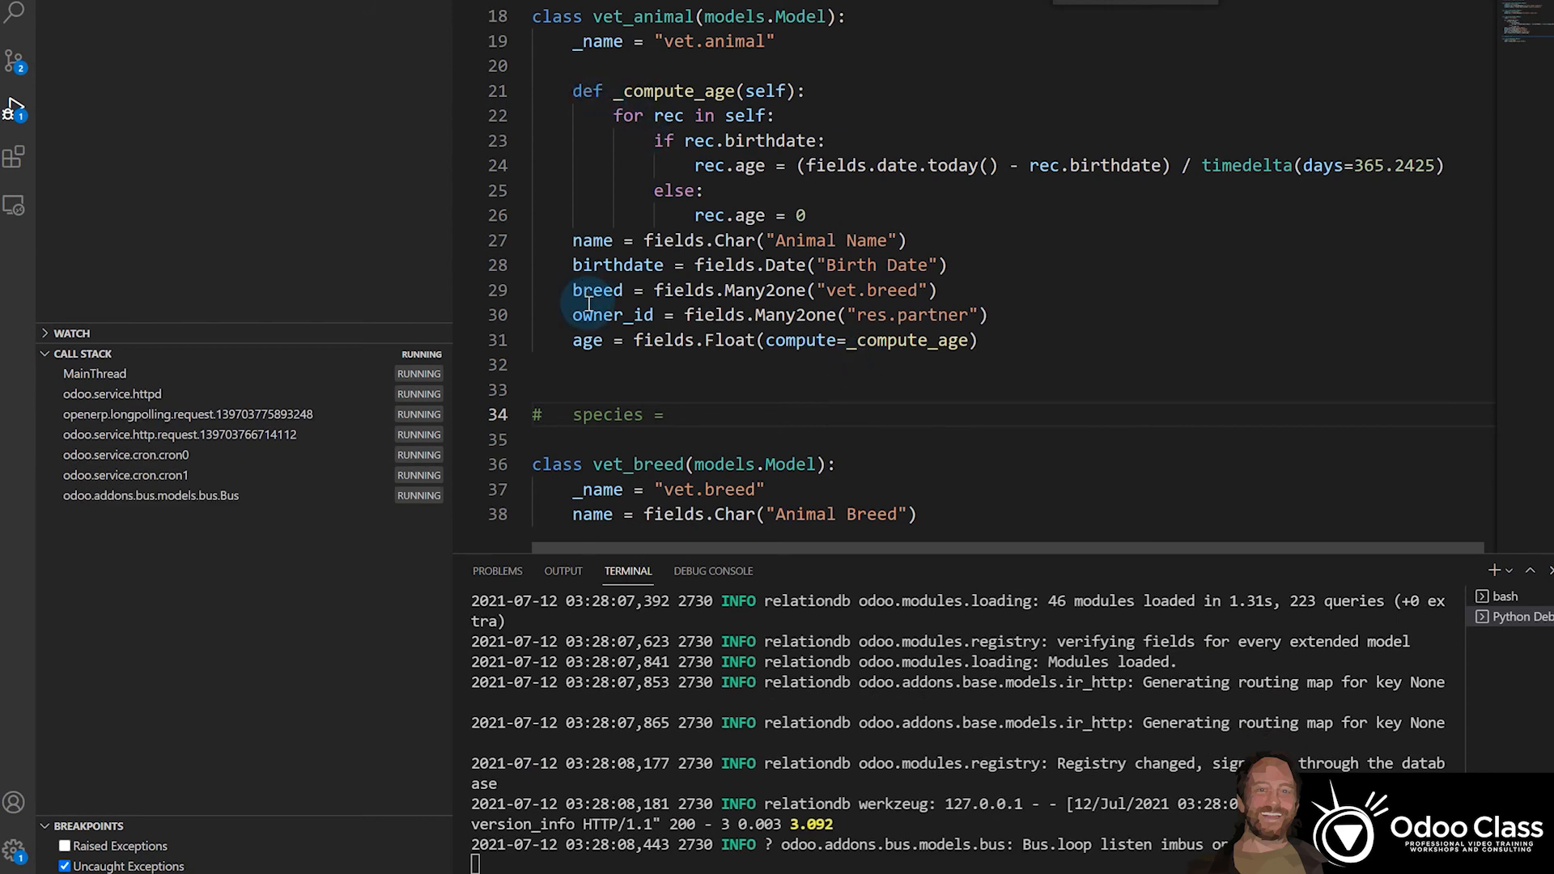
pyautogui.doubleClick(919, 340)
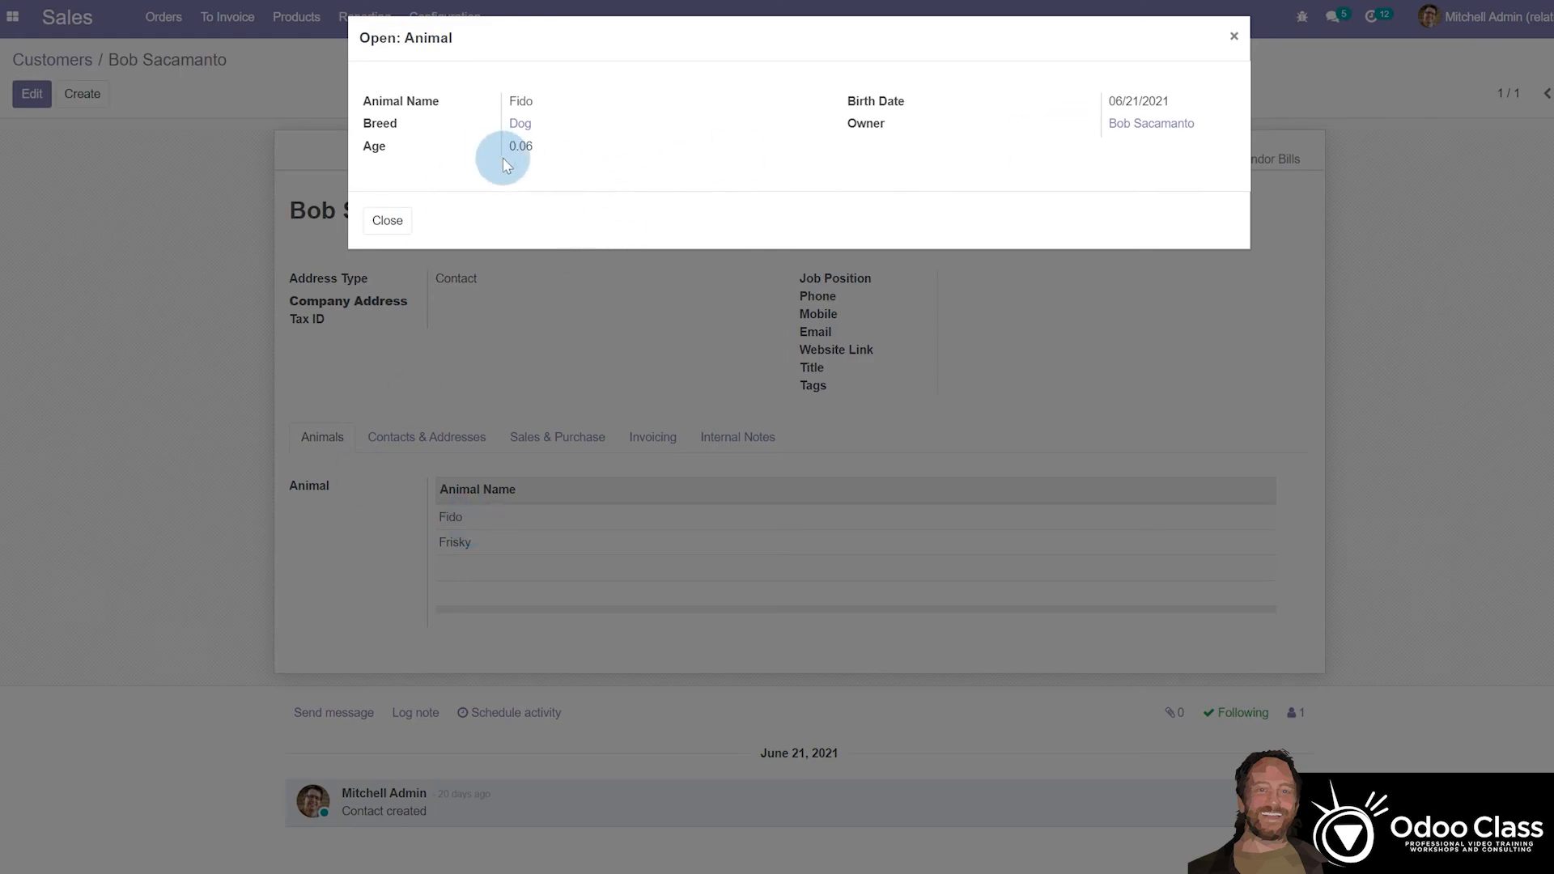
pyautogui.moveTo(385, 220)
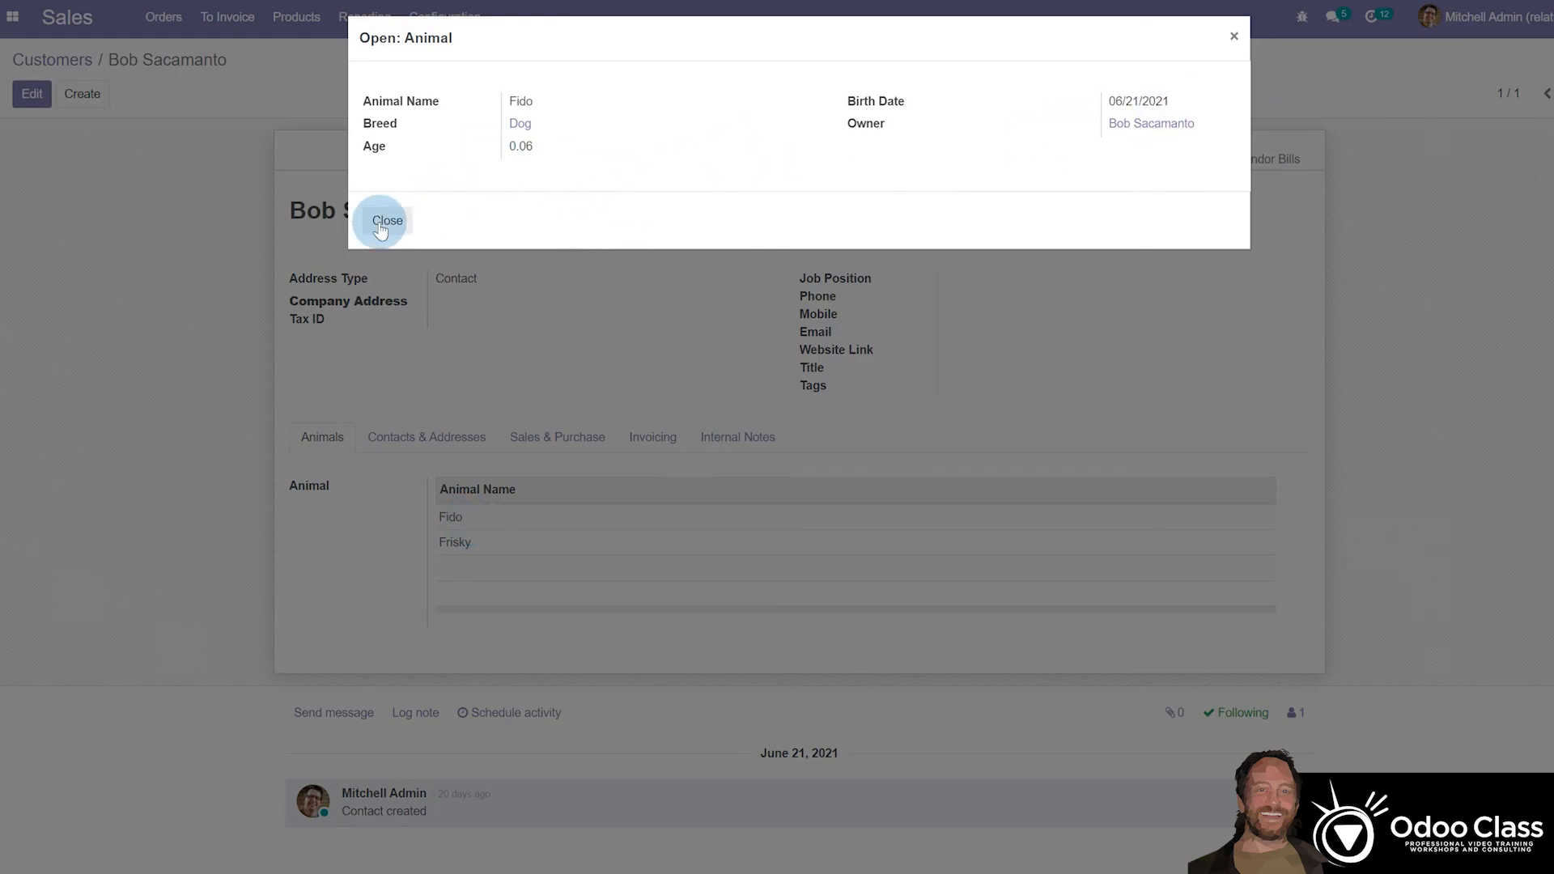
# - Close Fido's details showing age 0.06 and return to the customer's Animals section
pyautogui.click(385, 220)
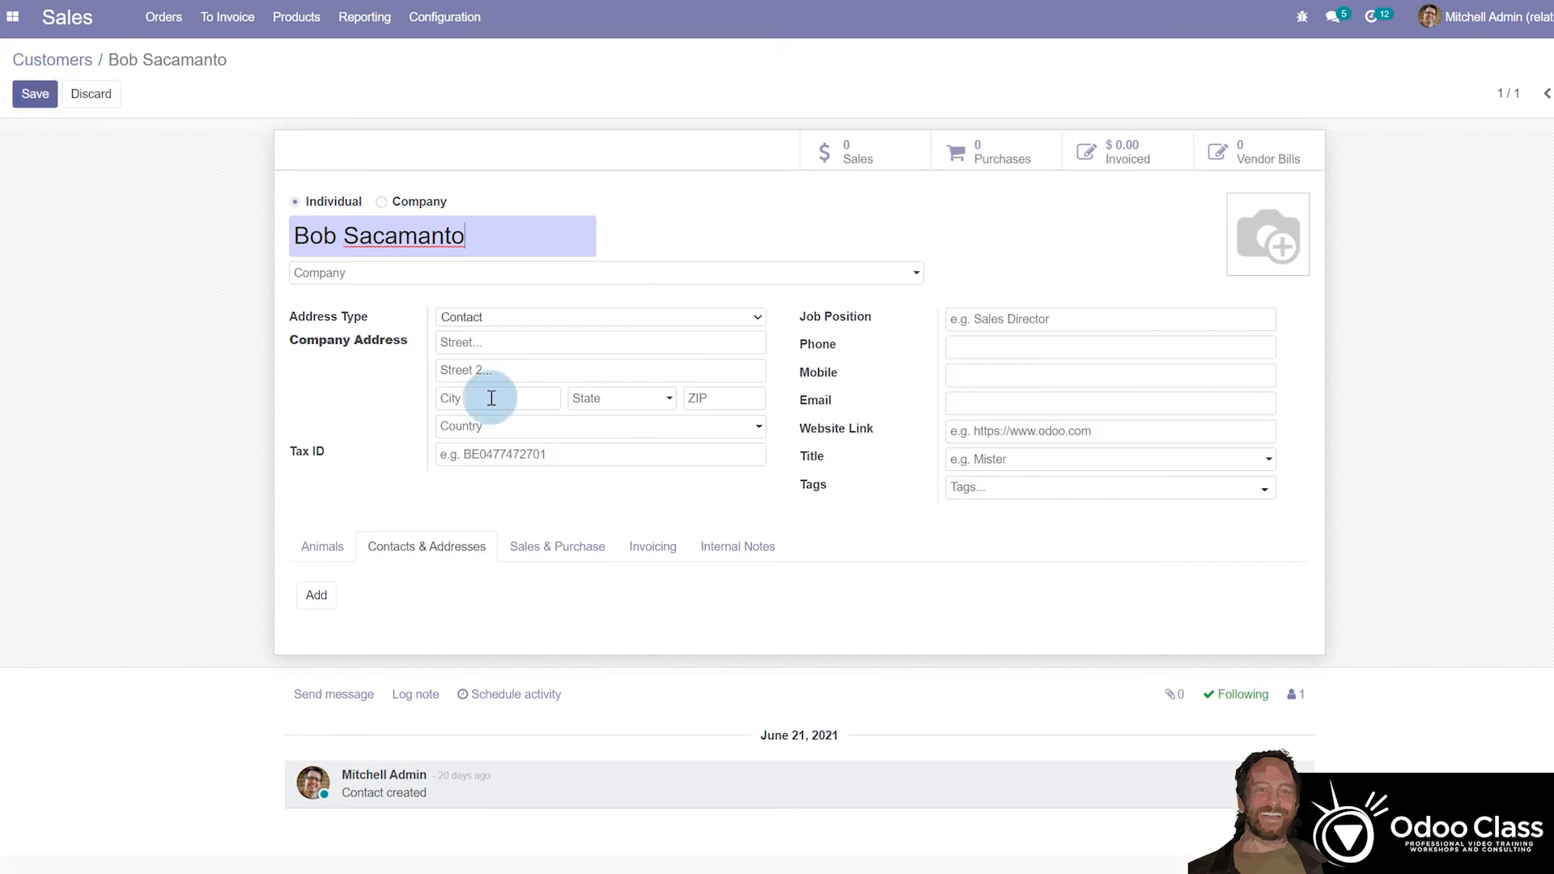
pyautogui.click(321, 546)
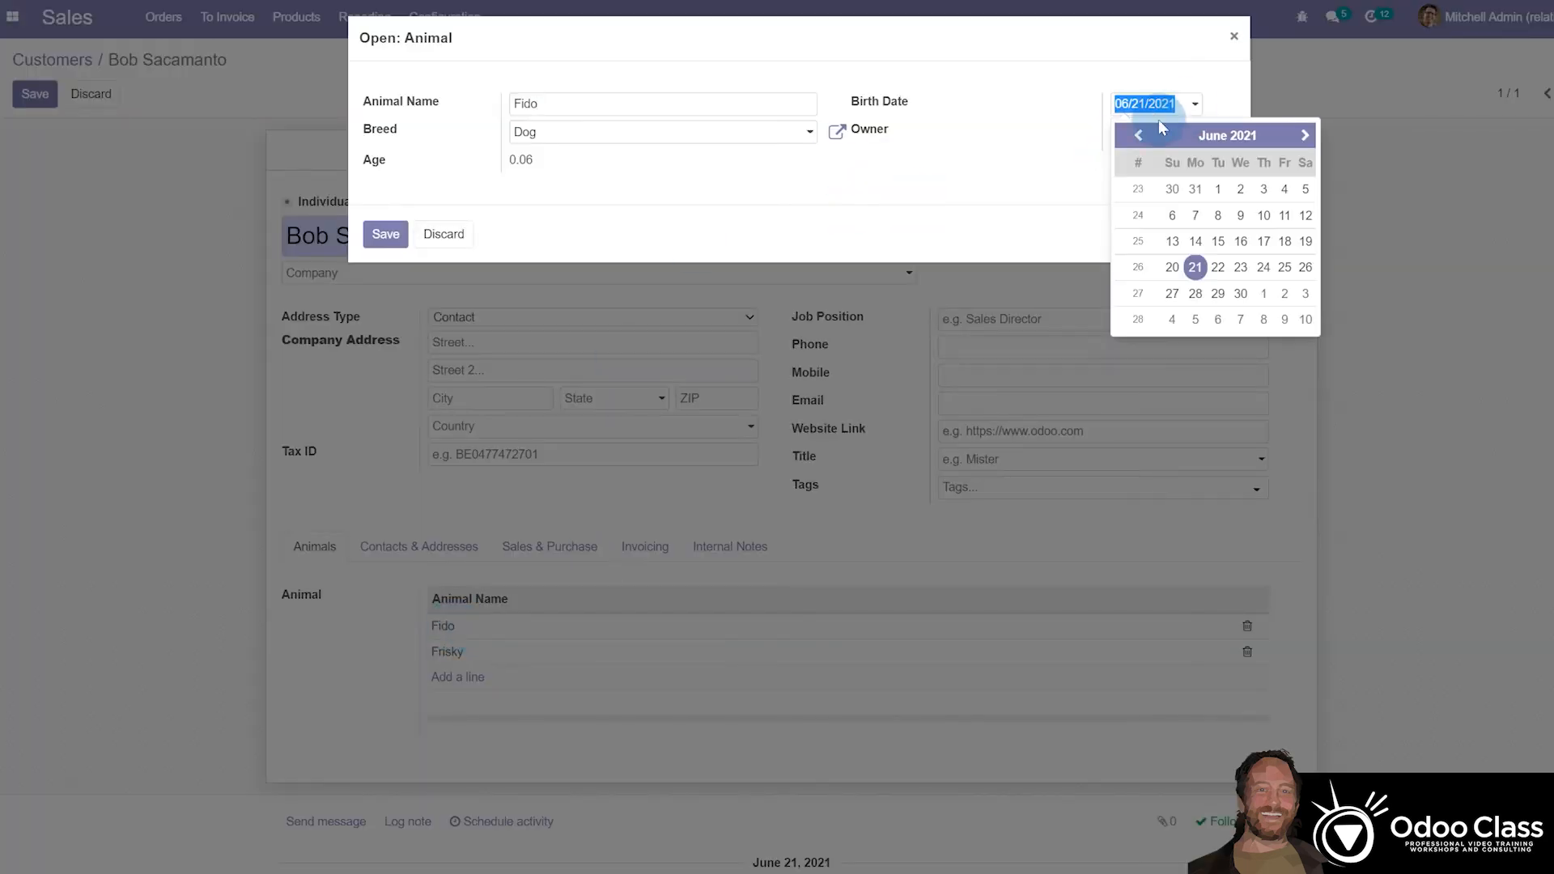
# - Pick September 16, 2020 in Fido's birth date calendar
pyautogui.click(1136, 135)
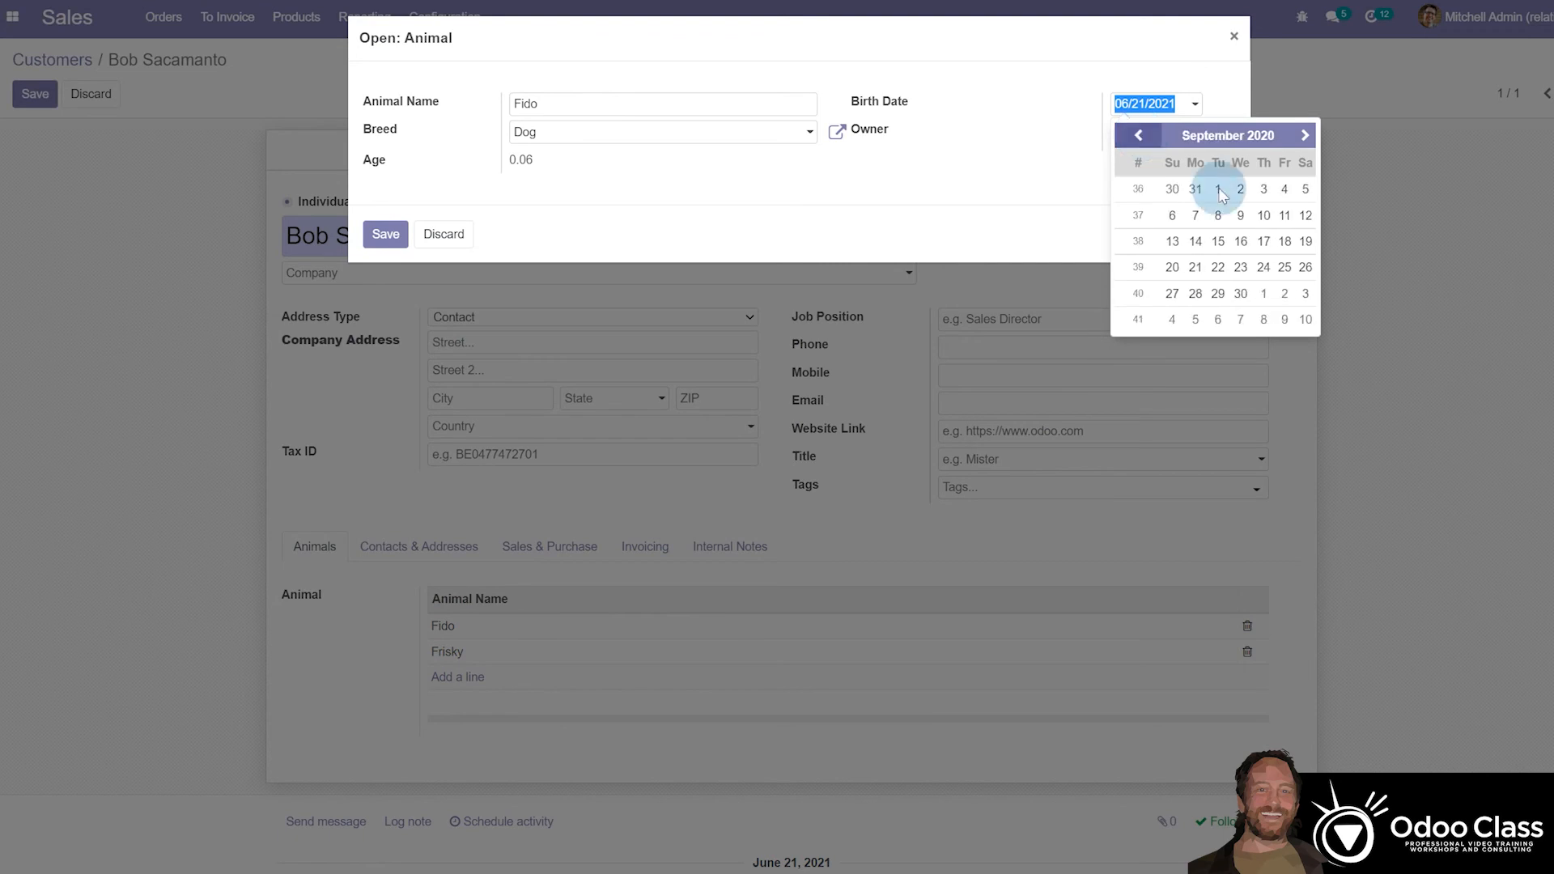
pyautogui.click(1240, 241)
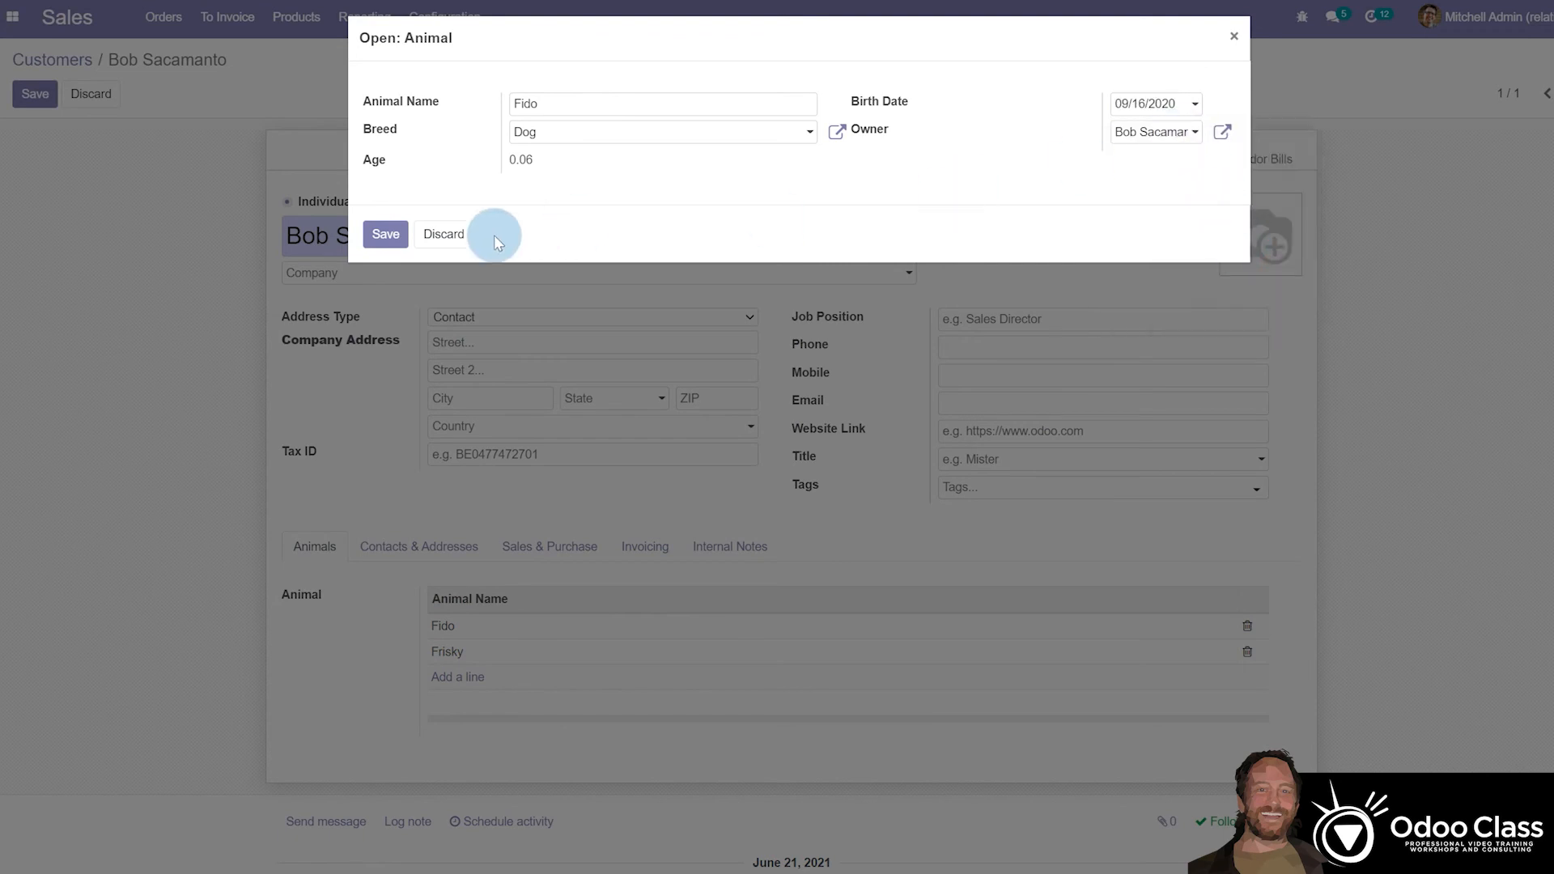
pyautogui.click(1149, 131)
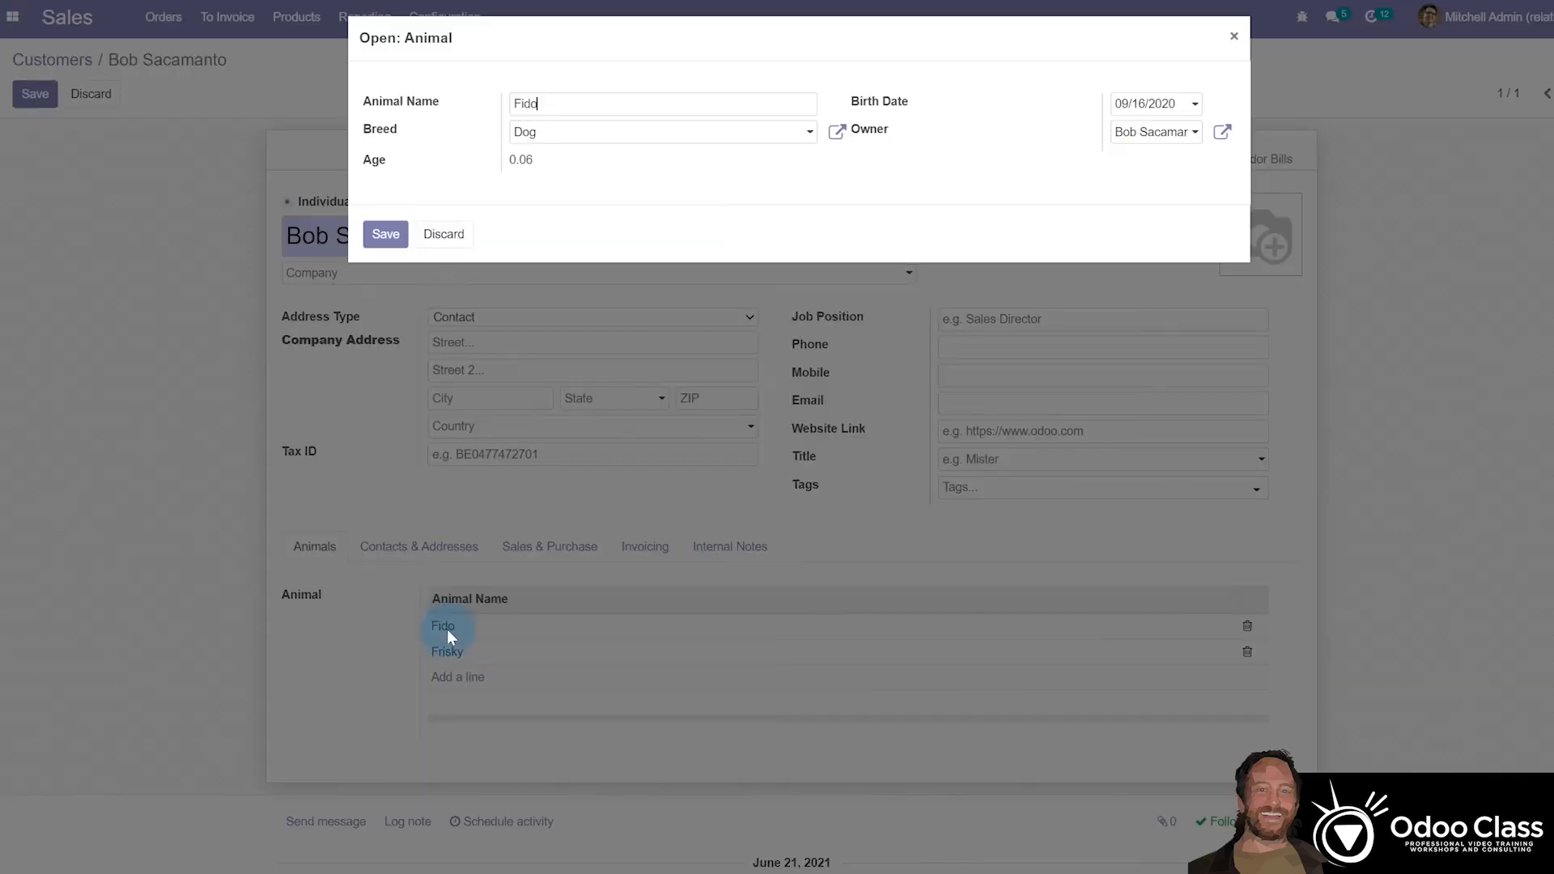
pyautogui.moveTo(807, 189)
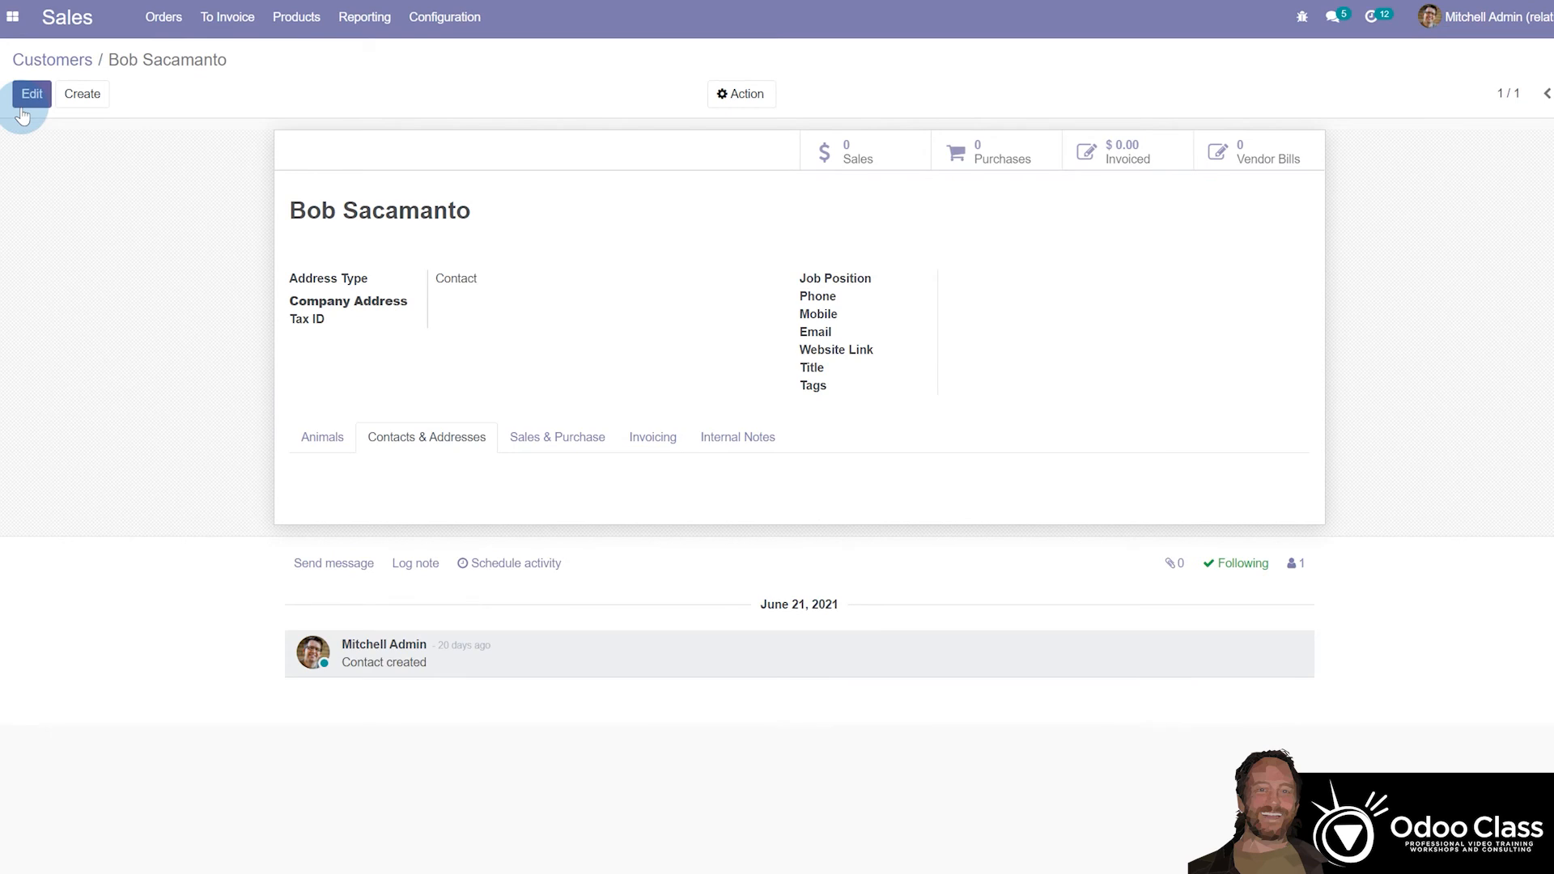
# - Edit the customer, save Fido's earlier birth date, reopen to check age 1.74, save
pyautogui.click(30, 93)
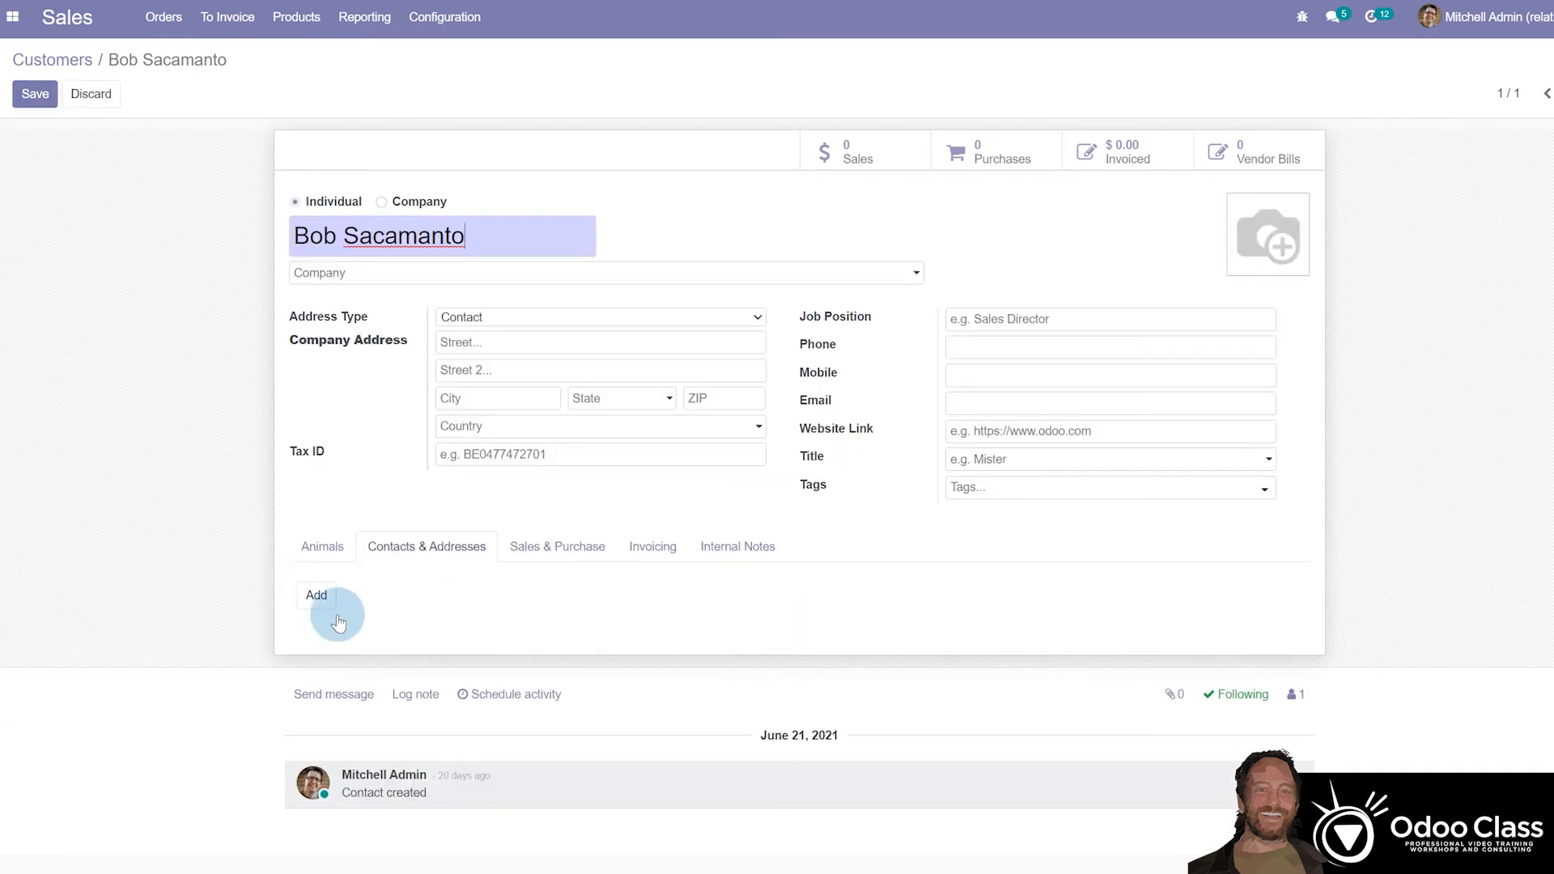
pyautogui.click(322, 546)
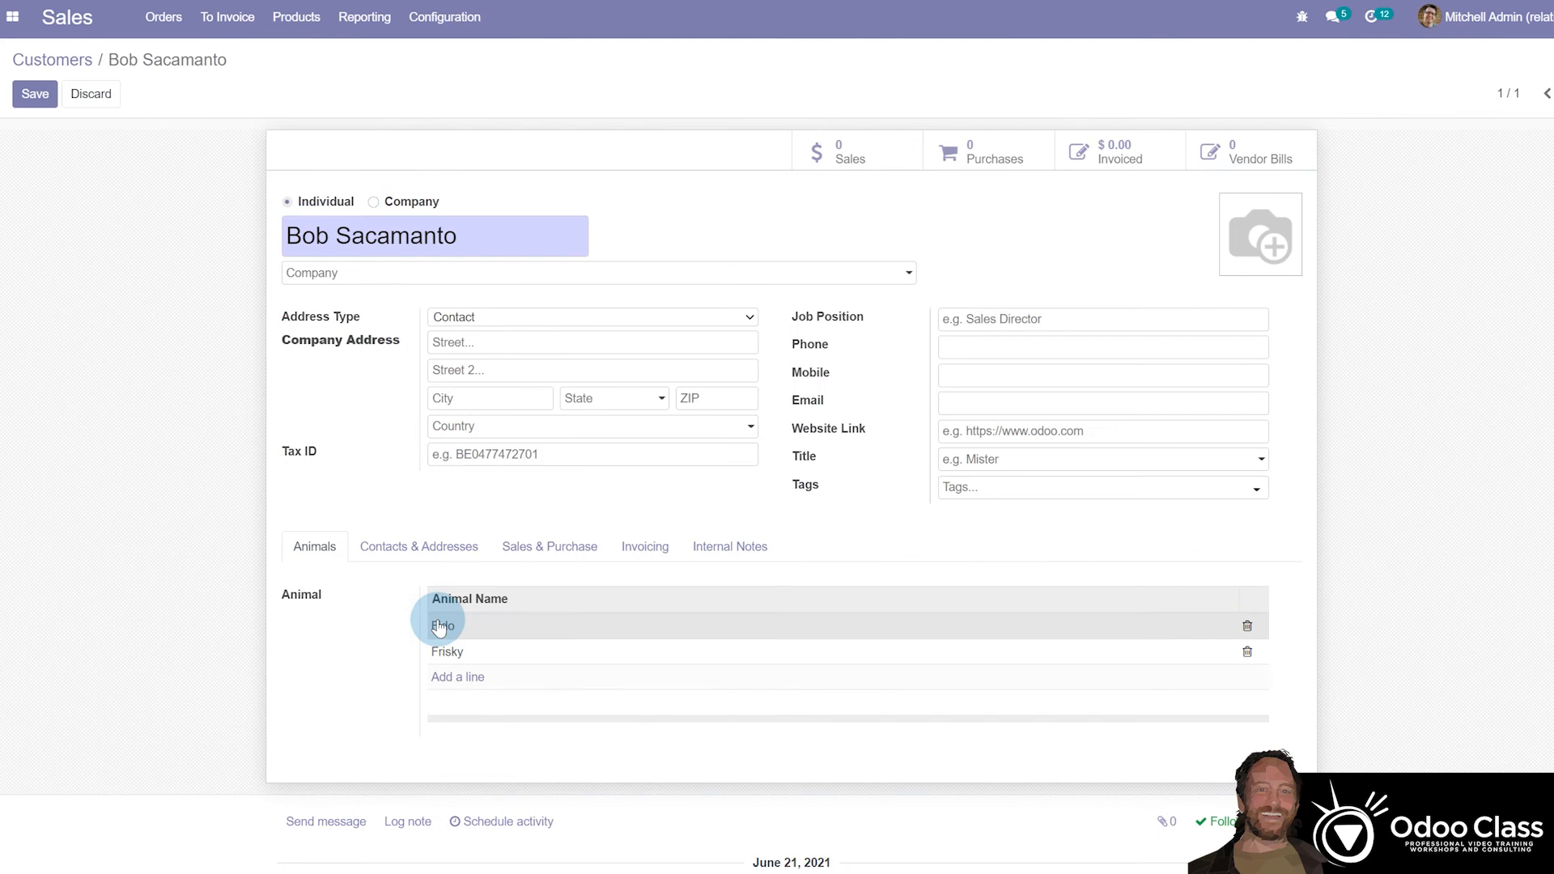
pyautogui.click(442, 625)
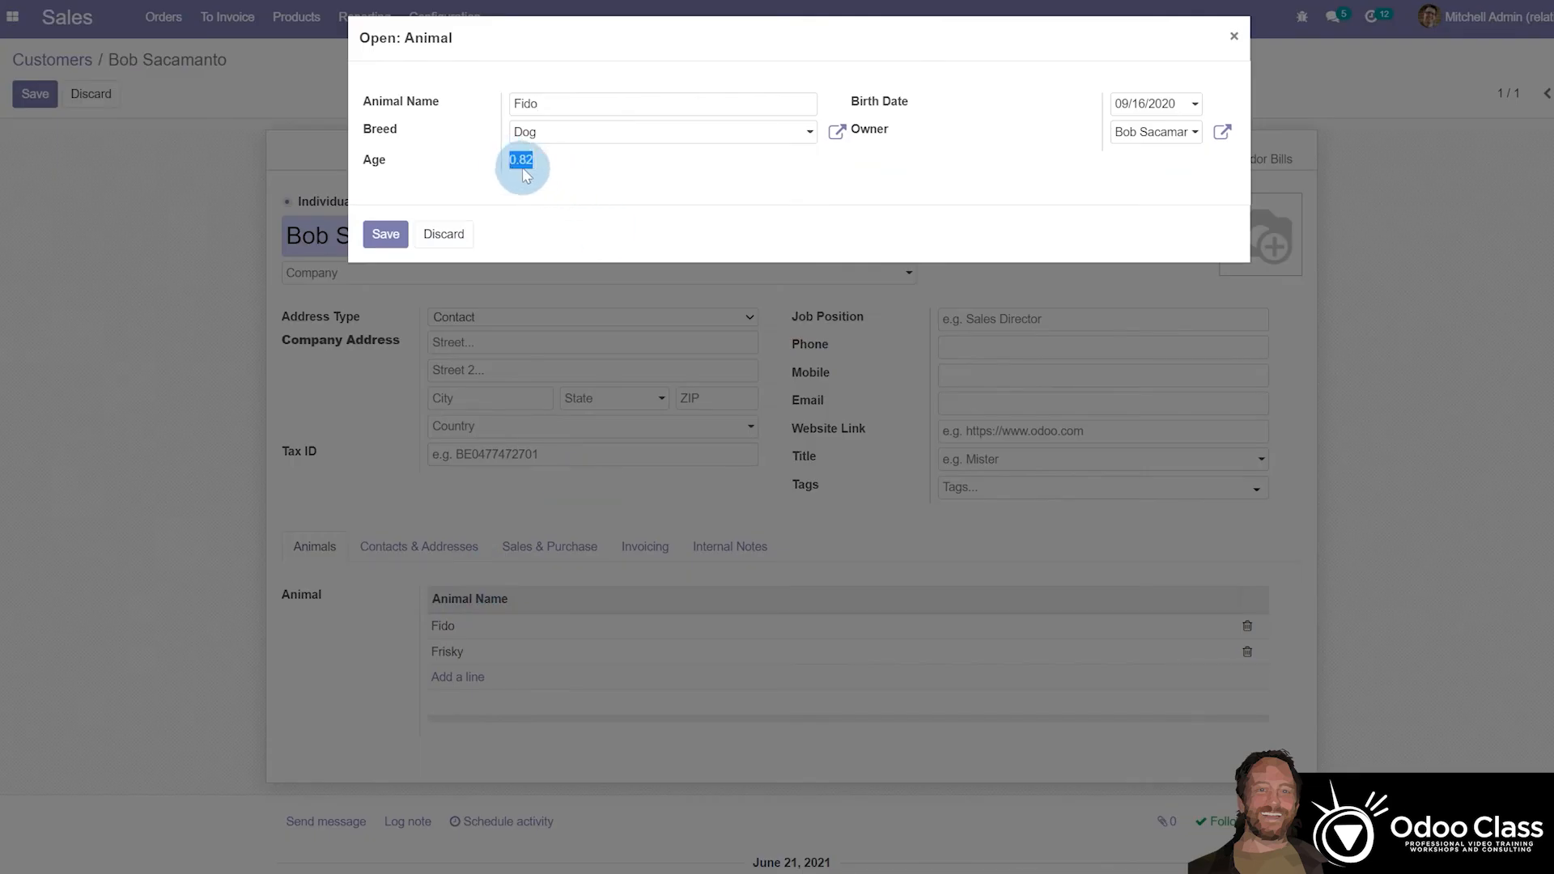
pyautogui.click(1149, 103)
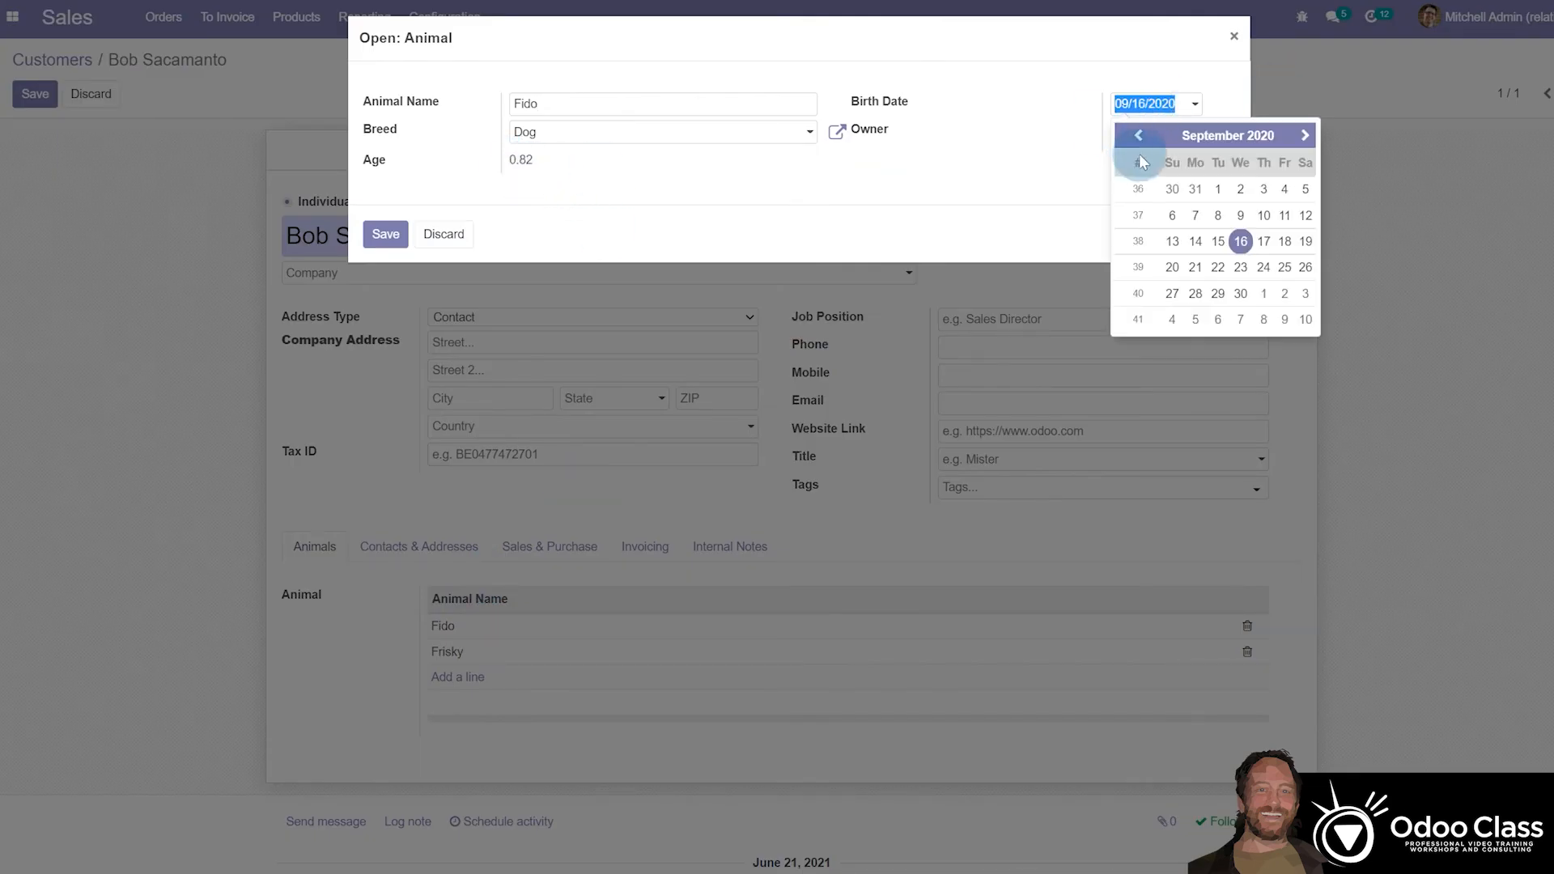
pyautogui.click(1138, 135)
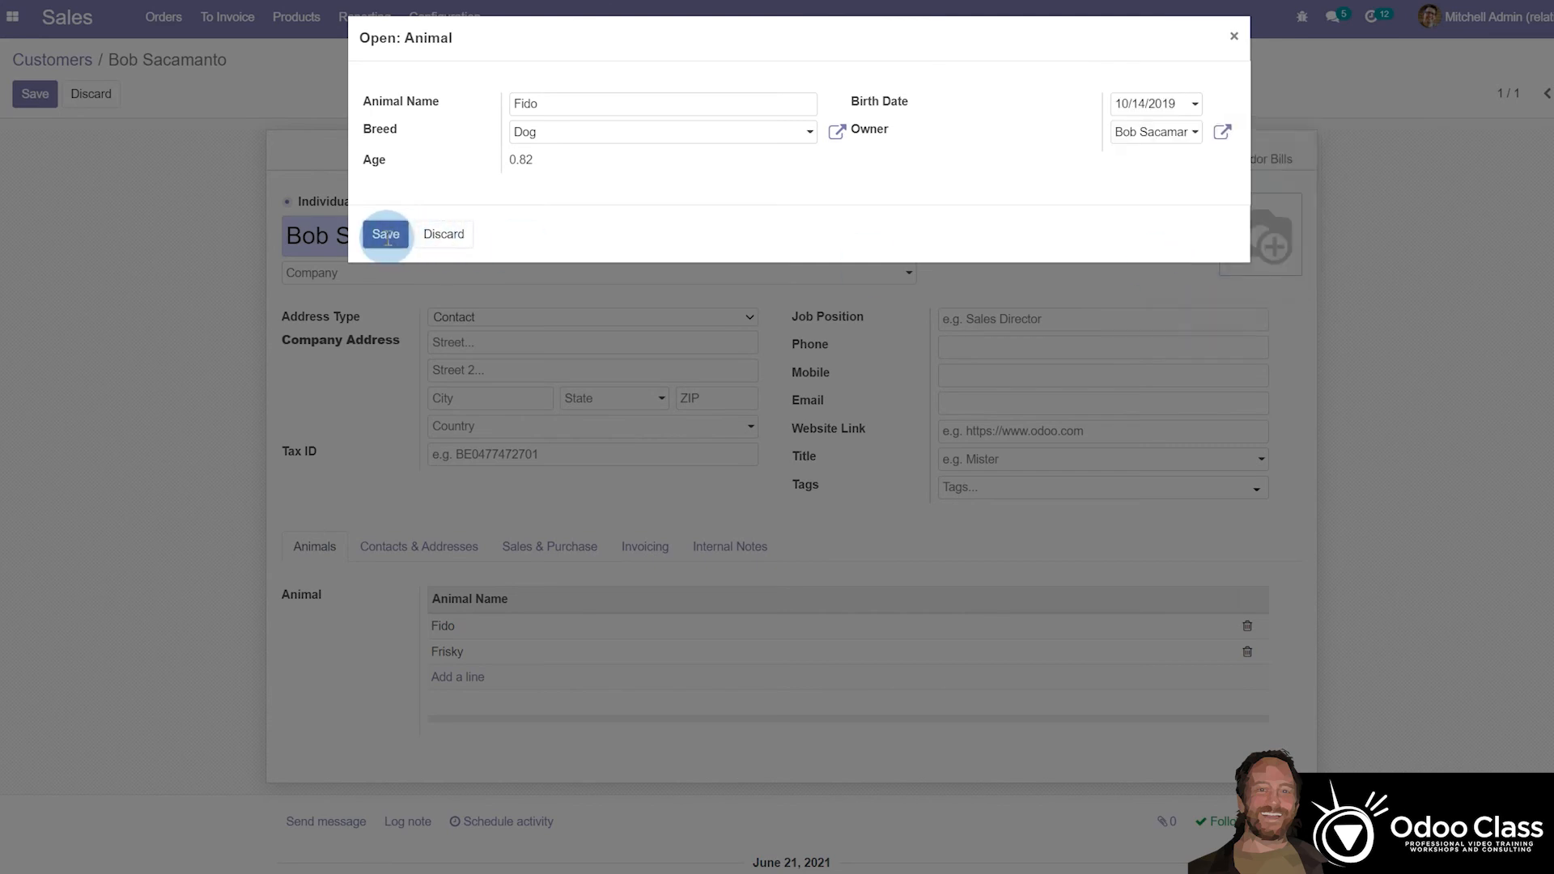
pyautogui.click(385, 234)
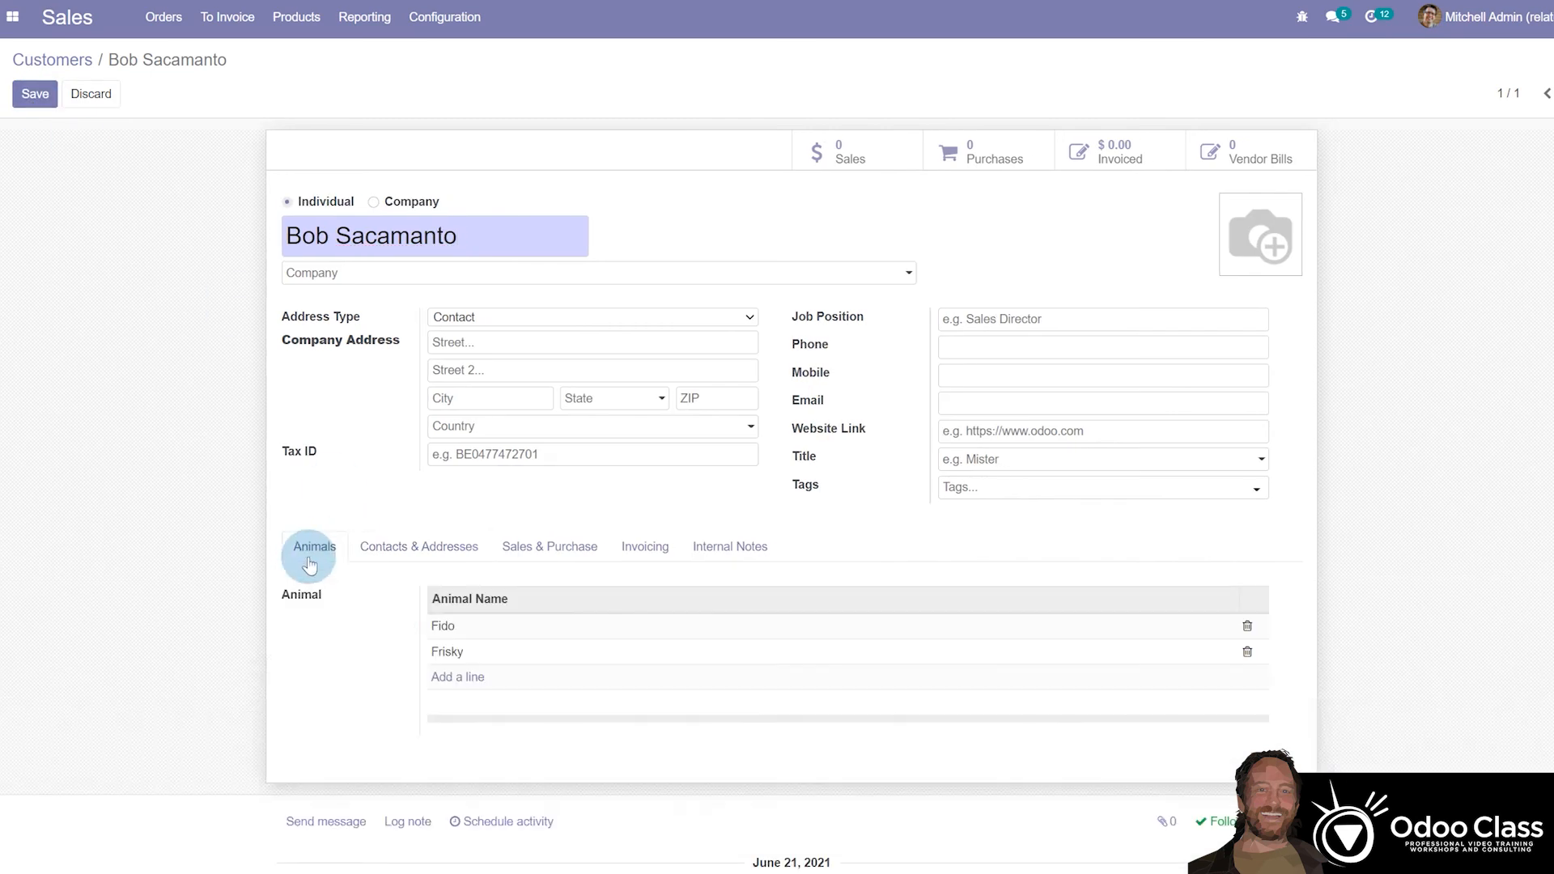
pyautogui.click(443, 626)
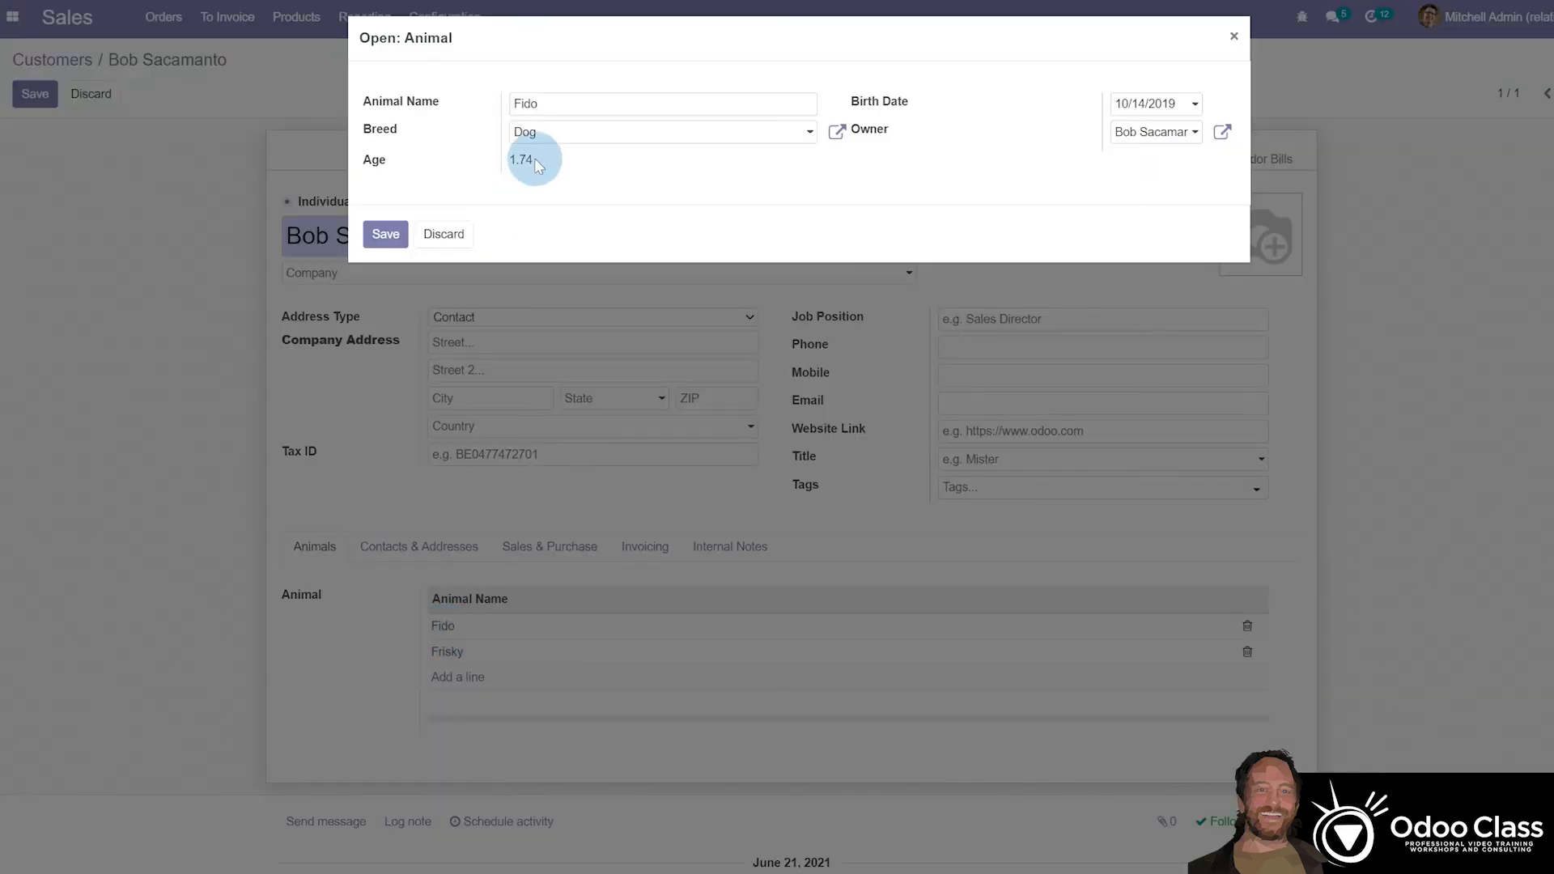
pyautogui.moveTo(434, 206)
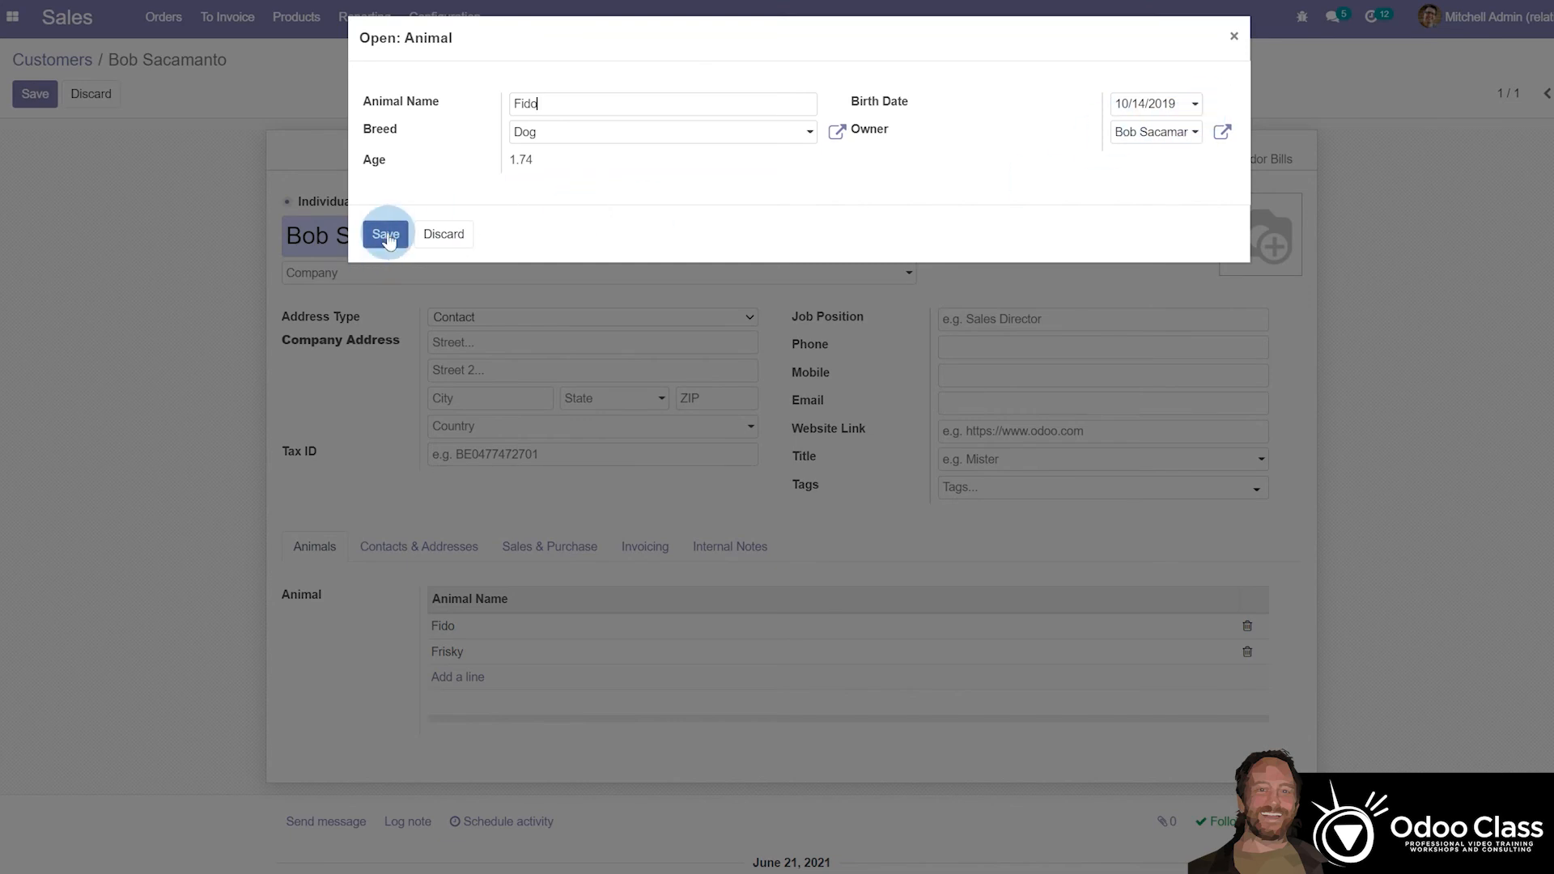
pyautogui.click(385, 235)
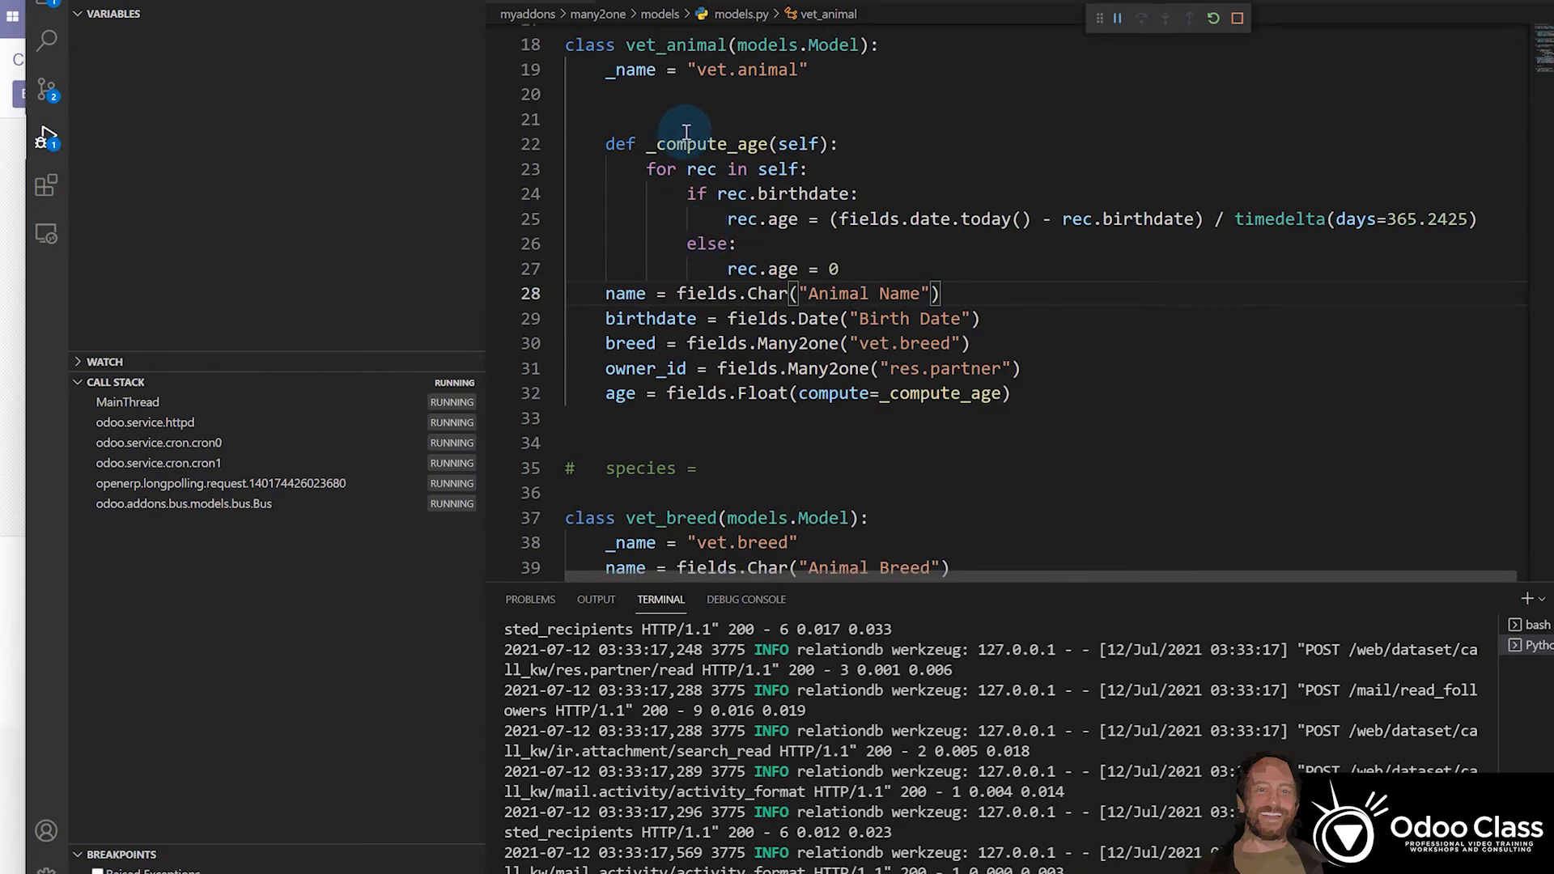
pyautogui.moveTo(704, 144)
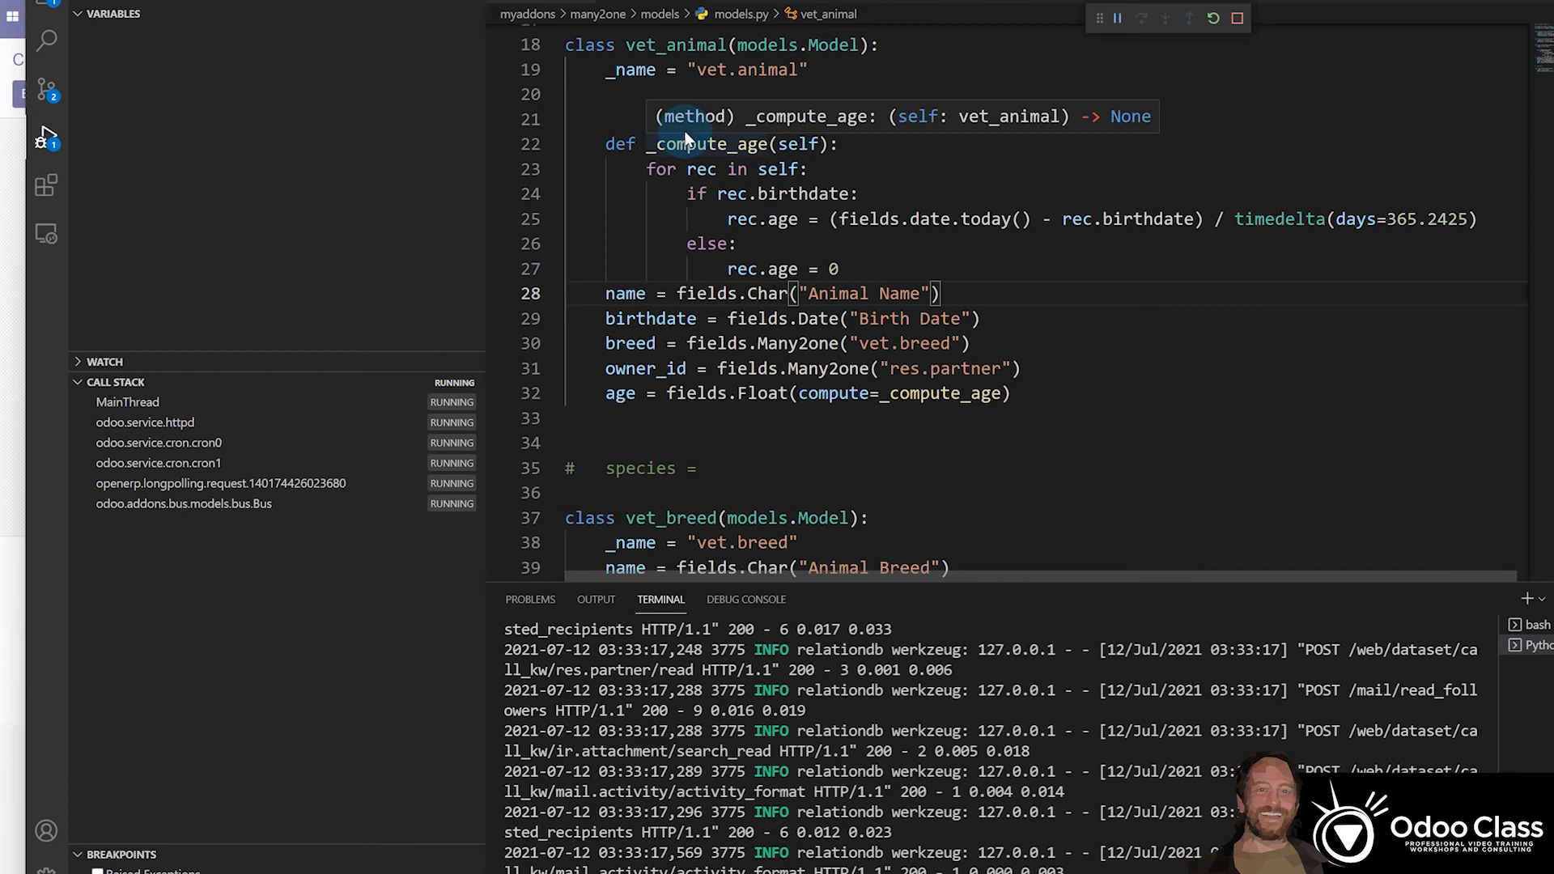
pyautogui.moveTo(634, 122)
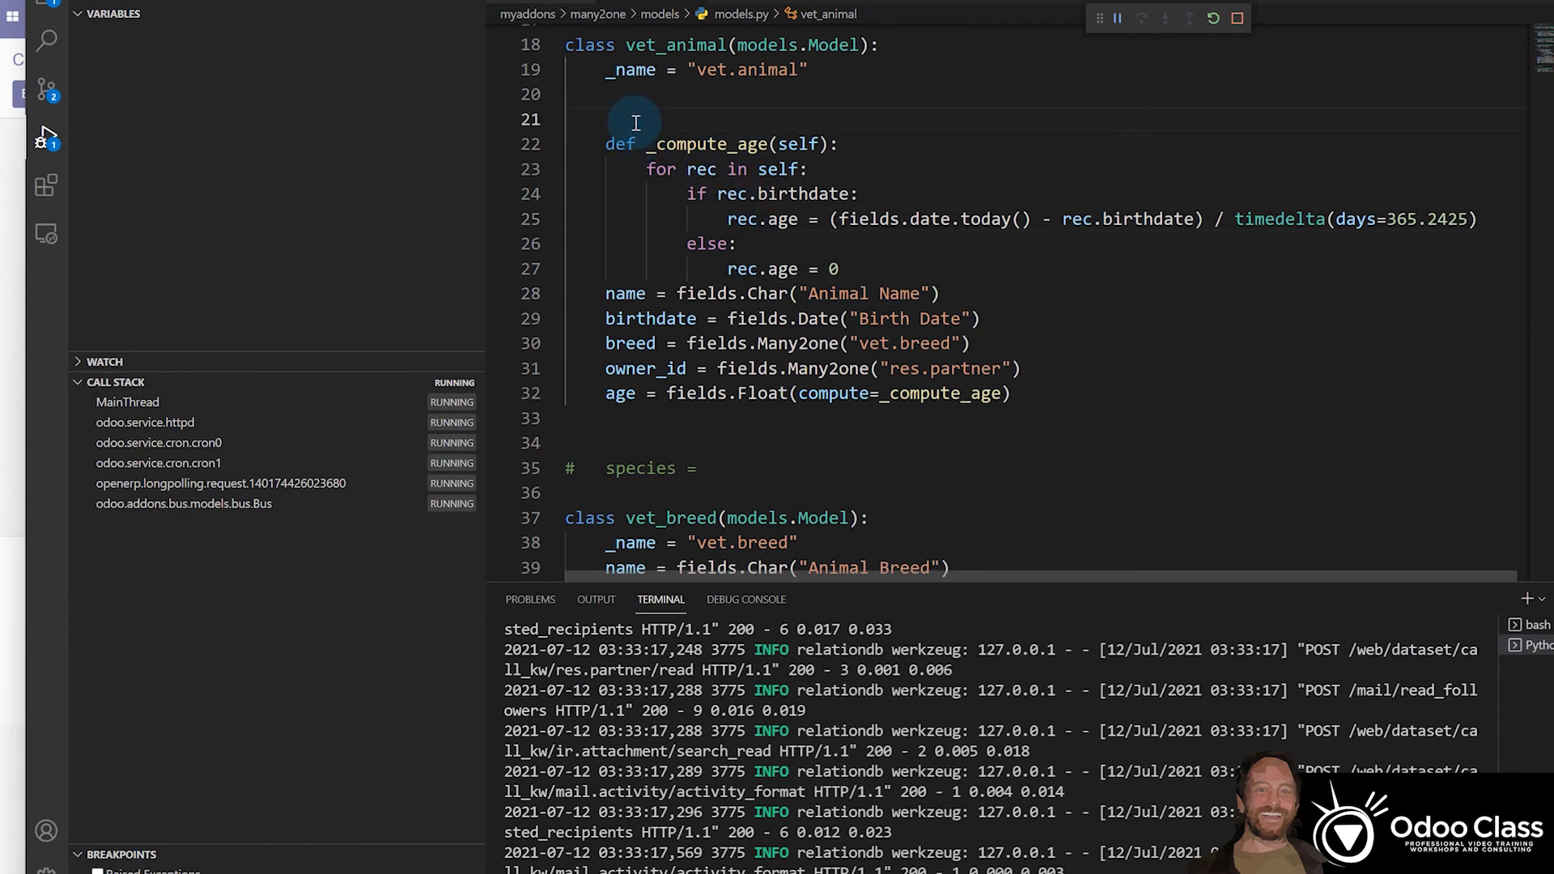
pyautogui.write('@api.depends(')
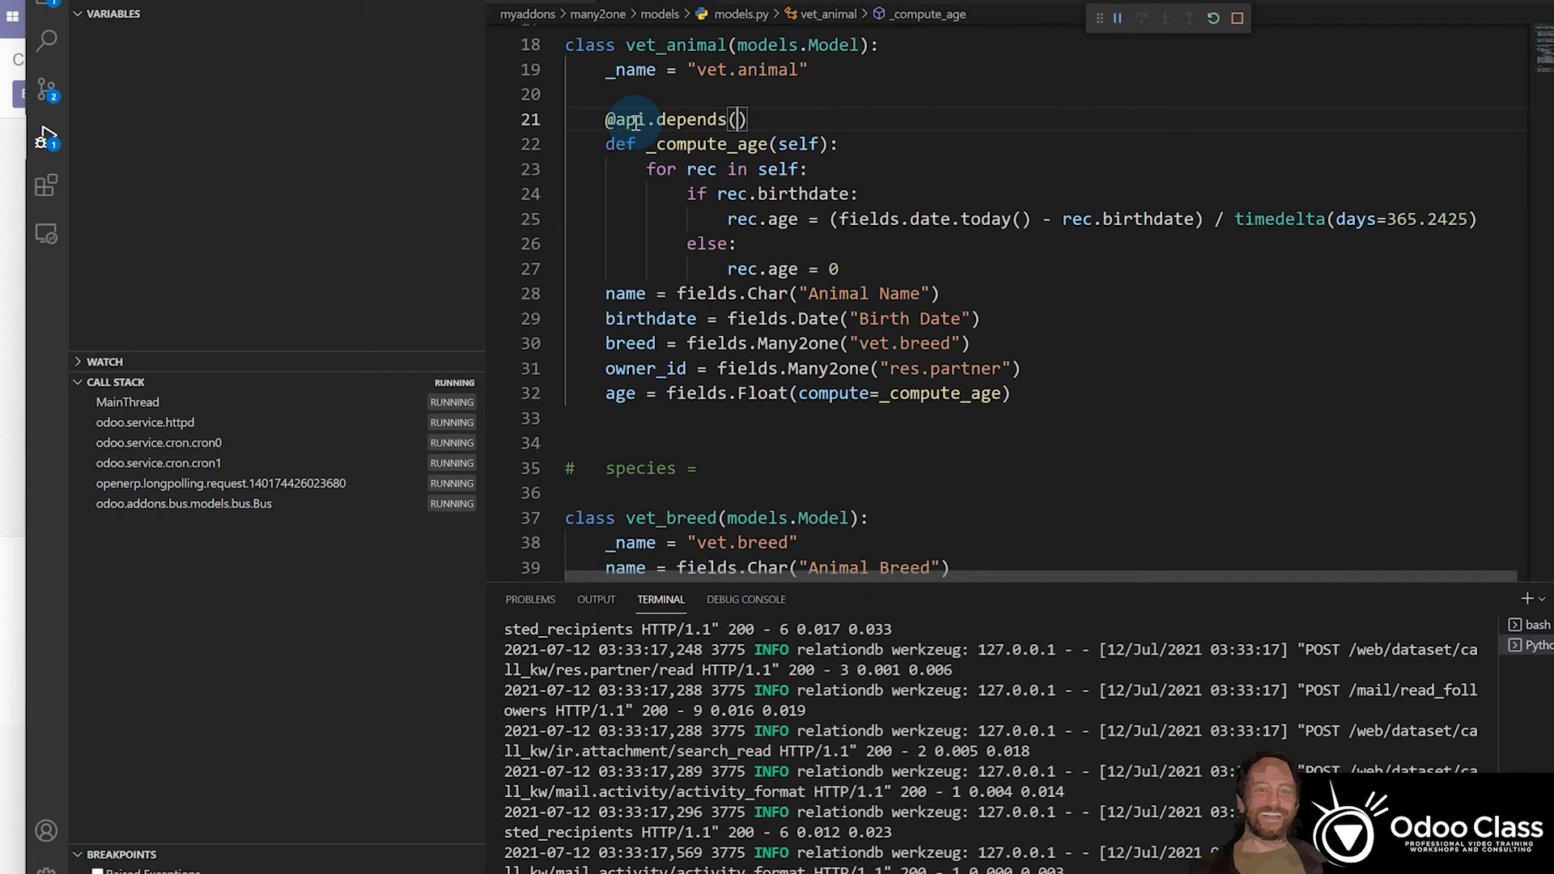
pyautogui.write('""')
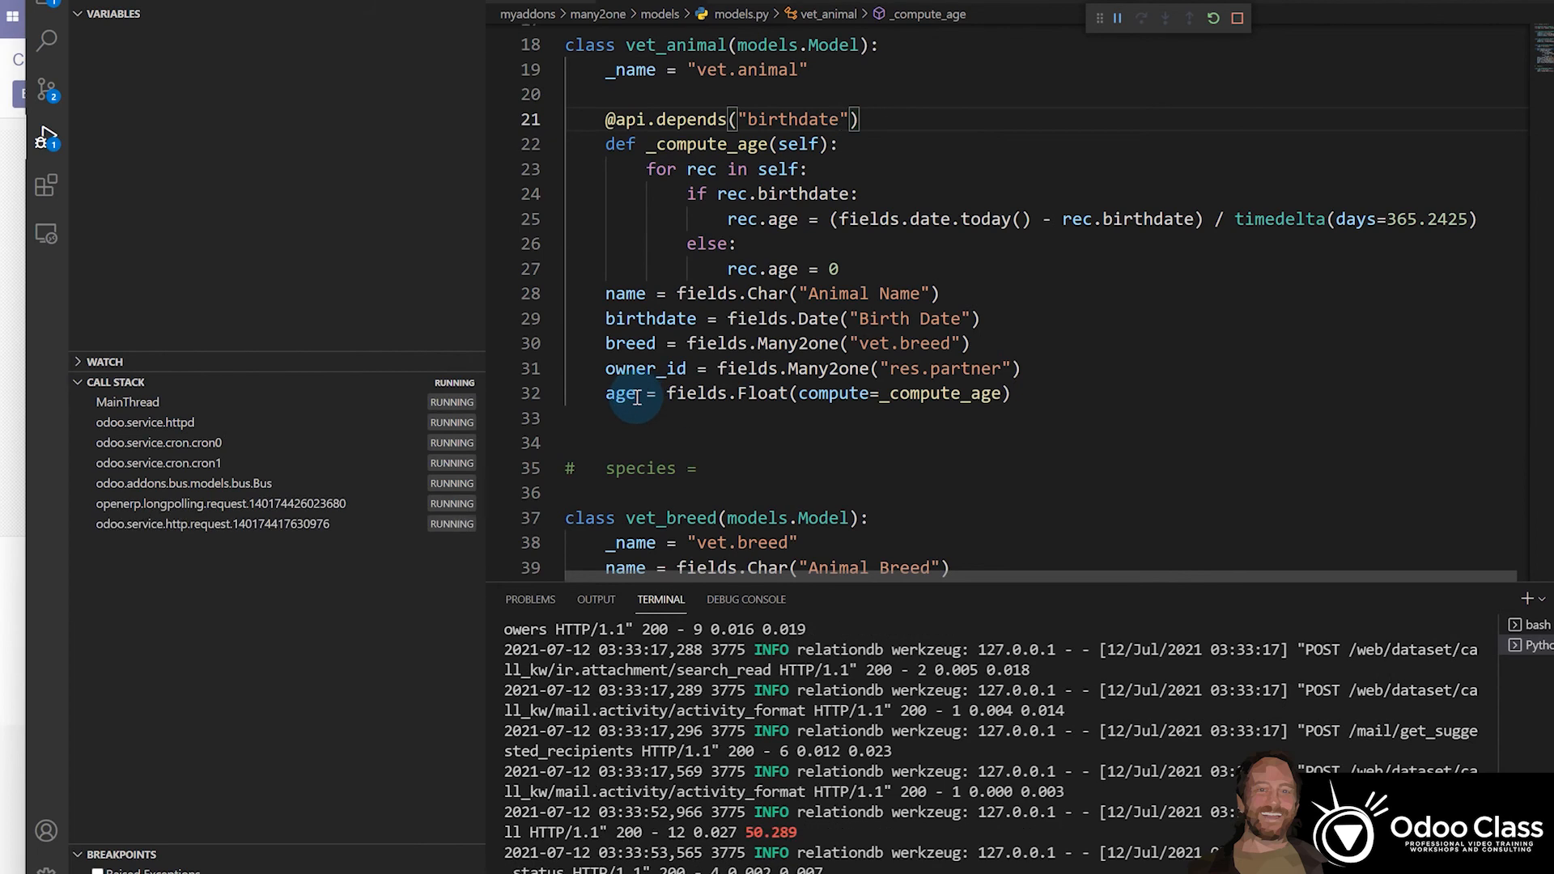
pyautogui.moveTo(620, 393)
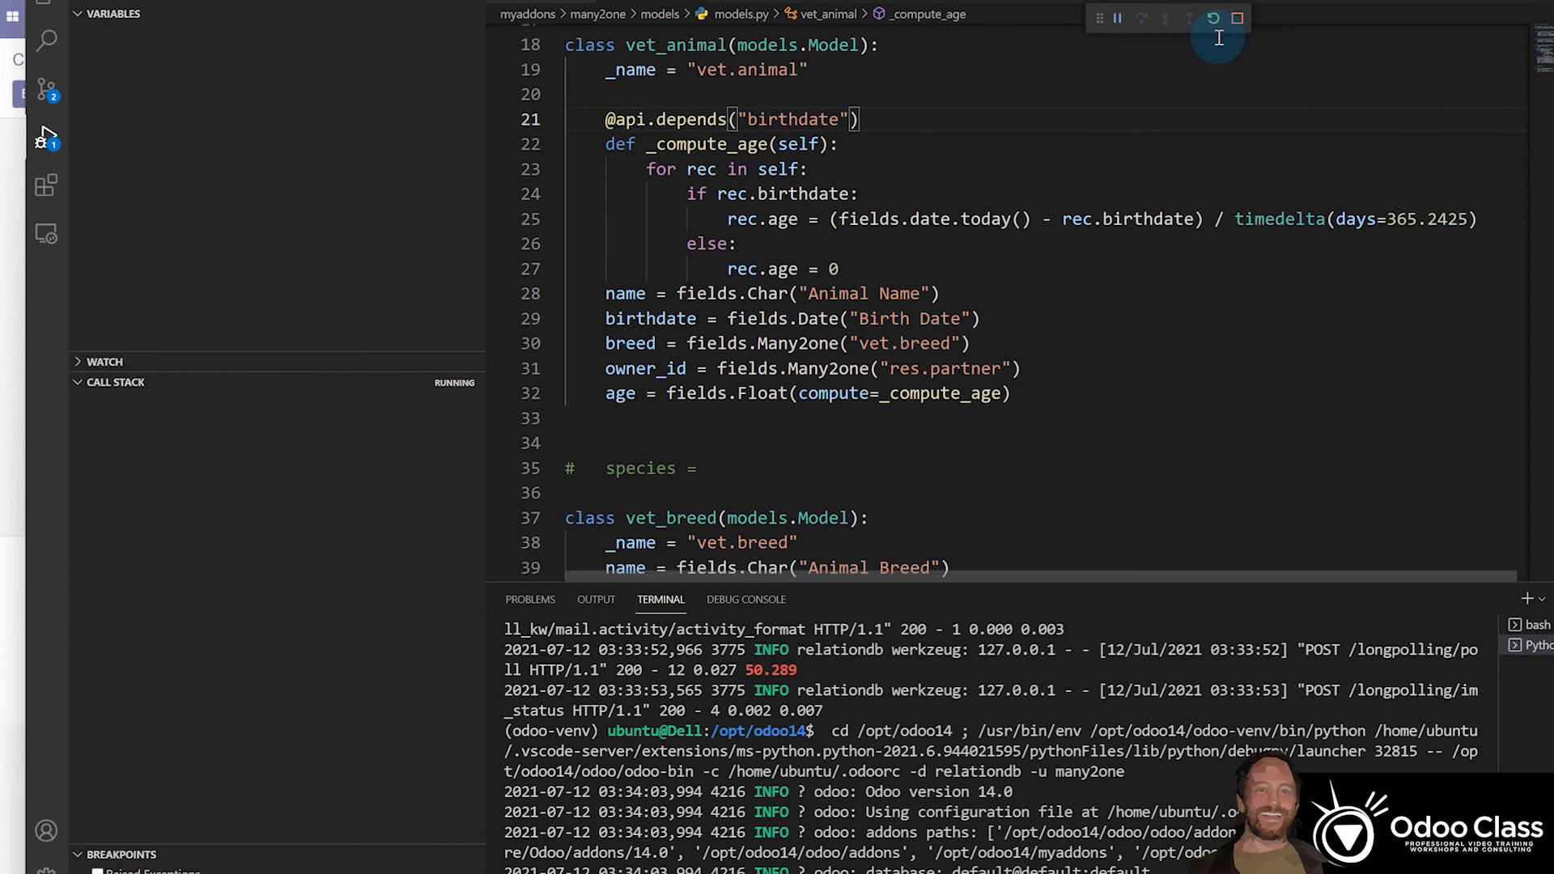
pyautogui.click(1213, 17)
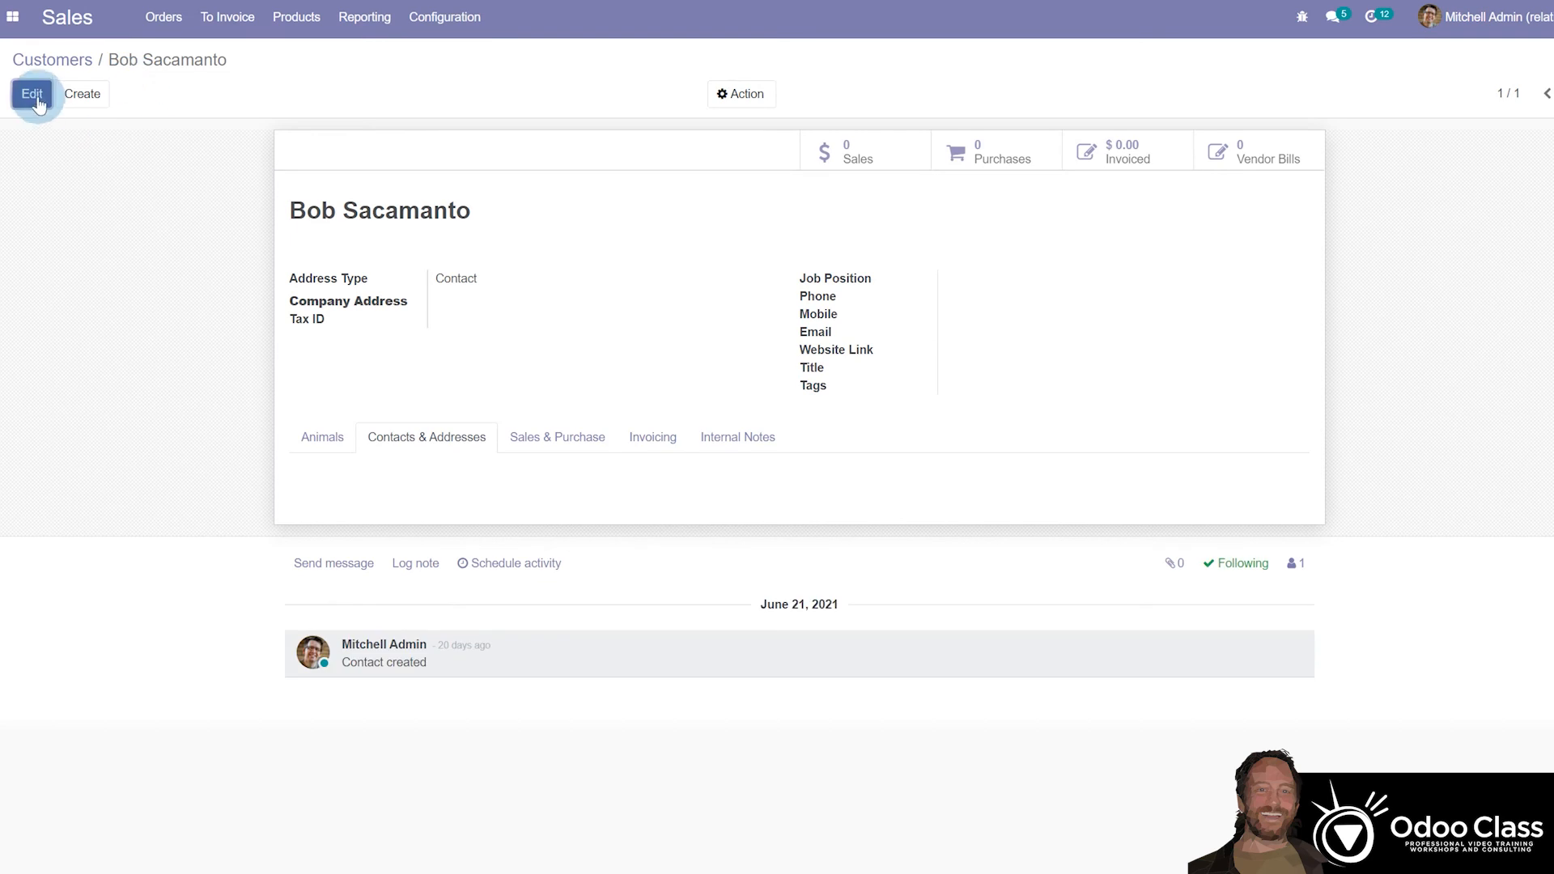
# - Edit the customer, set Fido's birth date to 10/16/2020 (age 0.74), and save
pyautogui.click(31, 93)
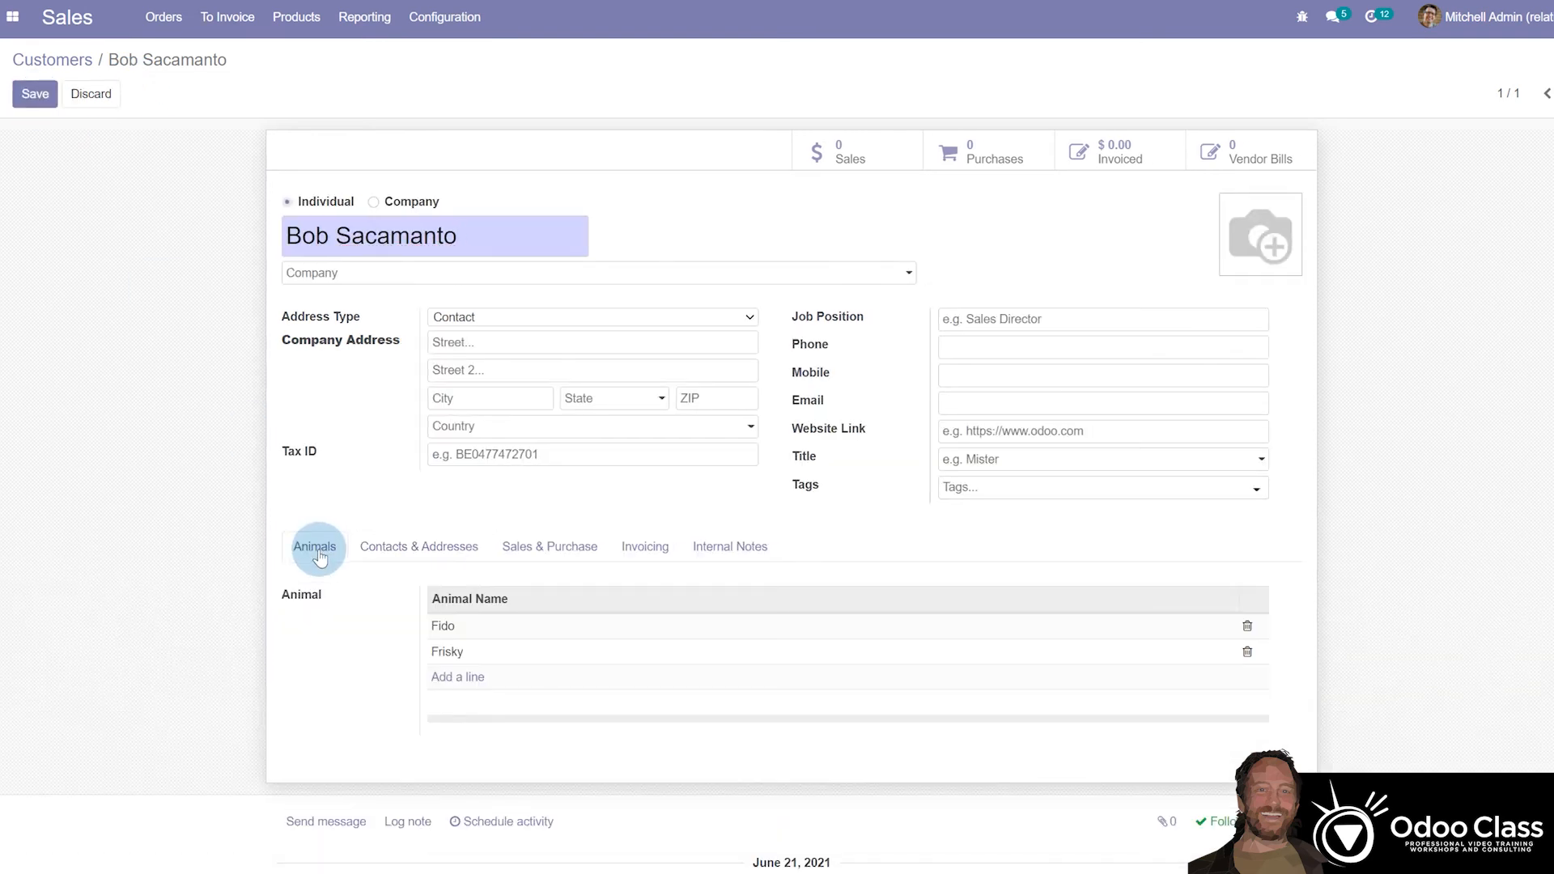
pyautogui.click(443, 626)
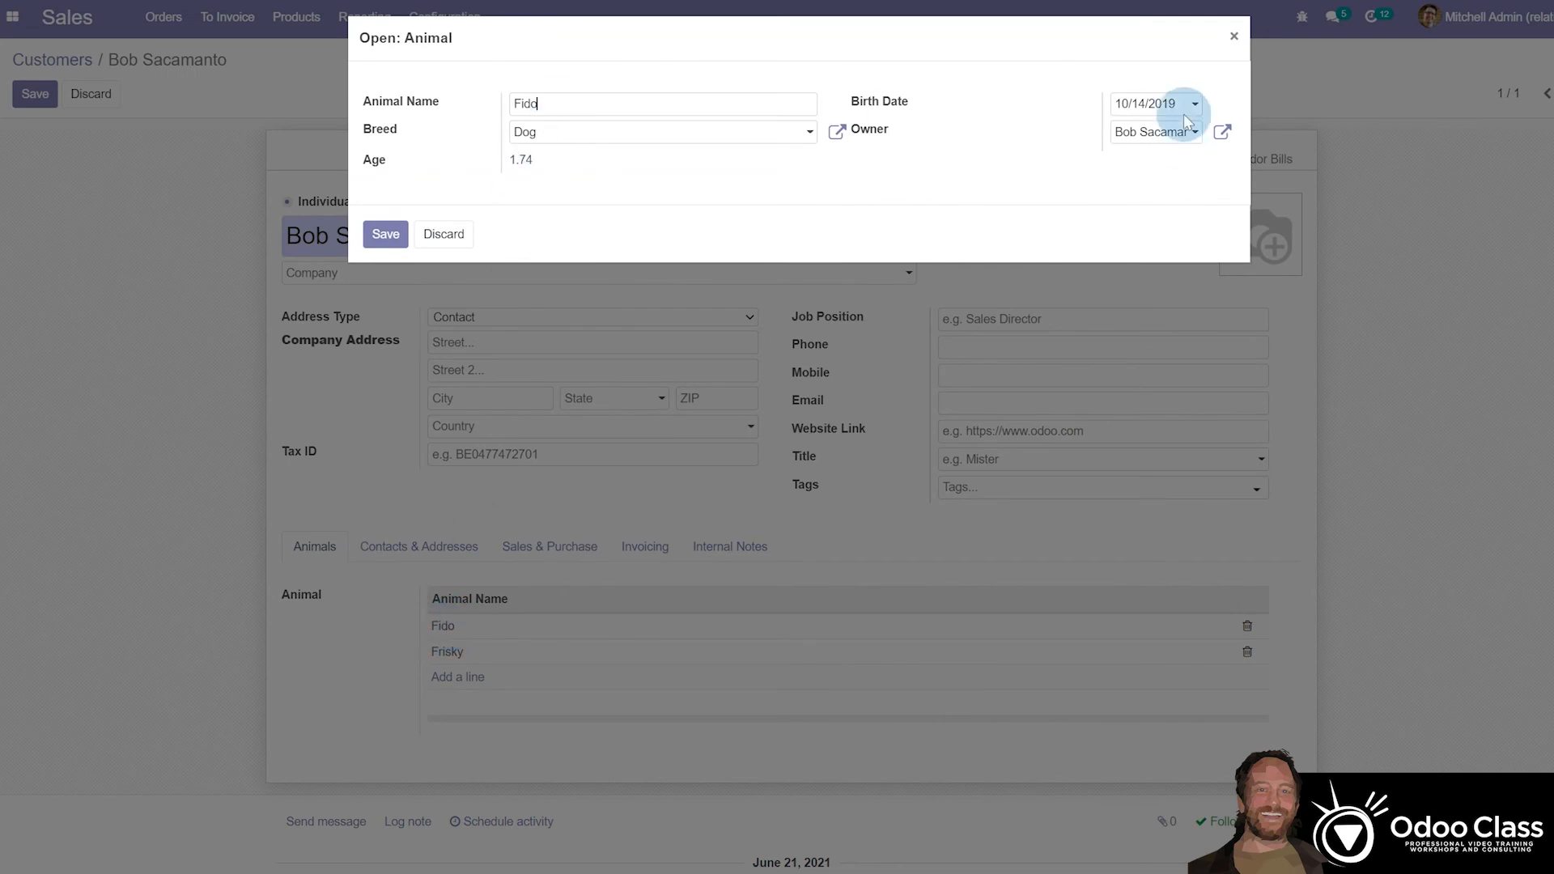
pyautogui.click(1148, 103)
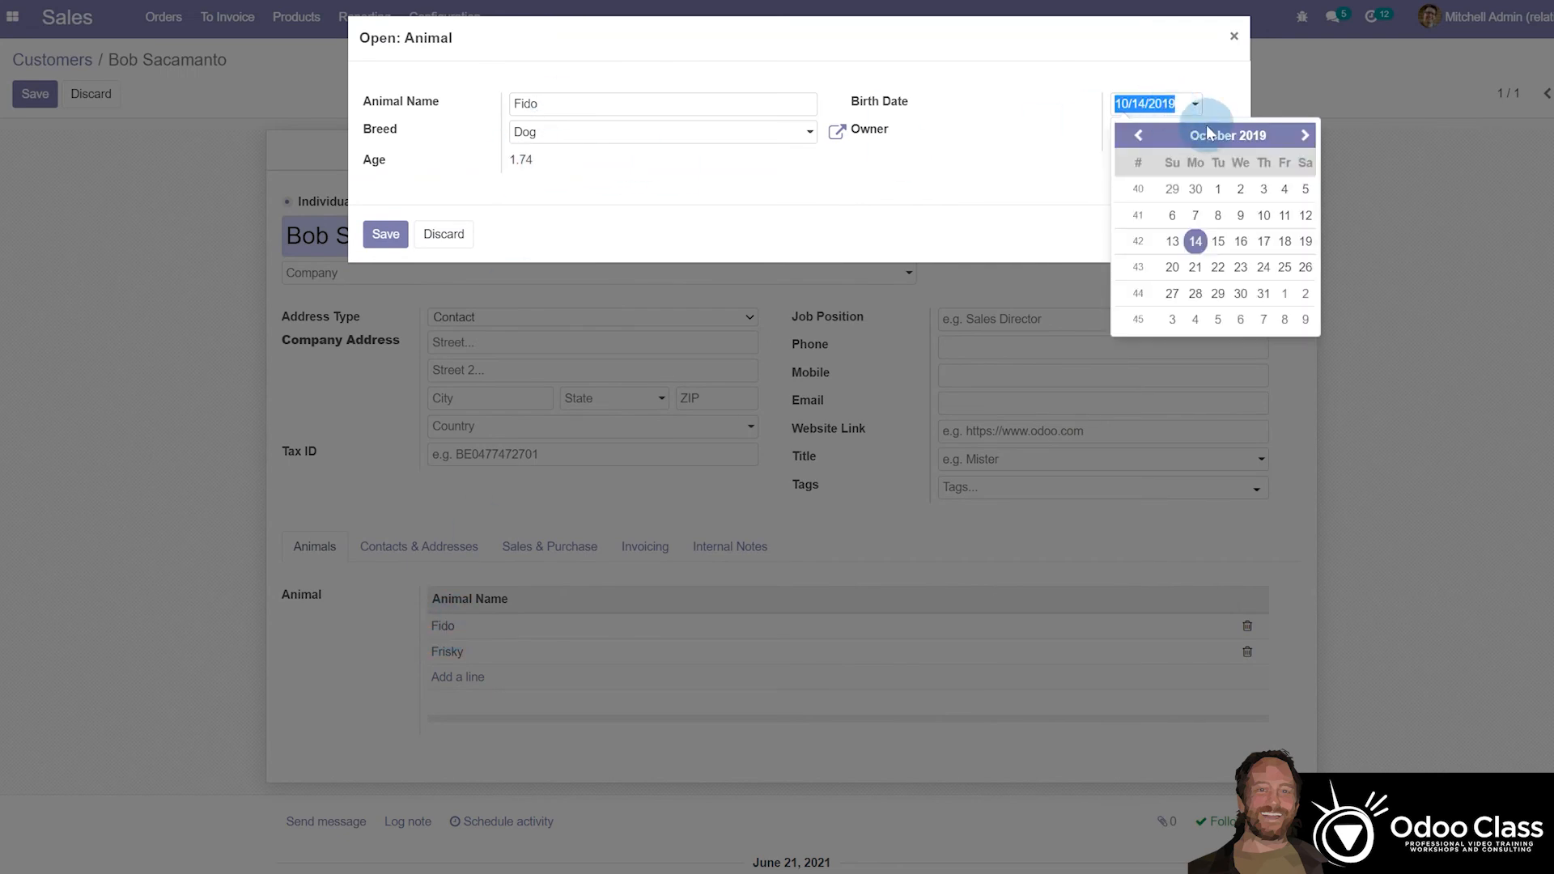
pyautogui.click(1304, 135)
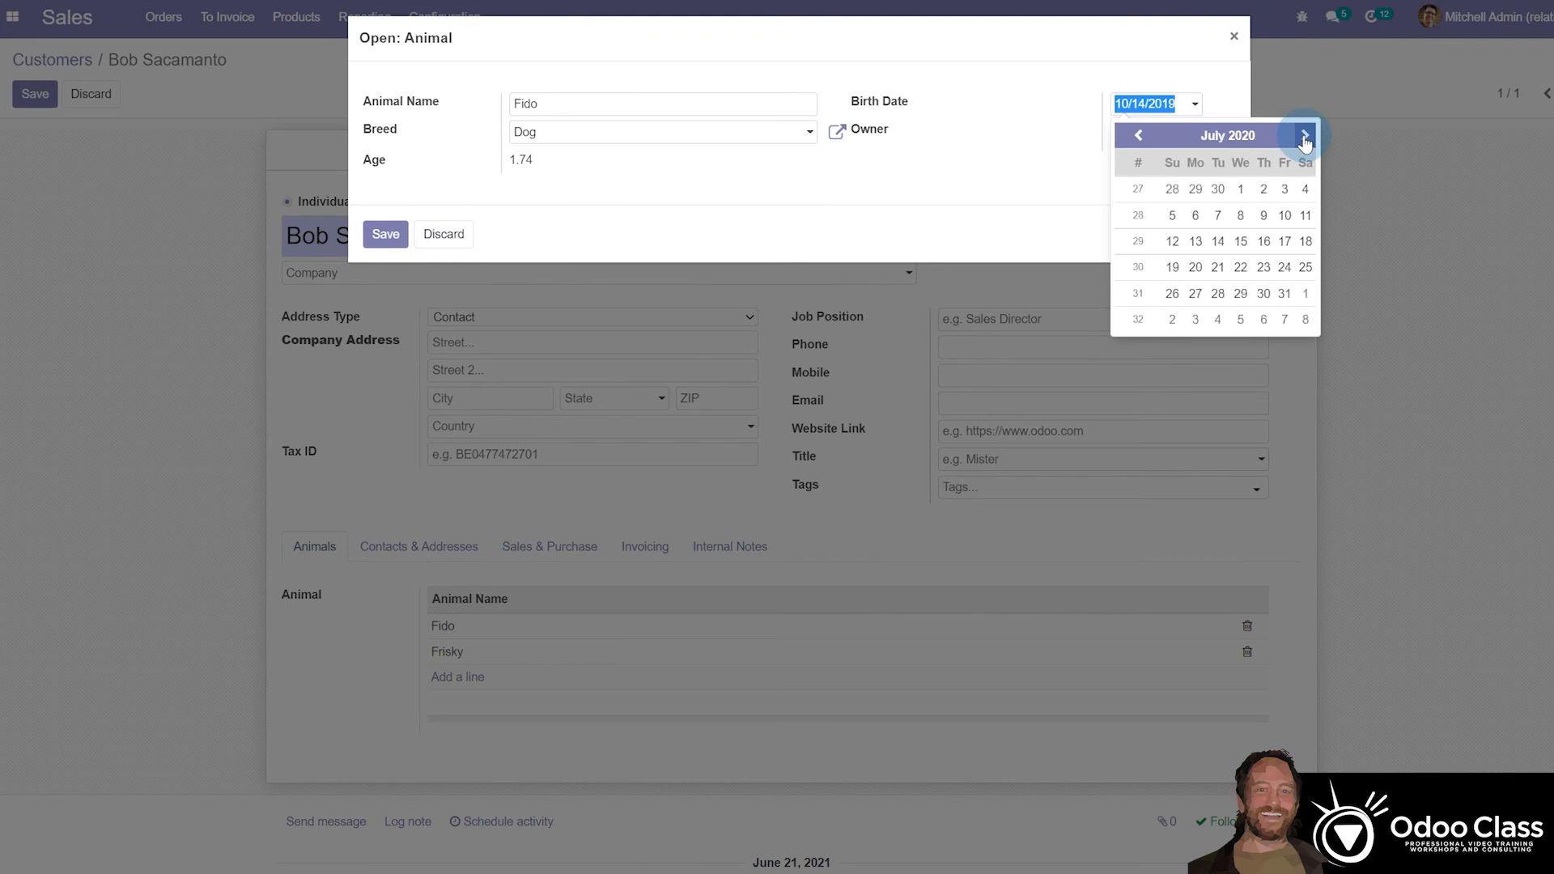
pyautogui.click(1304, 135)
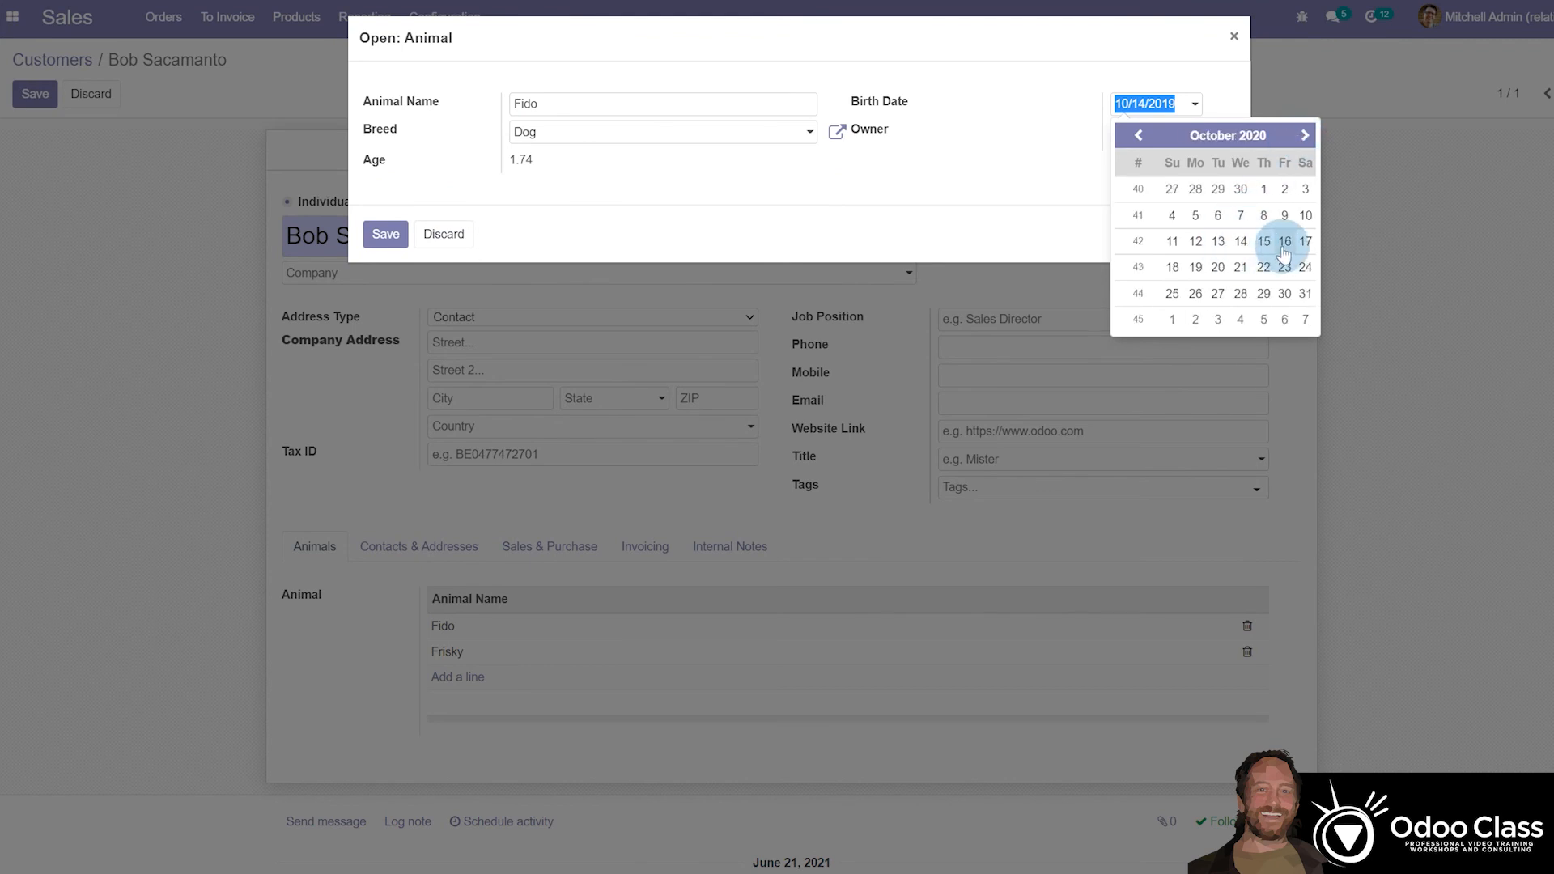
pyautogui.click(1284, 241)
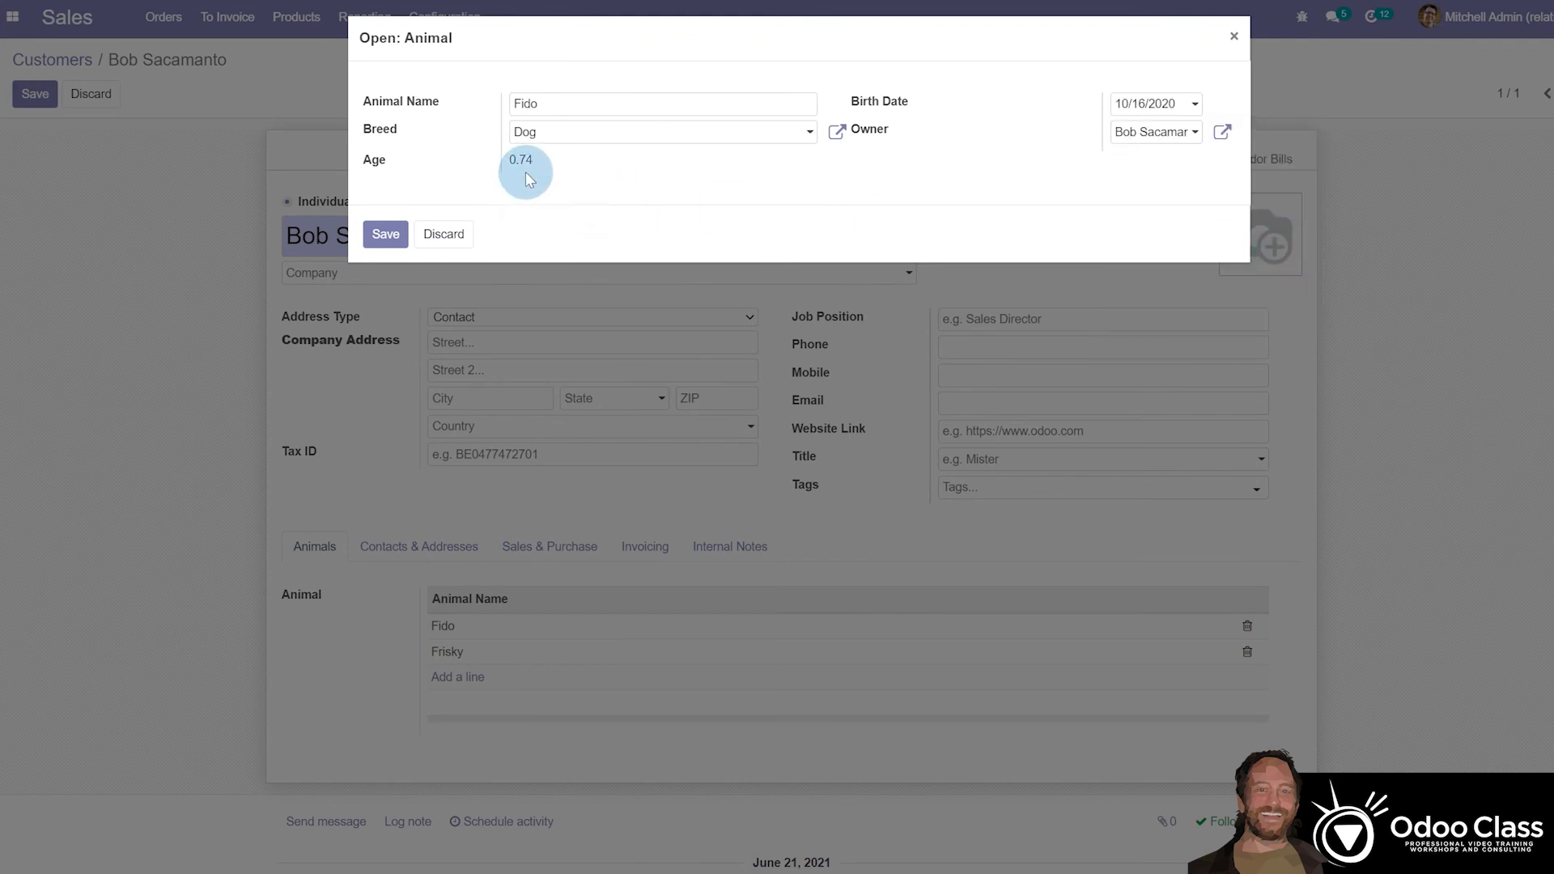
pyautogui.click(1150, 103)
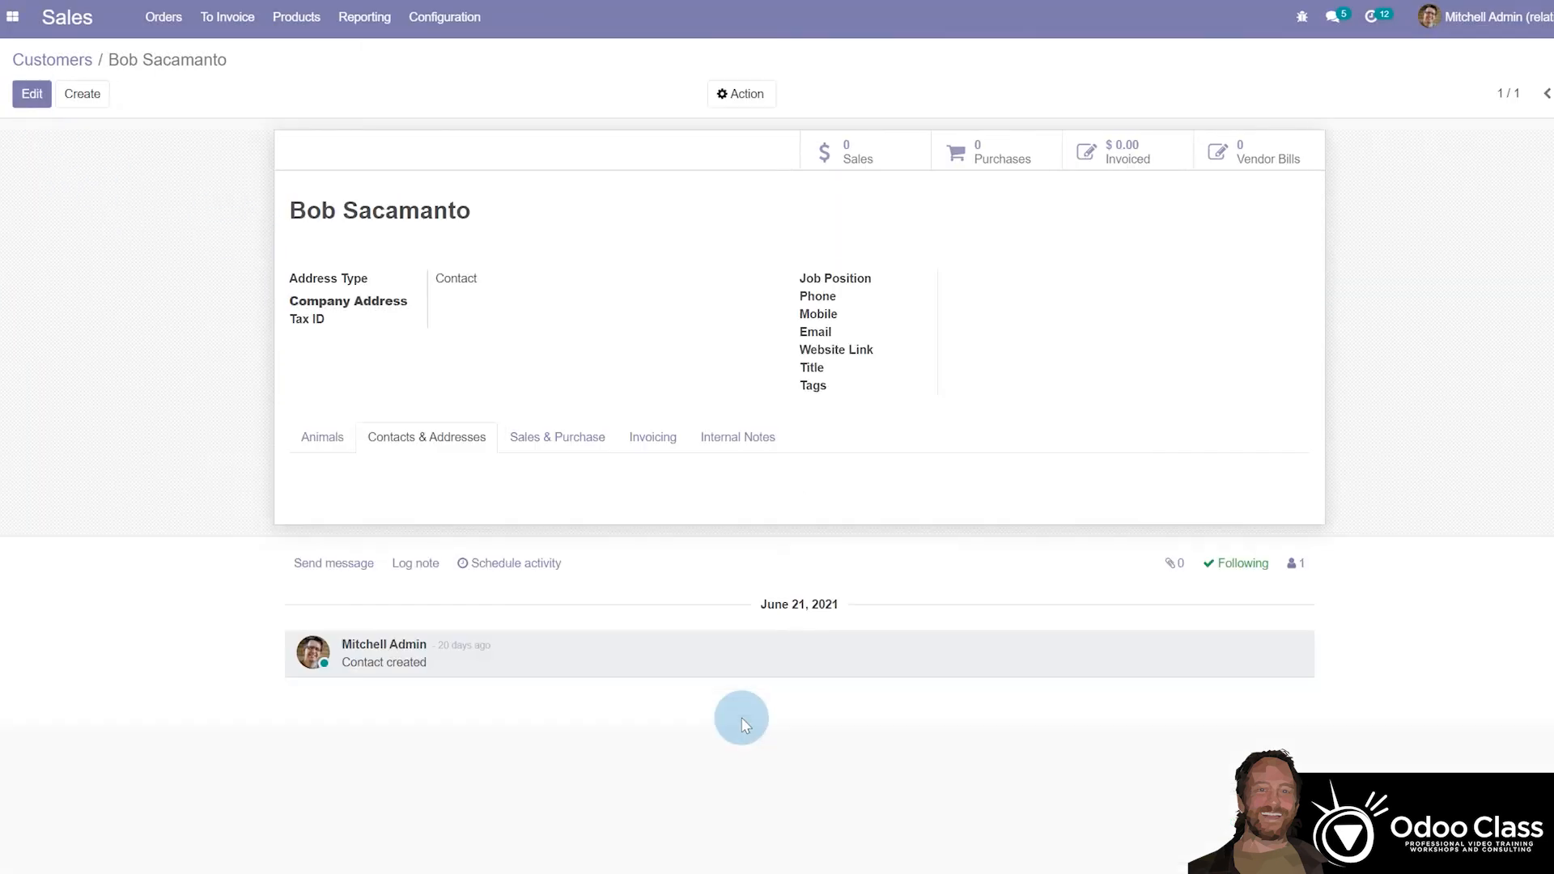
pyautogui.click(321, 437)
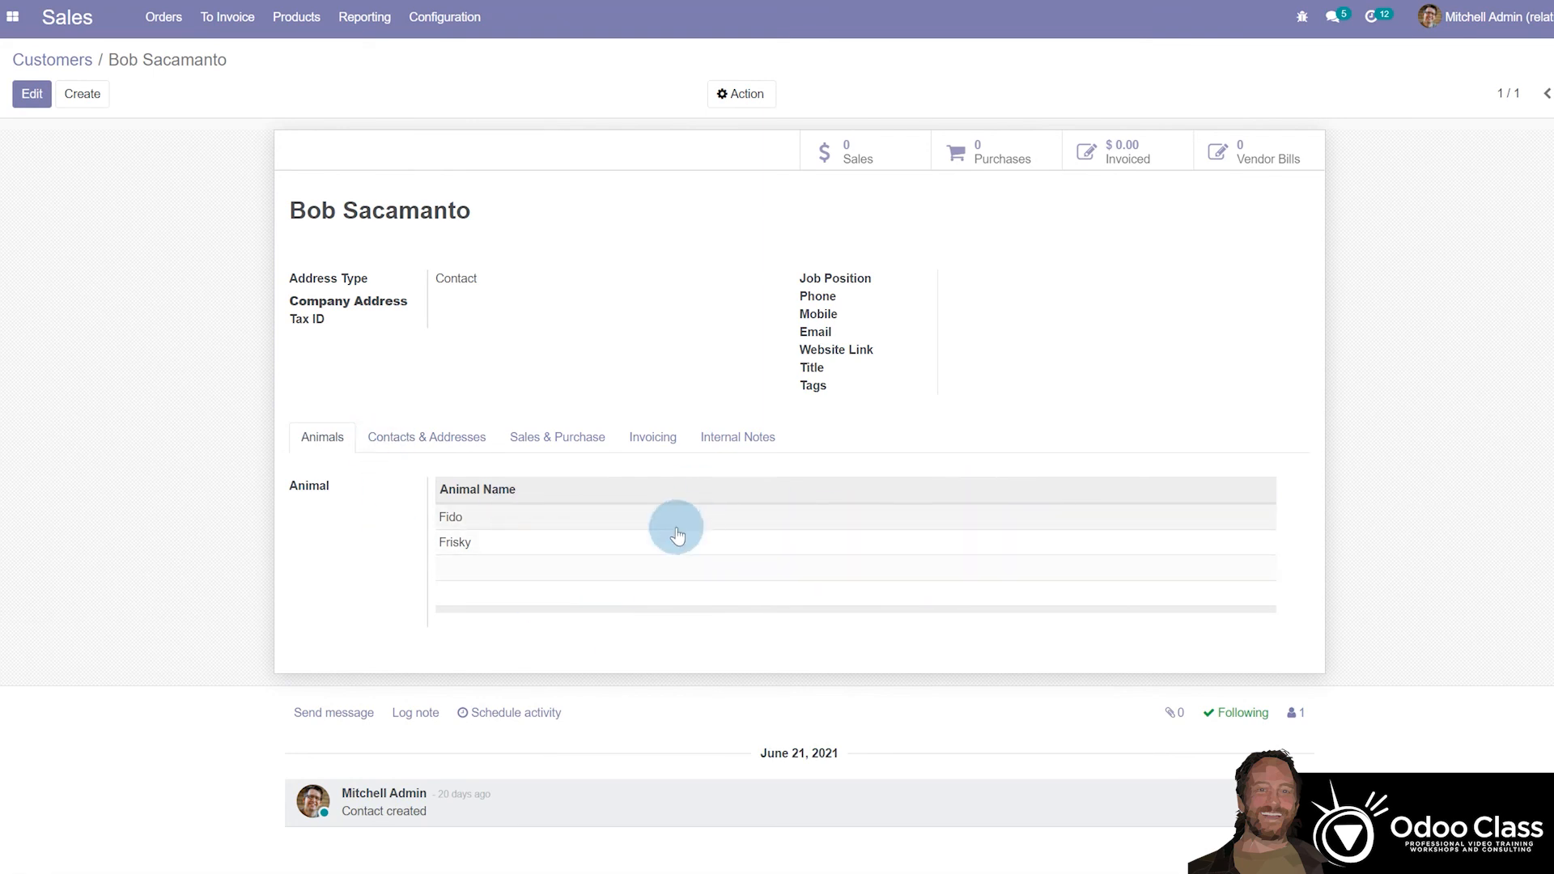
pyautogui.moveTo(847, 525)
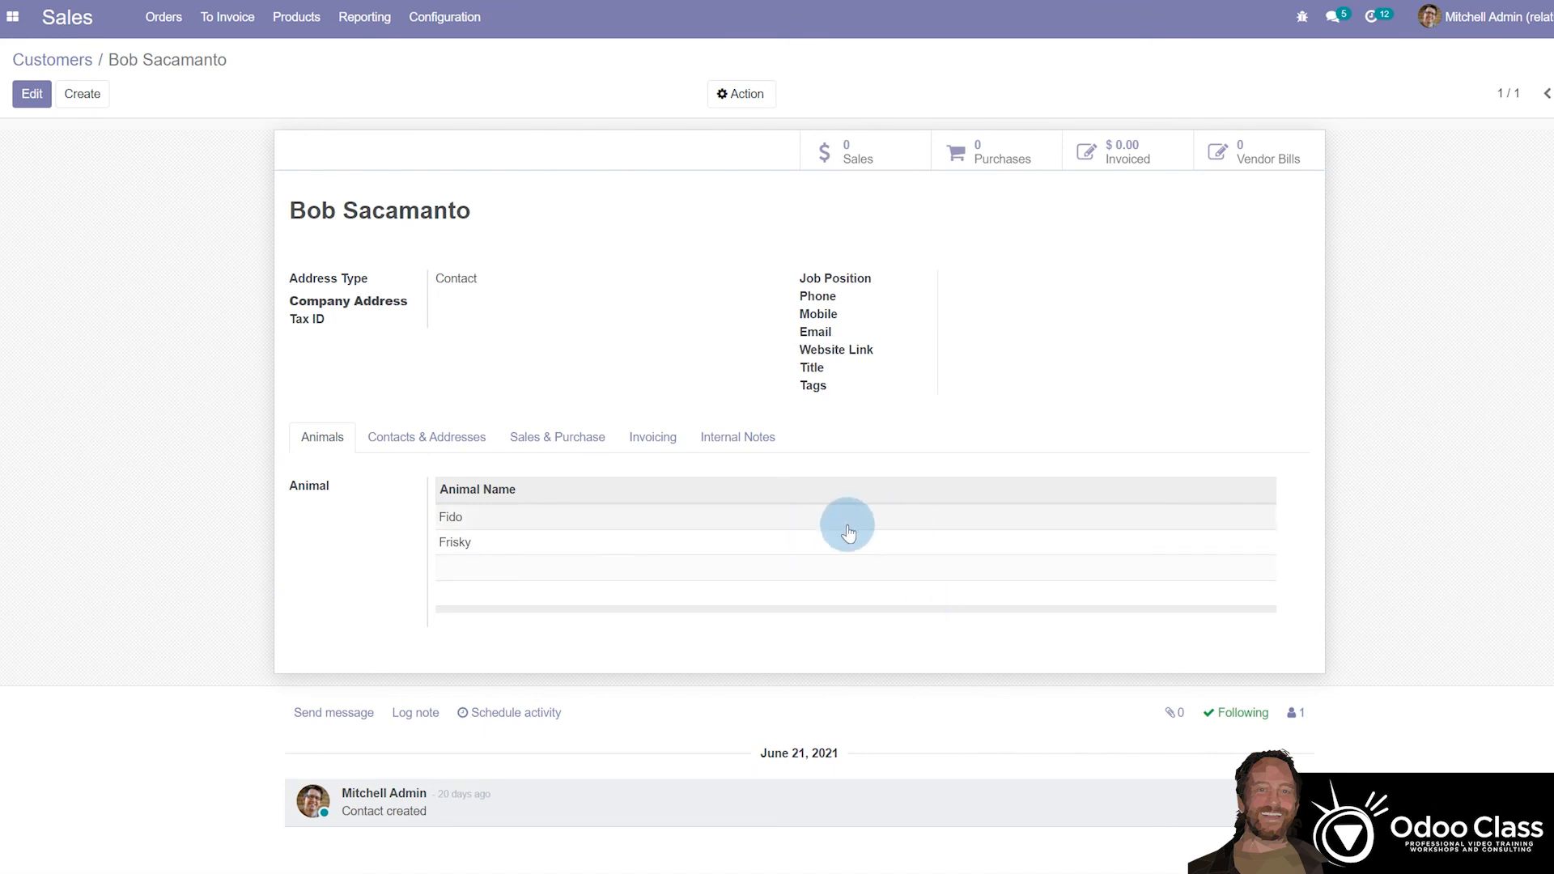
pyautogui.moveTo(593, 535)
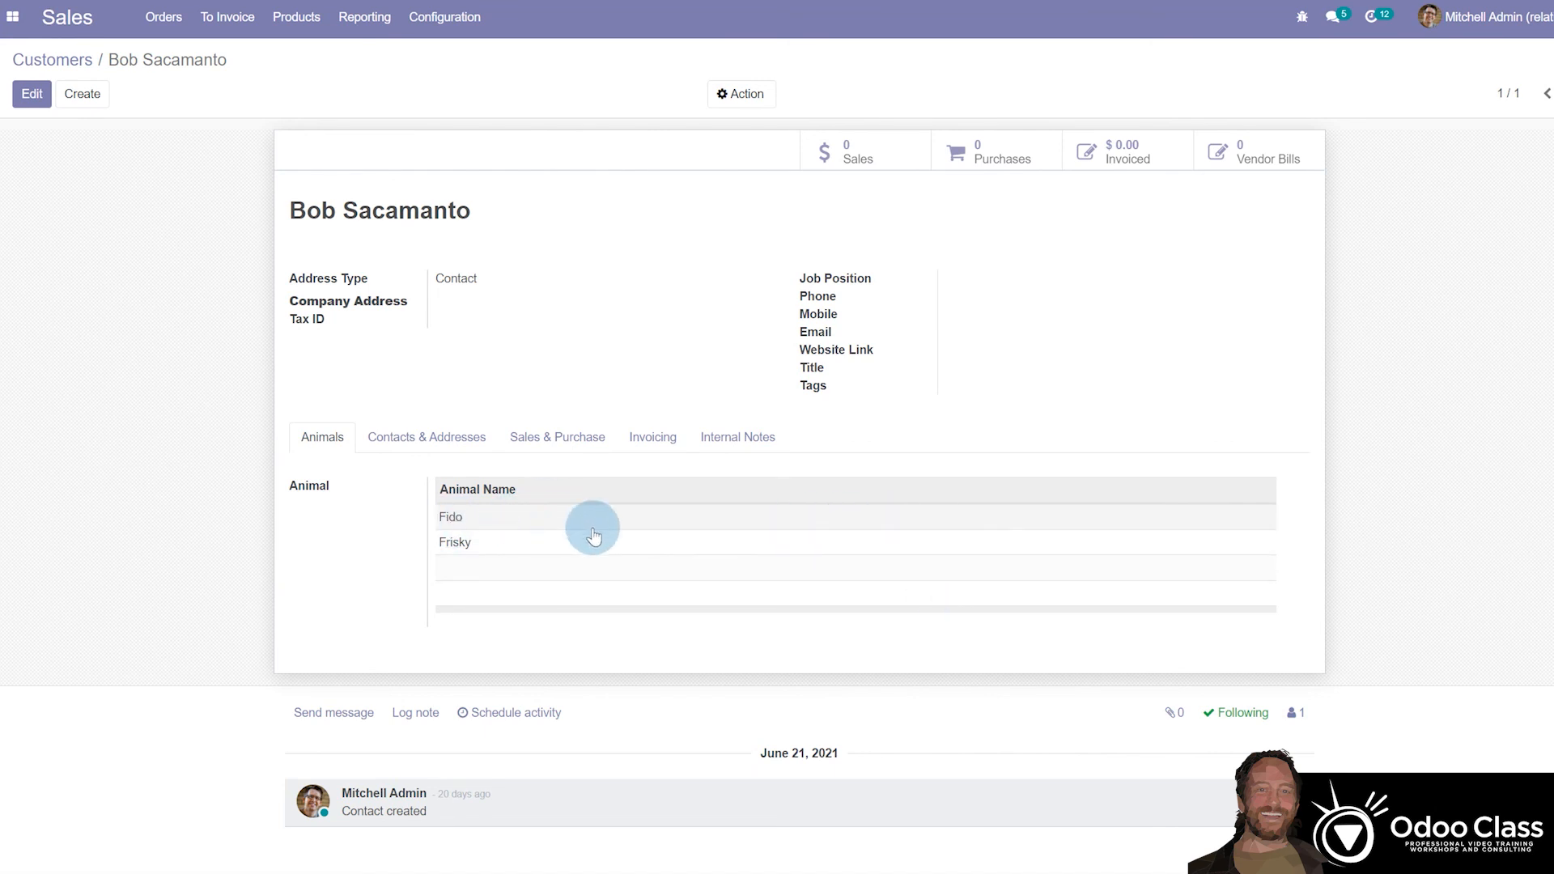
pyautogui.moveTo(1055, 671)
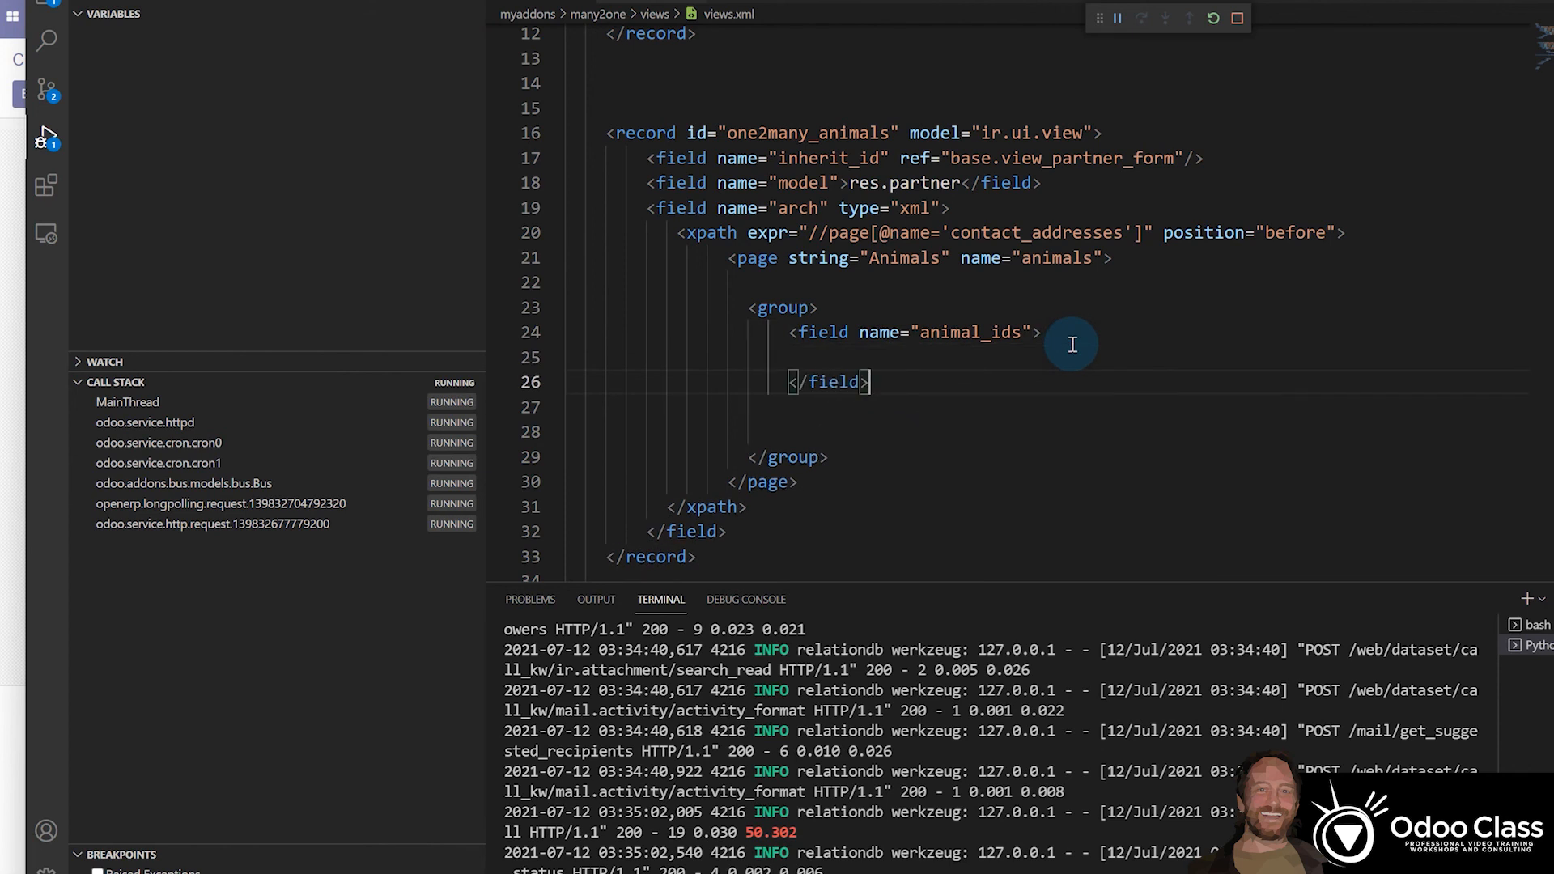
pyautogui.moveTo(928, 359)
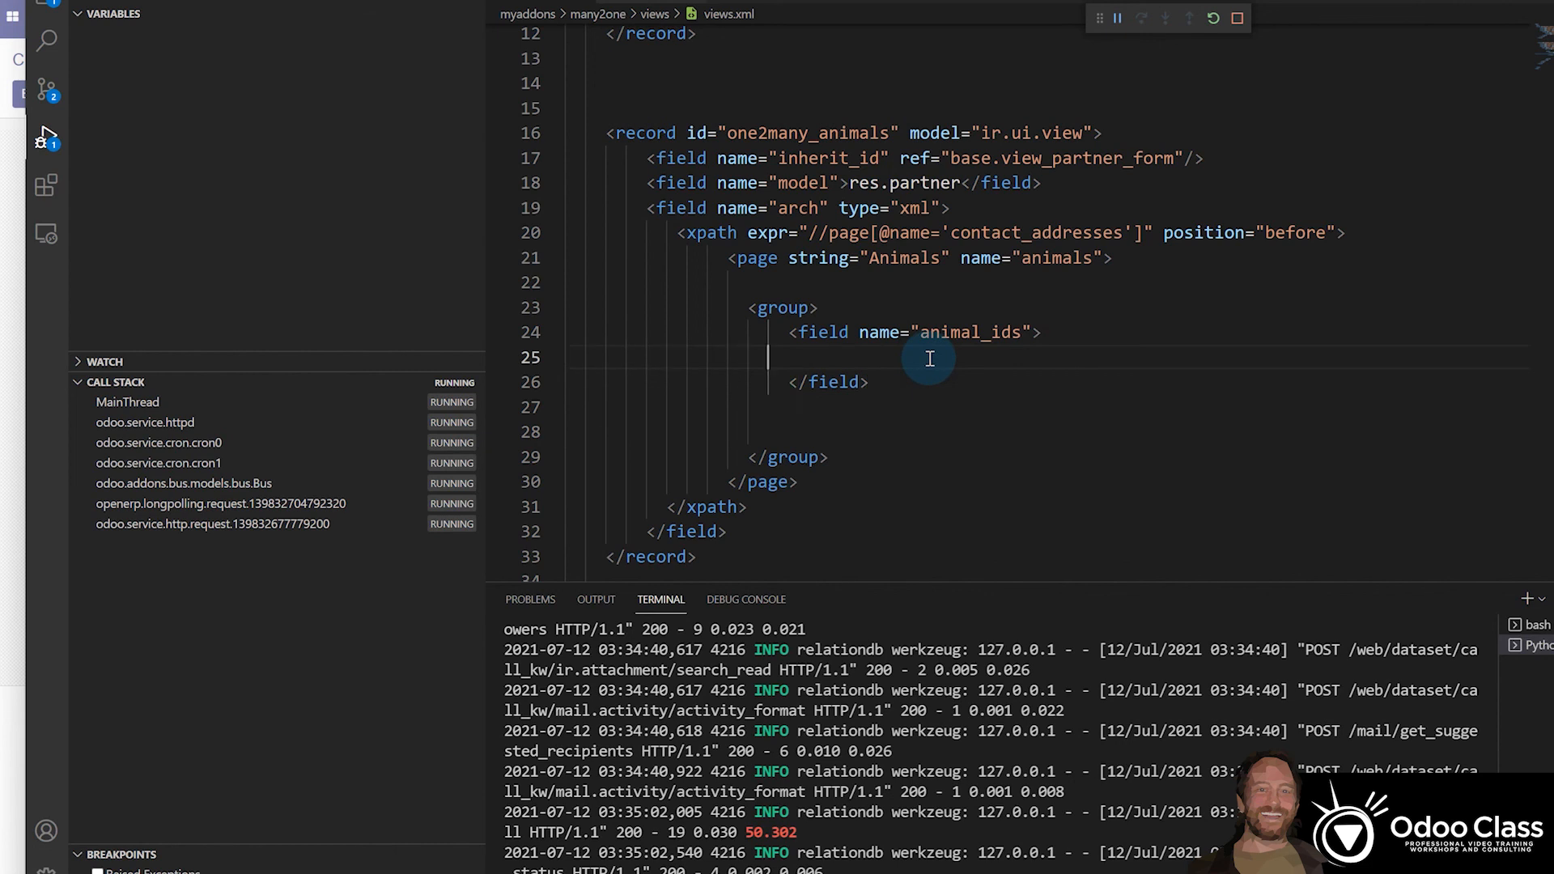
# - Put <tree string="Animals"> with name and birthdate inside animal_ids, then restart the server
pyautogui.write('<tree')
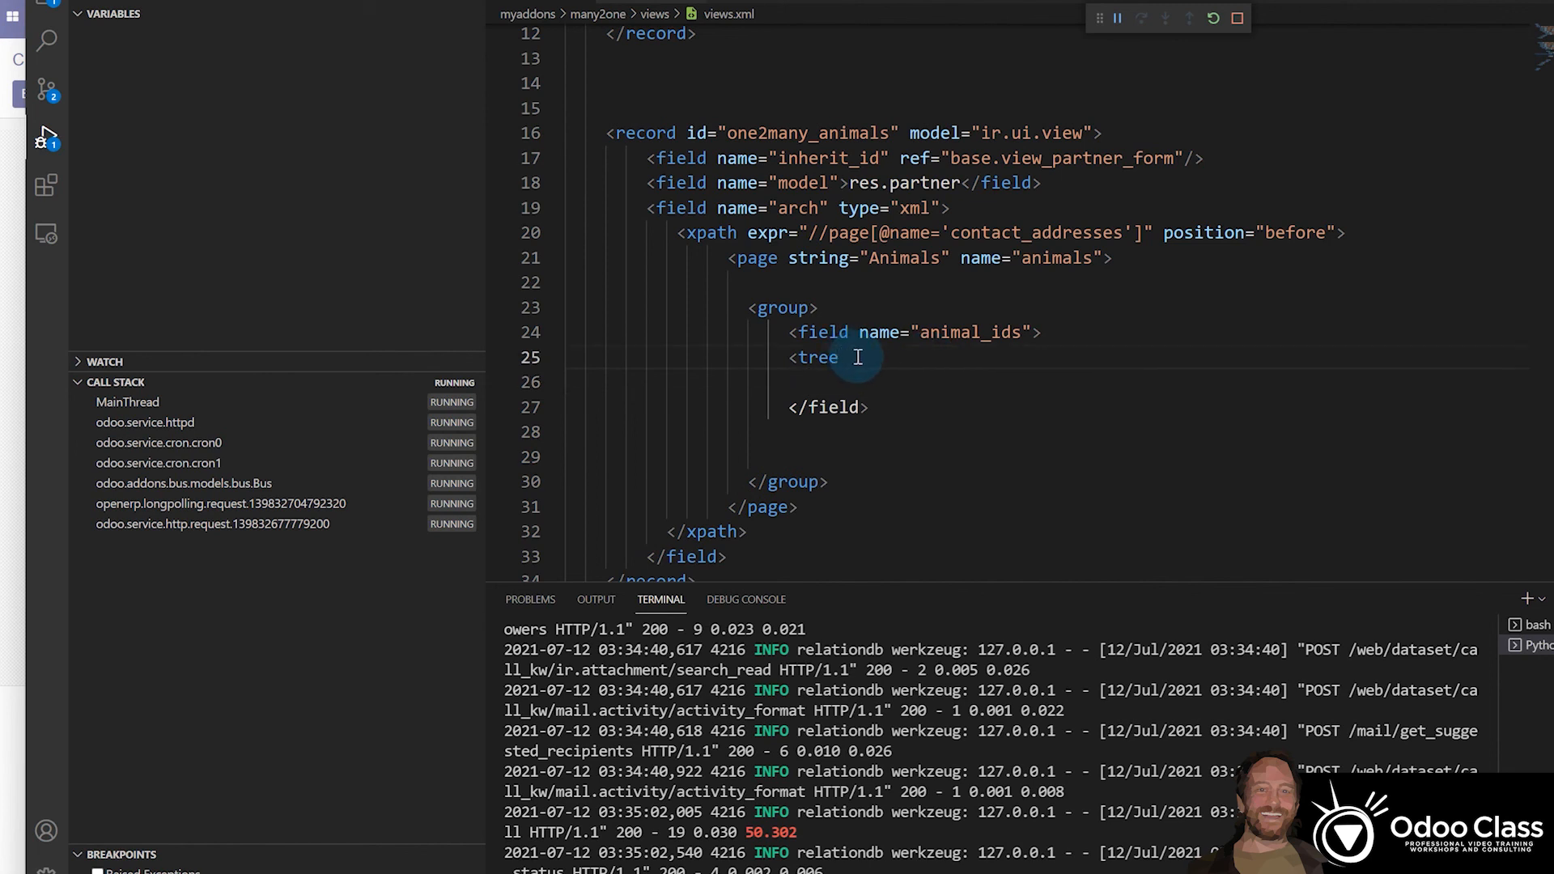
pyautogui.write('>')
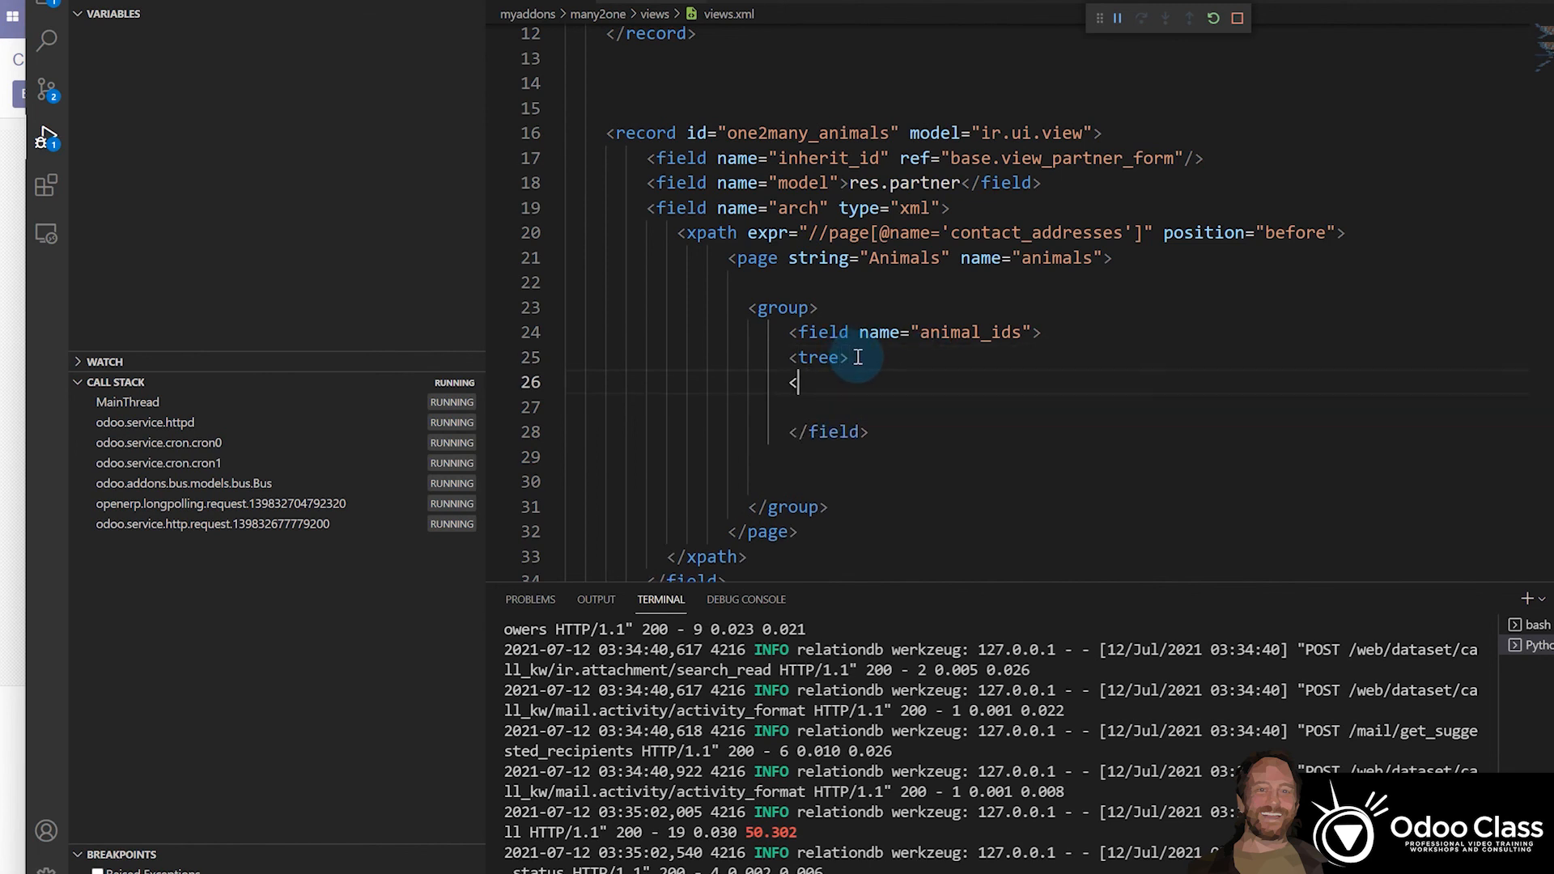
pyautogui.write('/tree>')
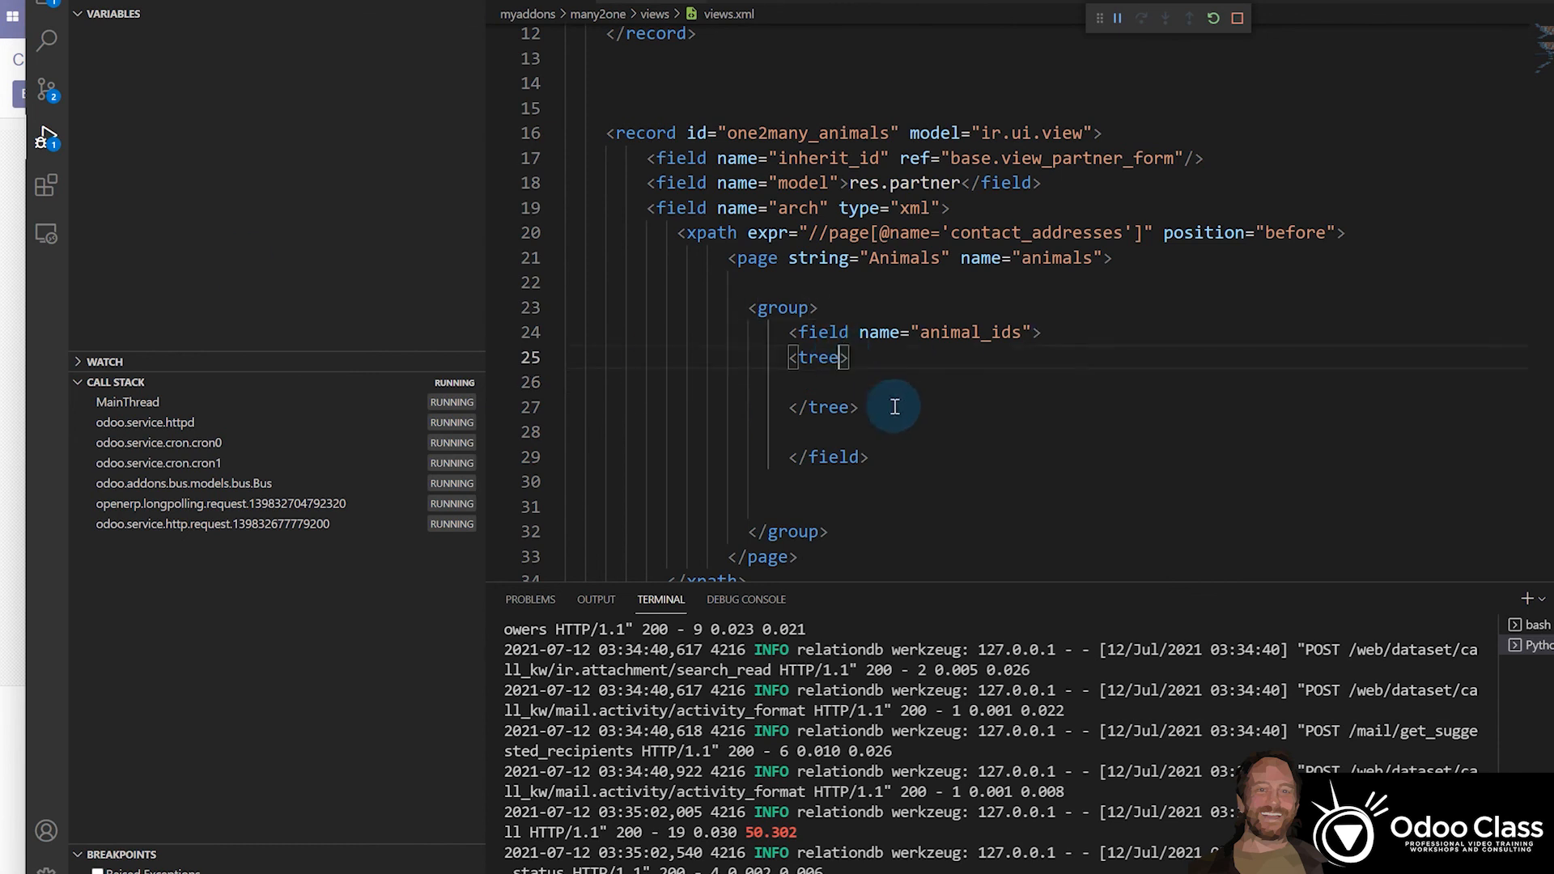
pyautogui.write('string="Animals')
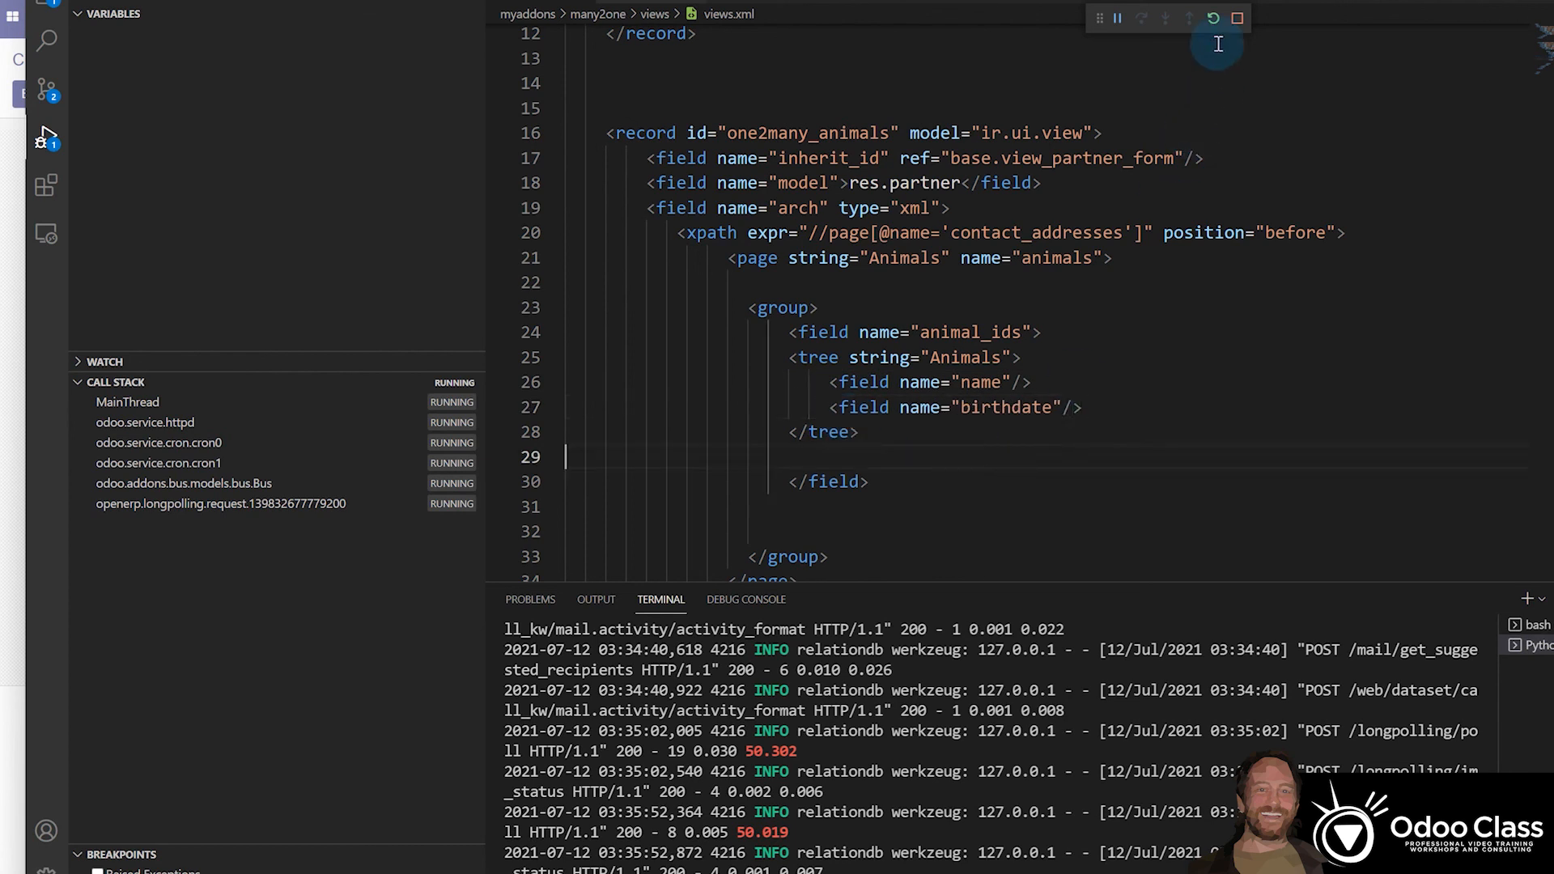
pyautogui.click(1213, 17)
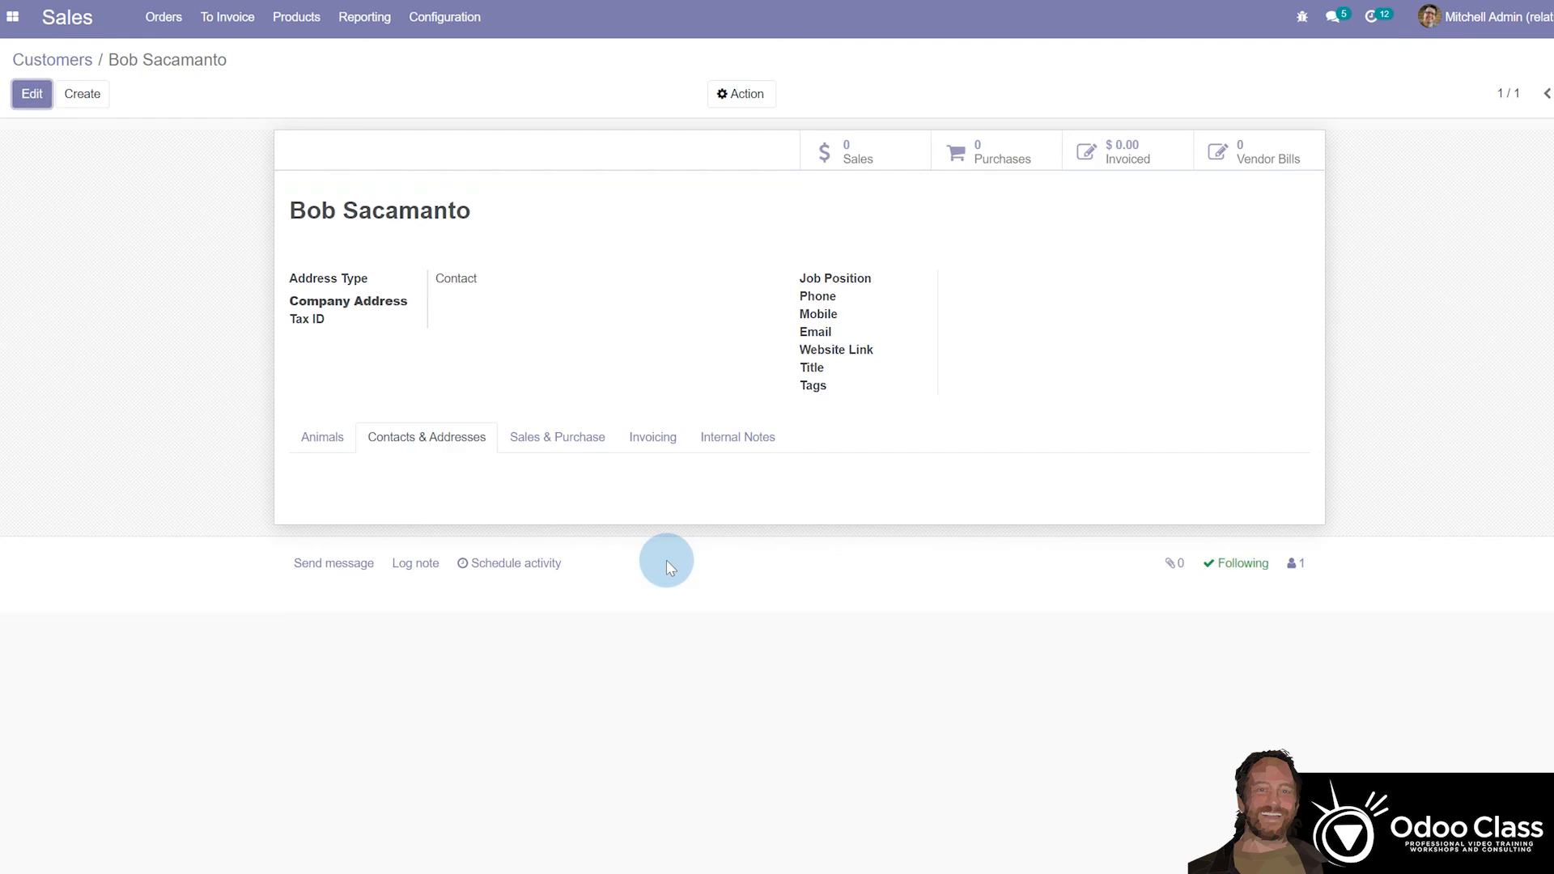
pyautogui.click(322, 437)
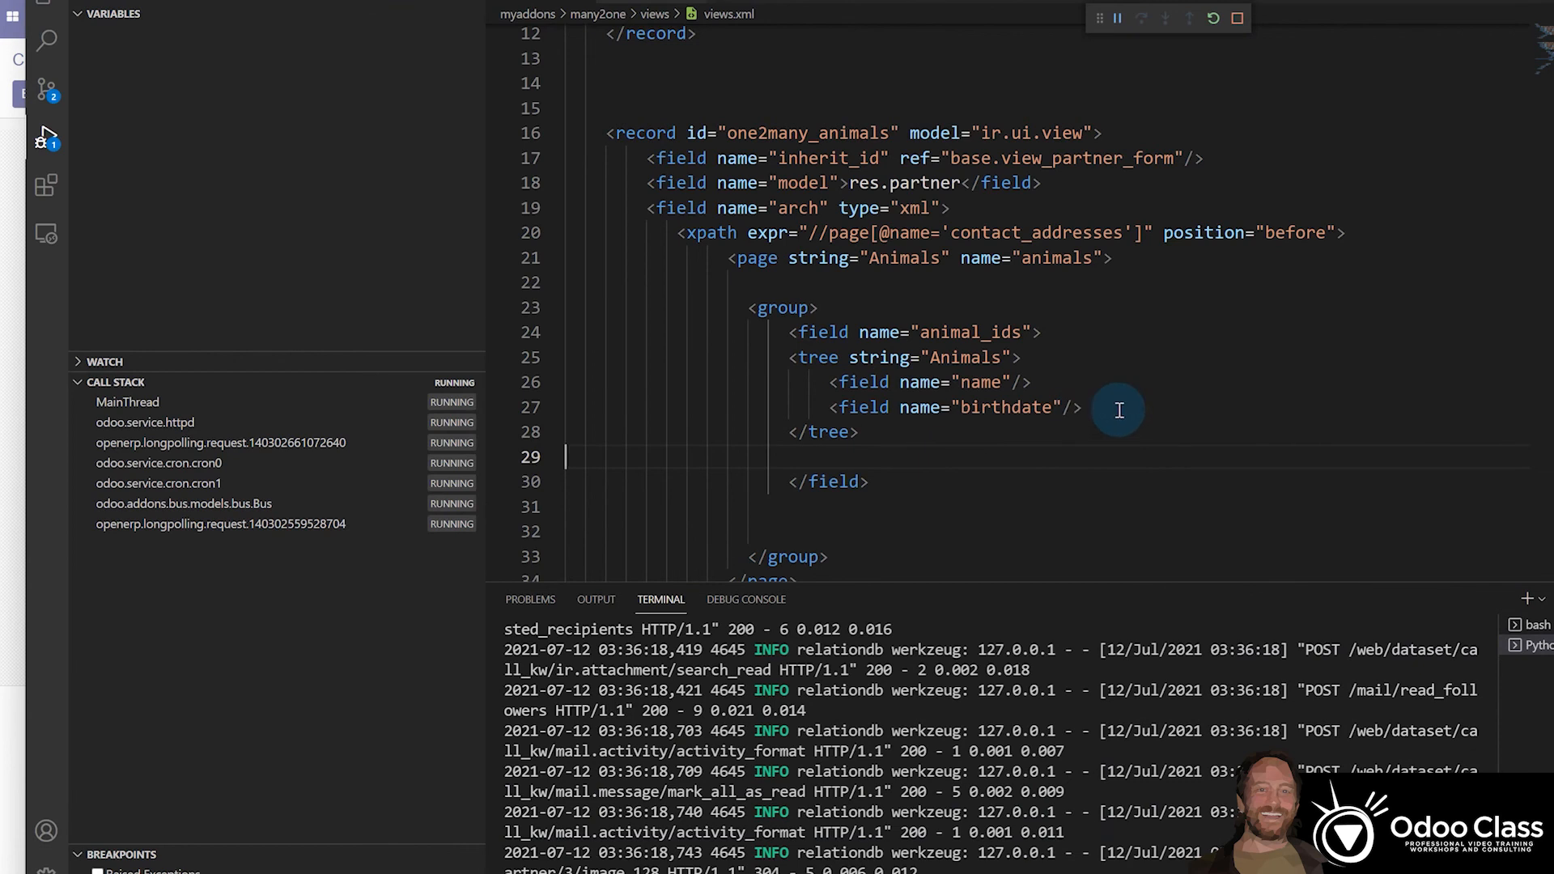
# - Replace birthdate with age in the Animals tree field, then restart the server
pyautogui.doubleClick(1006, 407)
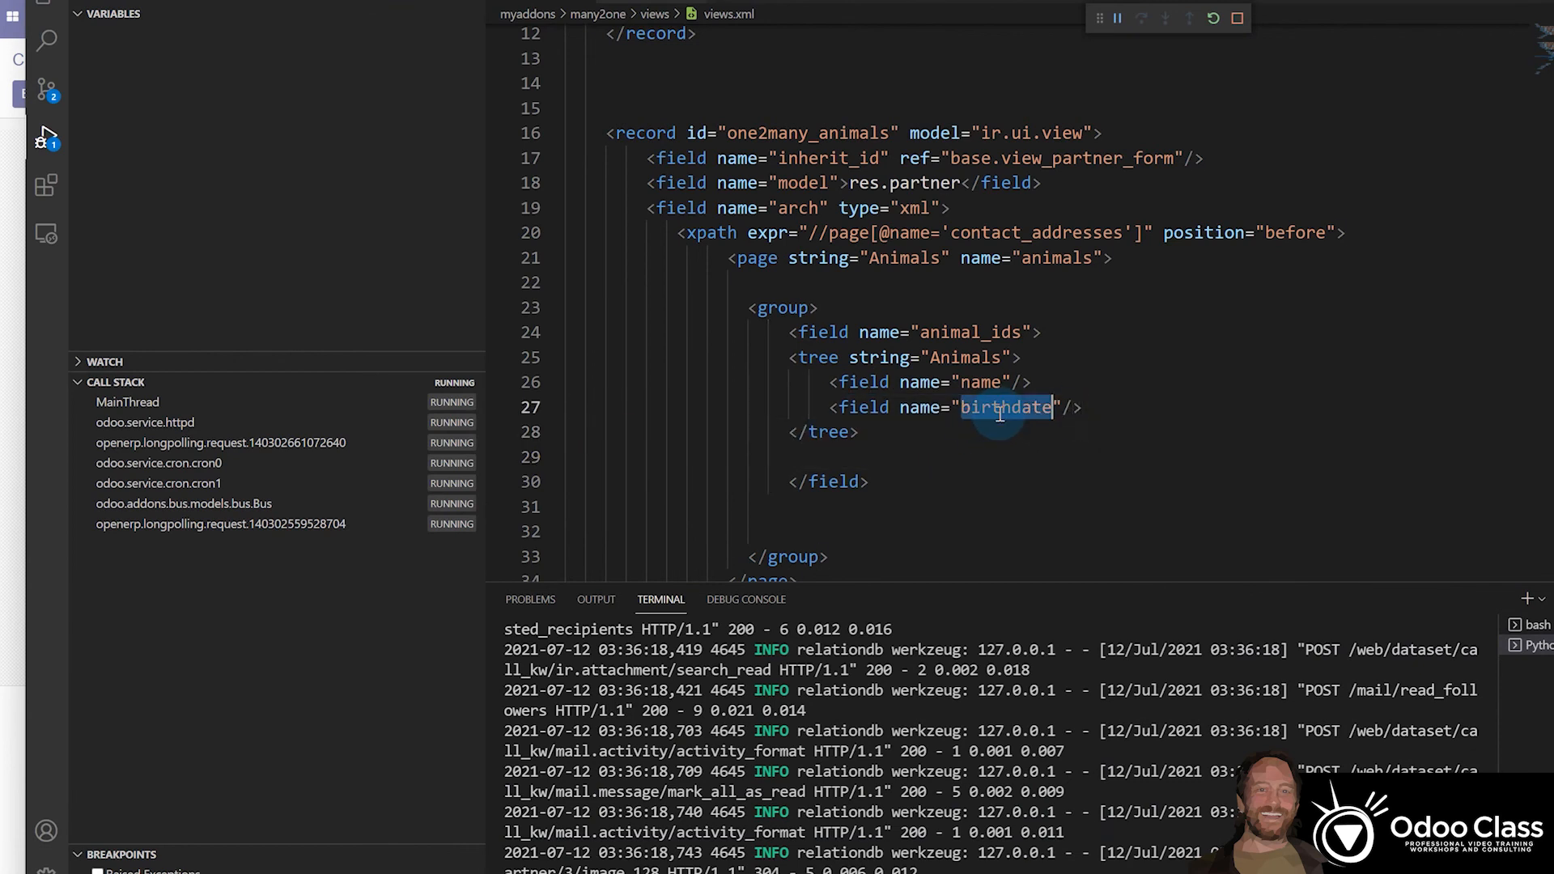
pyautogui.write('age')
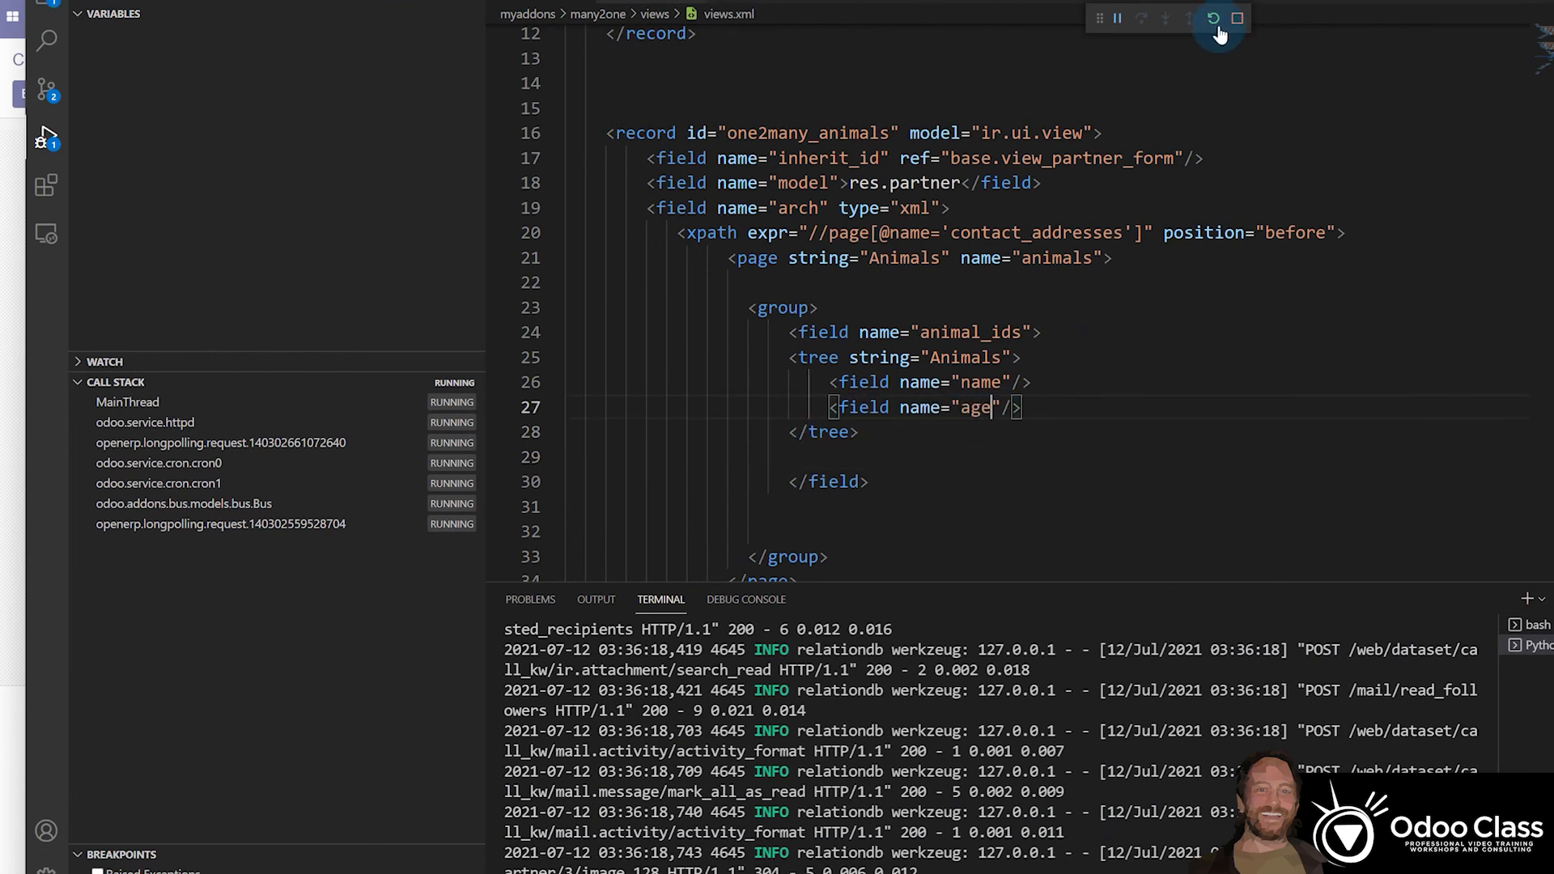
pyautogui.click(1213, 18)
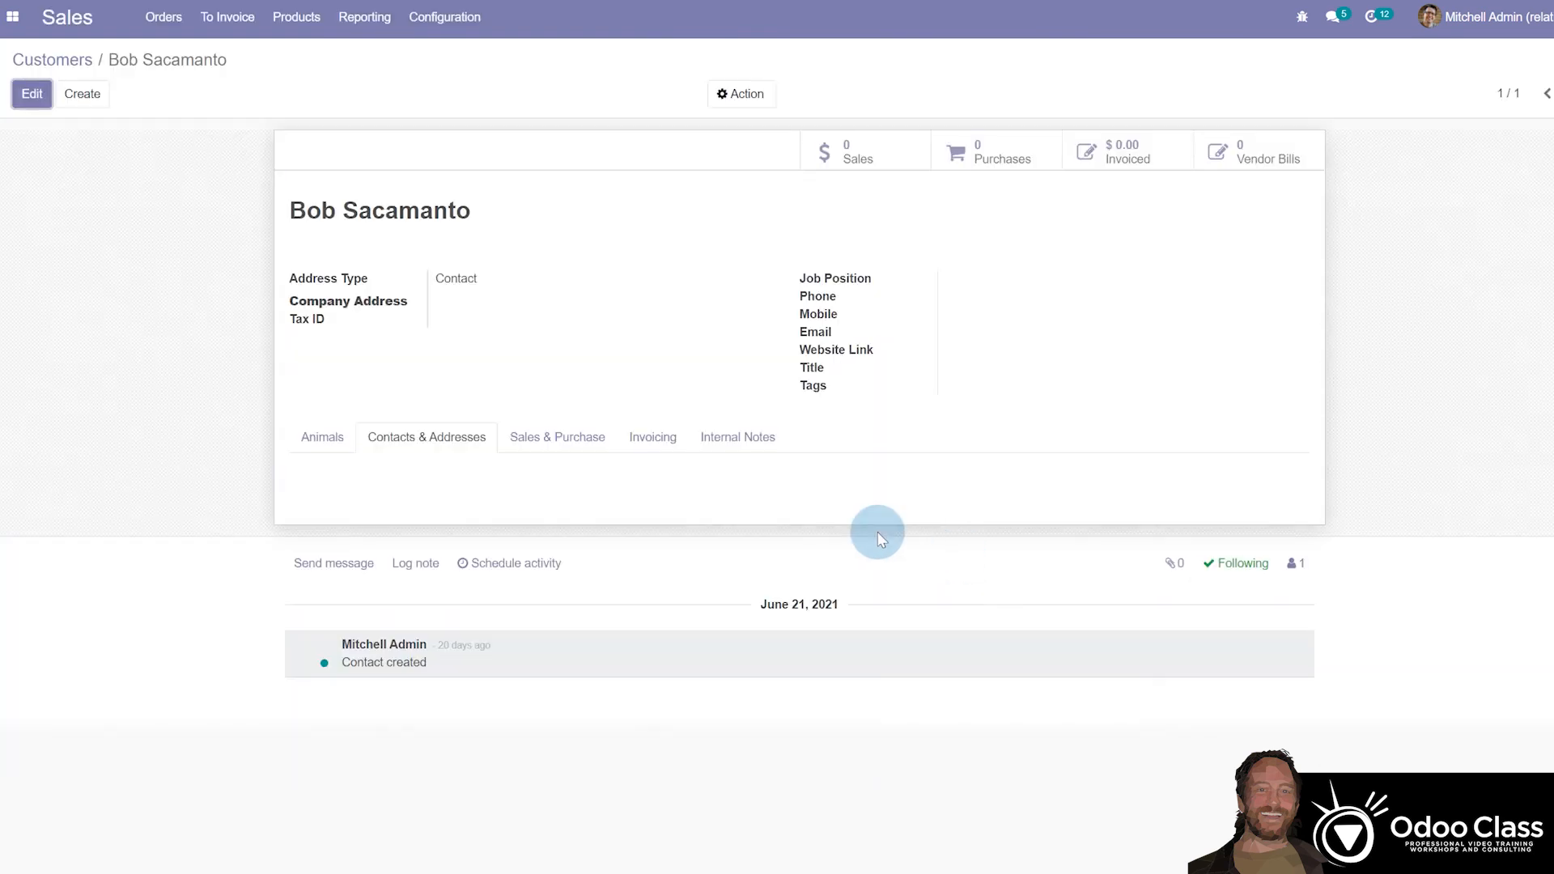
# - Open the Animals tab showing Fido at 0.70 and Frisky at 0.52
pyautogui.click(321, 437)
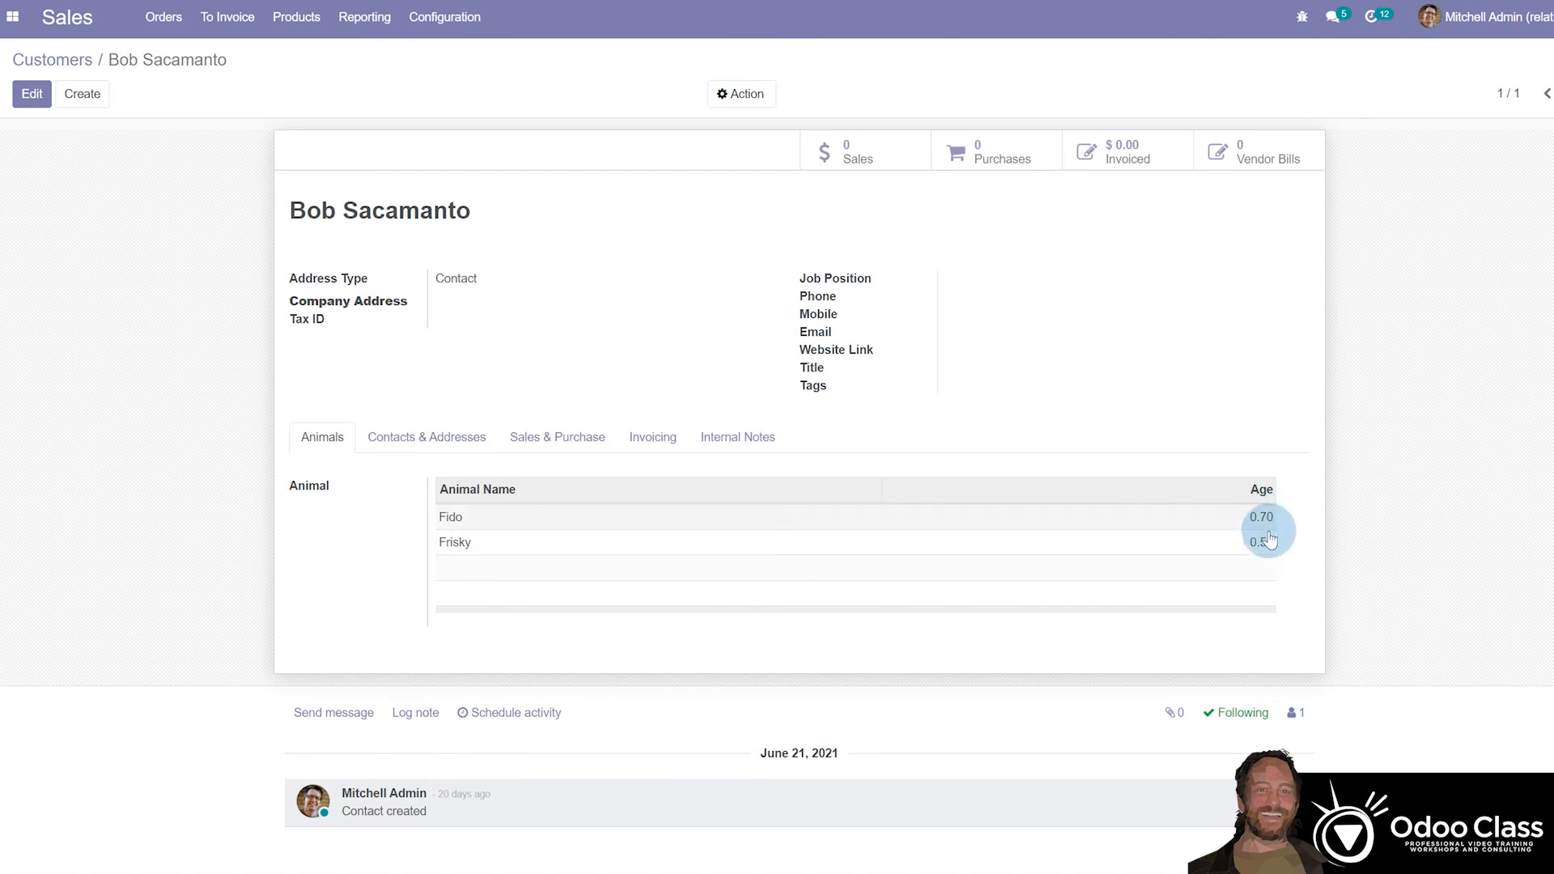
pyautogui.moveTo(1282, 578)
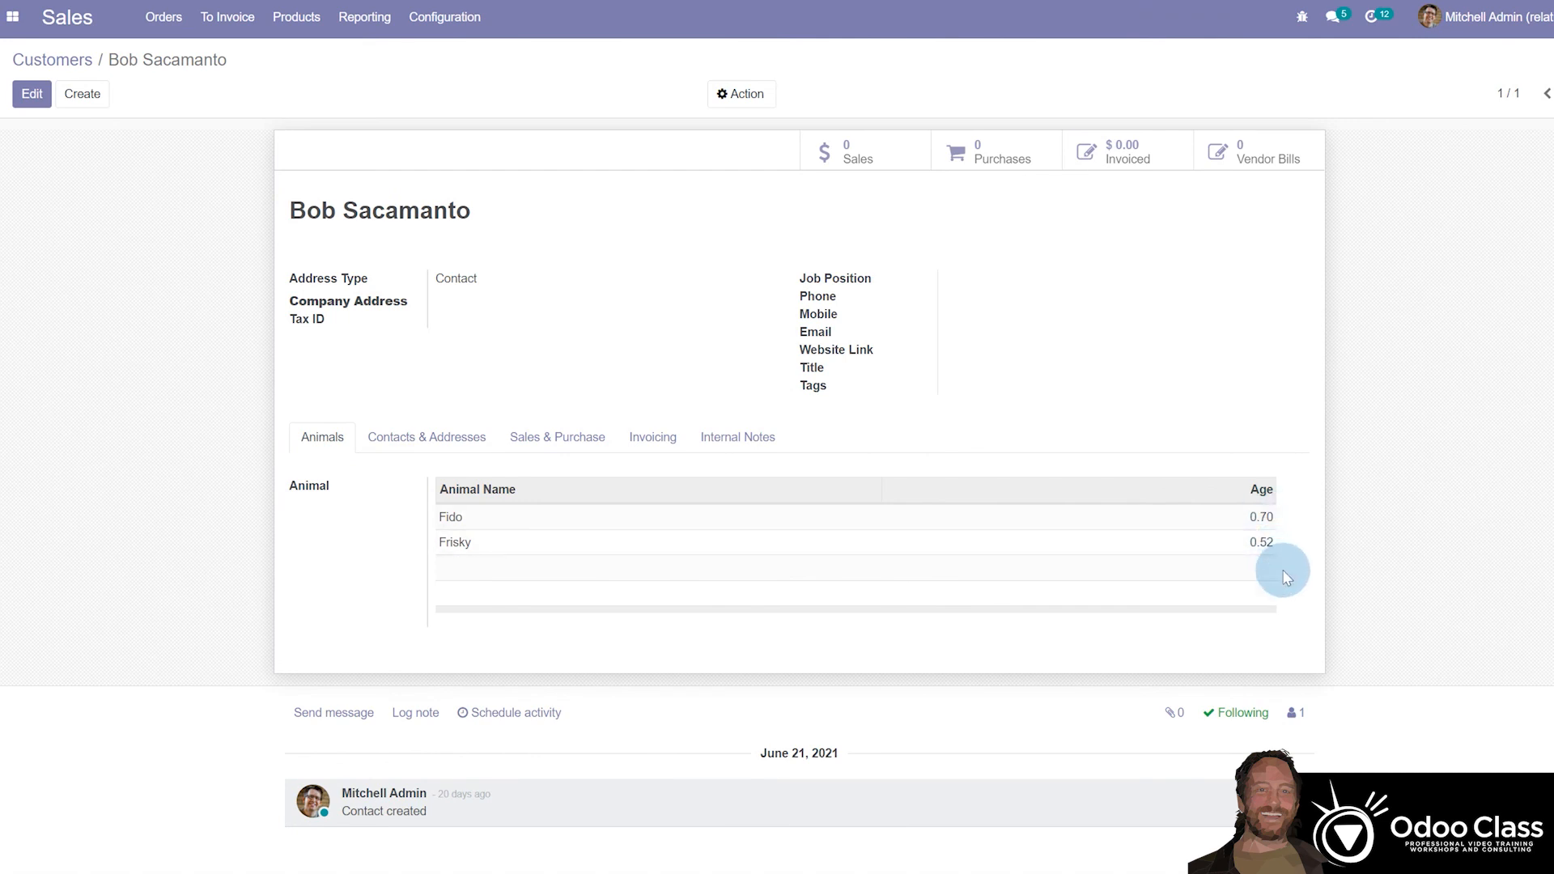